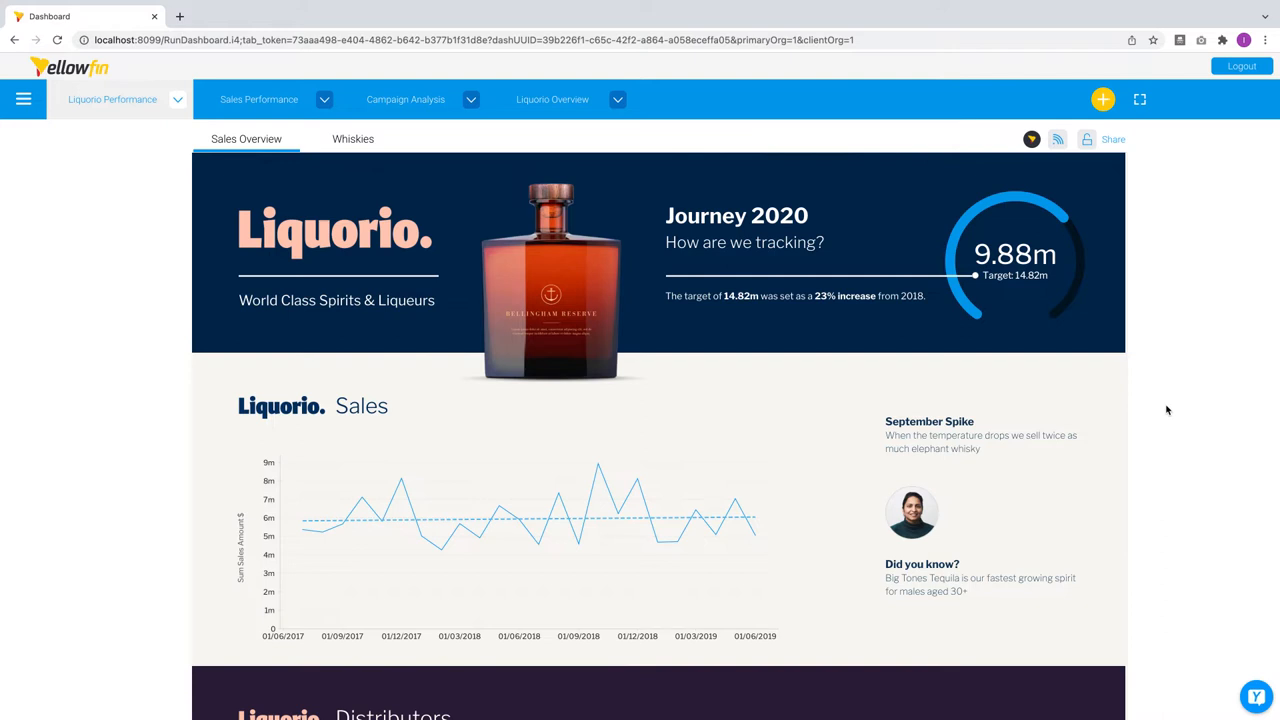
mouse_move(1142, 317)
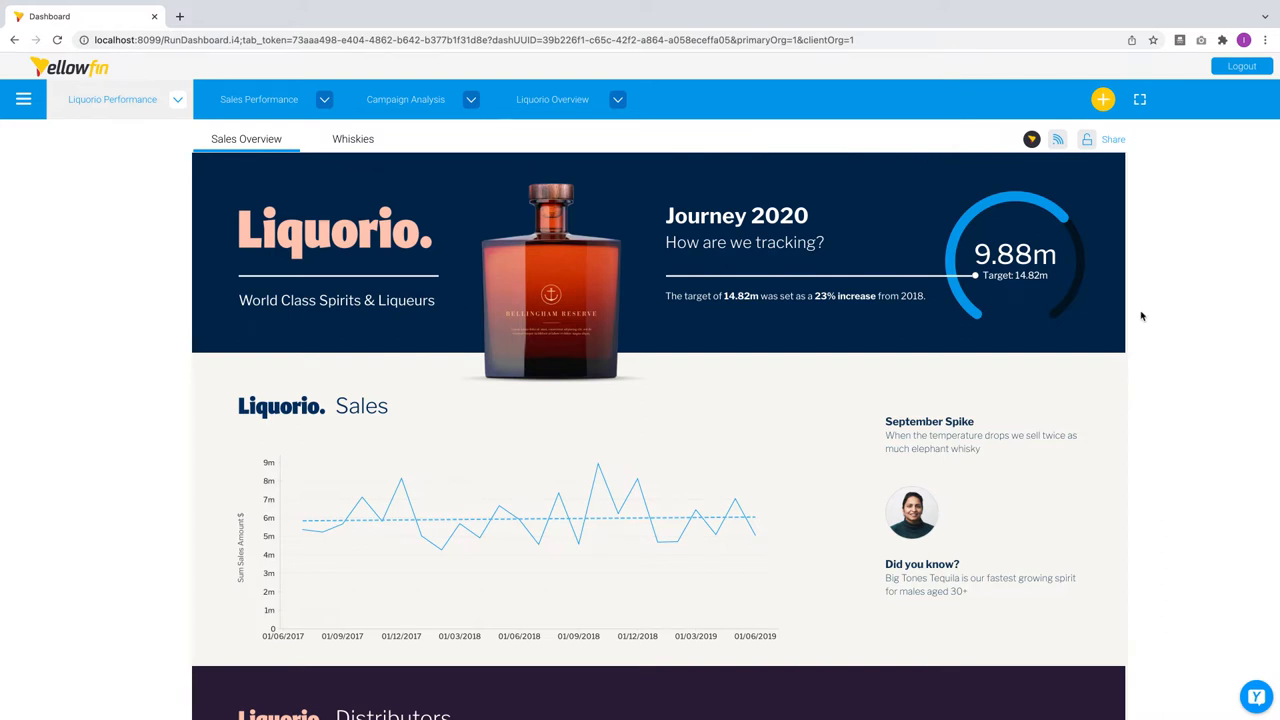
Open the create-new menu from the yellow + button on the Liquorio Sales Overview dashboard.
click(1102, 99)
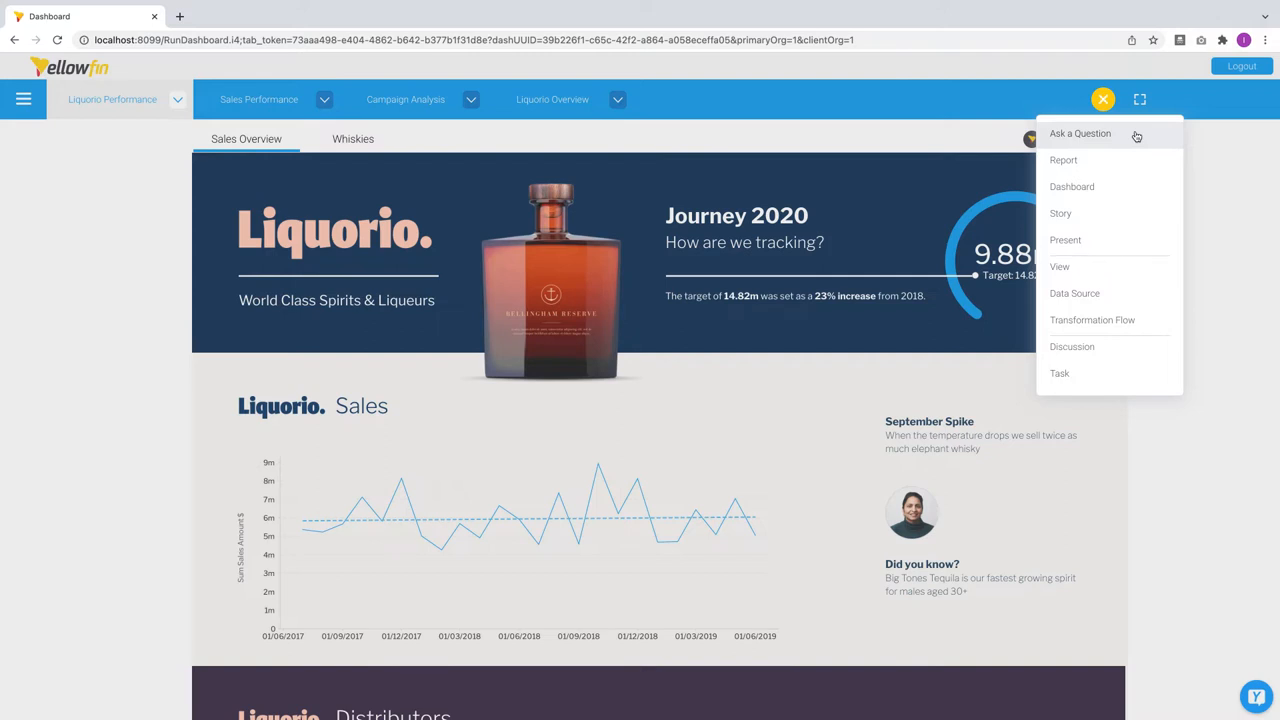
Choose Ask a Question, browse the help guide's Question types, then Get Started.
click(1079, 133)
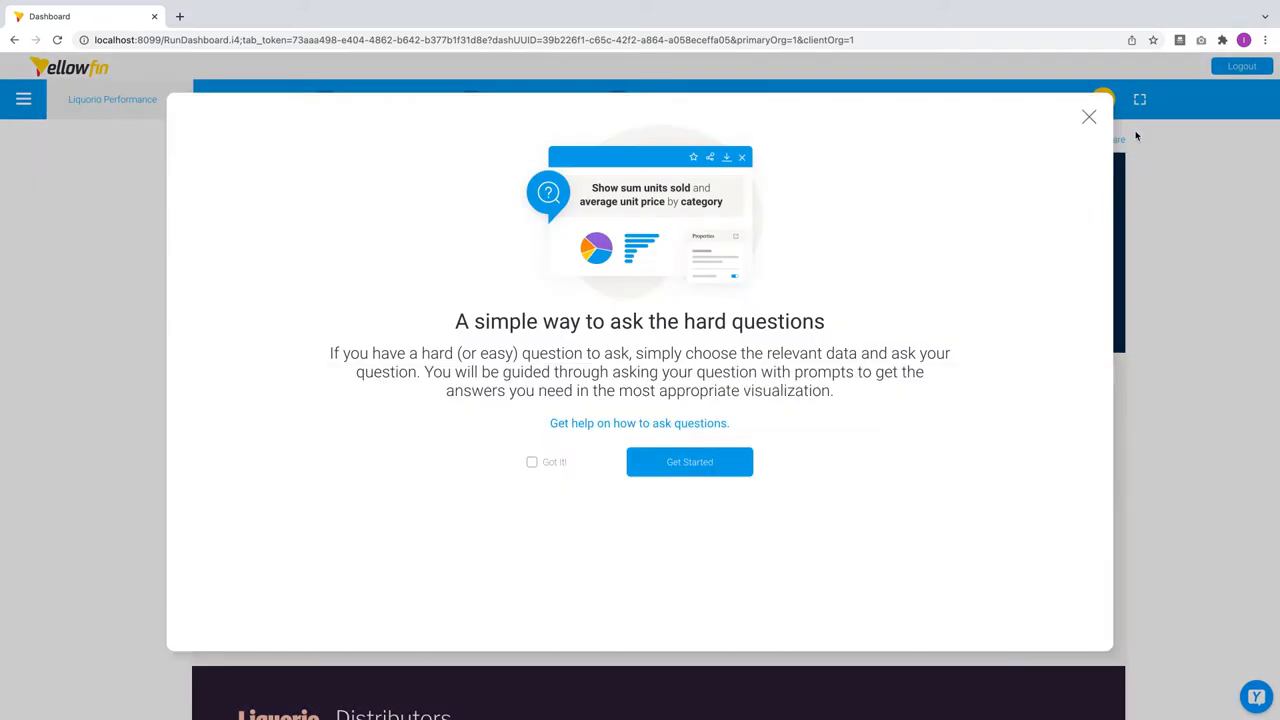
mouse_move(801, 416)
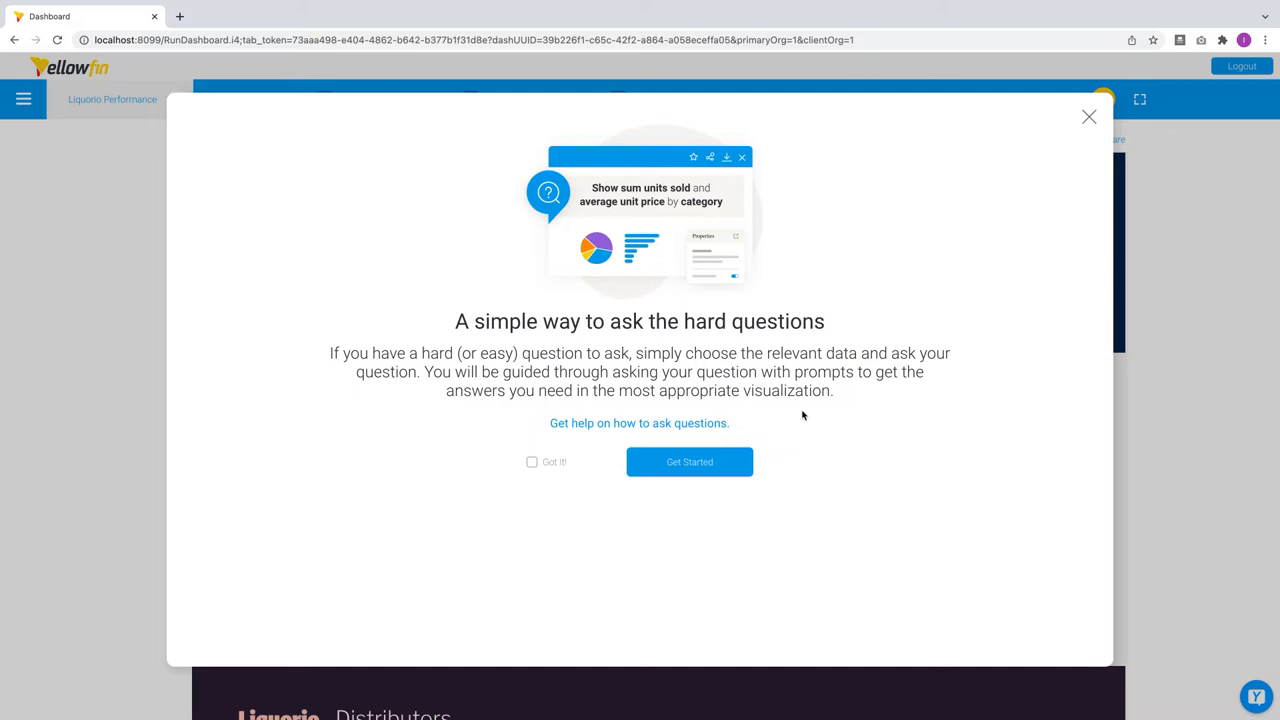
mouse_move(749, 432)
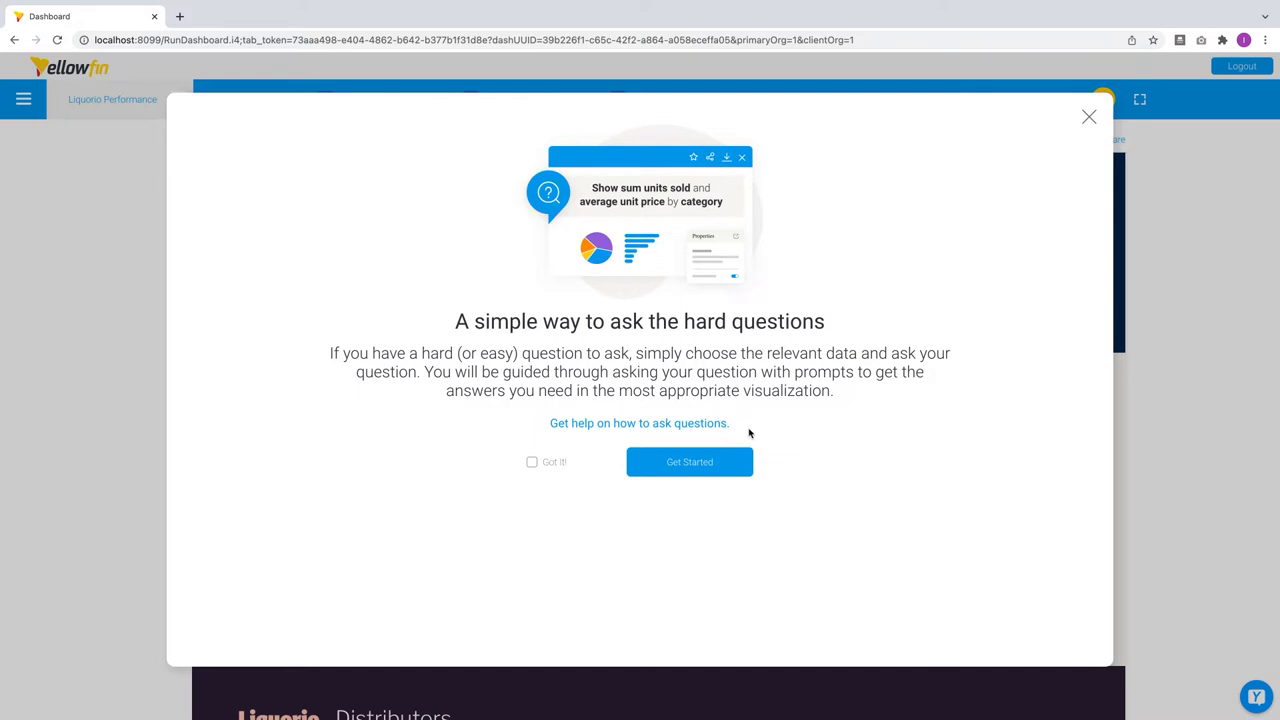
mouse_move(718, 425)
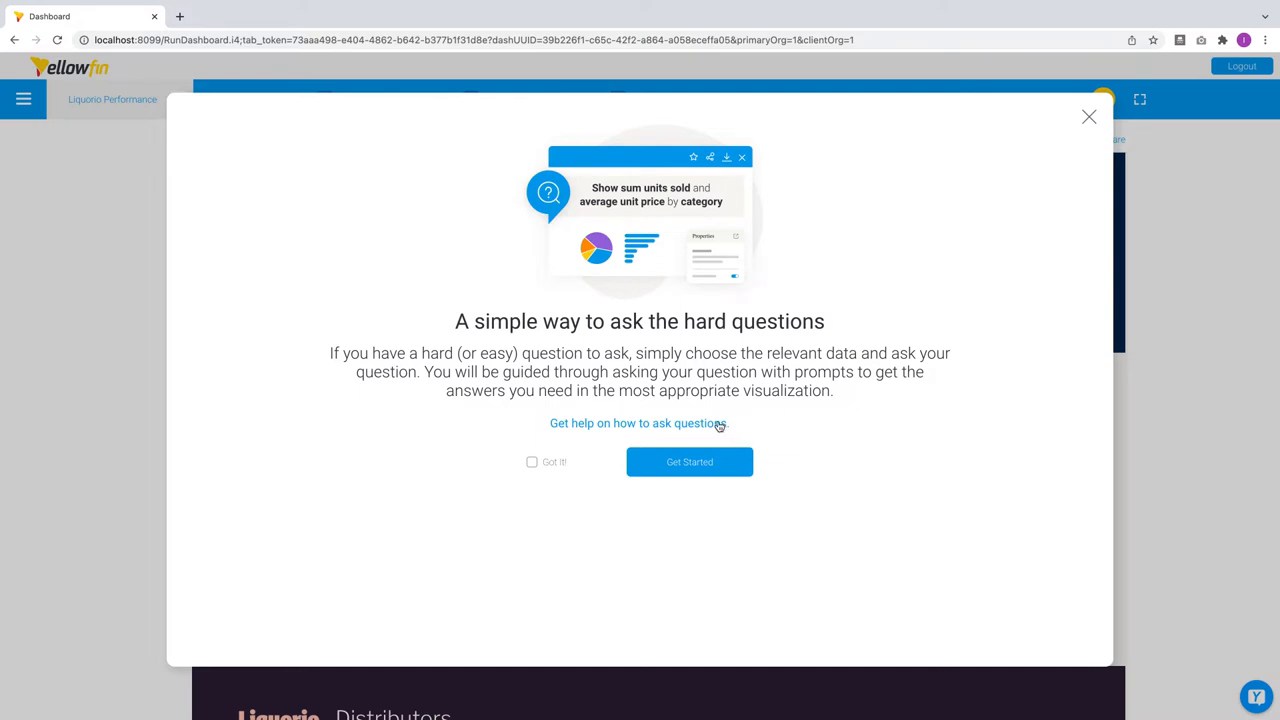
click(638, 423)
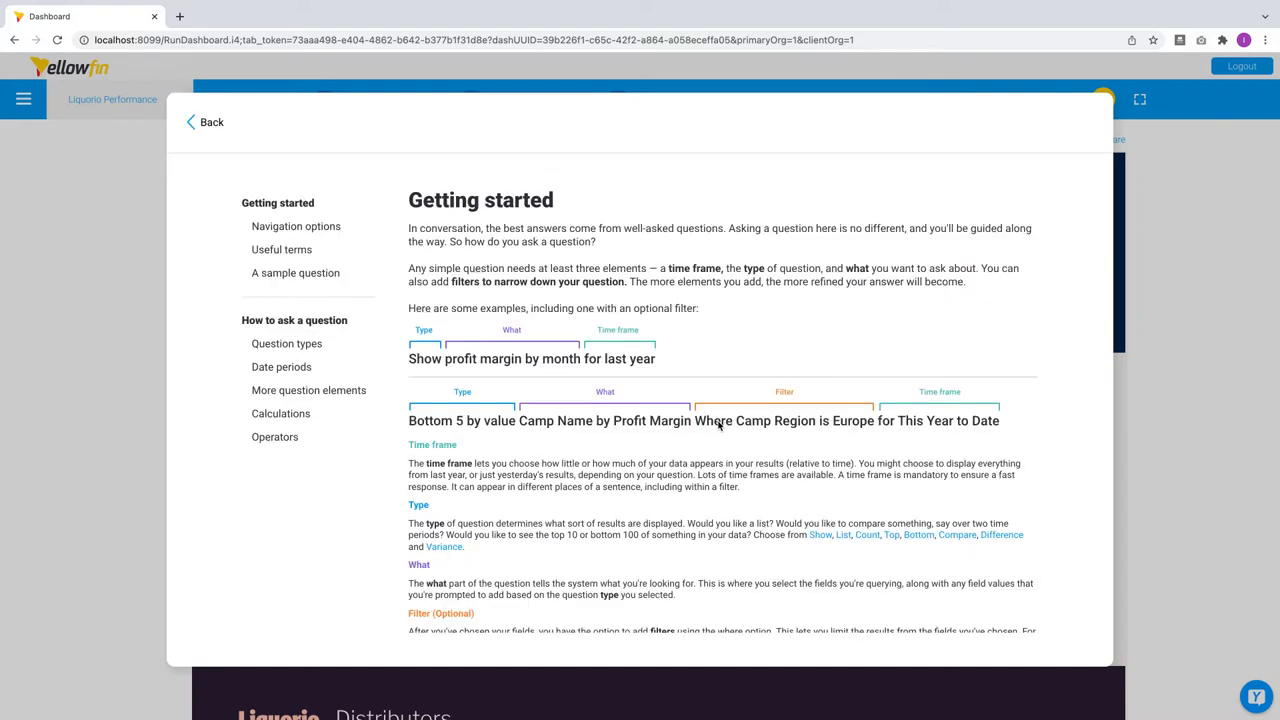
scroll(down, 3)
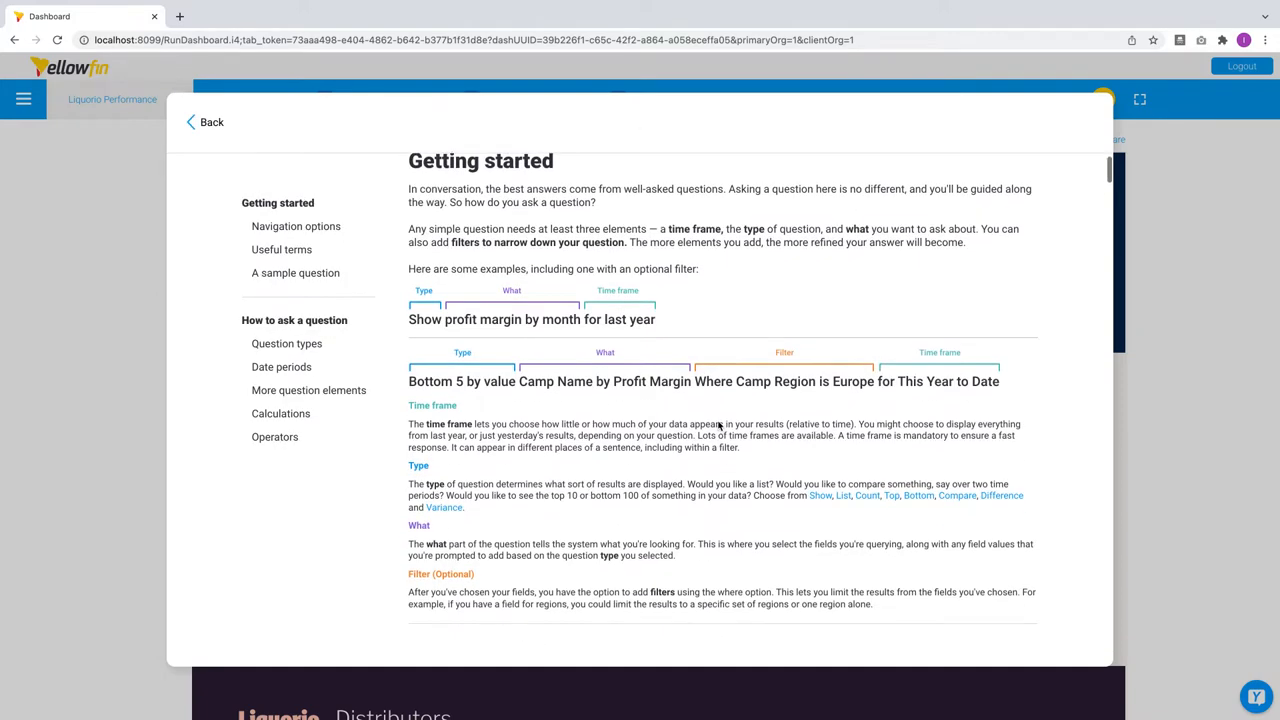
scroll(down, 3)
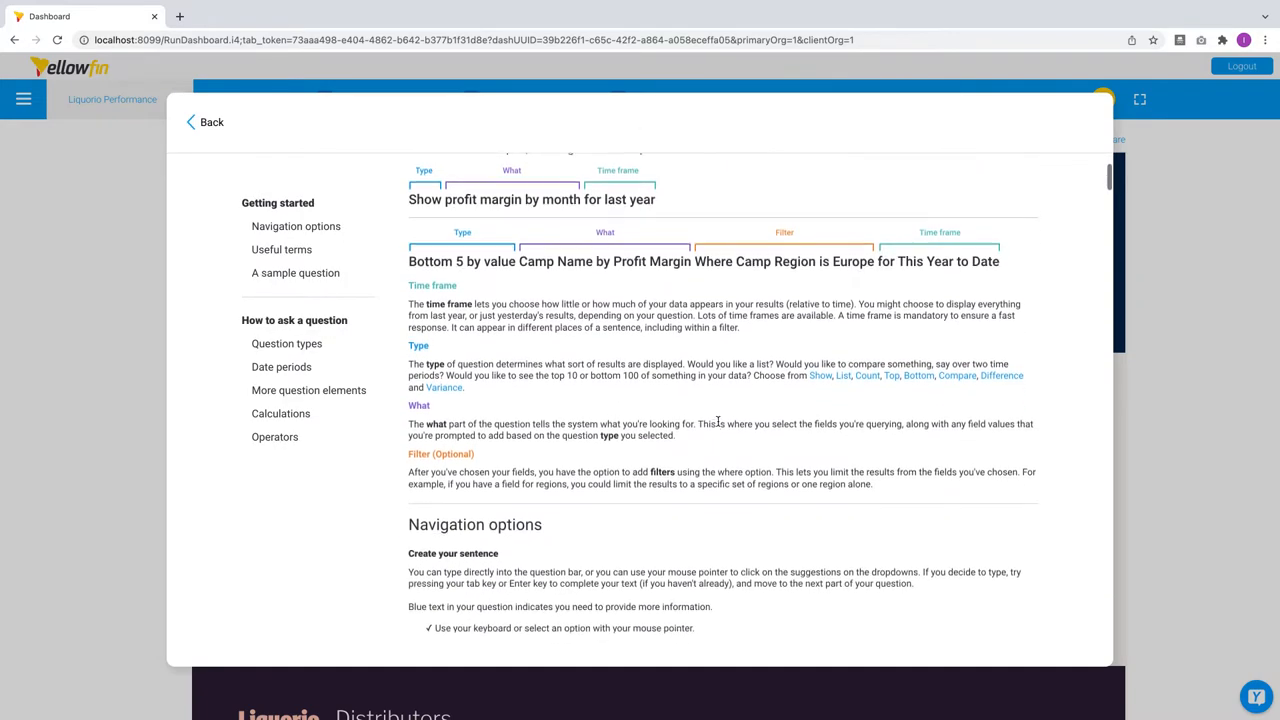
scroll(down, 3)
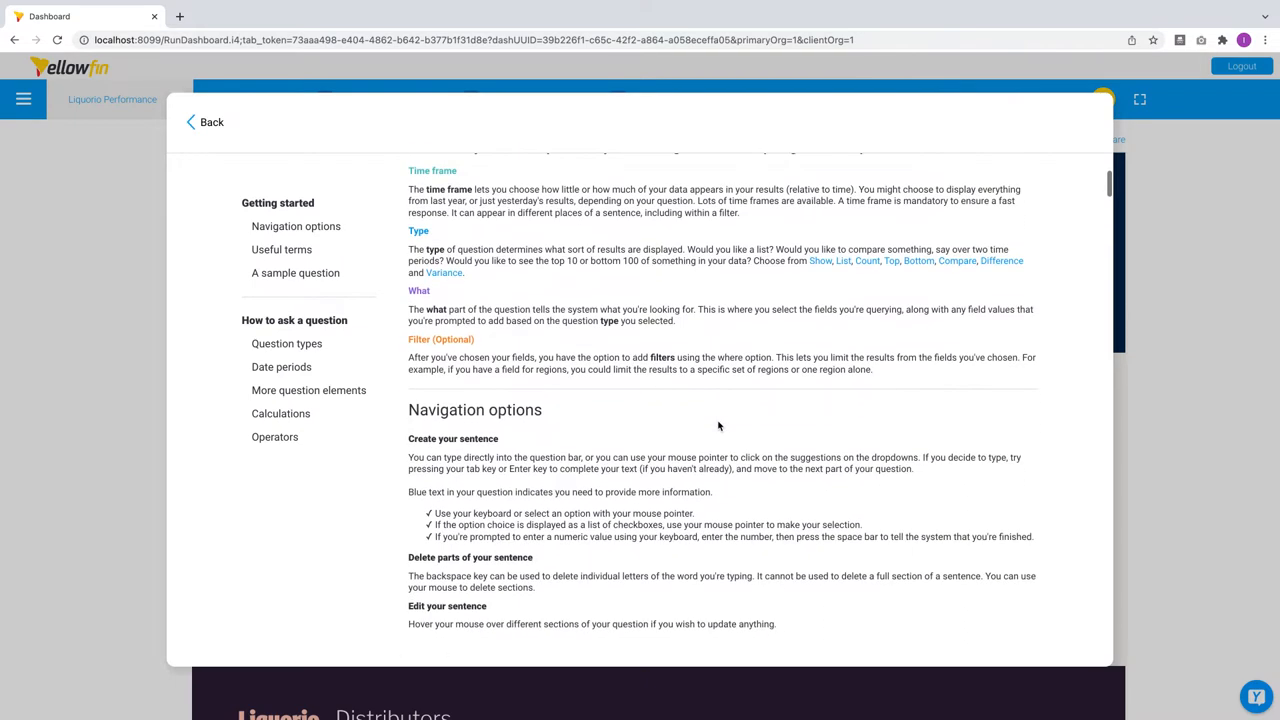
scroll(down, 3)
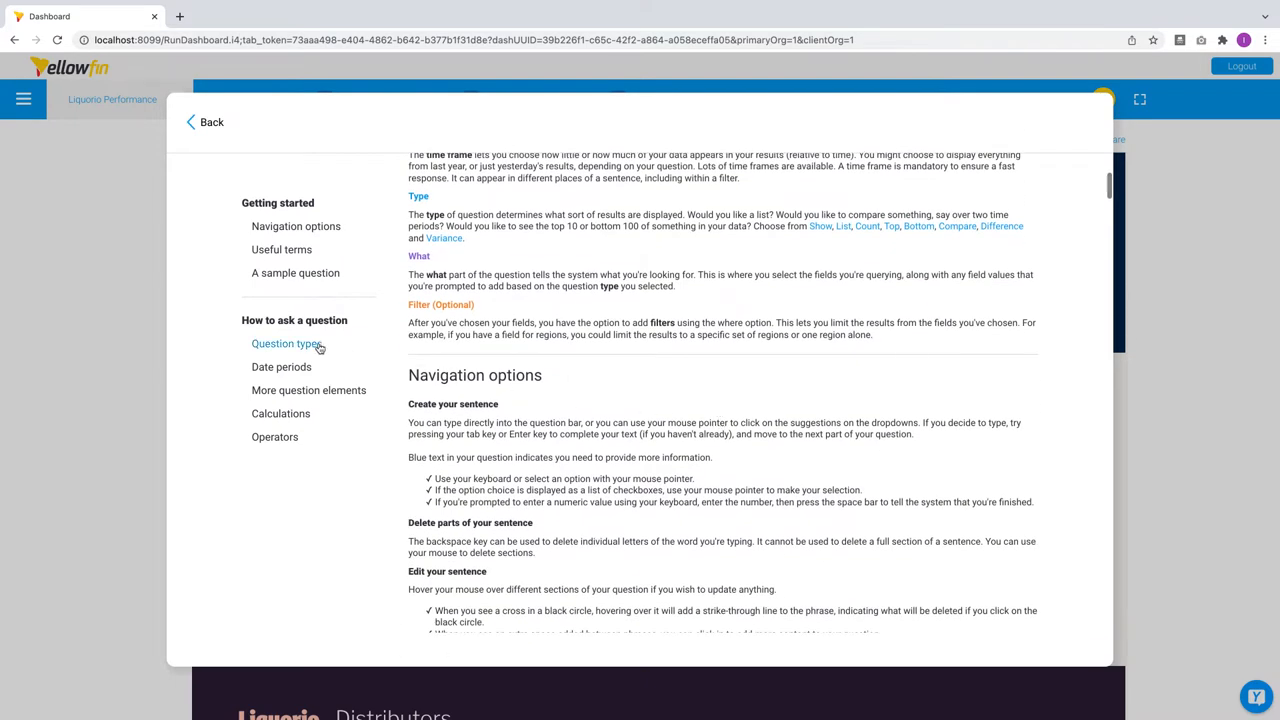
click(285, 343)
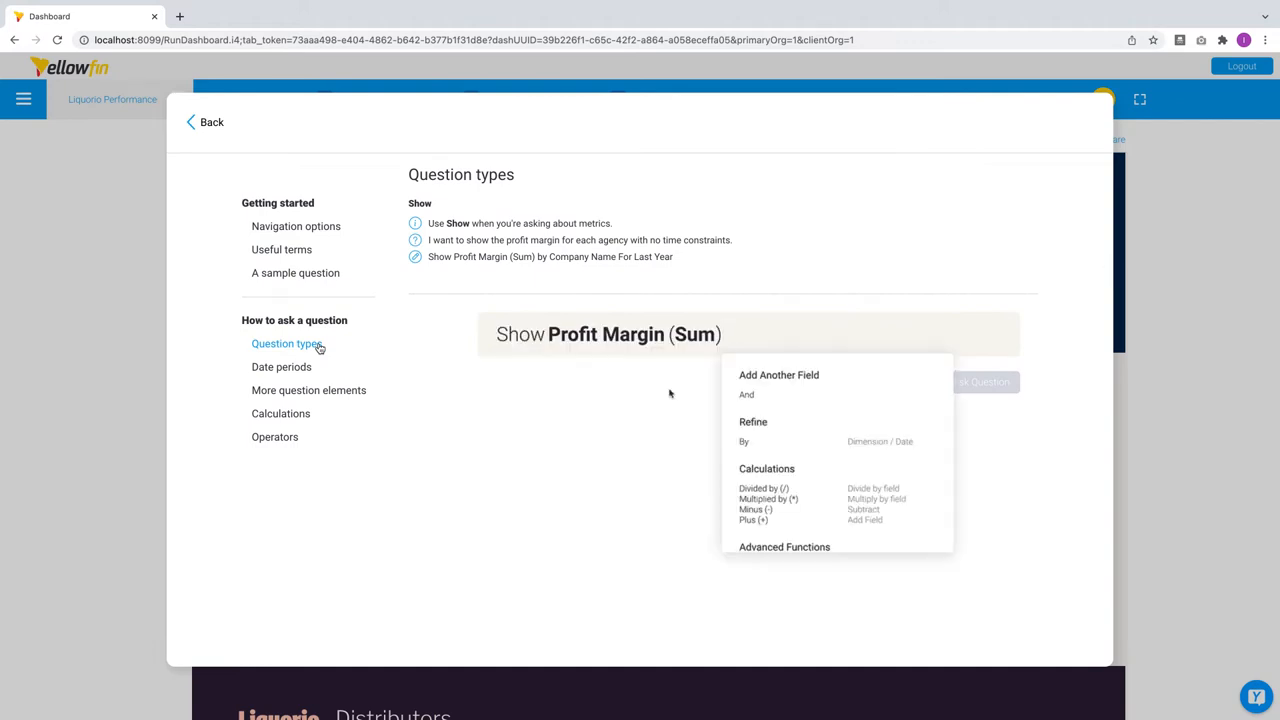
click(744, 441)
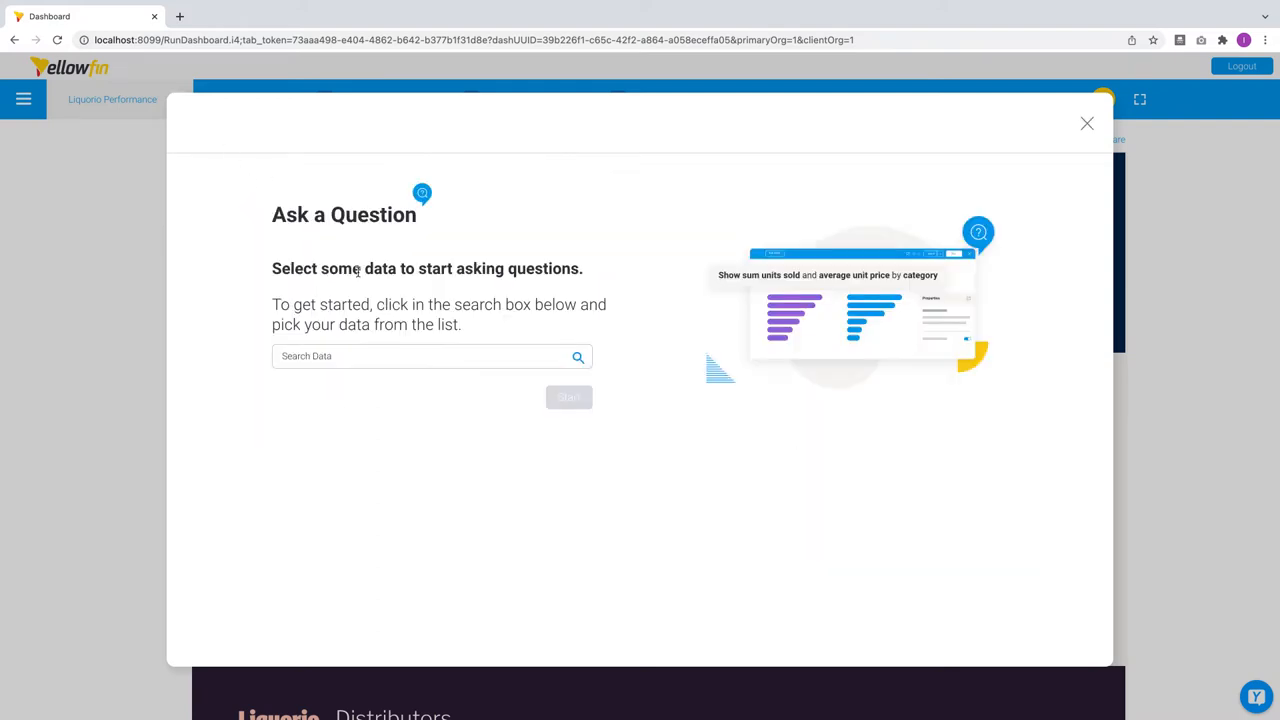
Select Liquor Sales as the data and start the question builder.
click(432, 356)
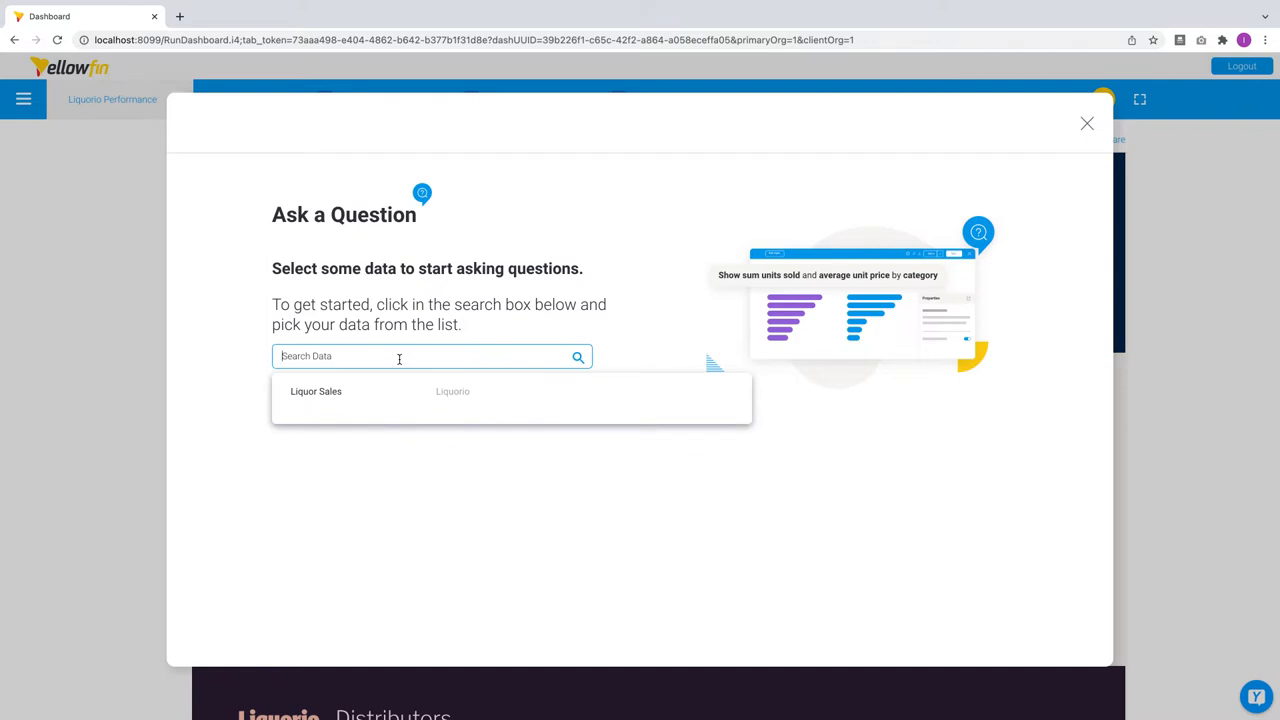
mouse_move(399, 403)
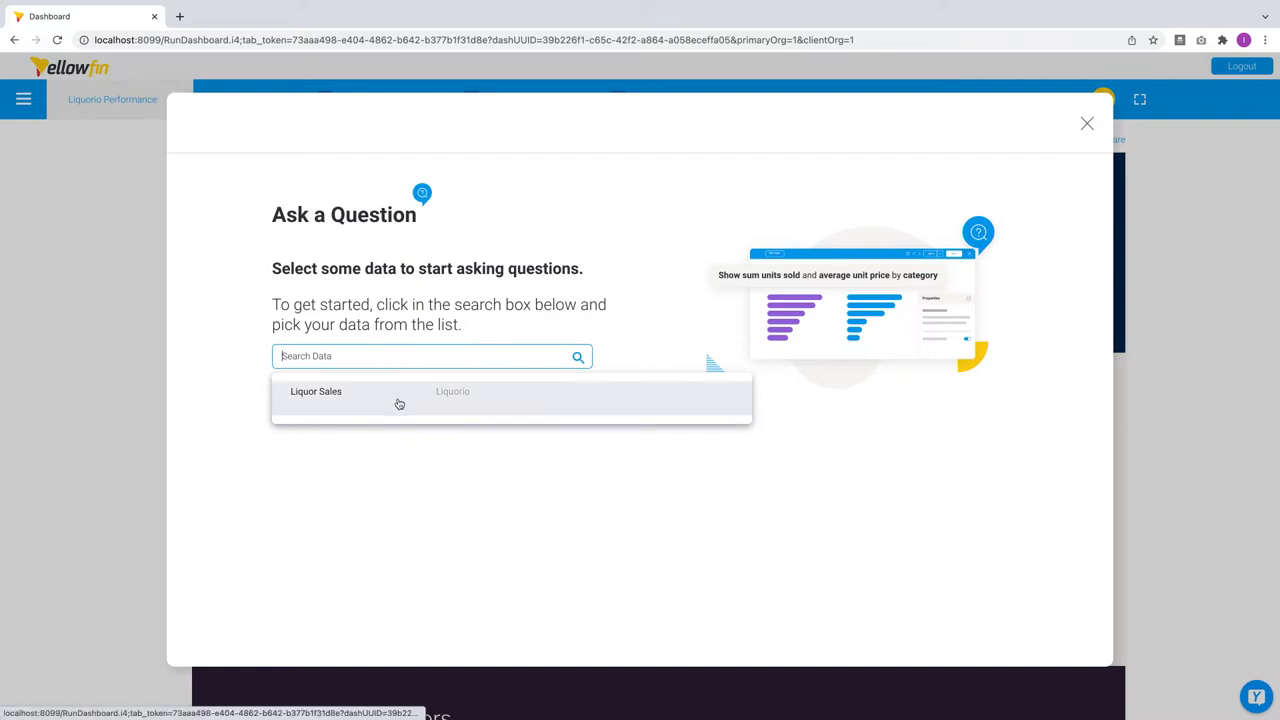
click(316, 391)
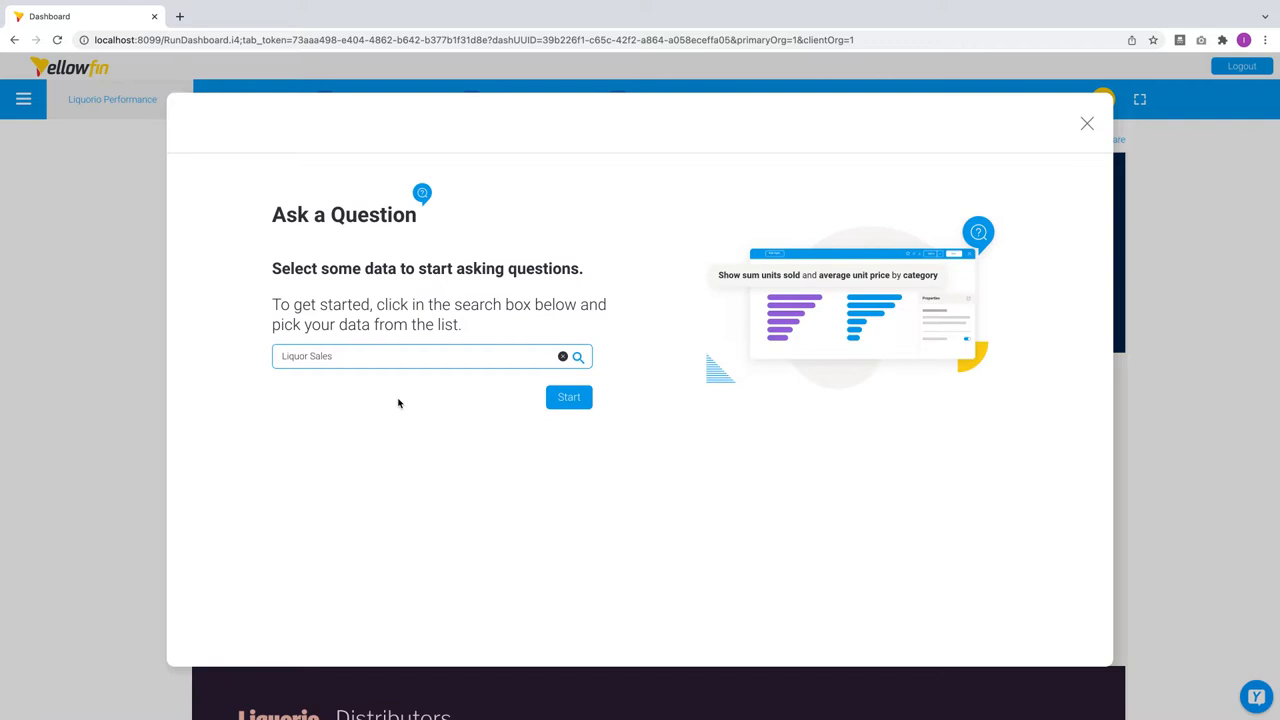
click(568, 397)
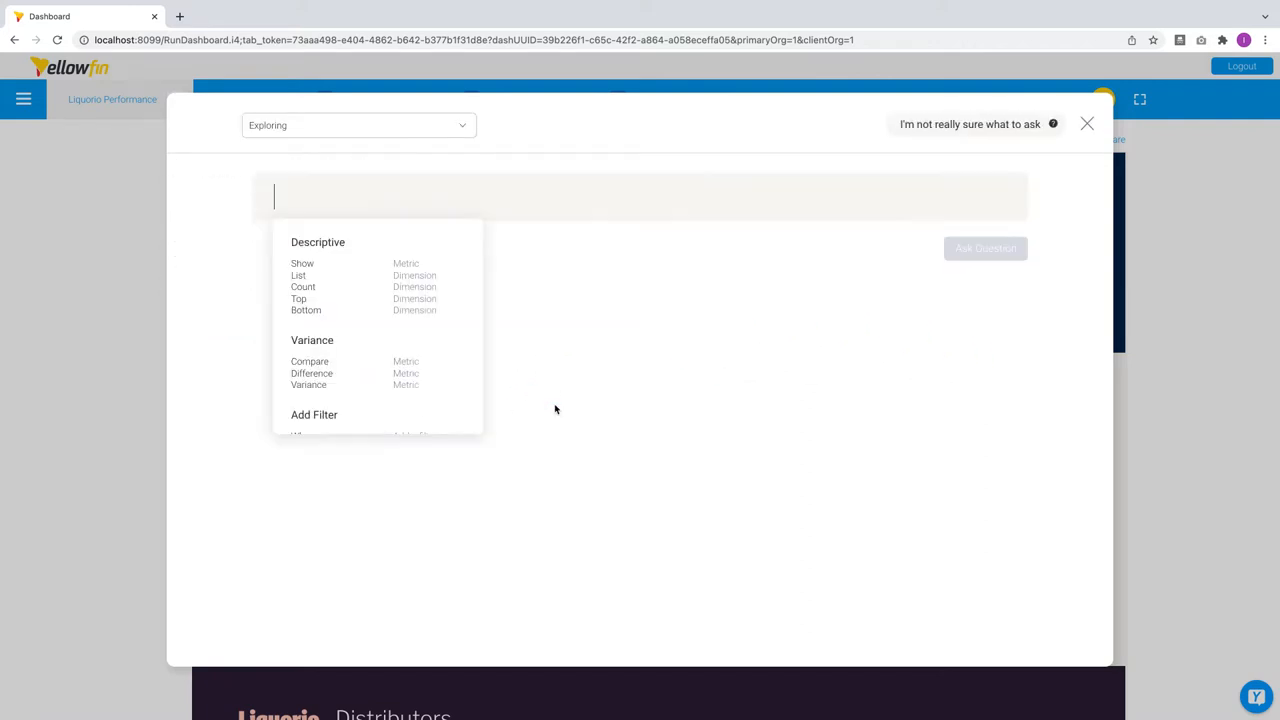
click(357, 125)
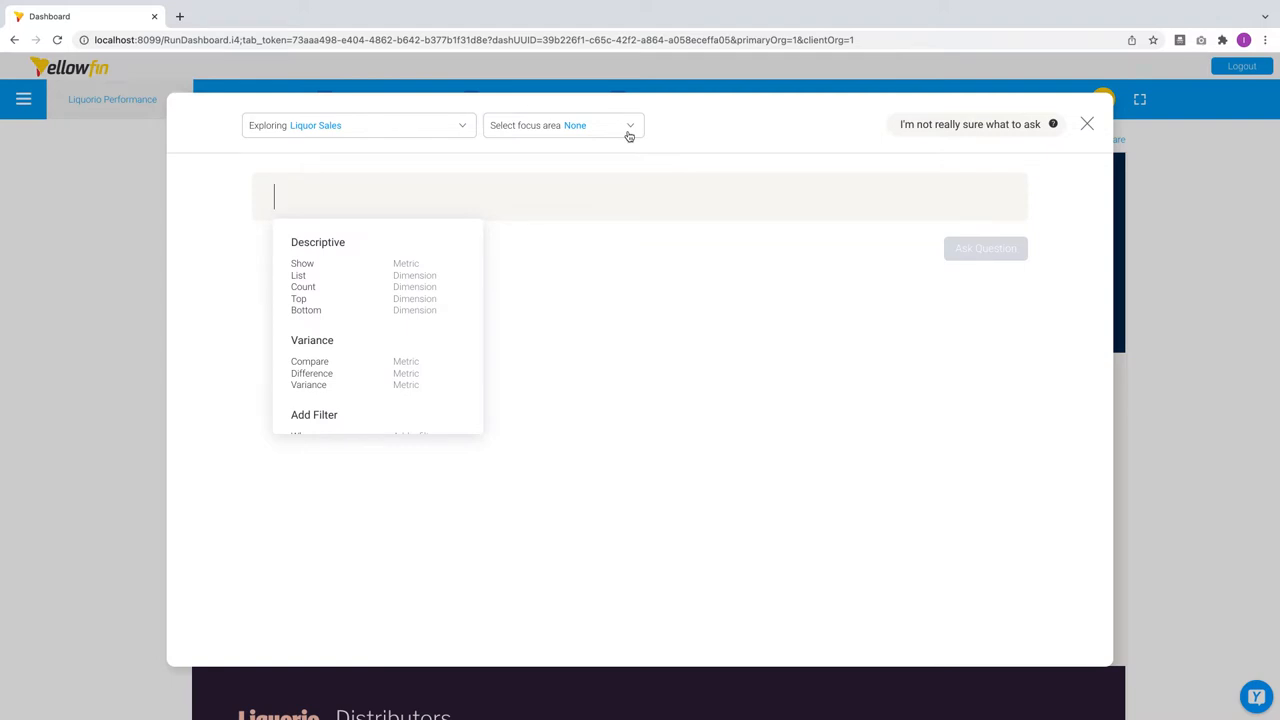
click(562, 125)
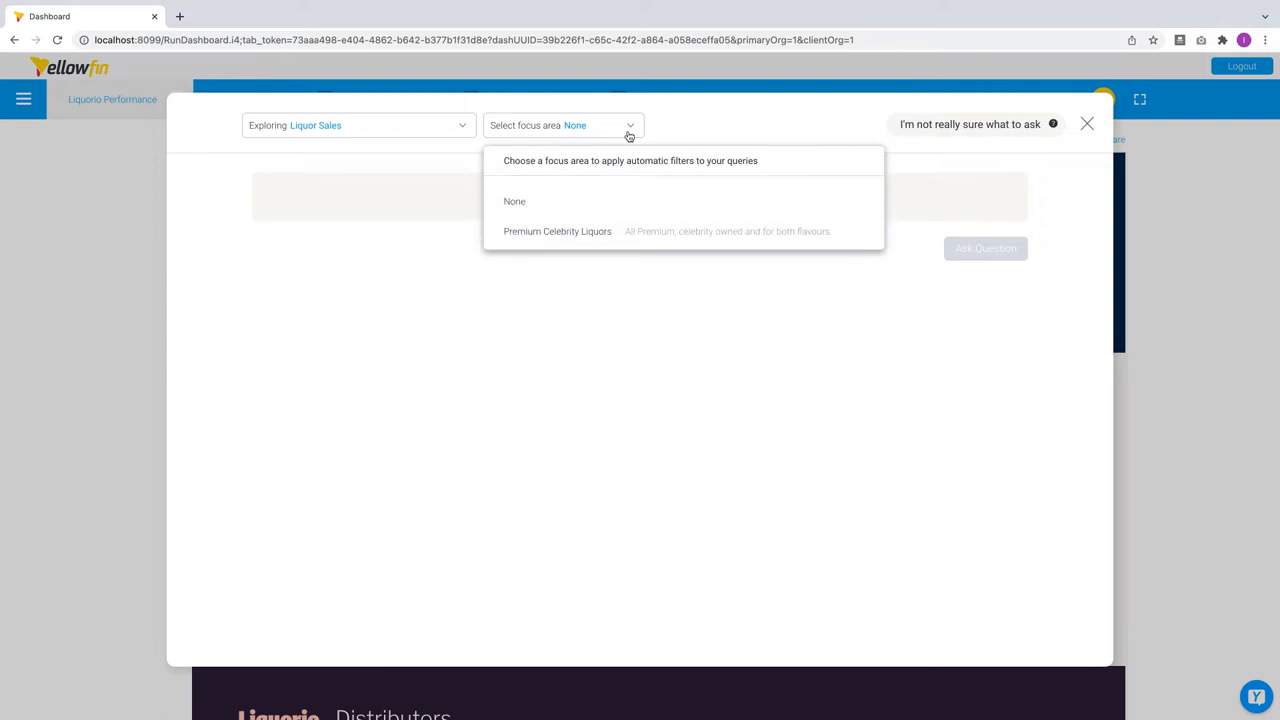
mouse_move(642, 175)
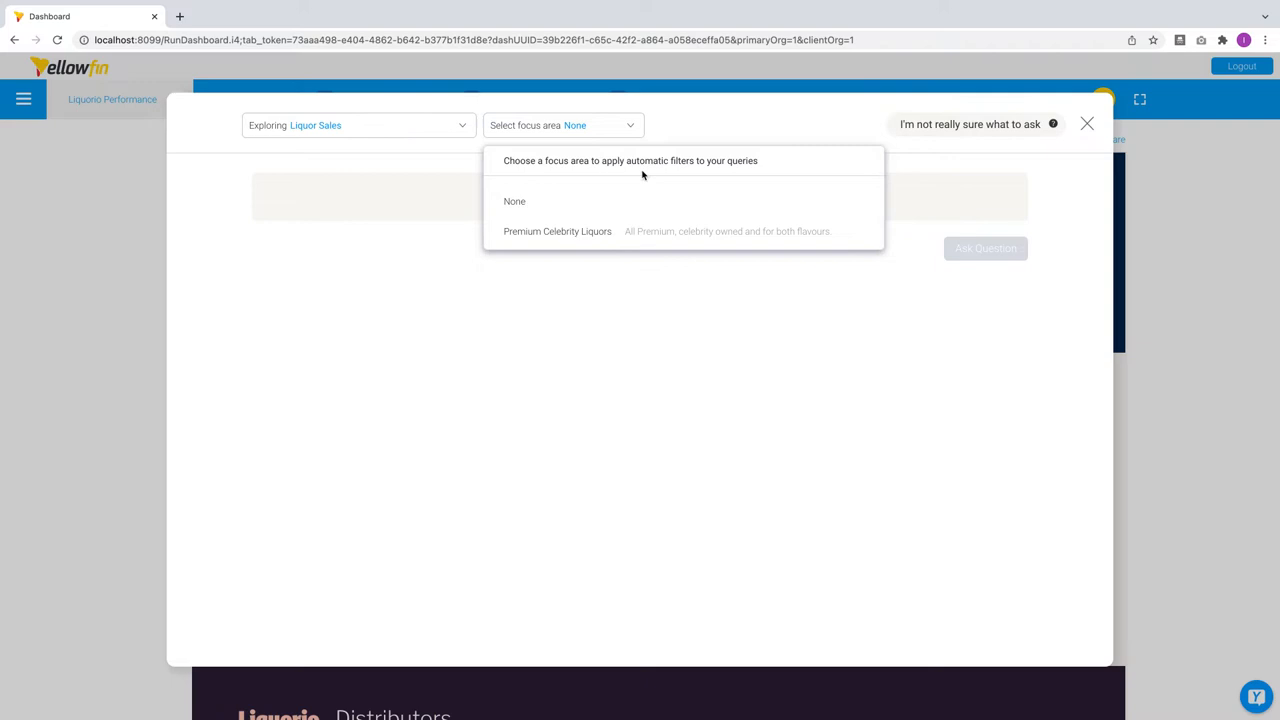
mouse_move(682, 245)
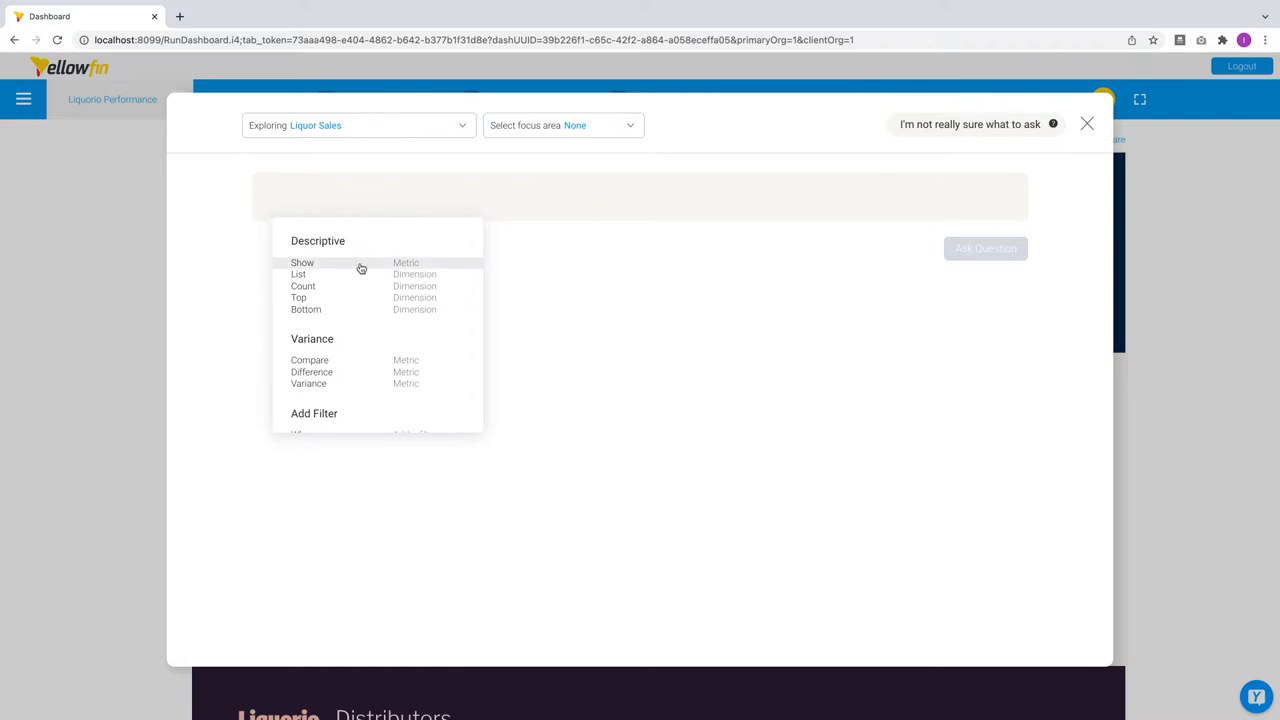
mouse_move(361, 273)
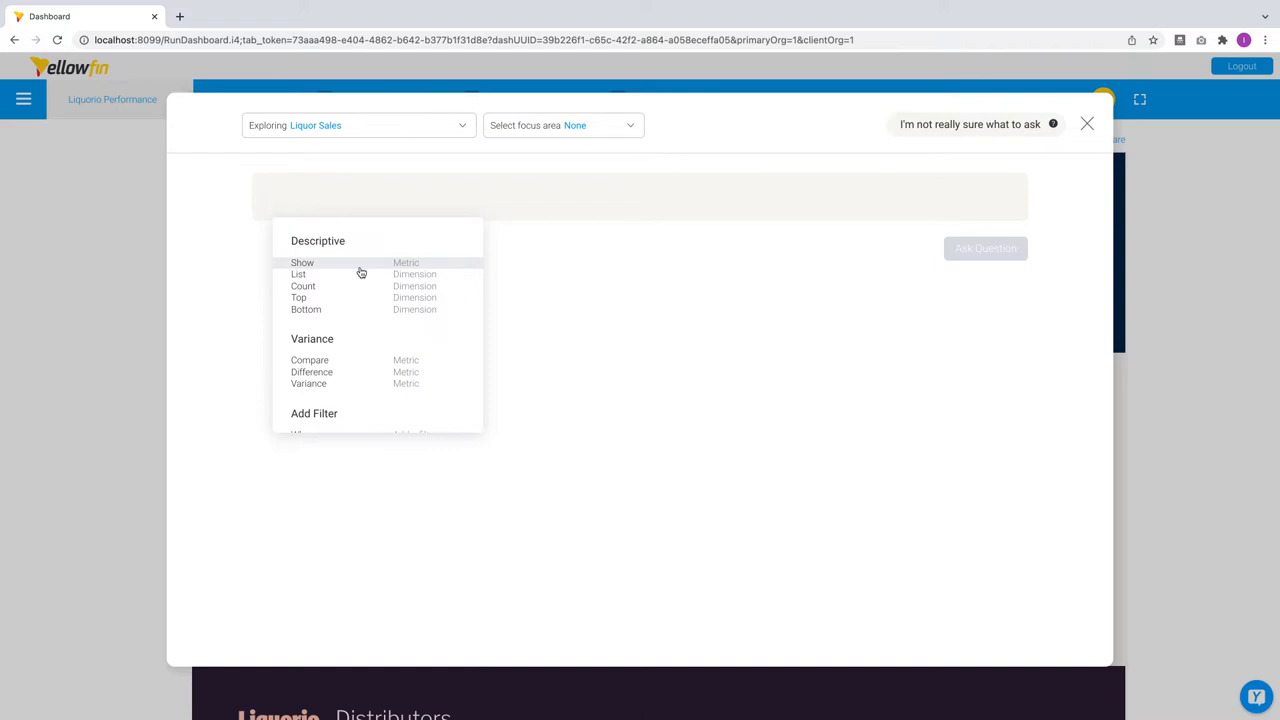
mouse_move(361, 279)
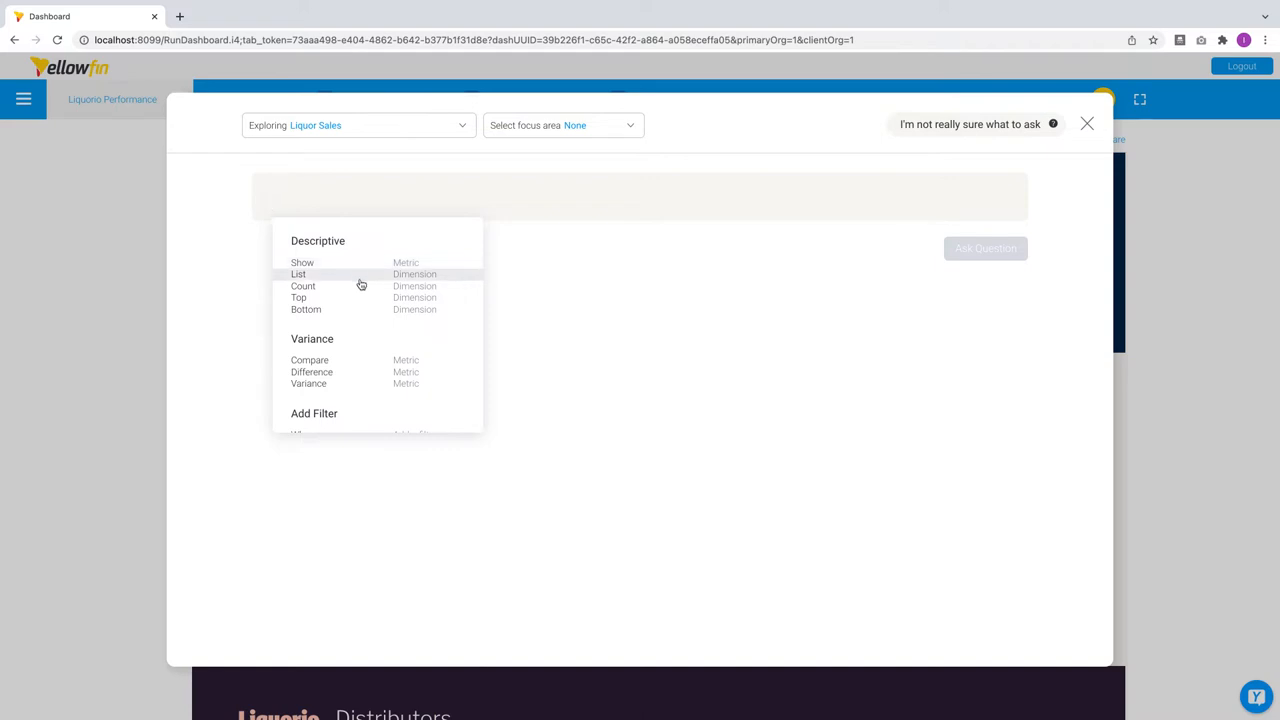
mouse_move(360, 365)
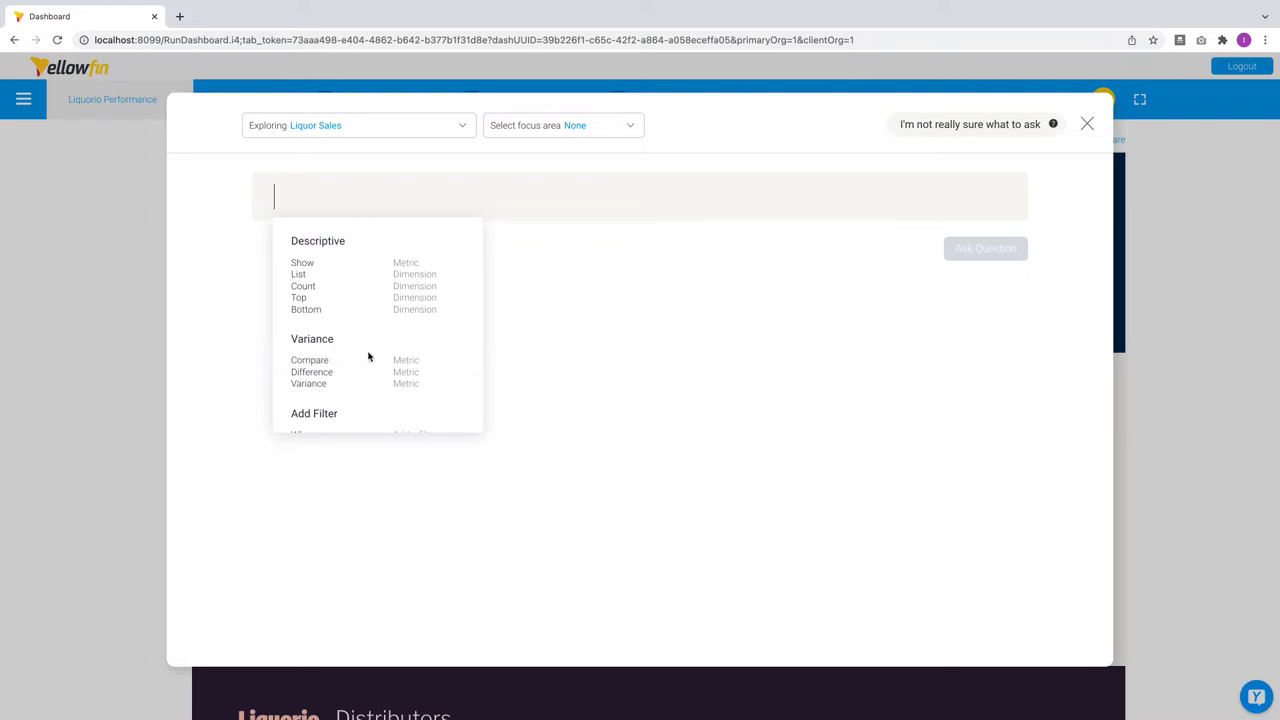
mouse_move(369, 360)
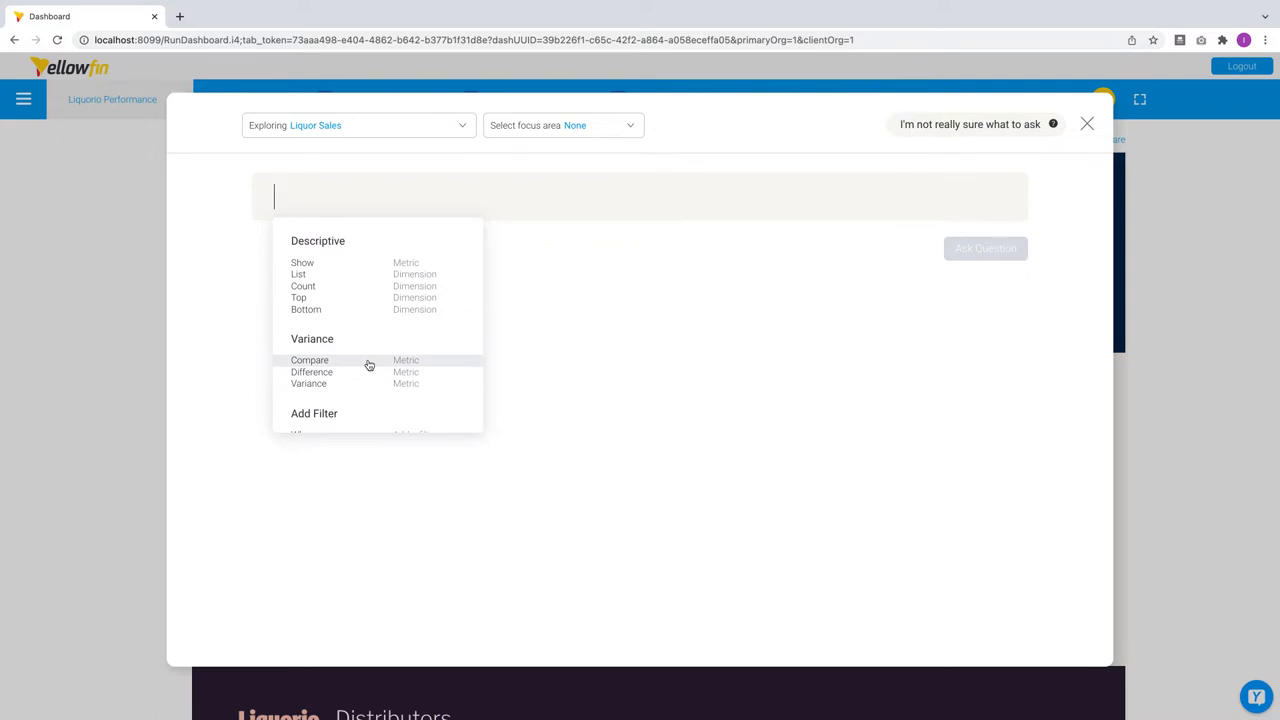
Start a Show question and pick Sales Amount $ from the expanded Metric list.
click(302, 262)
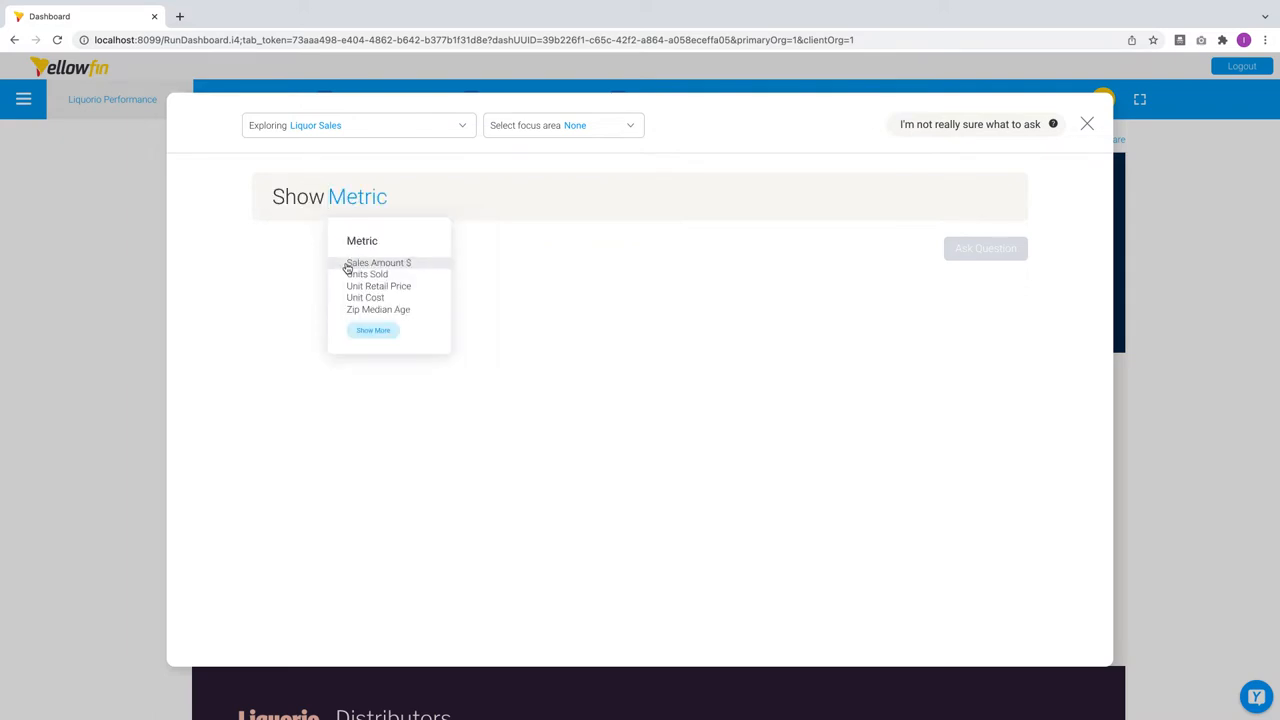
mouse_move(434, 267)
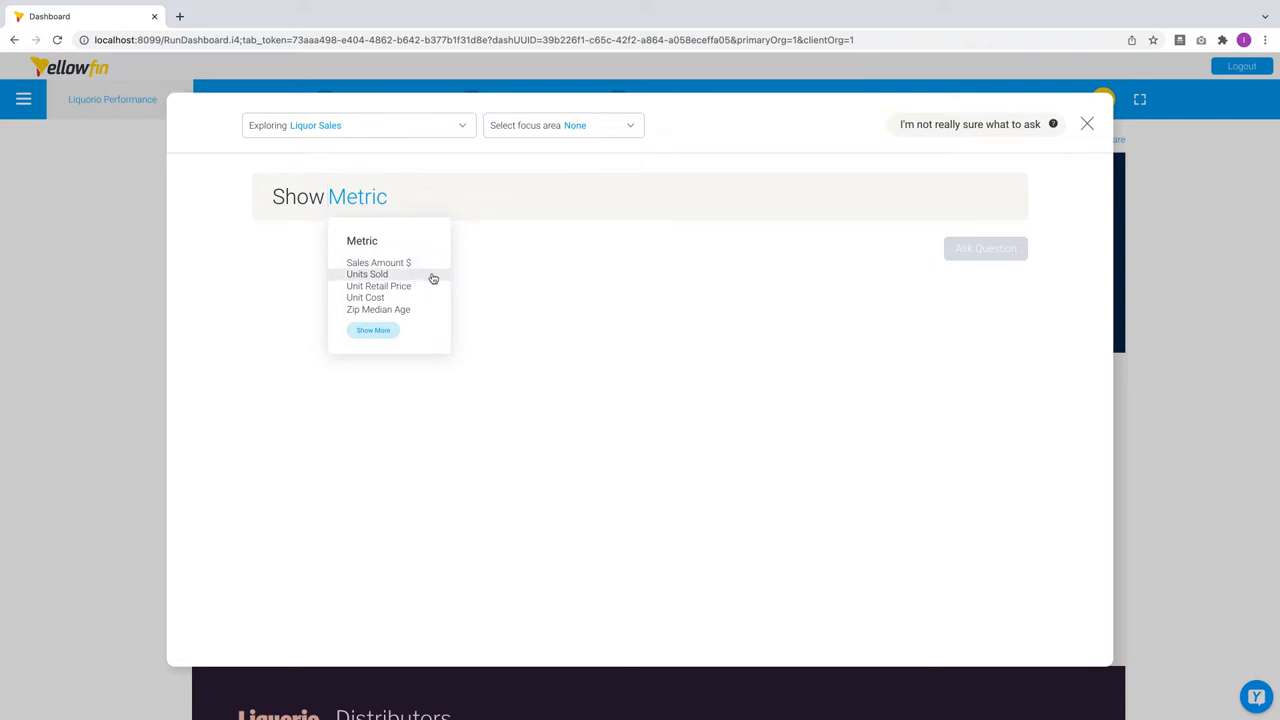
mouse_move(427, 310)
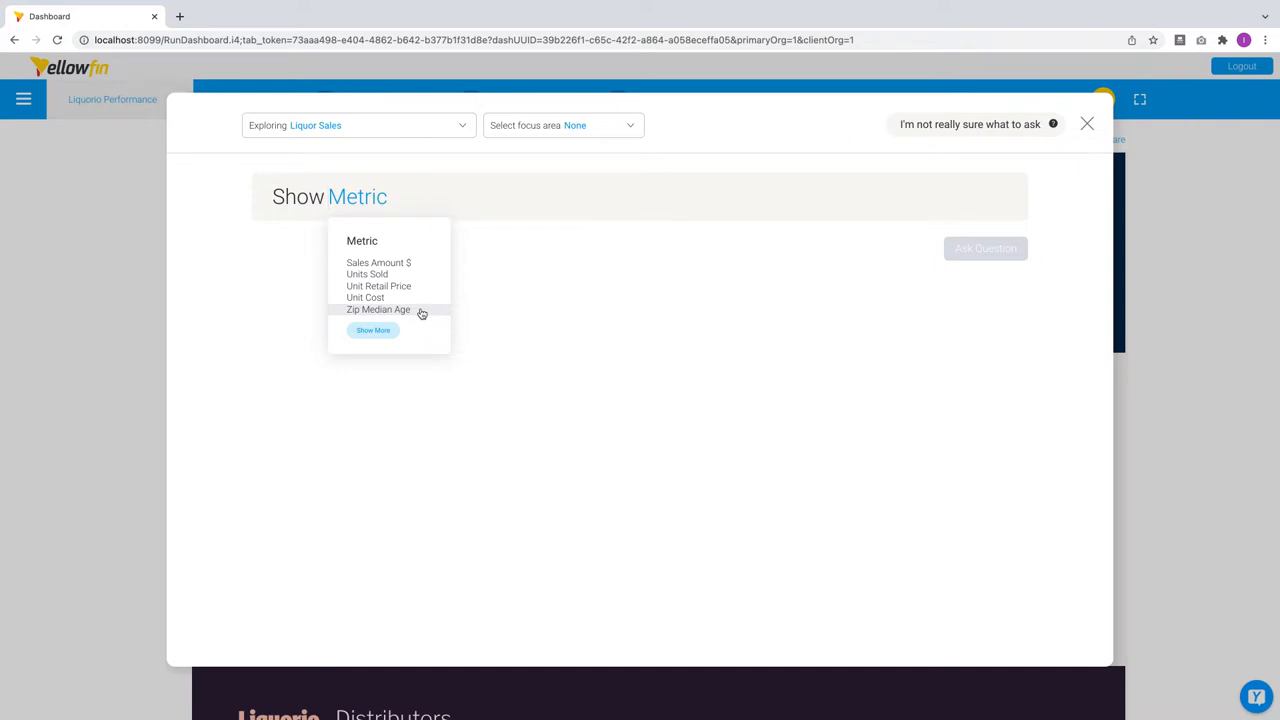
click(372, 330)
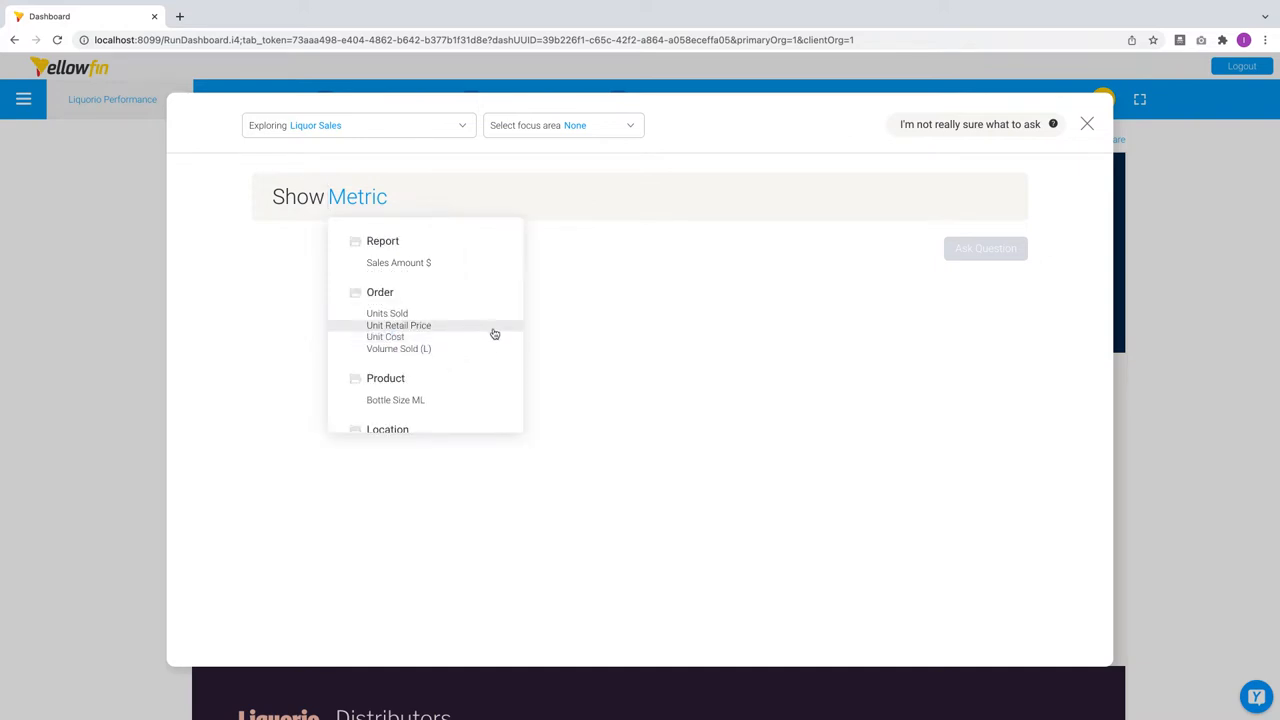
scroll(down, 3)
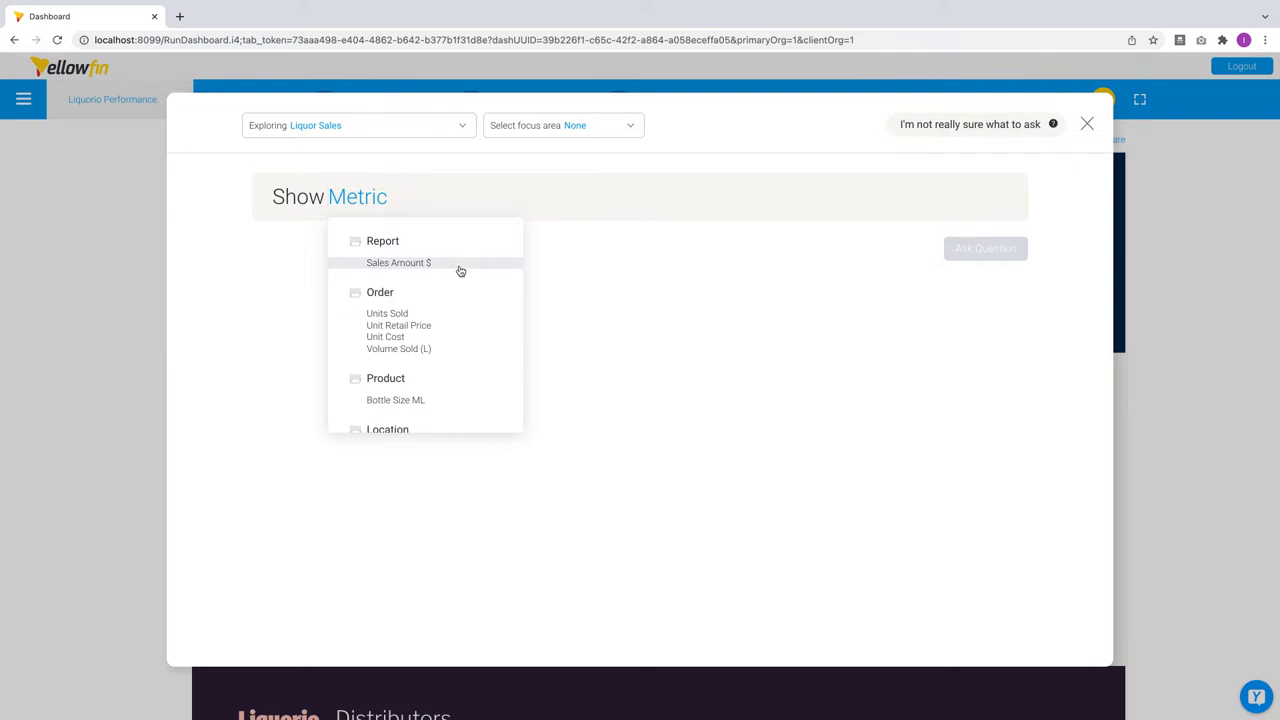
click(398, 262)
text(Sale)
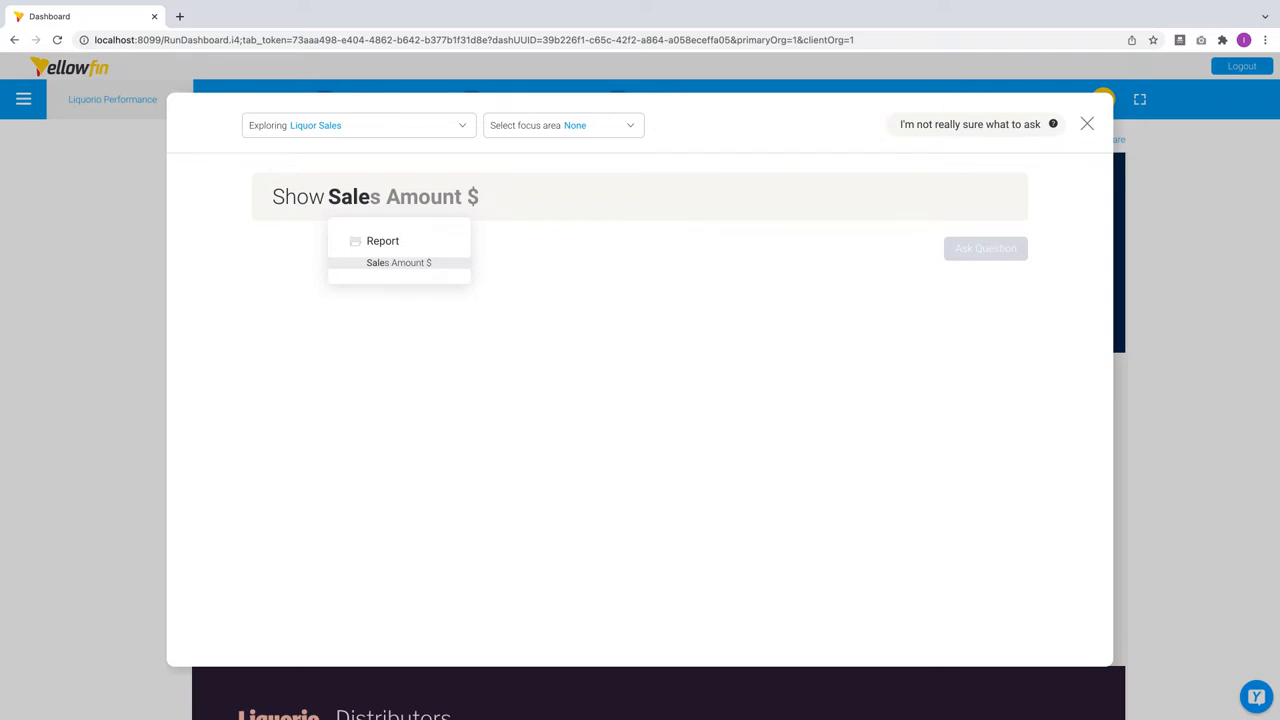
Add Units Sold (Sum) as a second metric, grouped by Product Category, for 2021.
click(399, 262)
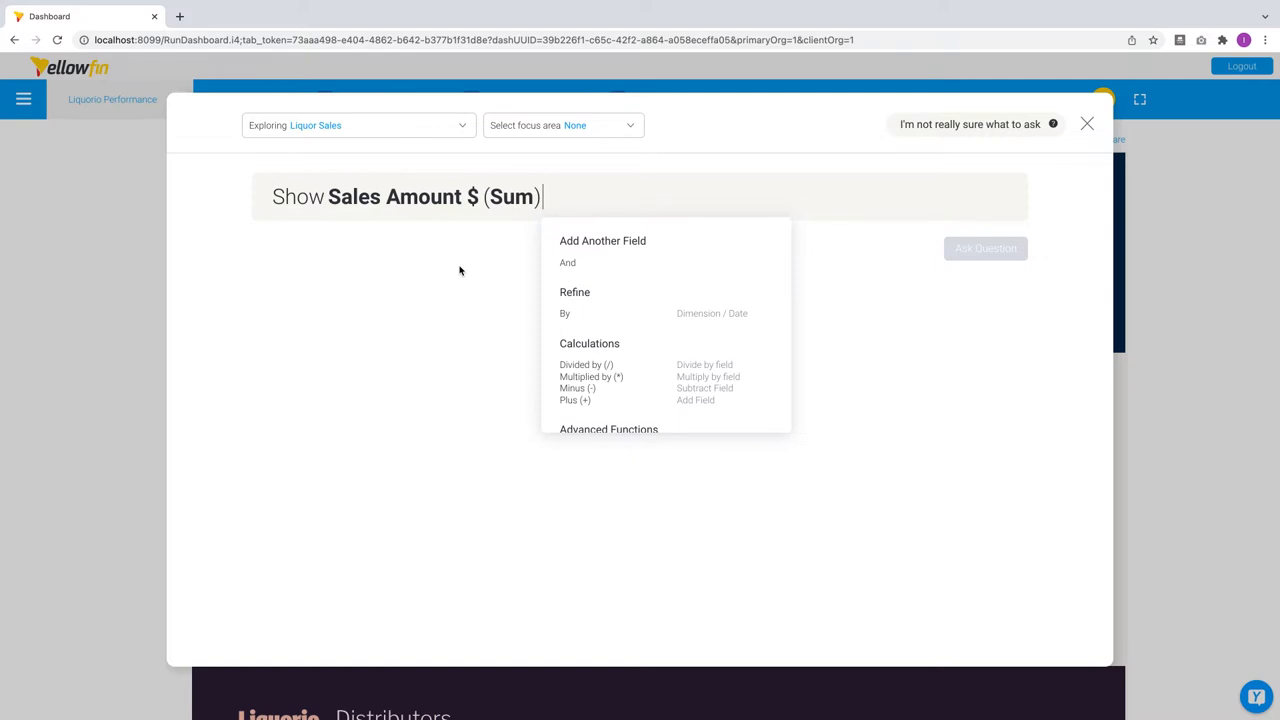
text(and Uni)
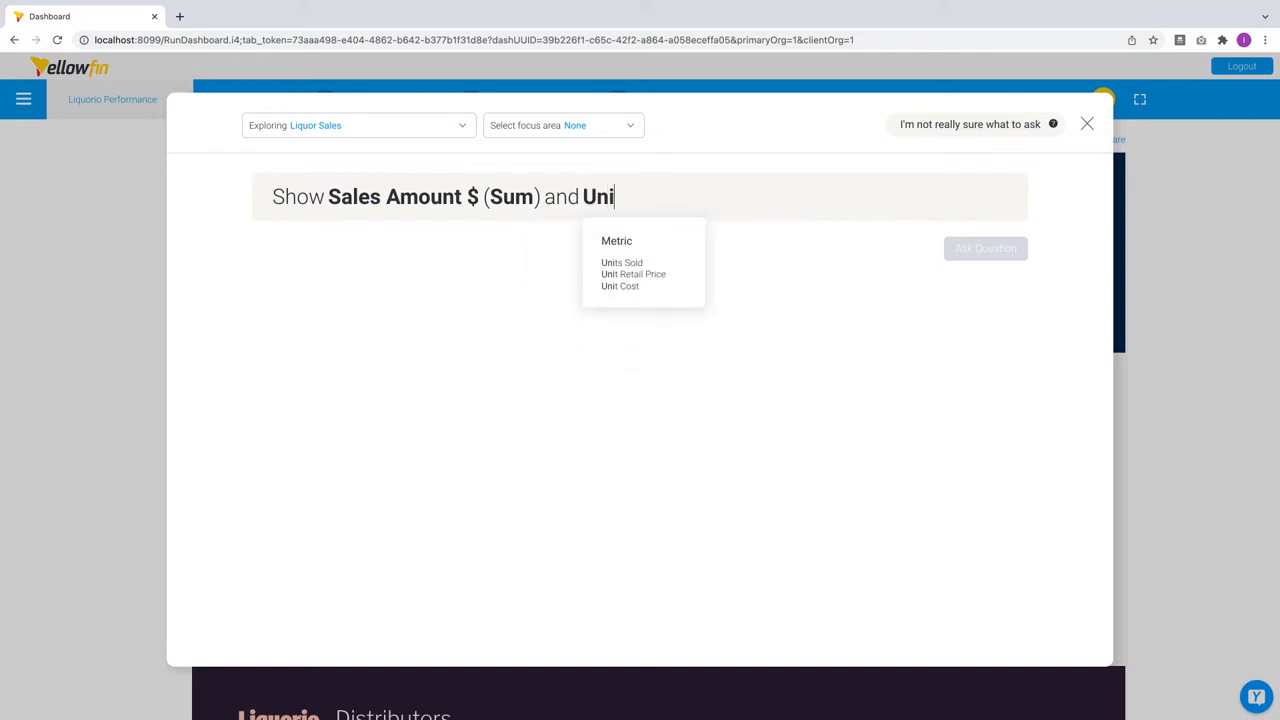
click(621, 262)
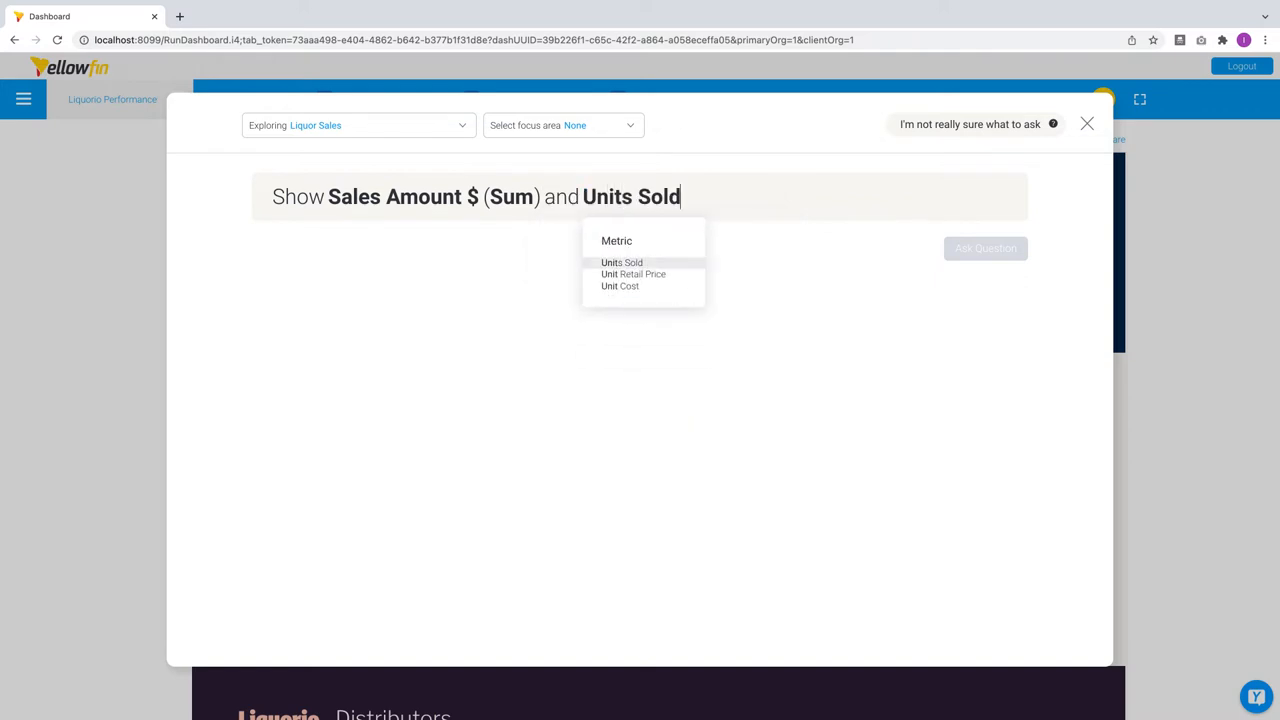
click(621, 262)
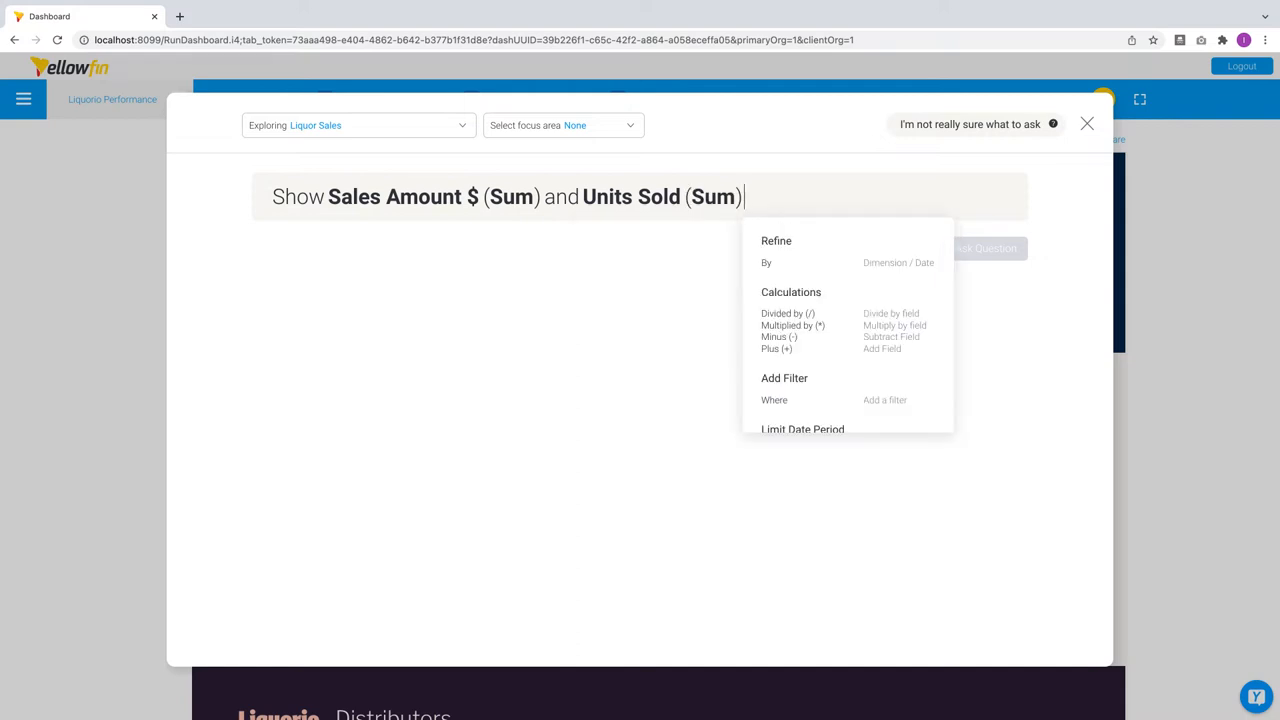
mouse_move(753, 187)
text( by Product Category For 20)
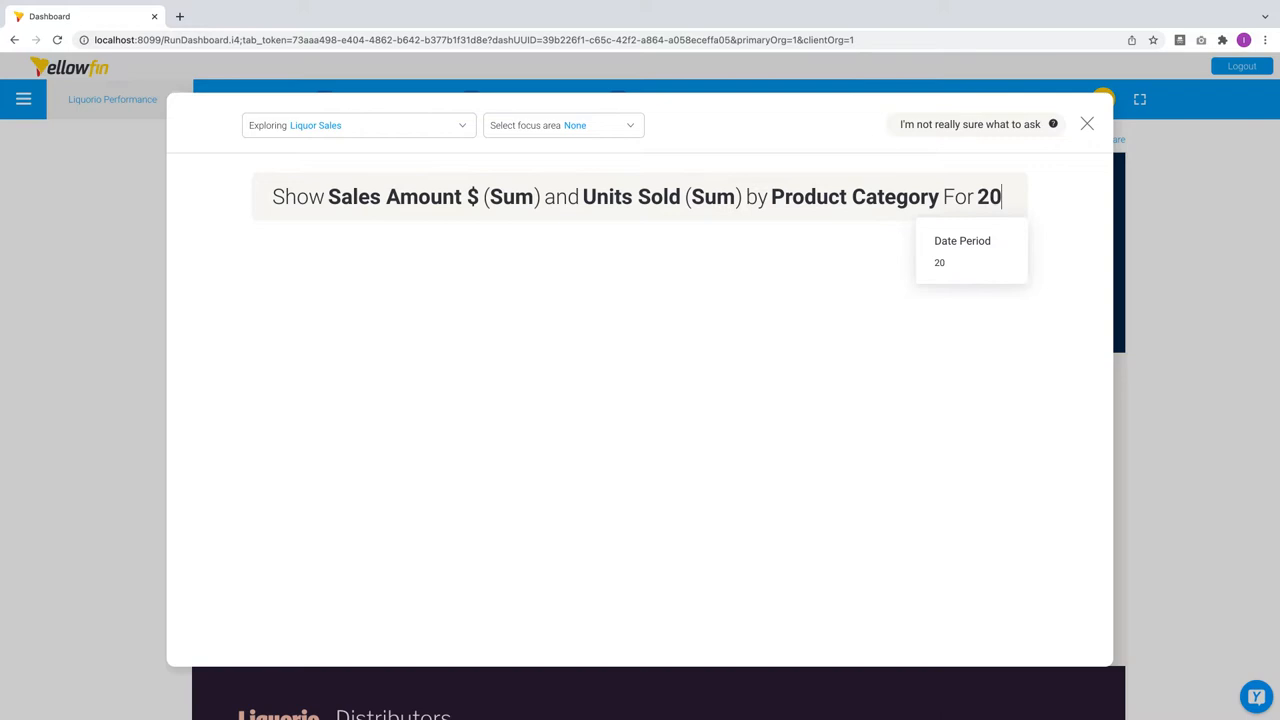
click(939, 262)
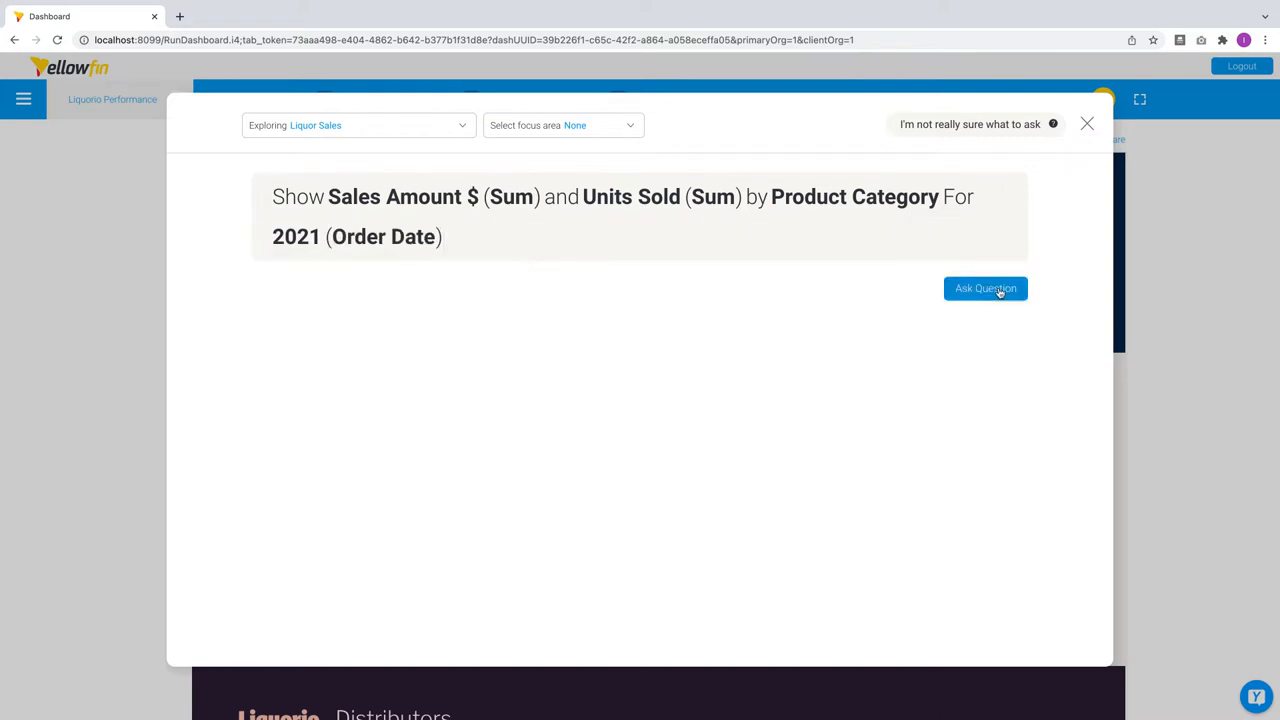
Replace Product Category with Account Segment and ask the question.
click(985, 288)
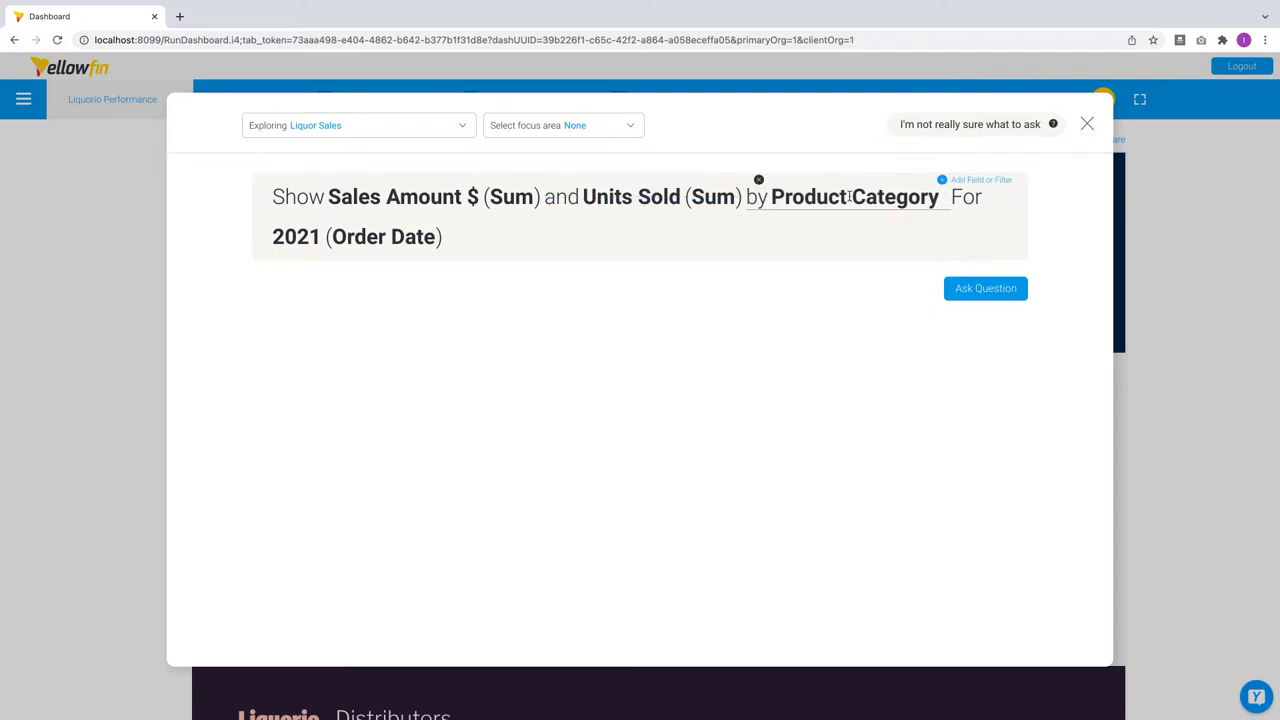
click(854, 196)
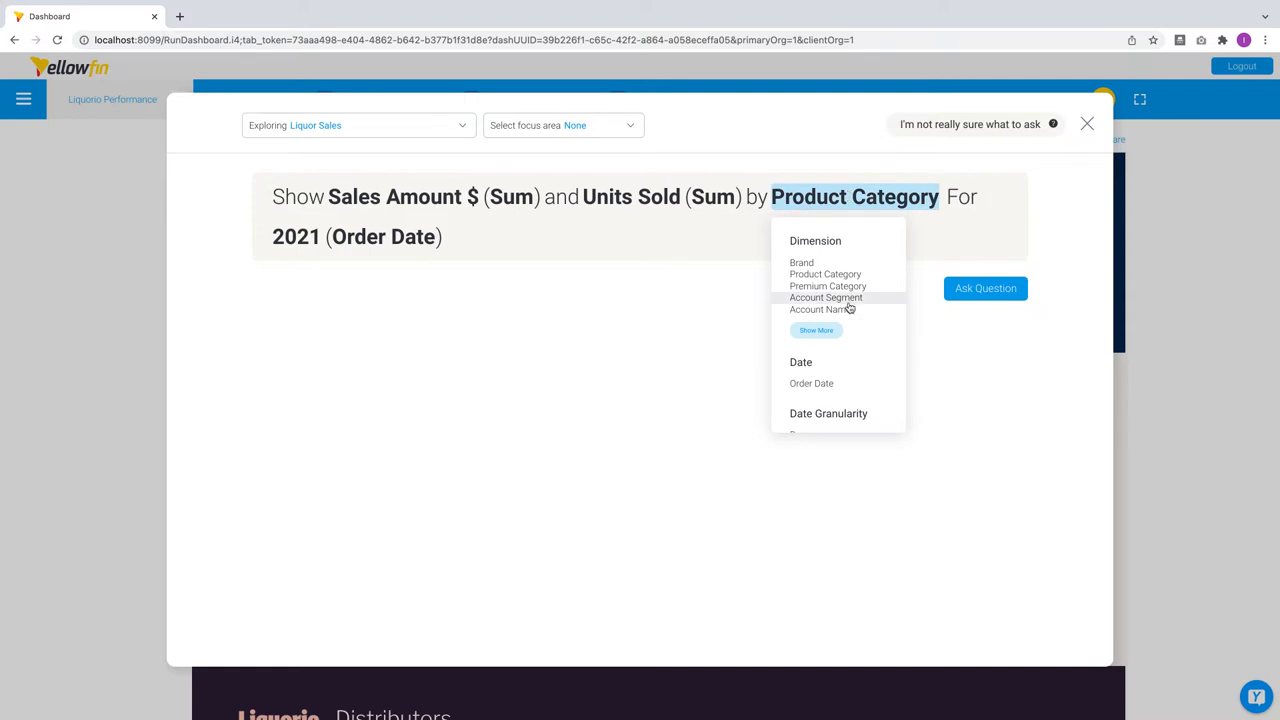
click(826, 297)
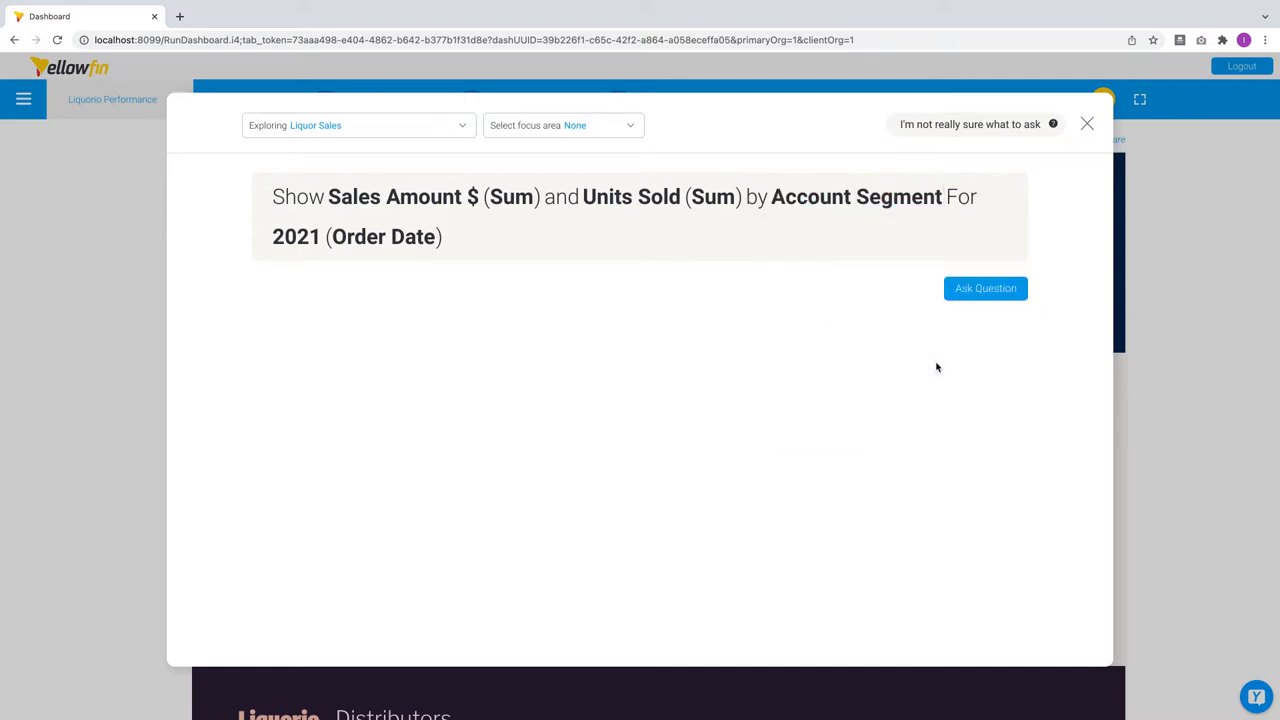
click(985, 288)
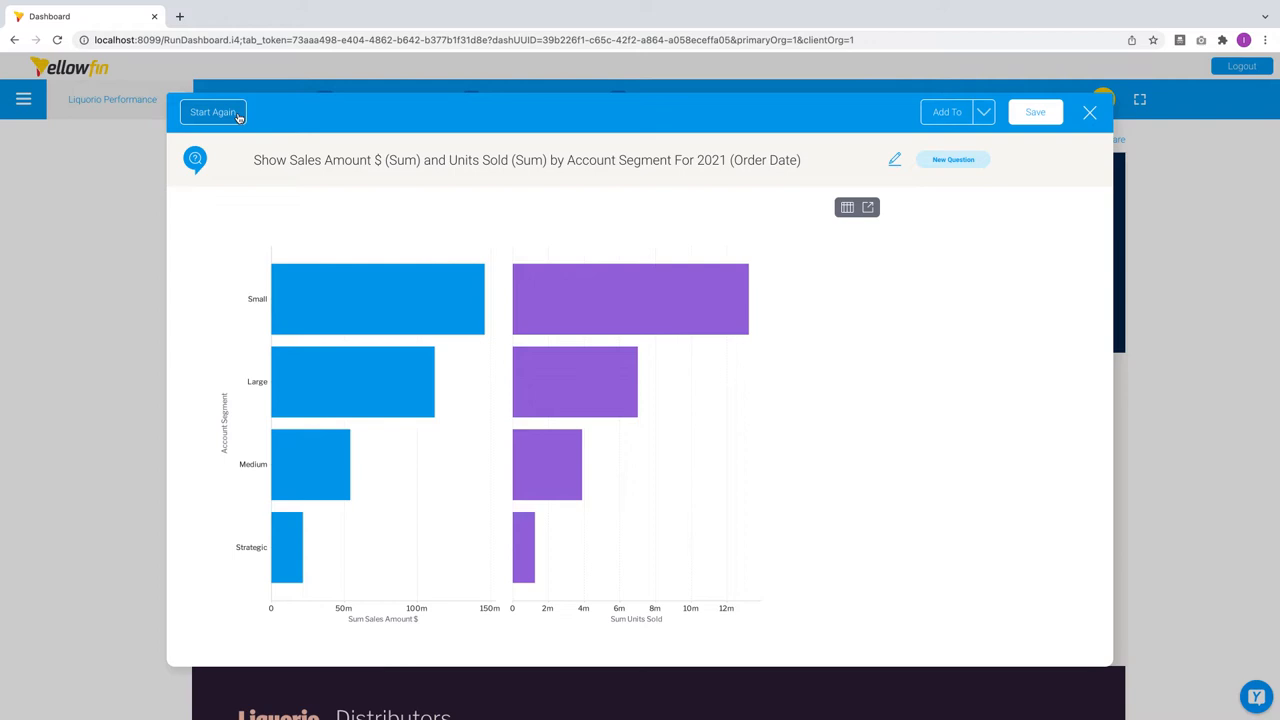
mouse_move(953, 365)
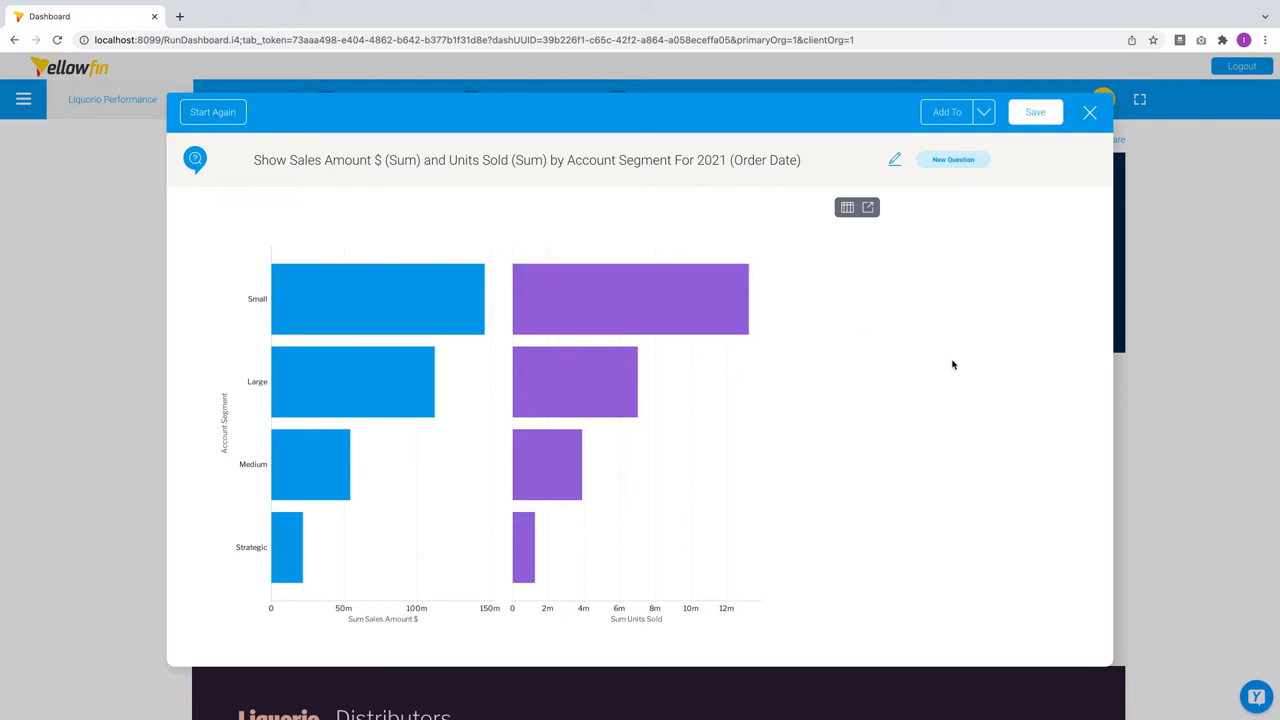
mouse_move(854, 227)
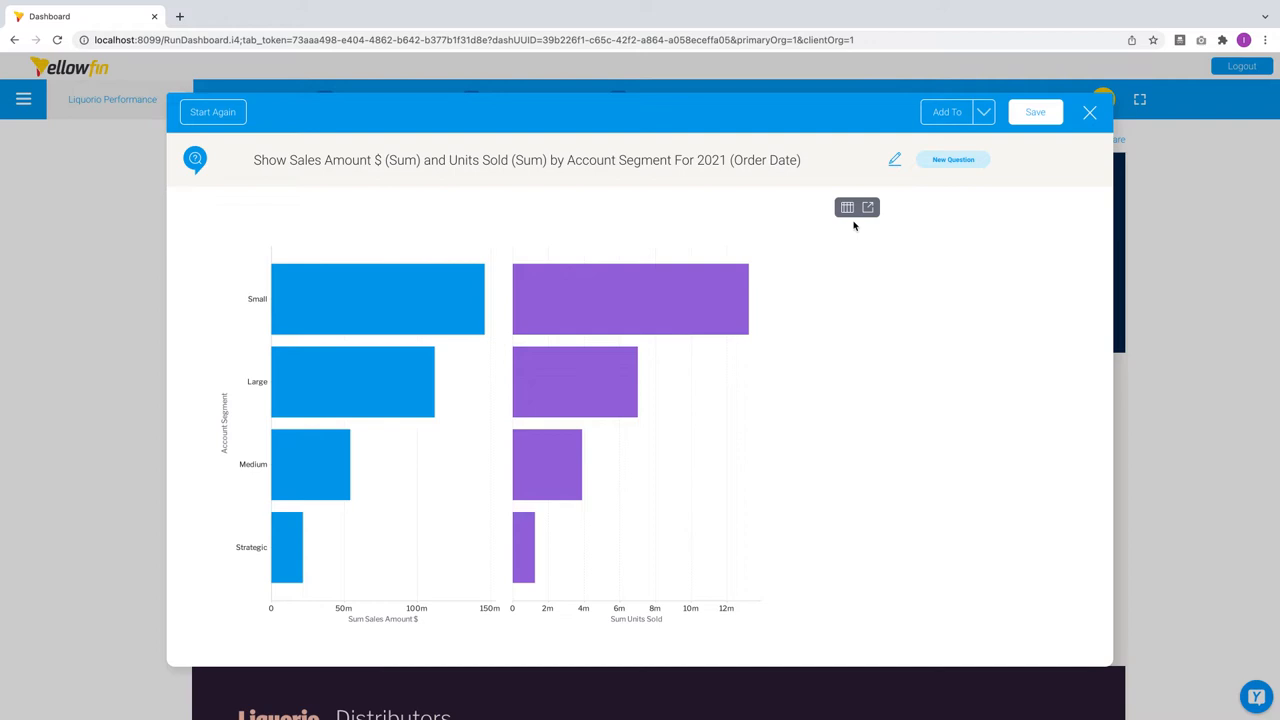
click(847, 207)
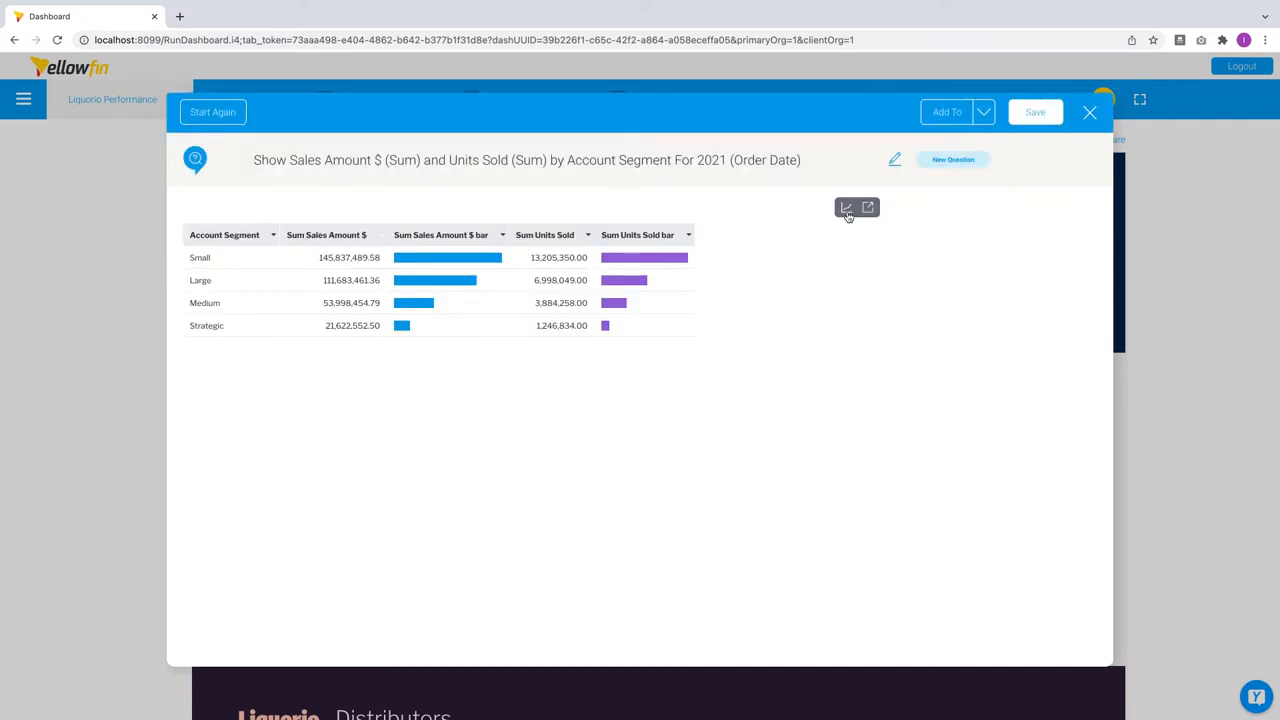
mouse_move(846, 207)
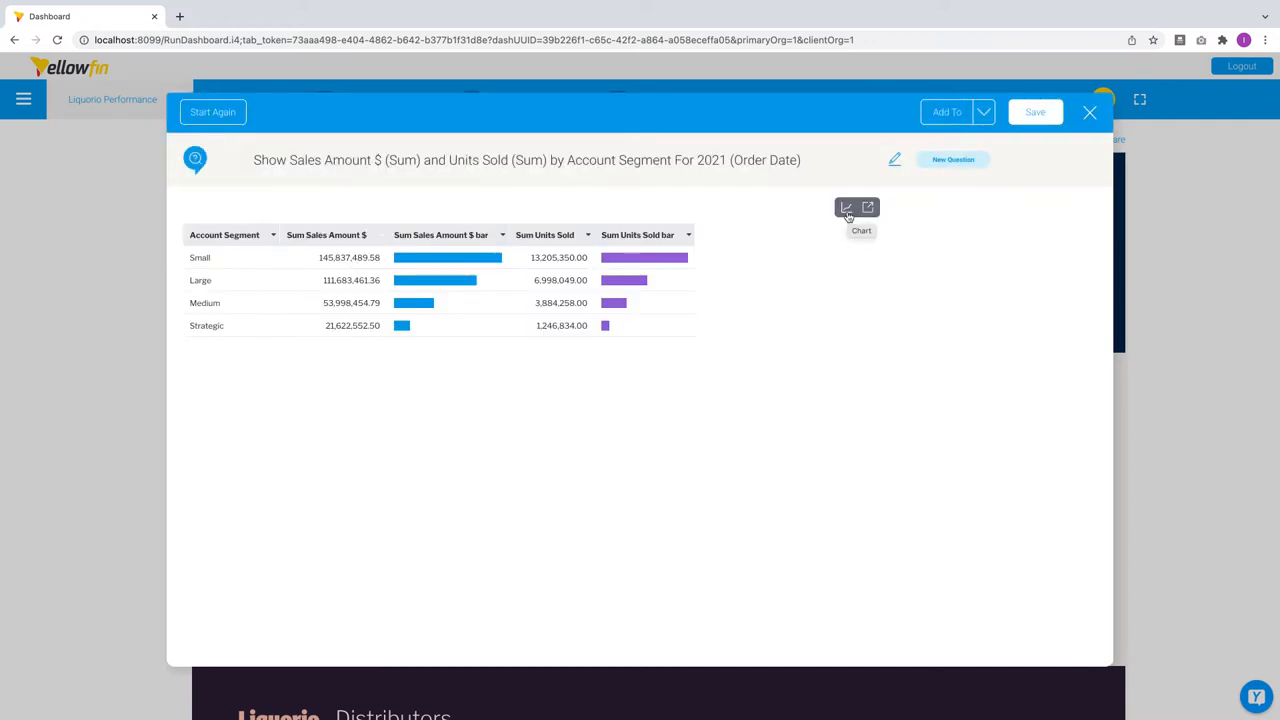
click(846, 207)
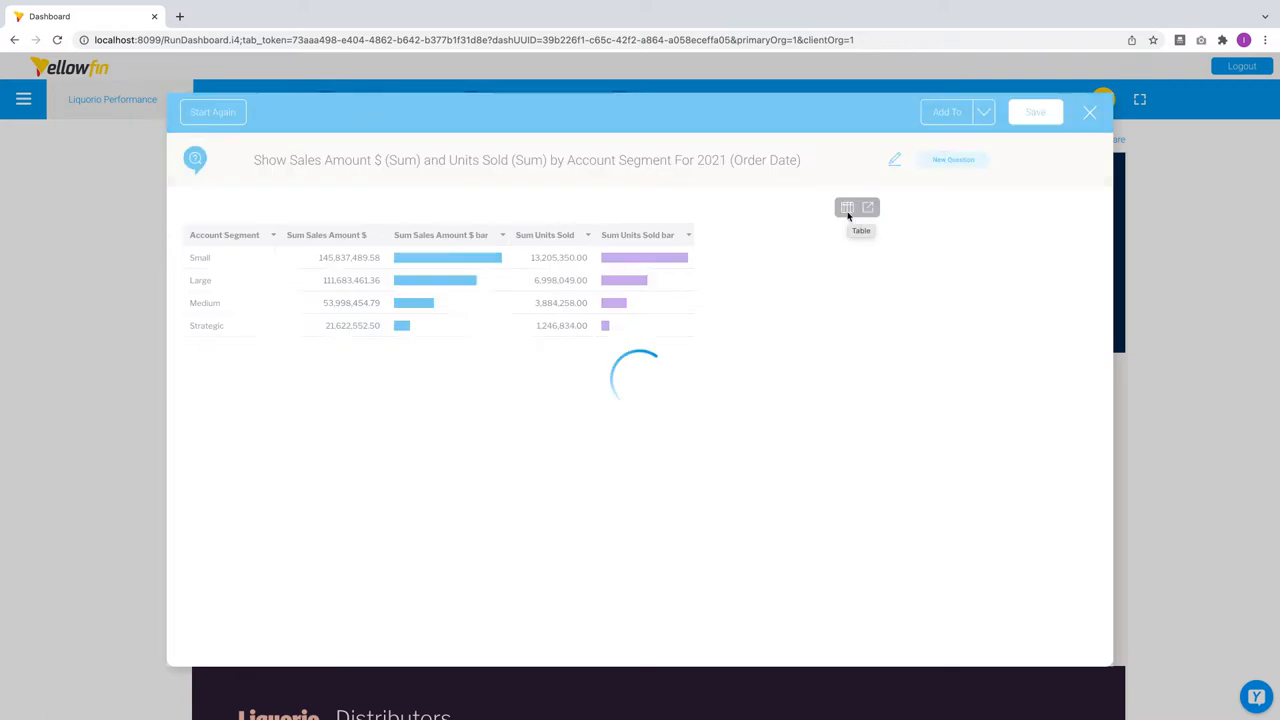
click(846, 207)
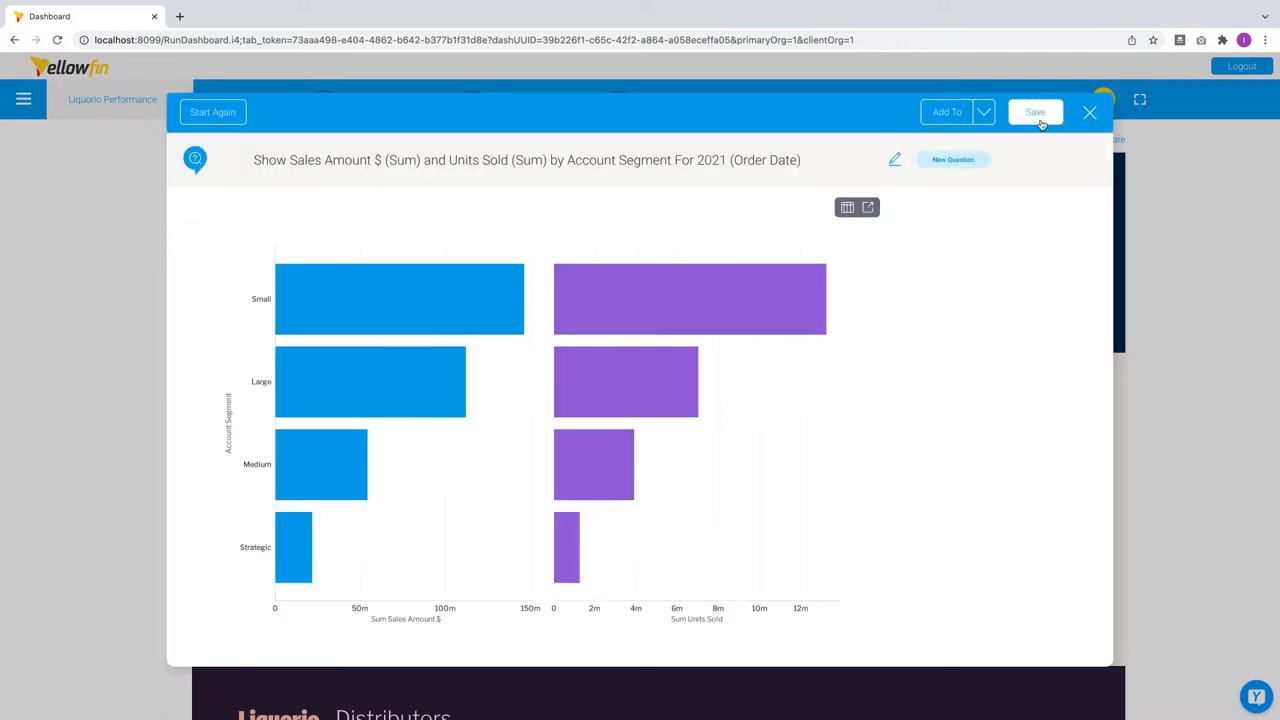
mouse_move(865, 217)
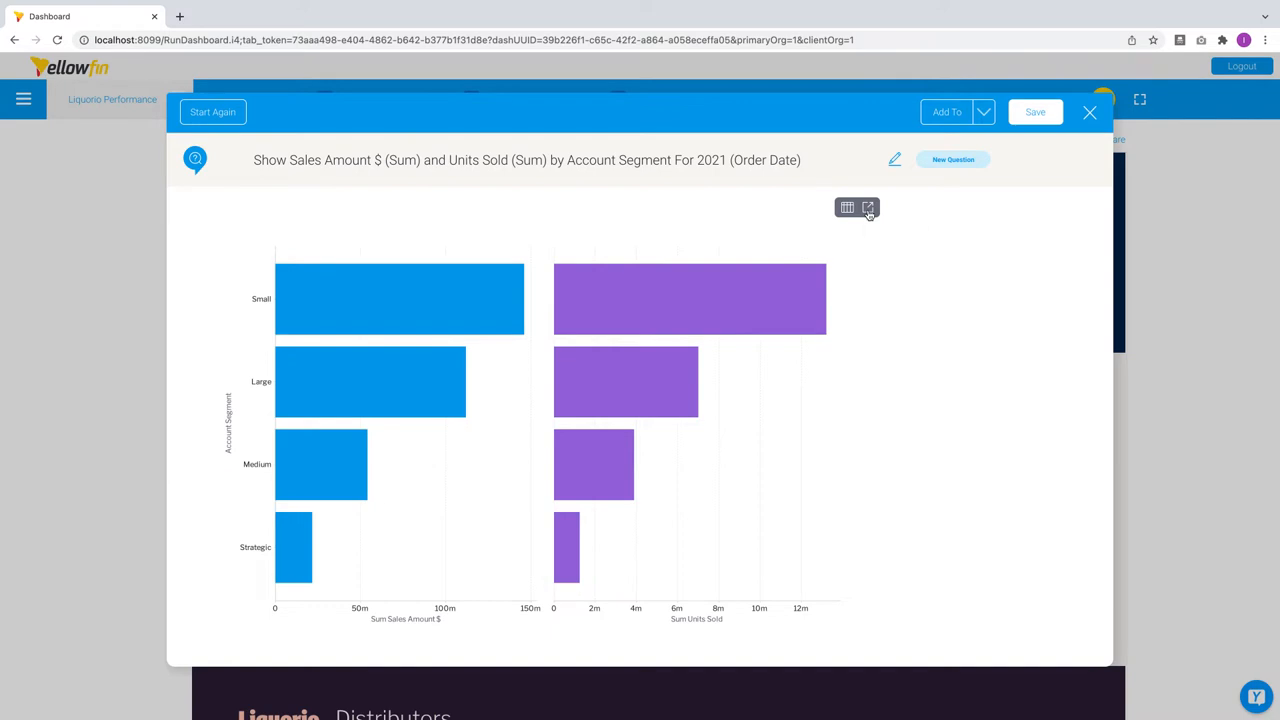
click(847, 207)
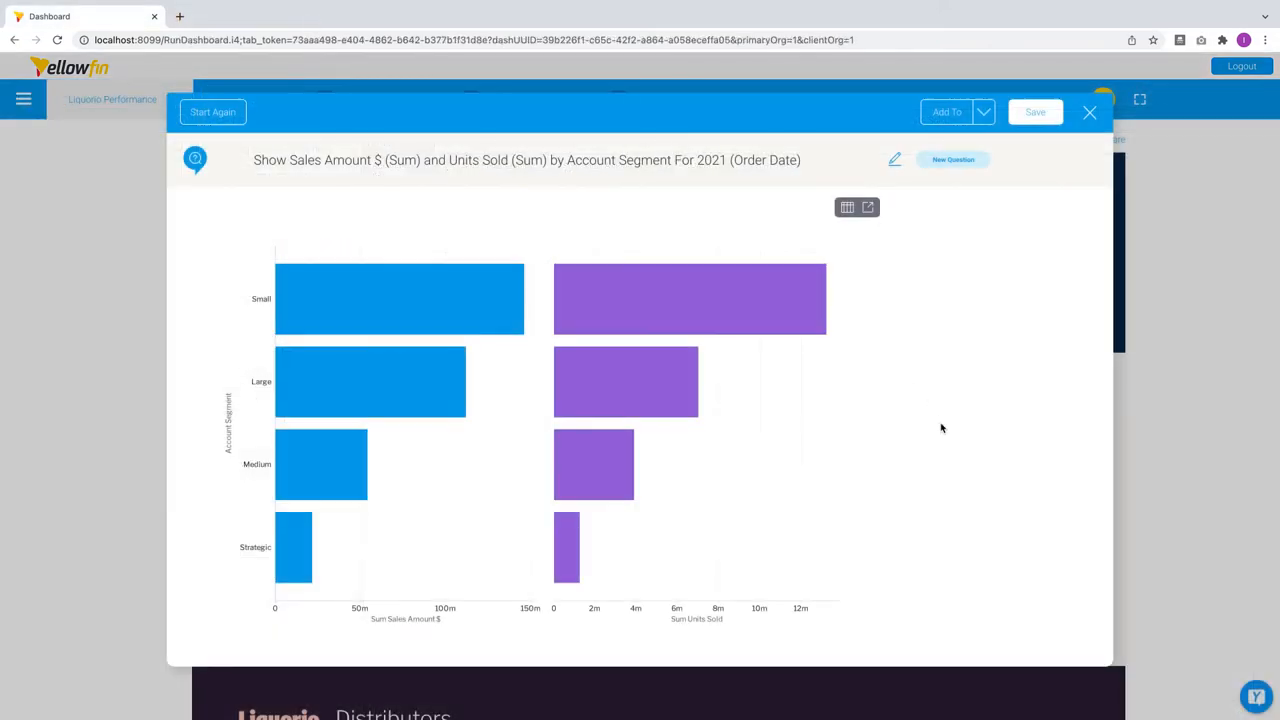
click(982, 111)
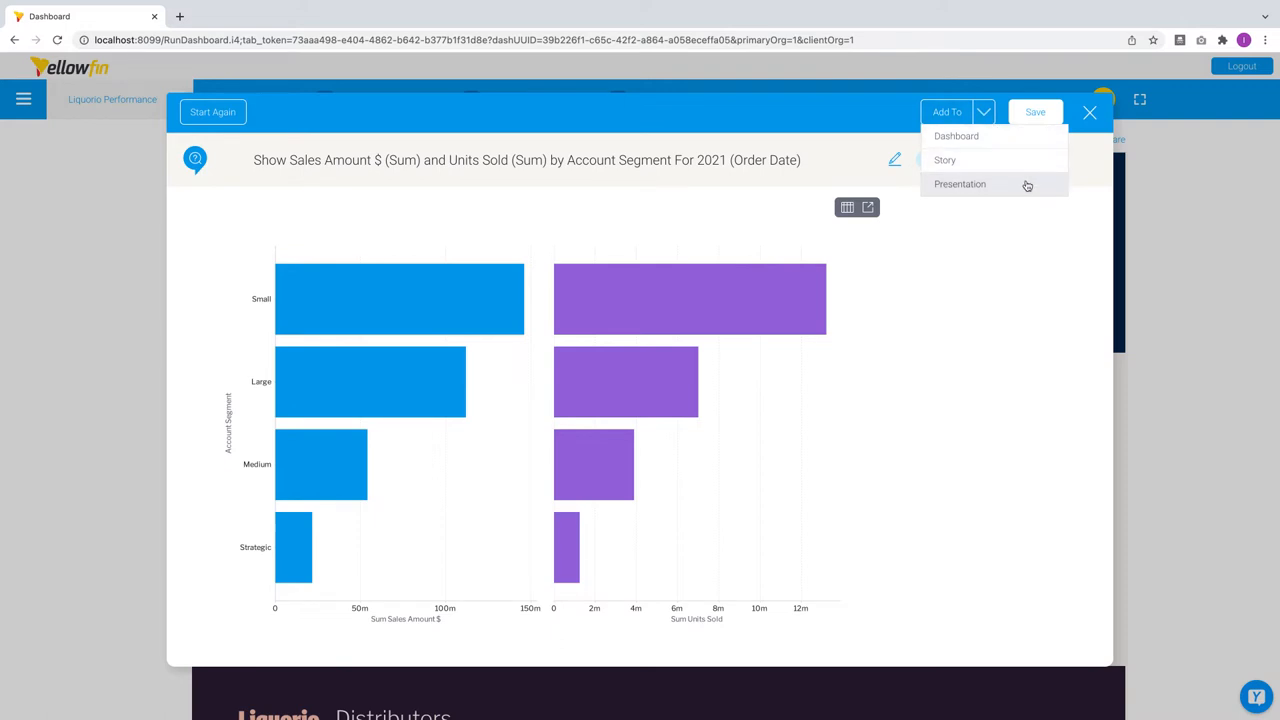
mouse_move(1032, 136)
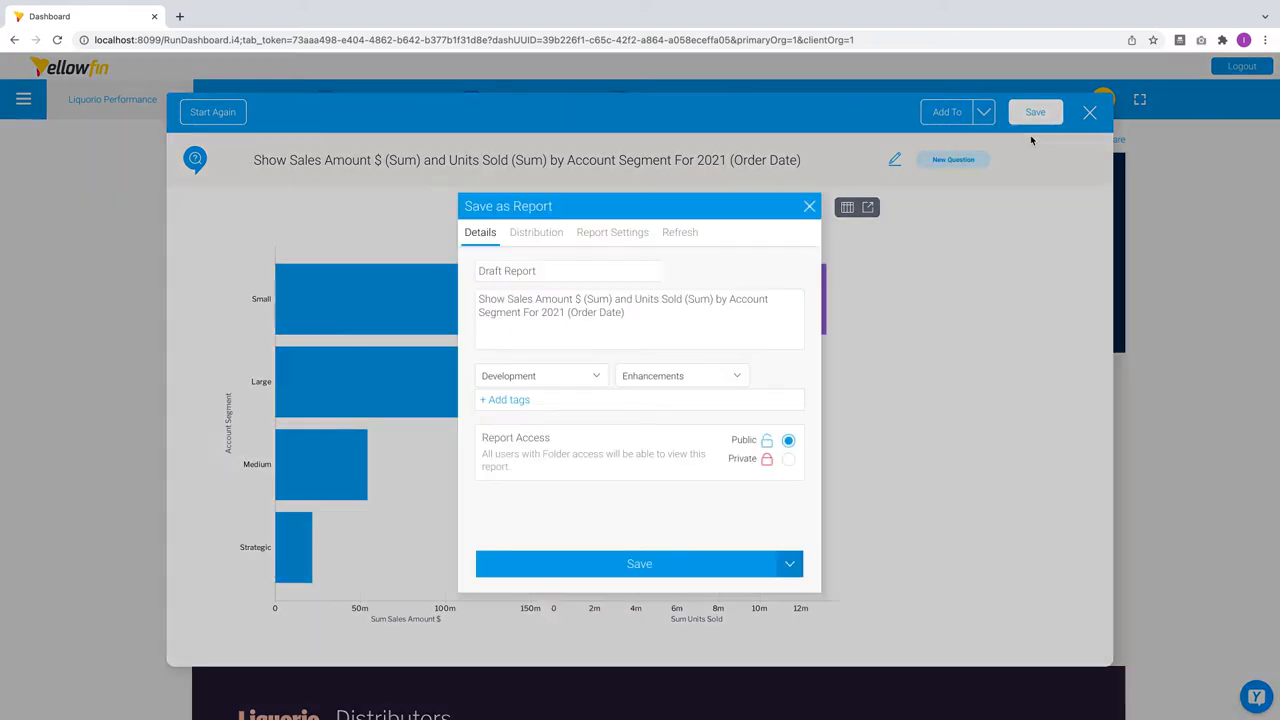
Save the answer as 'NLQ report' and add it to Liquorio Performance (Copy).
click(568, 270)
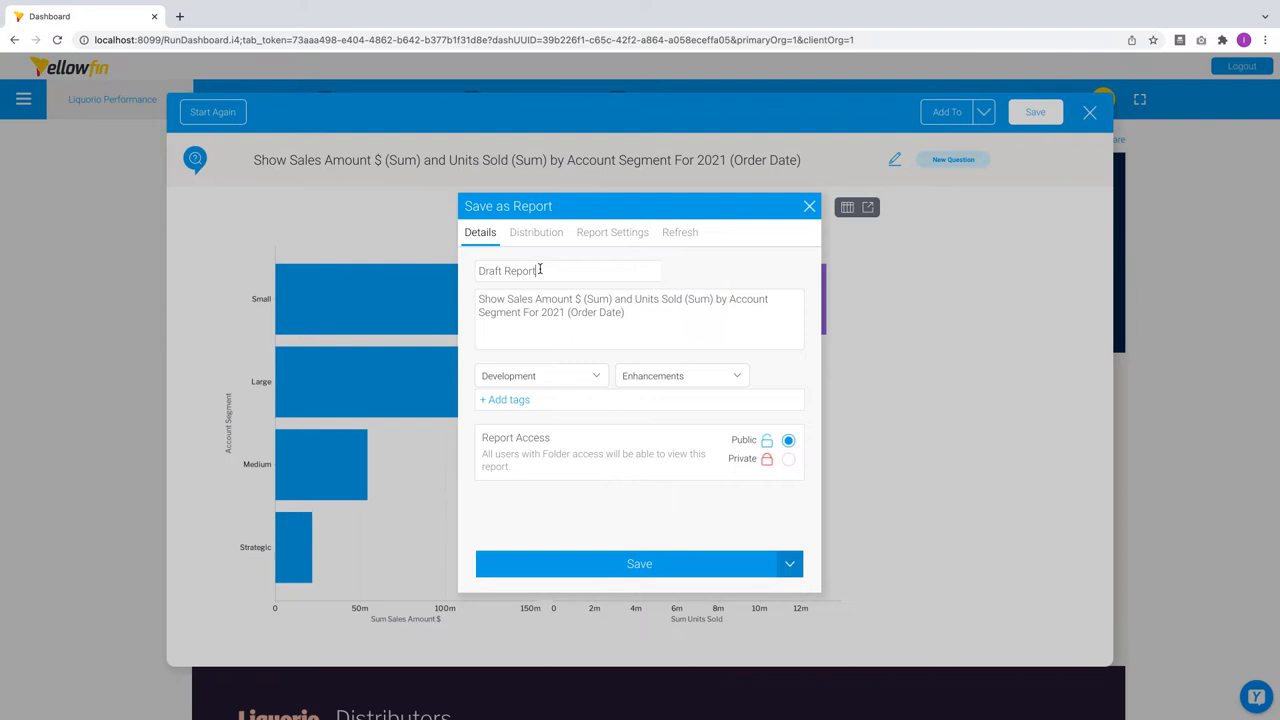
text(NLQ)
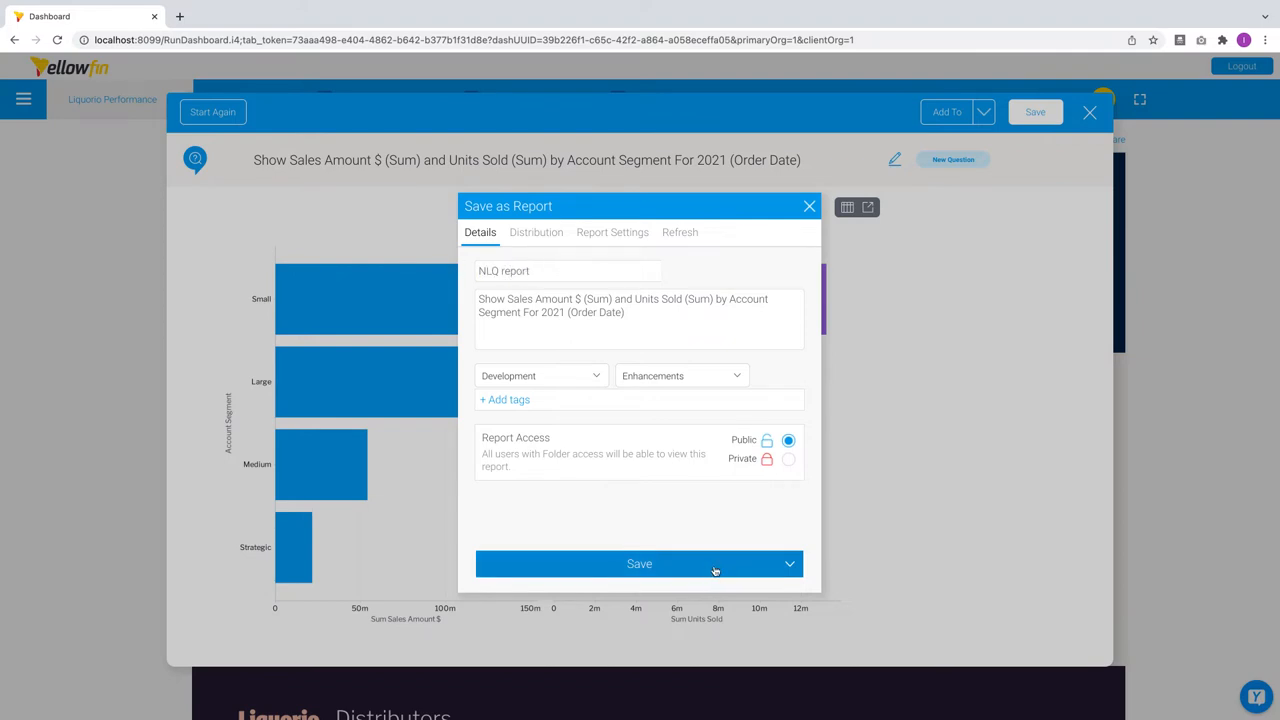
click(639, 563)
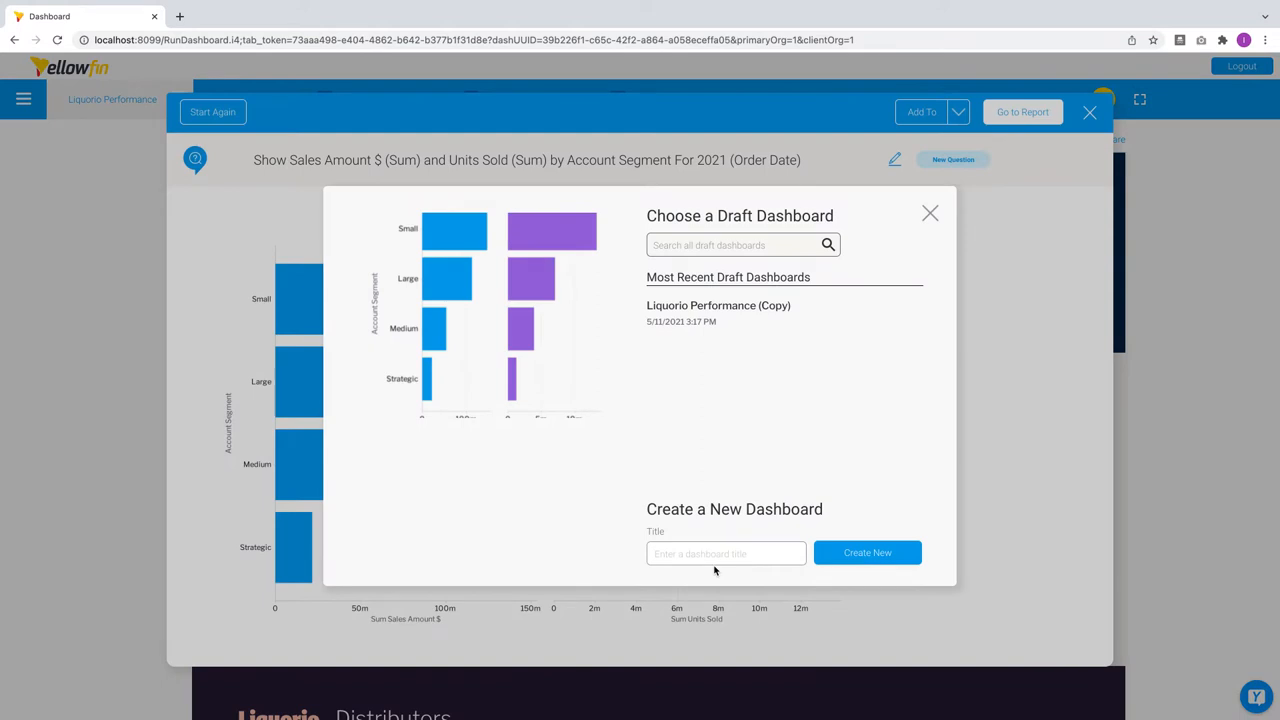
mouse_move(756, 554)
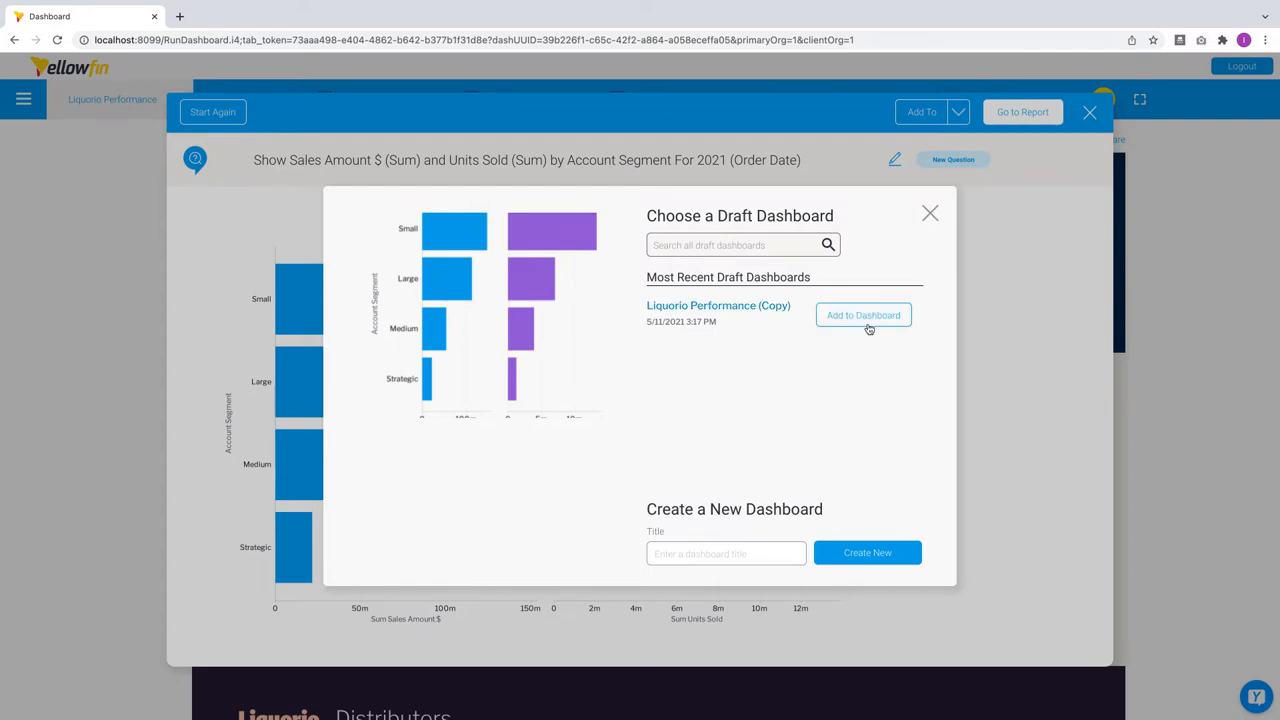
click(863, 315)
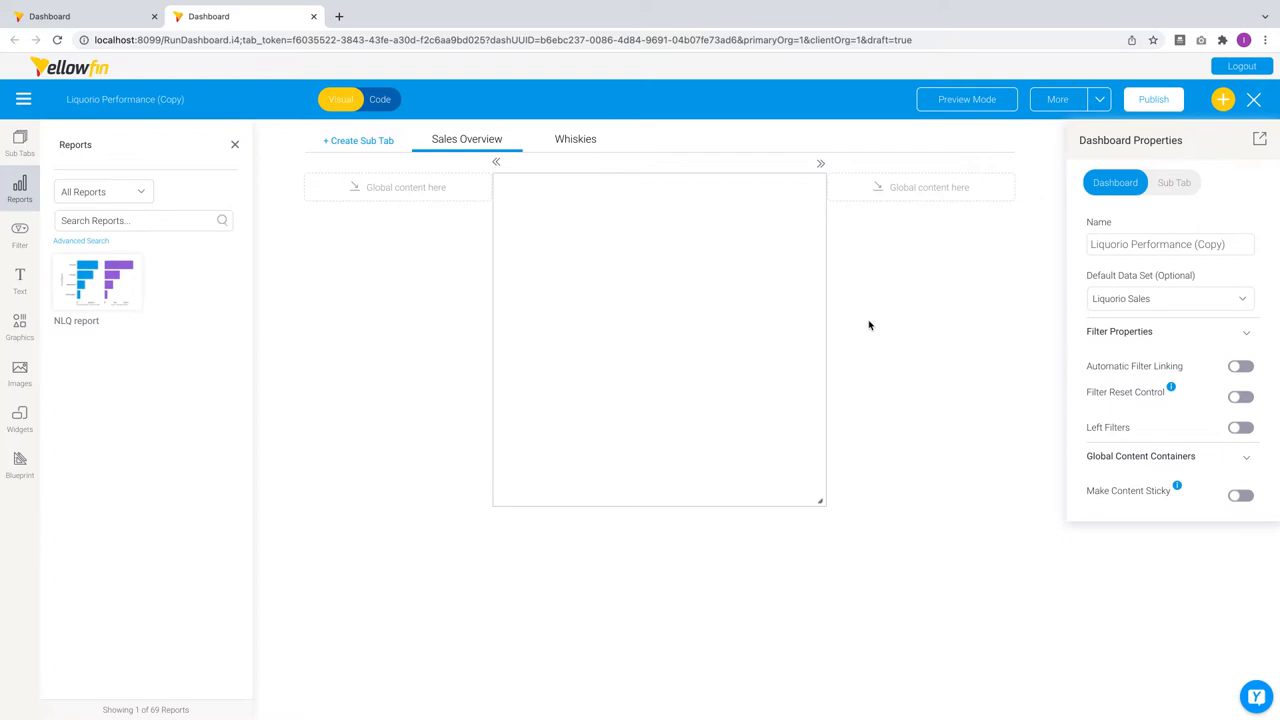
Open the Sales Overview sub tab and scroll through its canvas sections.
click(466, 139)
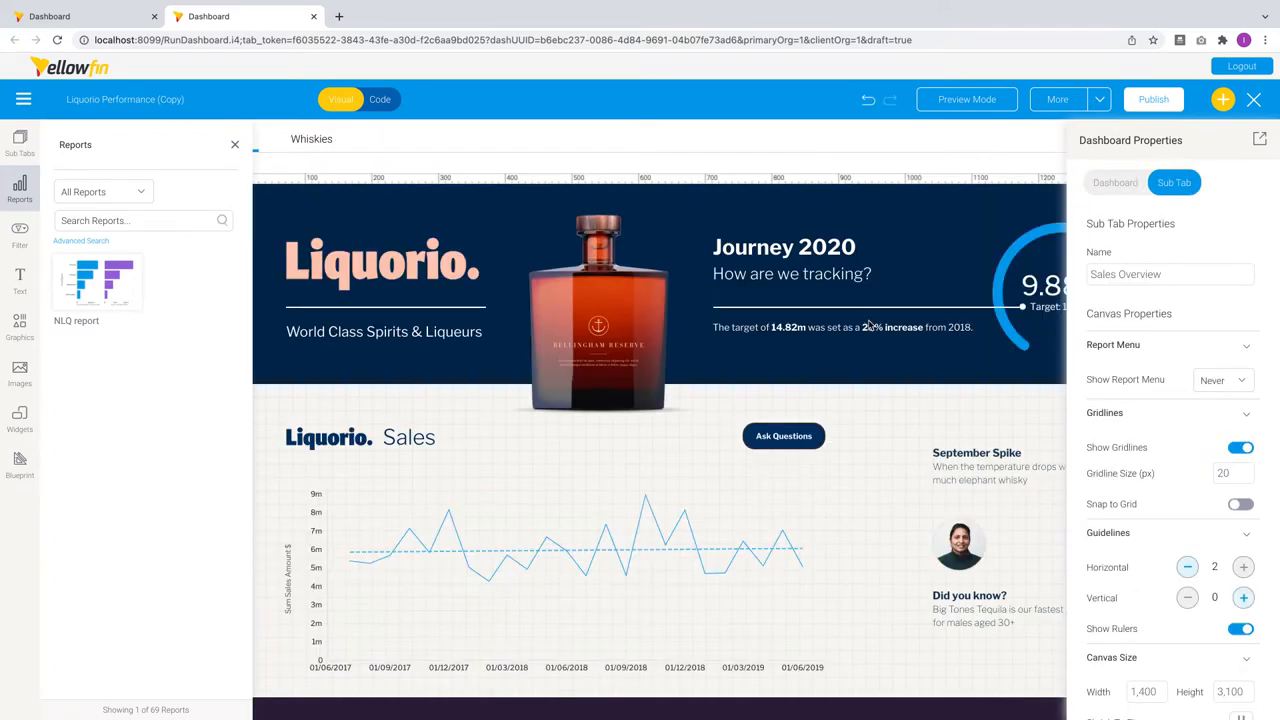
scroll(down, 3)
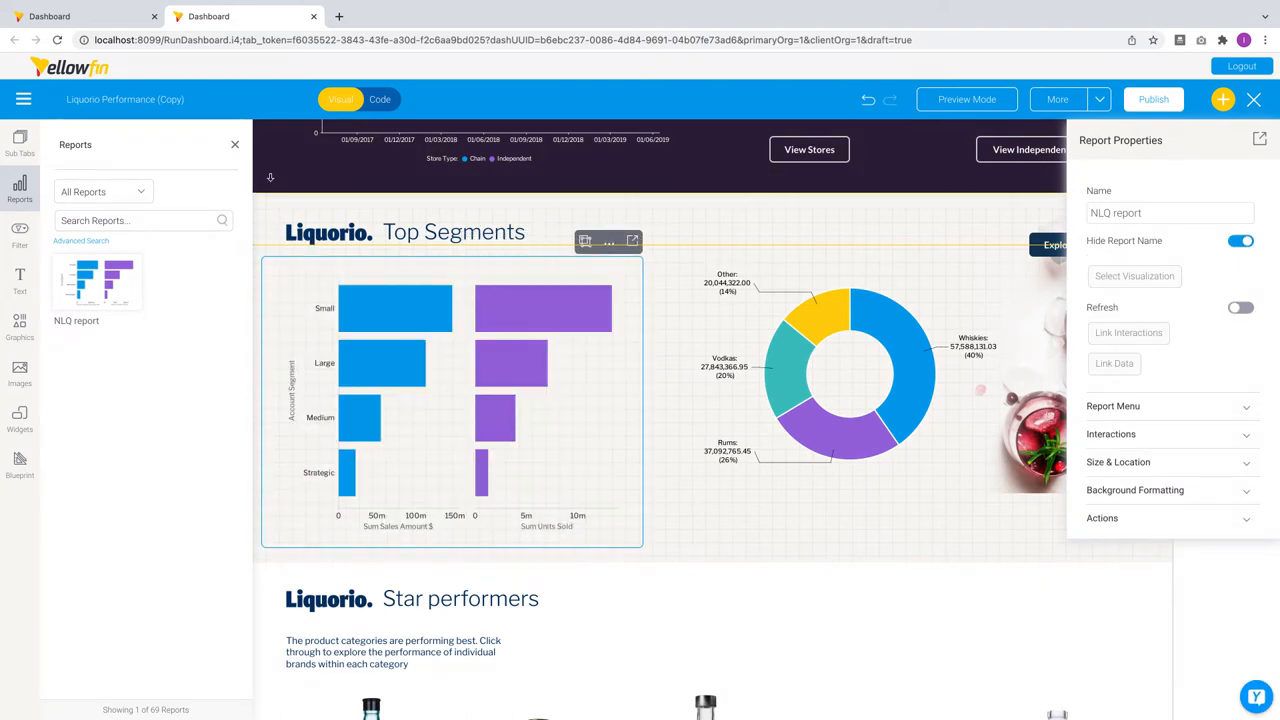
click(676, 397)
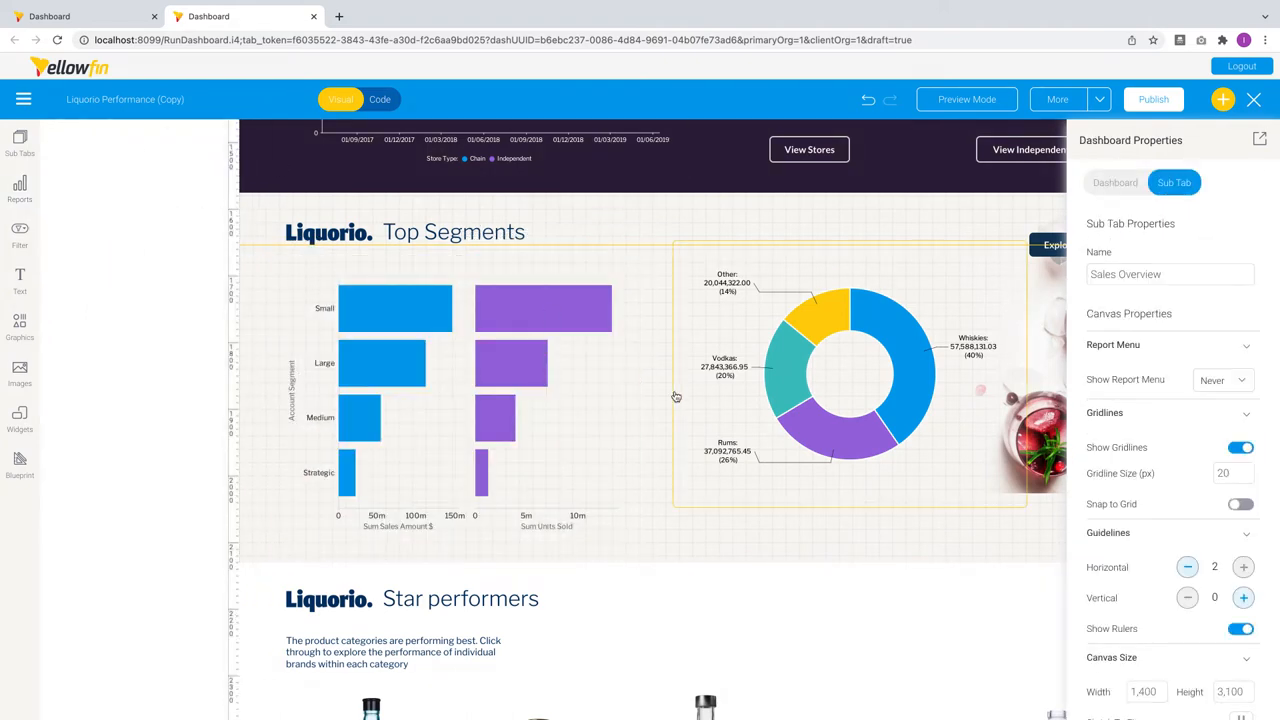
scroll(down, 3)
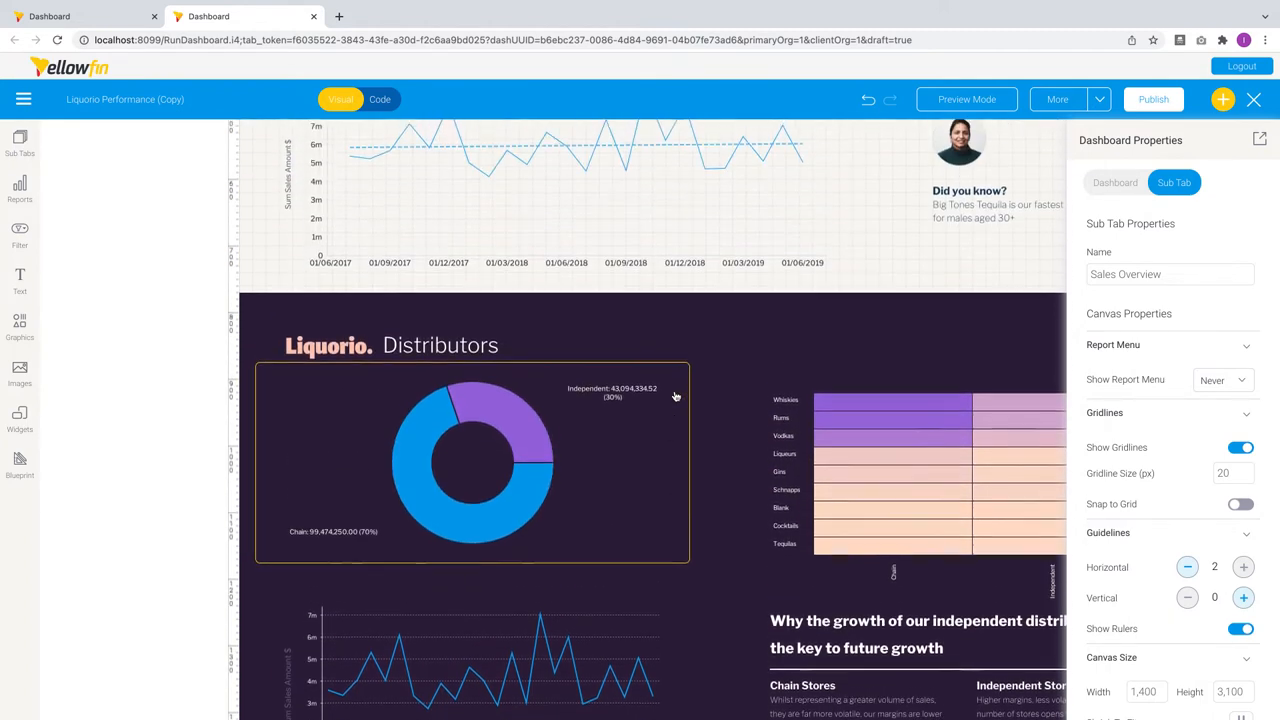
scroll(up, 3)
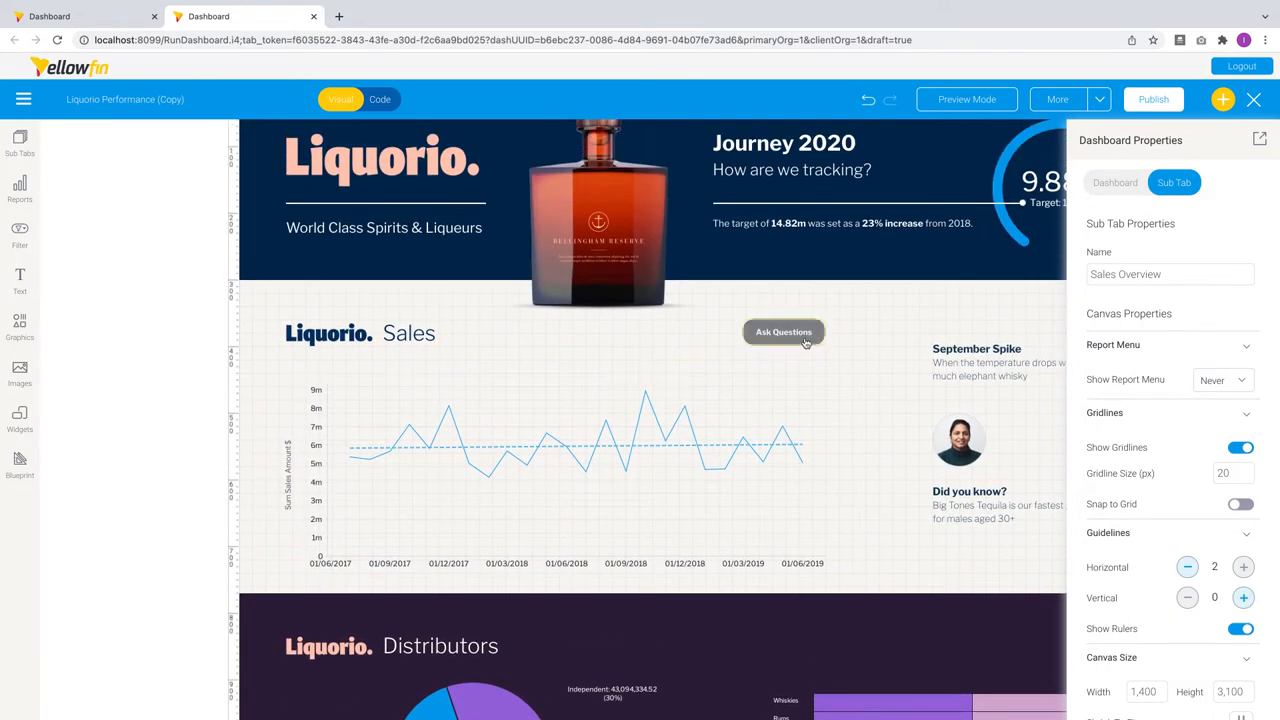
Keep the Ask Questions button on Ask a Question with Liquor Sales, then preview.
click(784, 331)
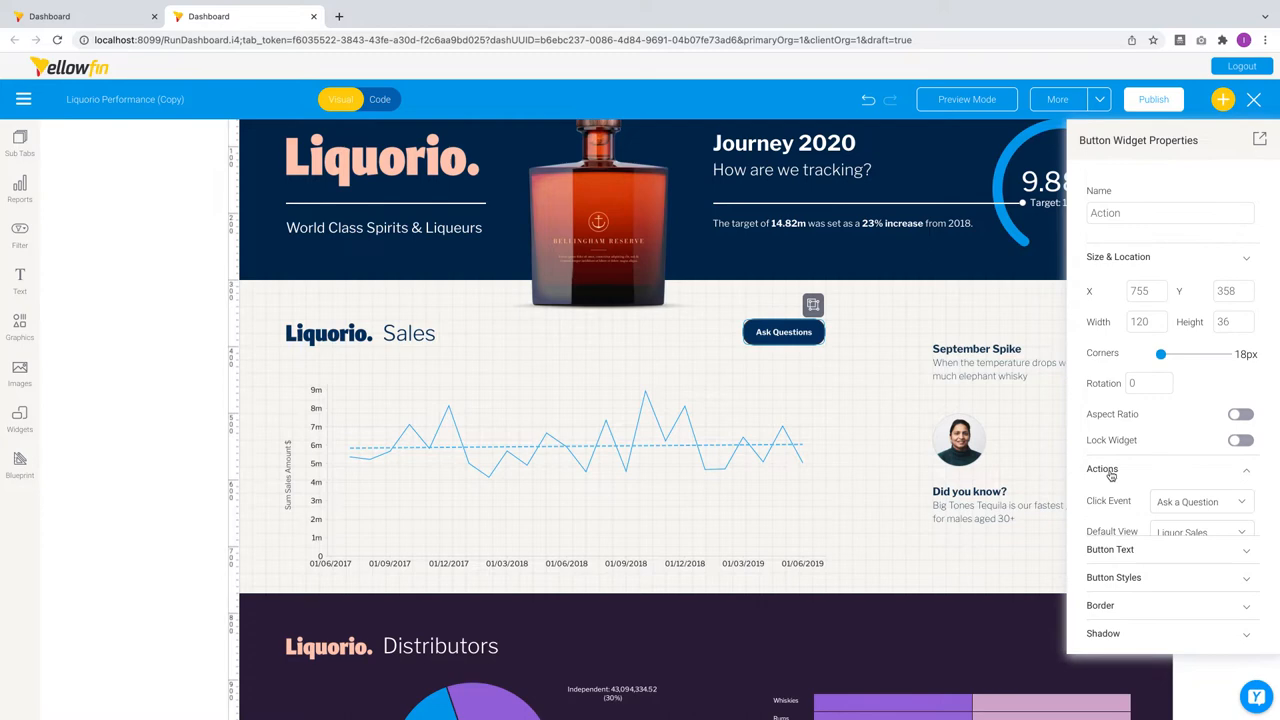
click(1200, 501)
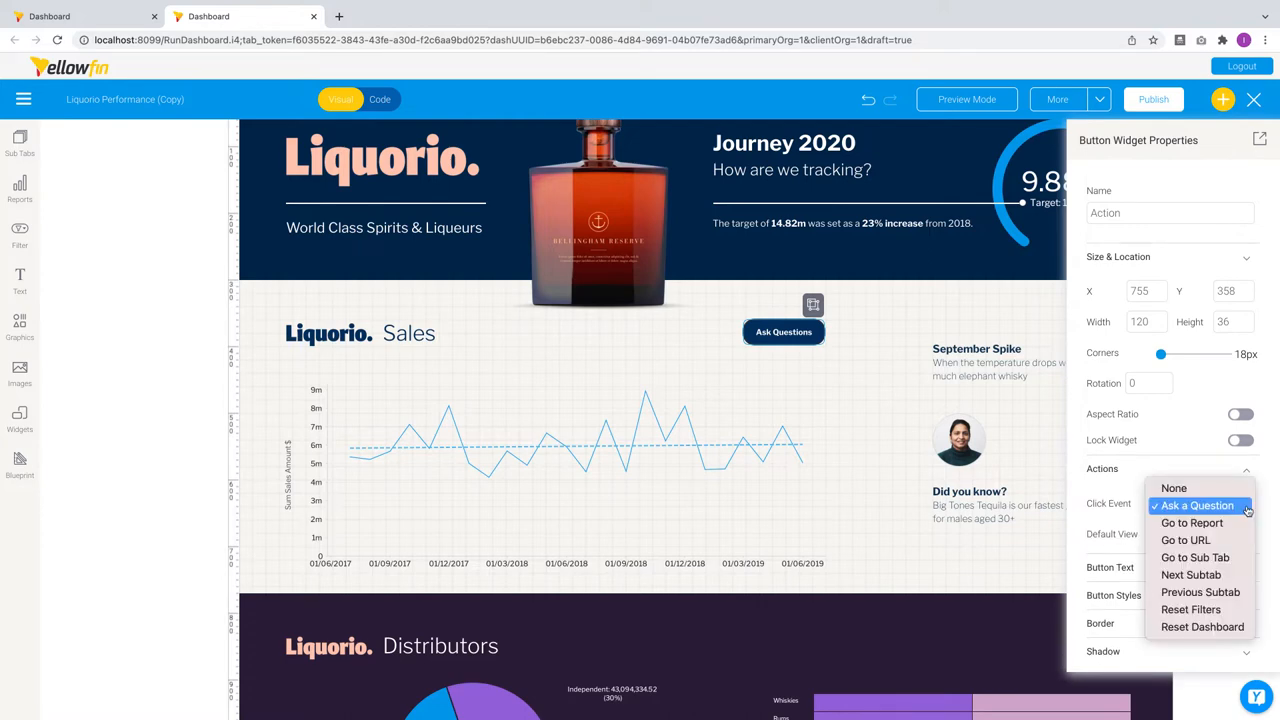
click(1196, 505)
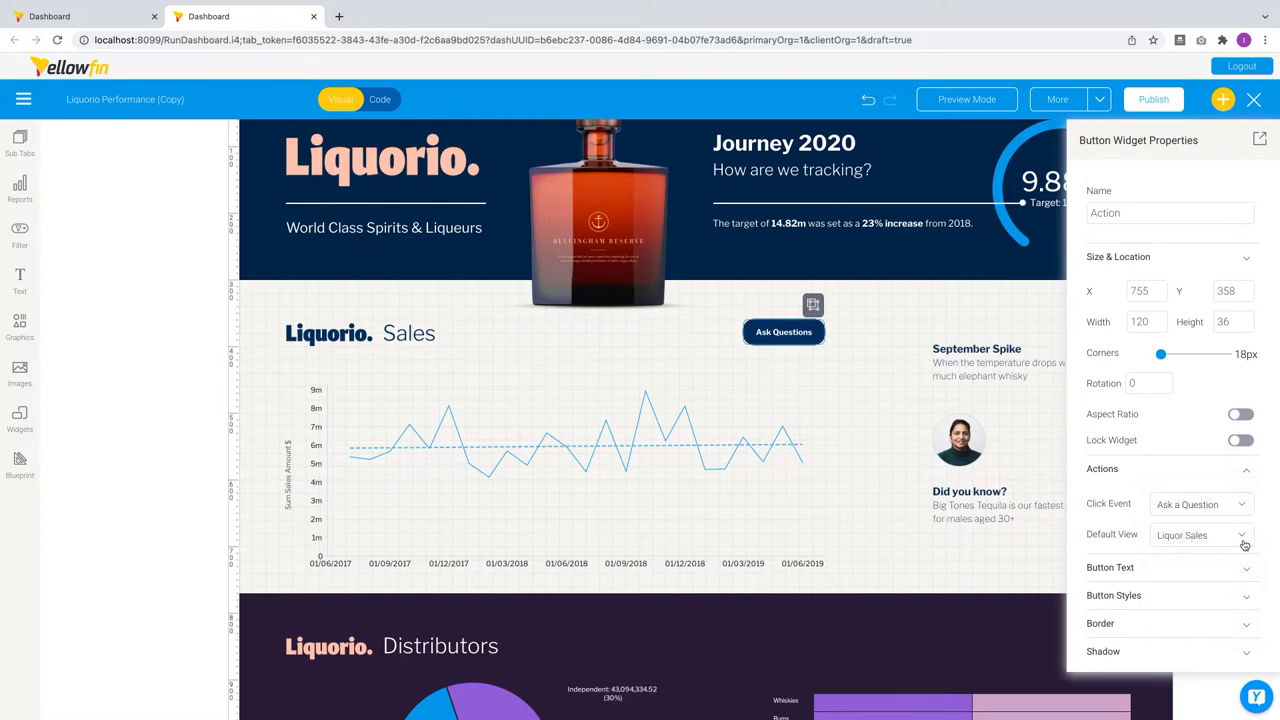
click(1200, 534)
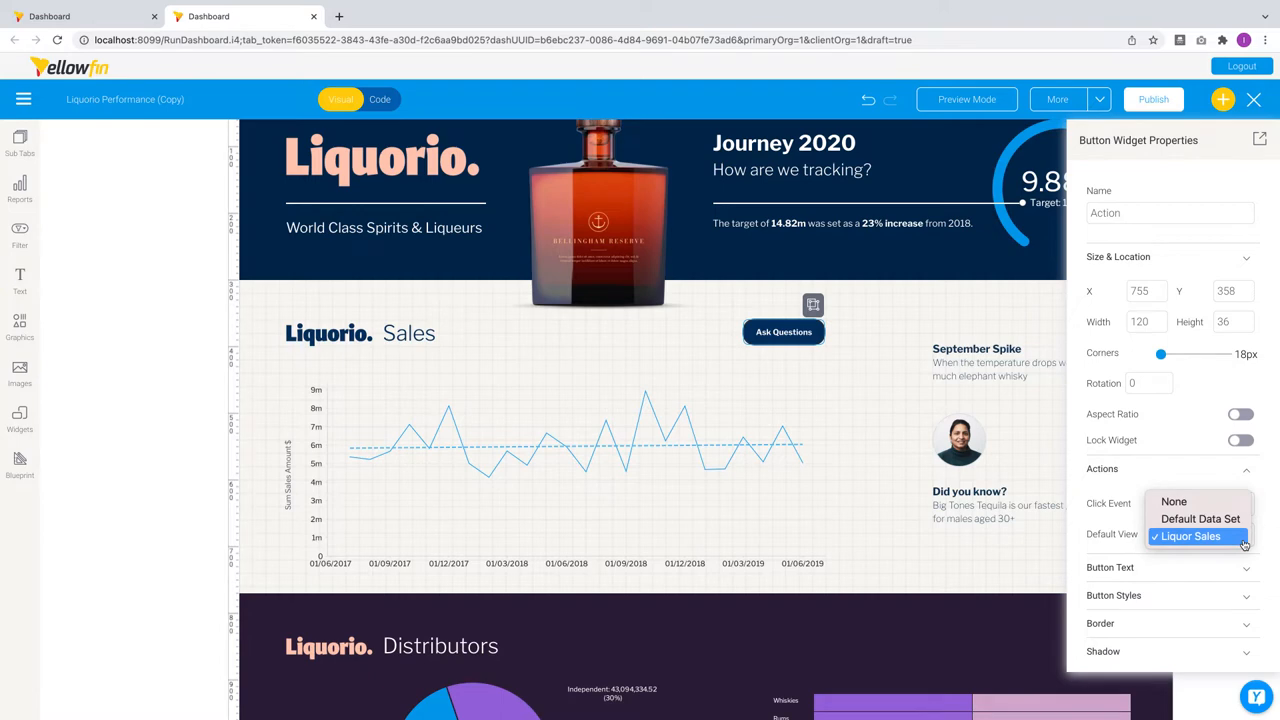
click(1190, 536)
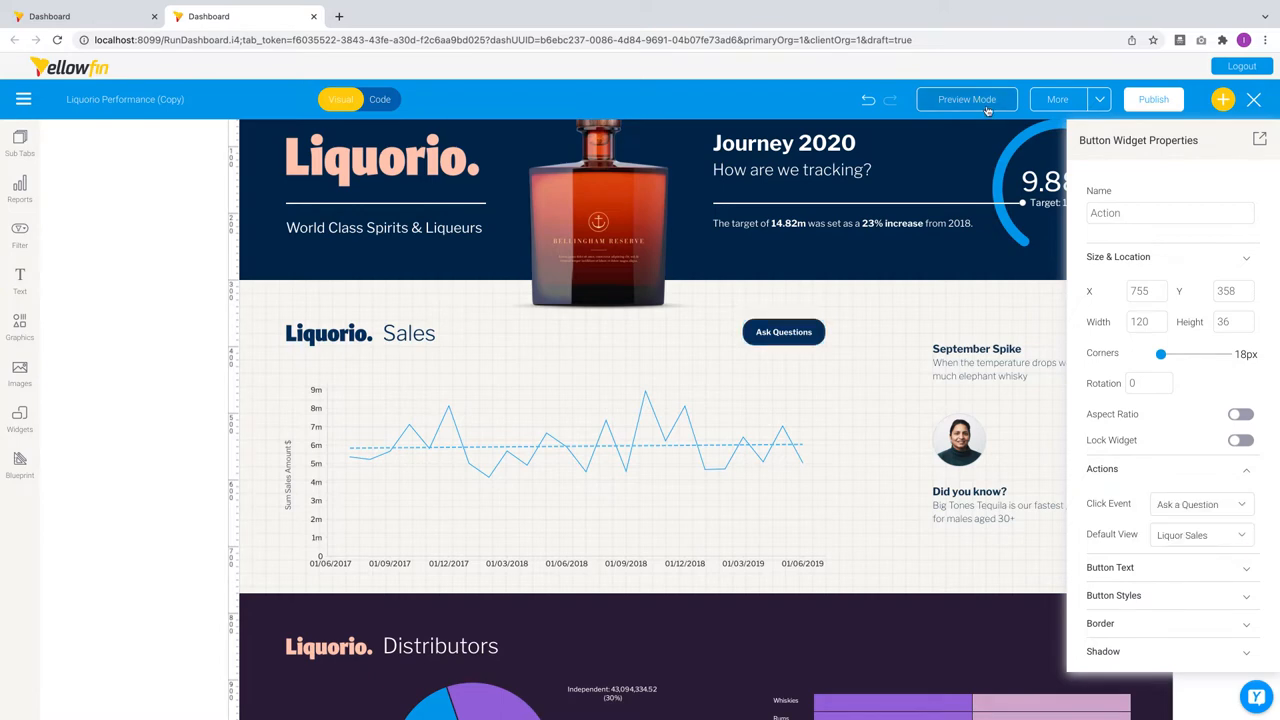
click(966, 99)
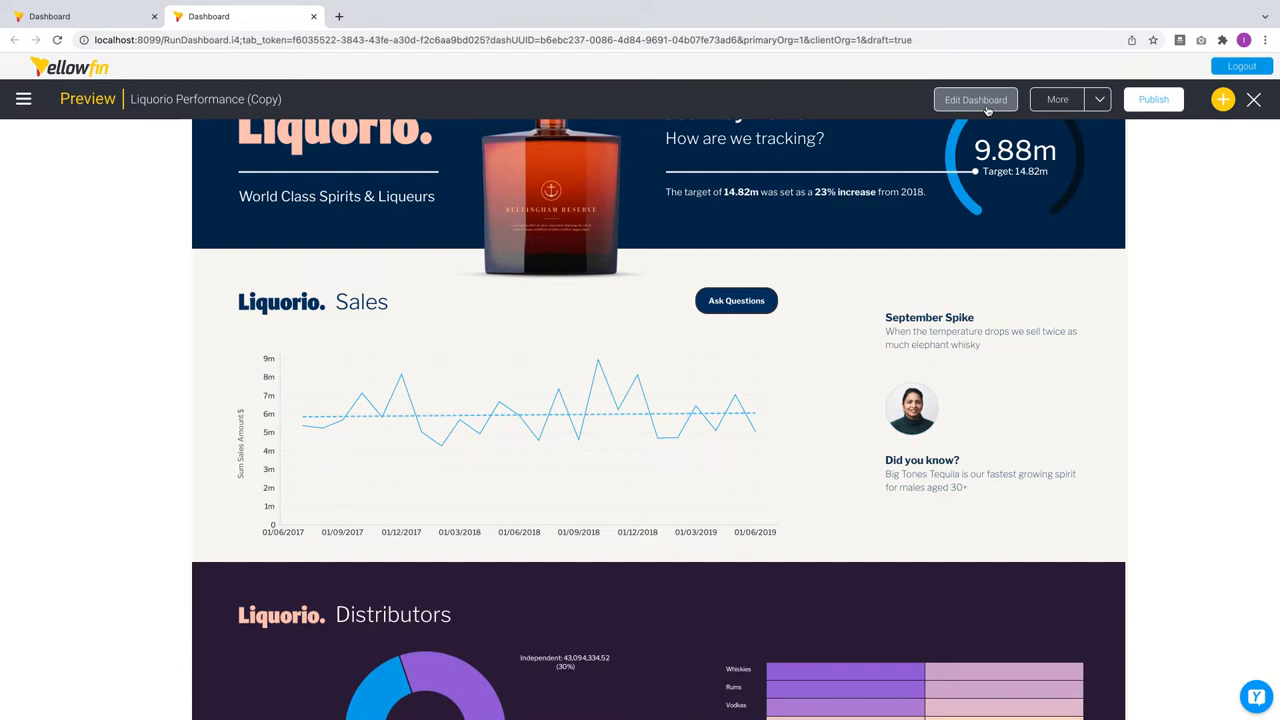
mouse_move(805, 280)
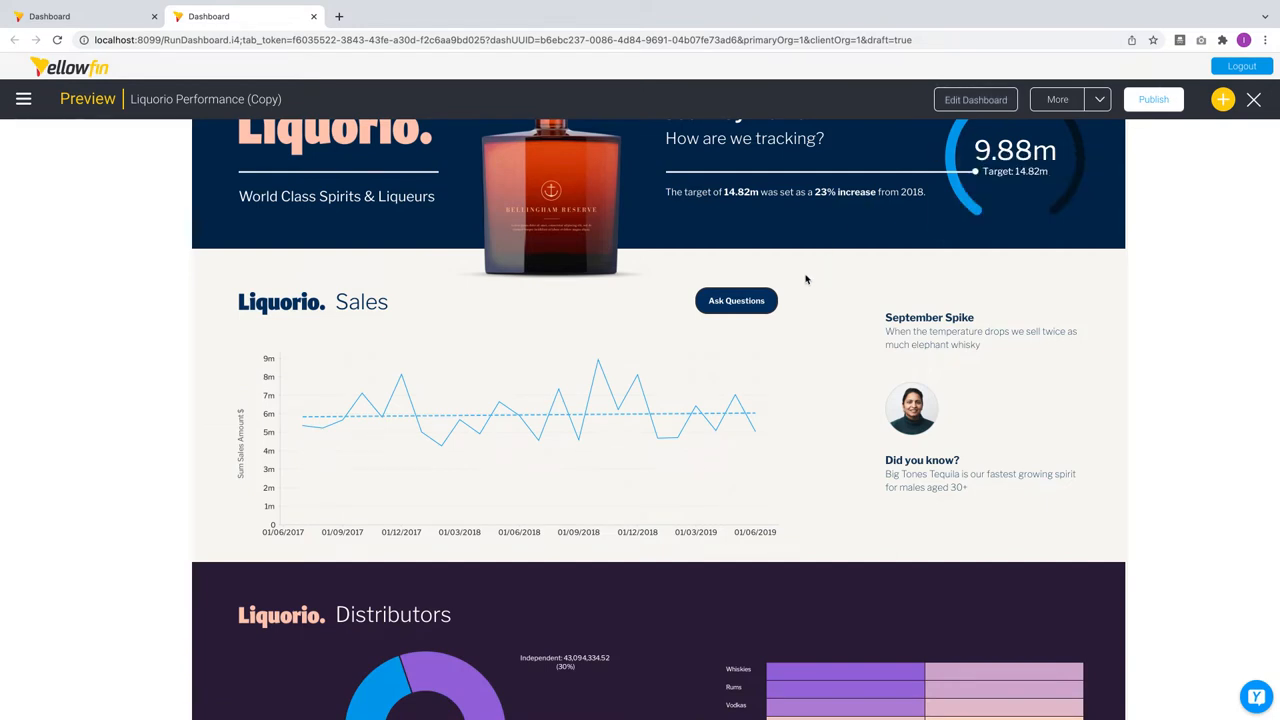
mouse_move(578, 407)
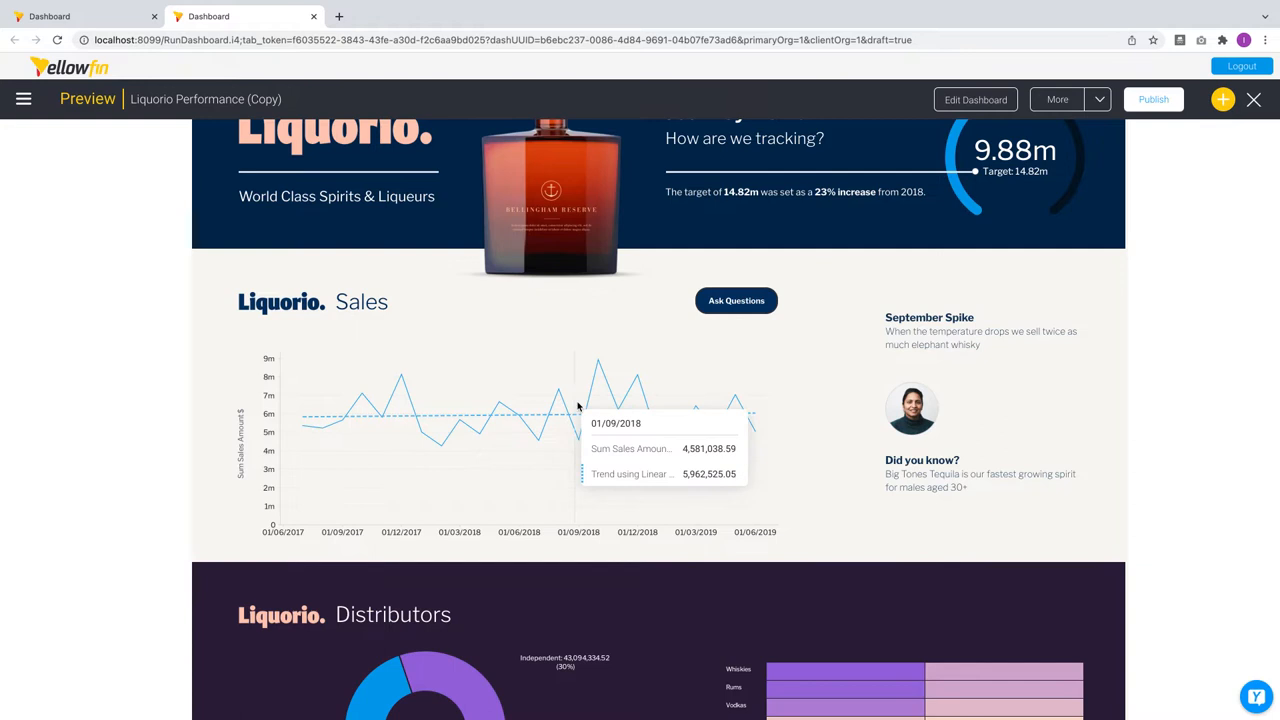
mouse_move(733, 332)
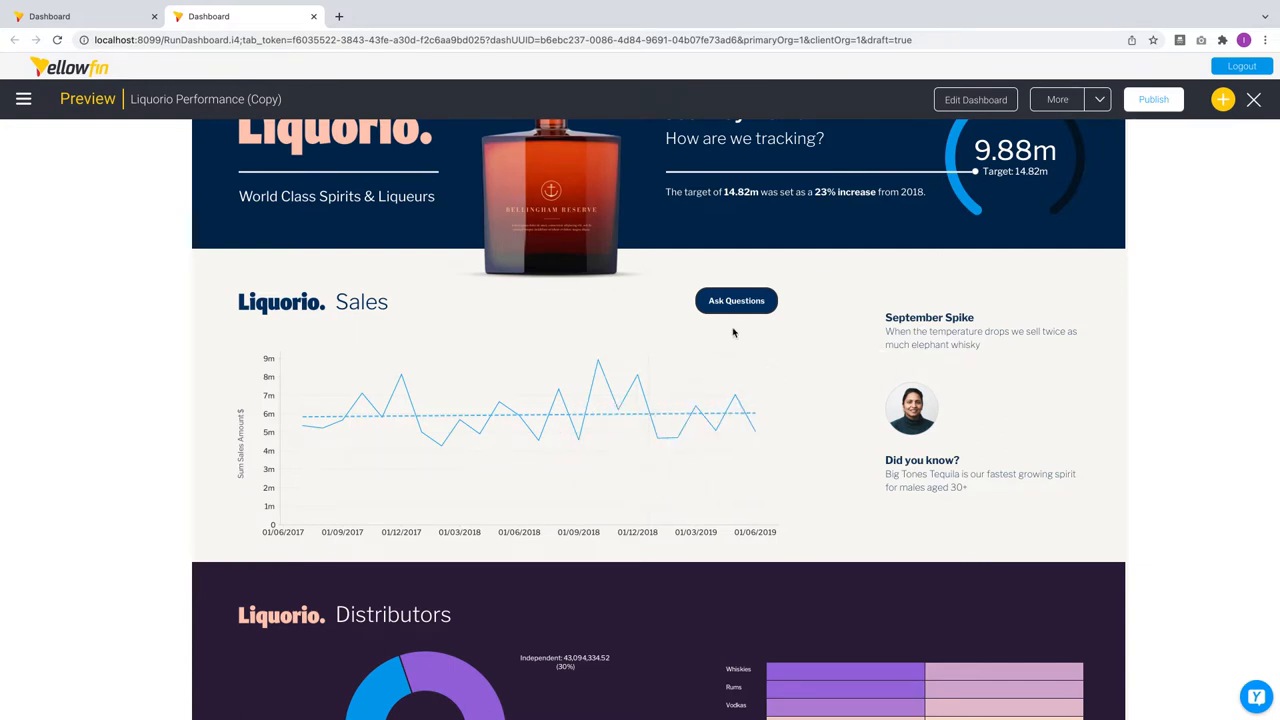
Open the 'A simple way to ask the hard questions' introduction via Ask Questions.
click(736, 300)
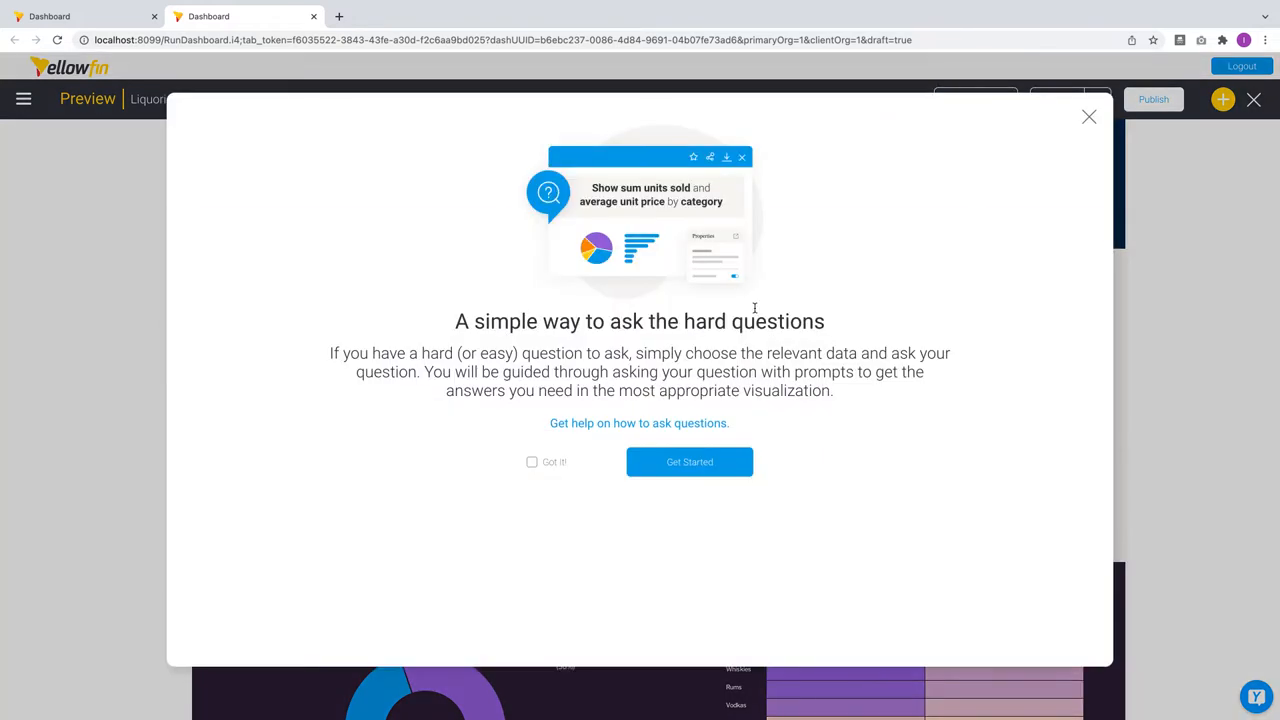
Start a question listing Brands with growth in Sales Amount $.
click(689, 461)
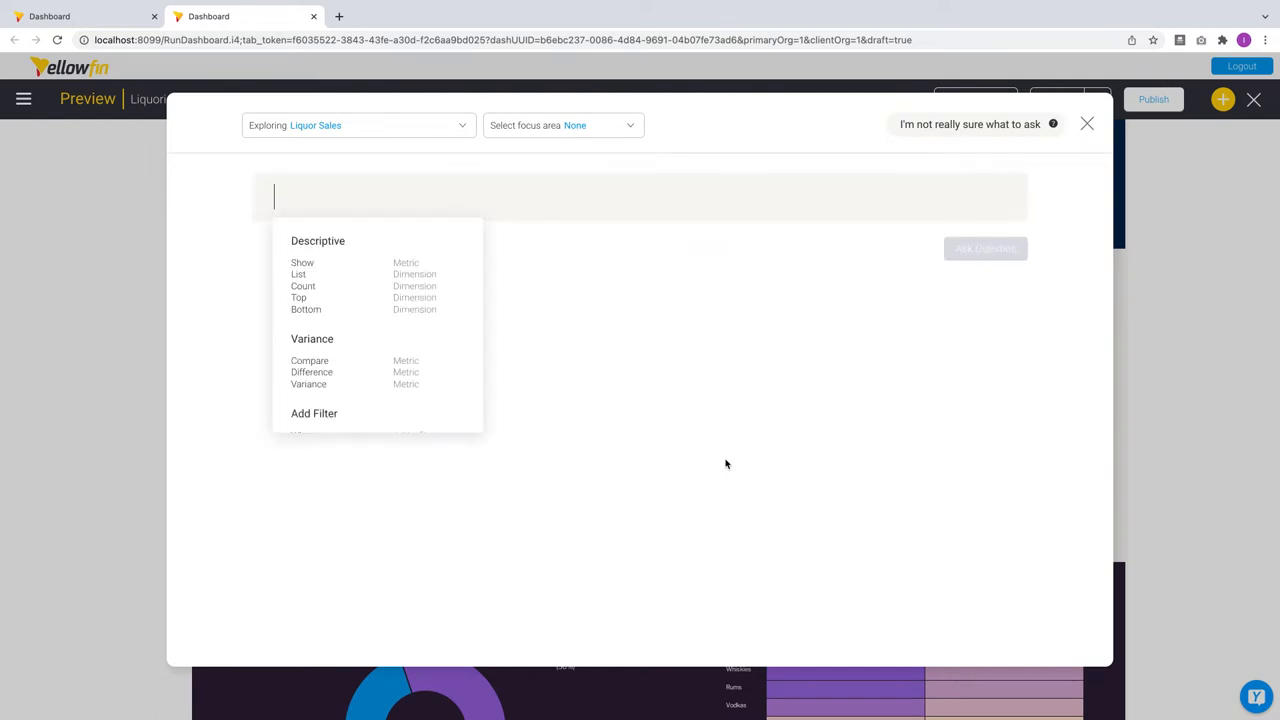
mouse_move(414, 345)
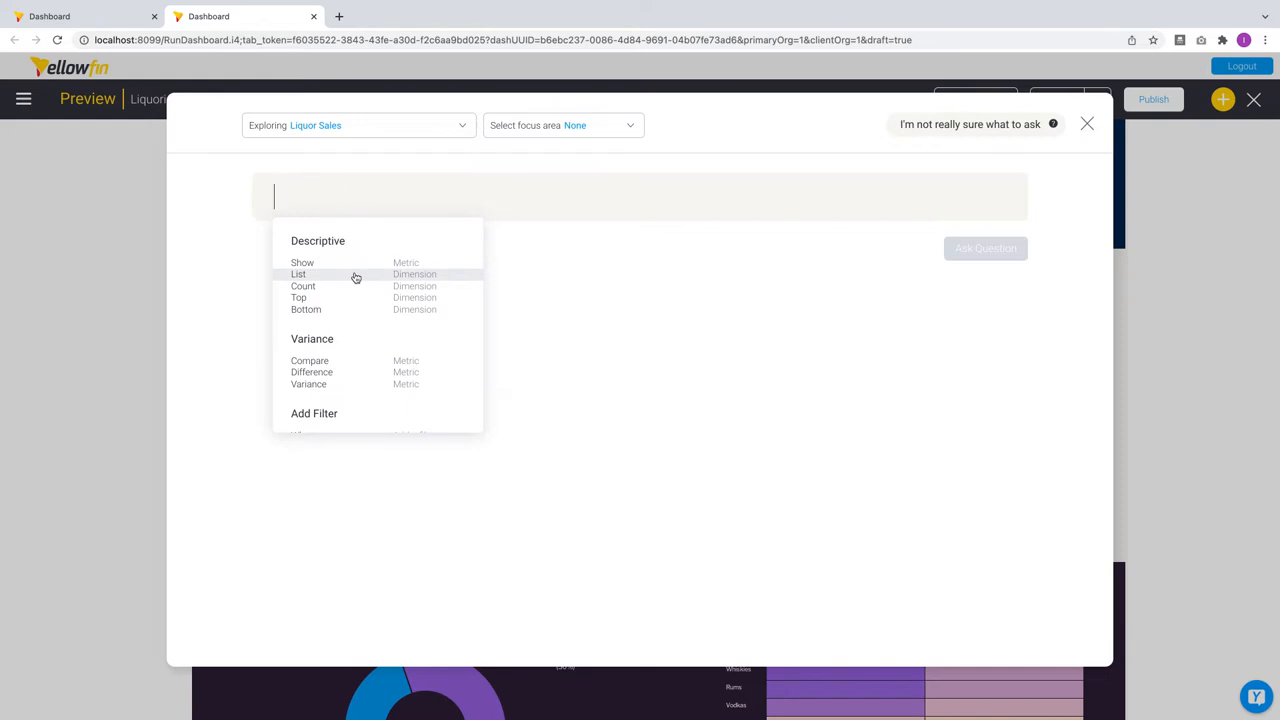
click(297, 274)
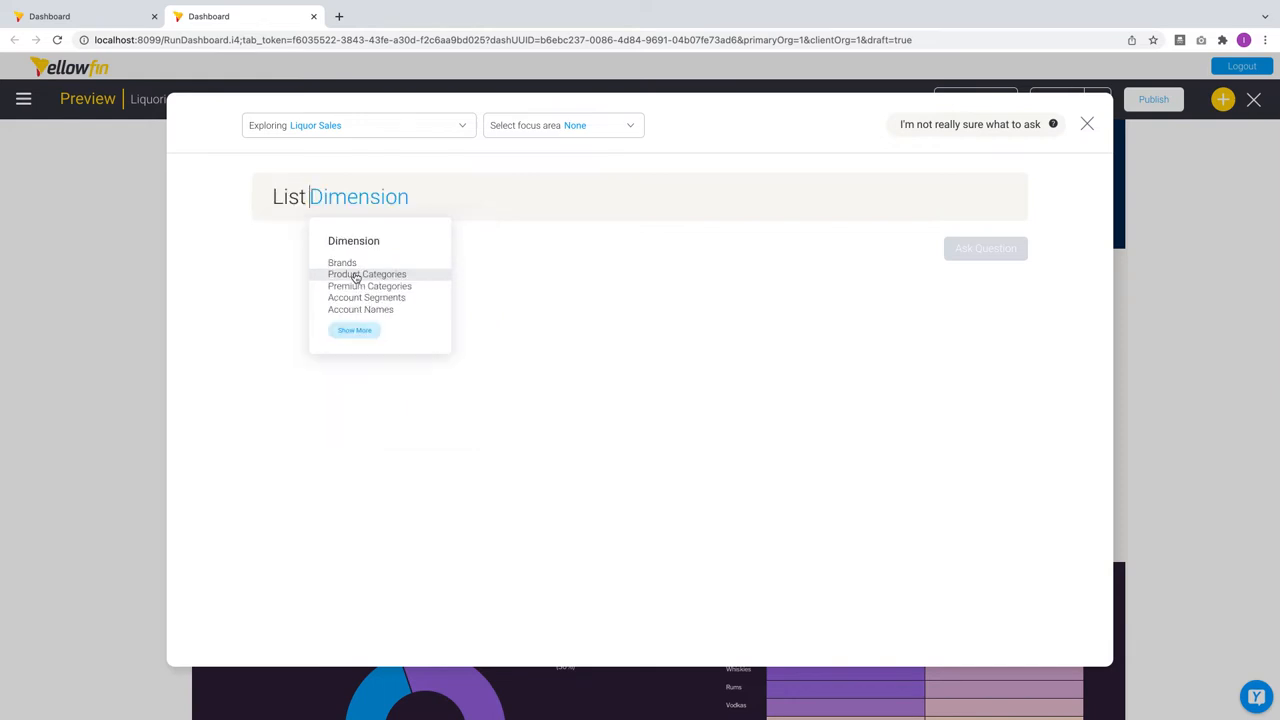
click(342, 262)
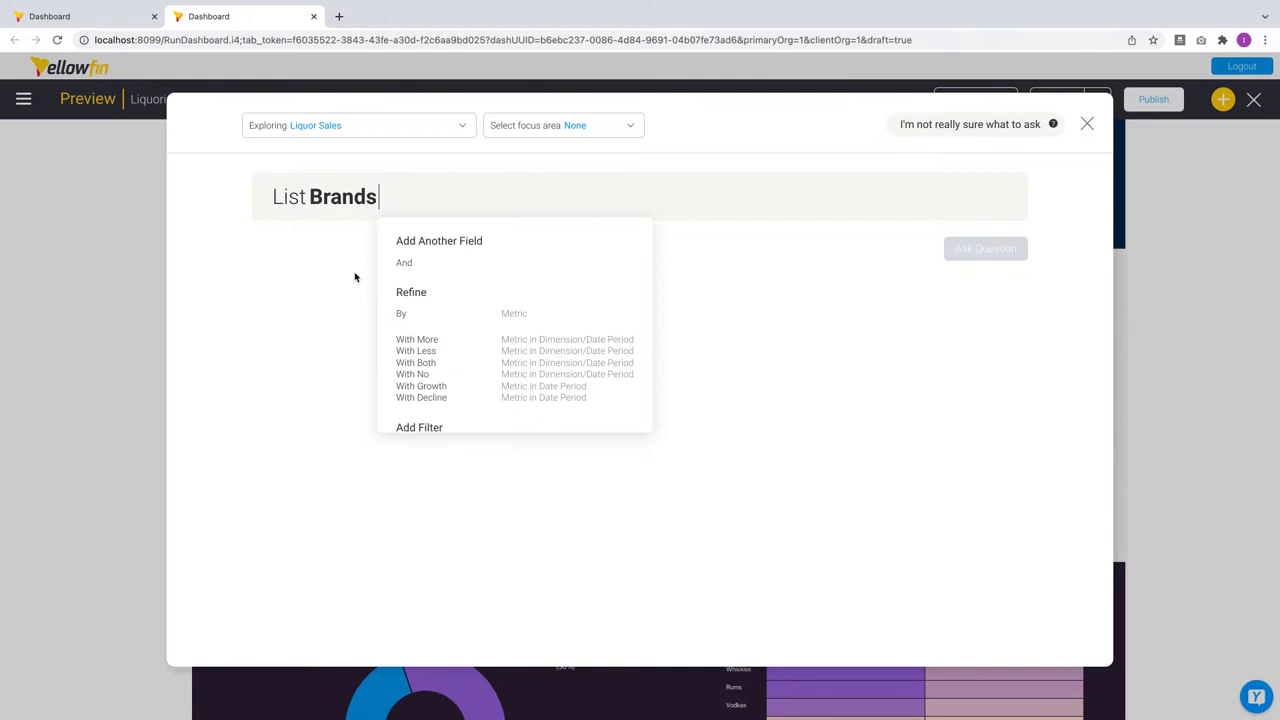
text(wi)
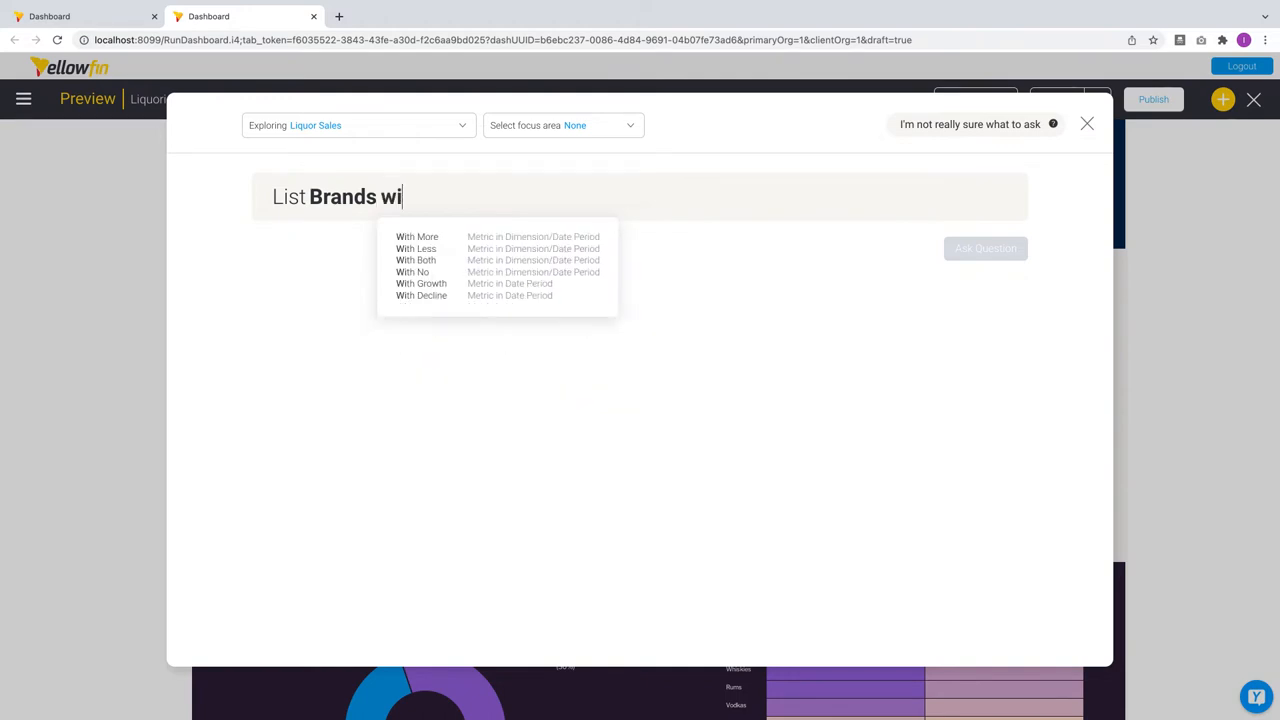
click(421, 283)
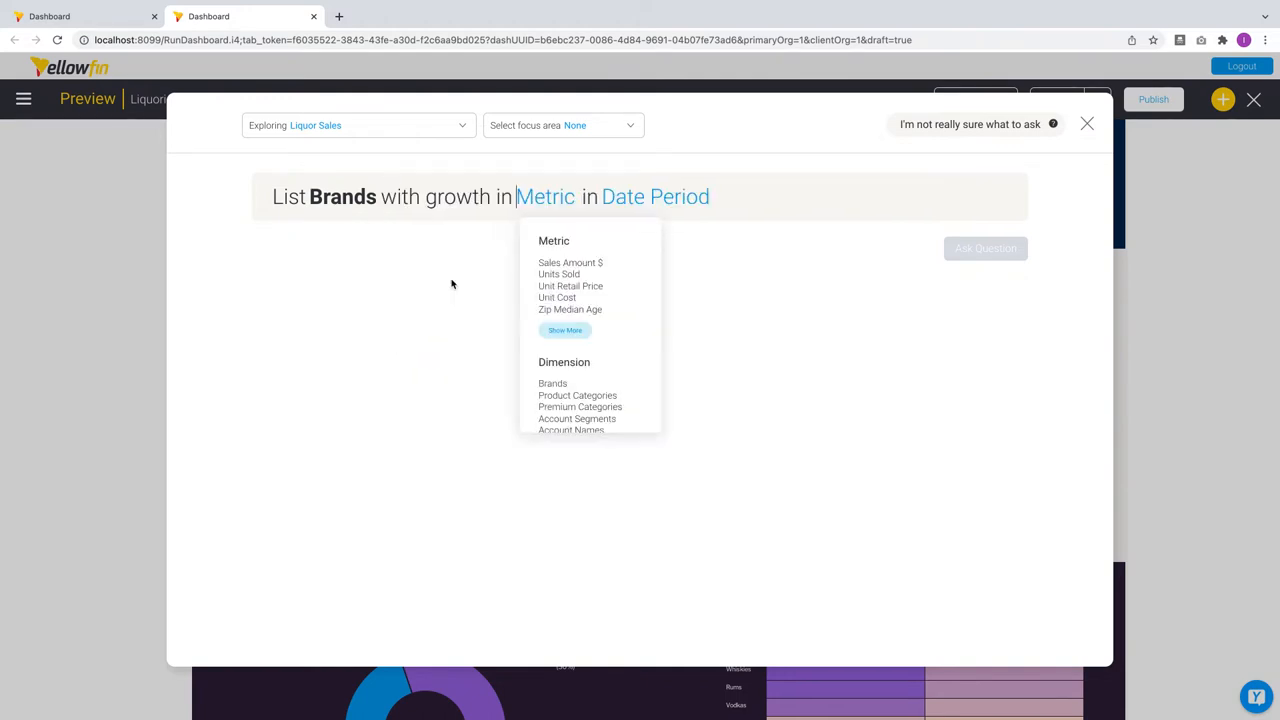
click(570, 262)
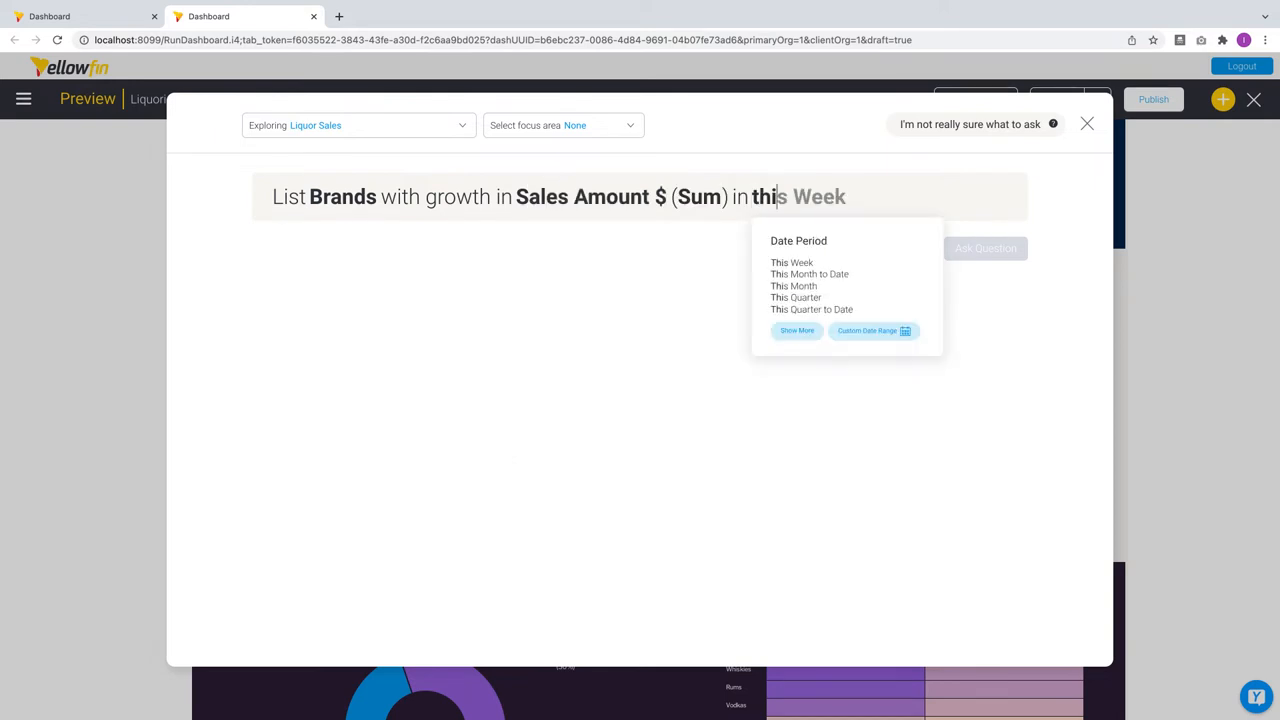
Compare This Month versus Last Month, run it, and check Outerspace's growth percentage.
click(793, 285)
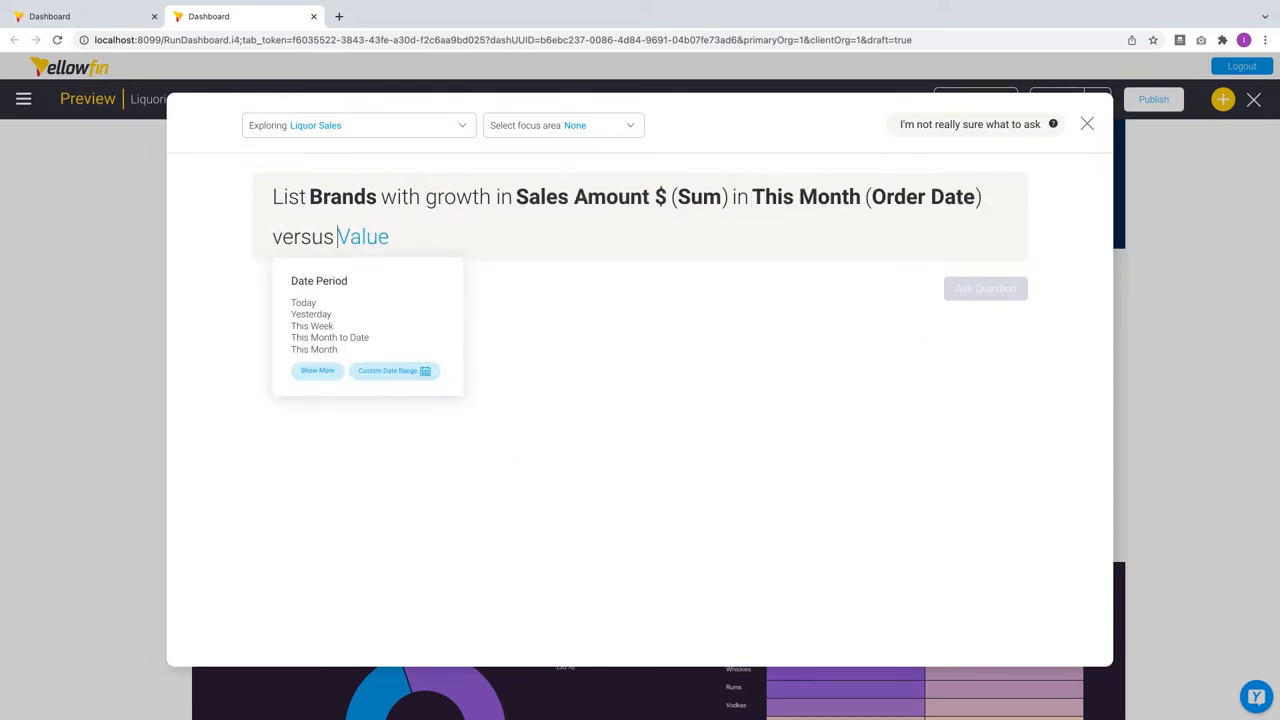
text(last m)
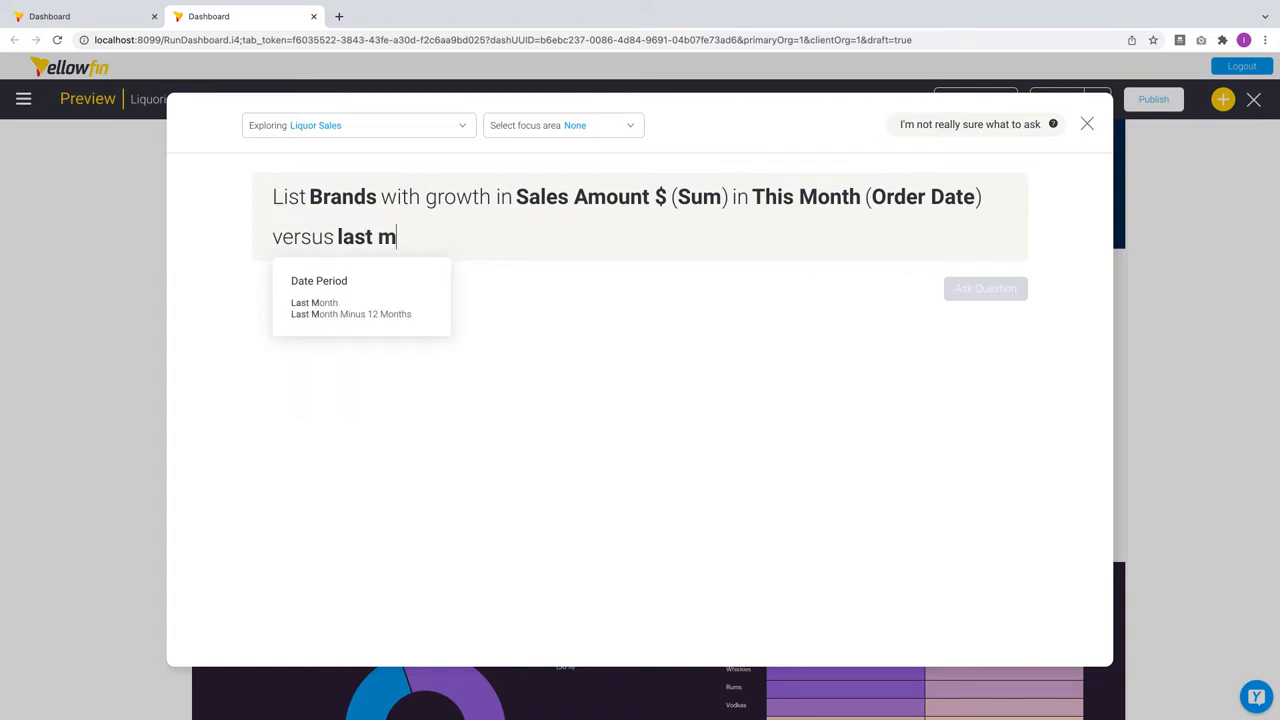
click(314, 302)
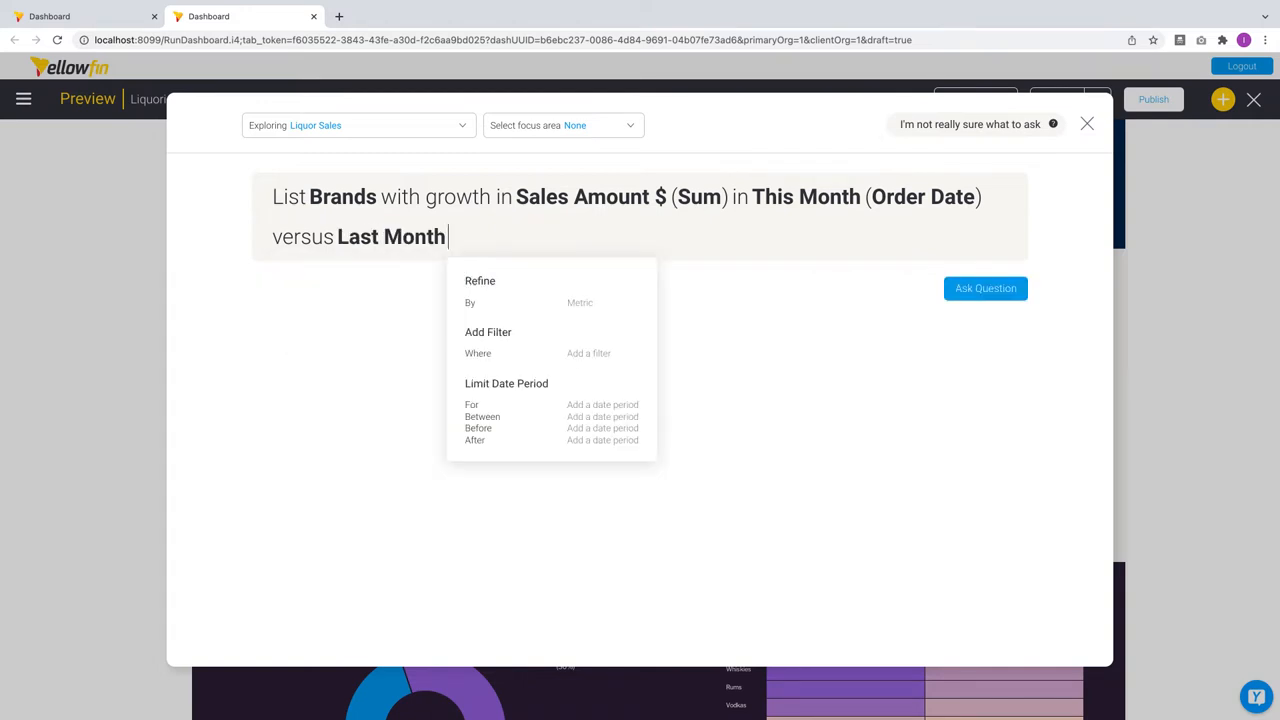
click(984, 288)
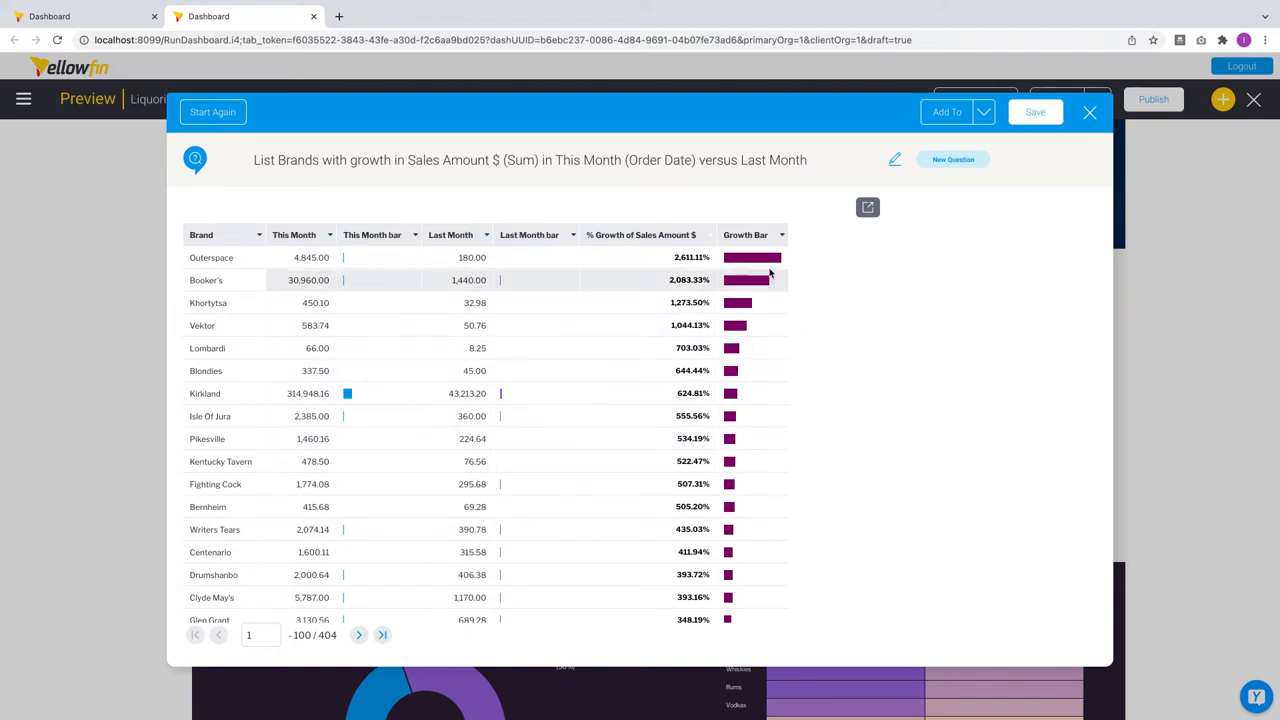
mouse_move(770, 258)
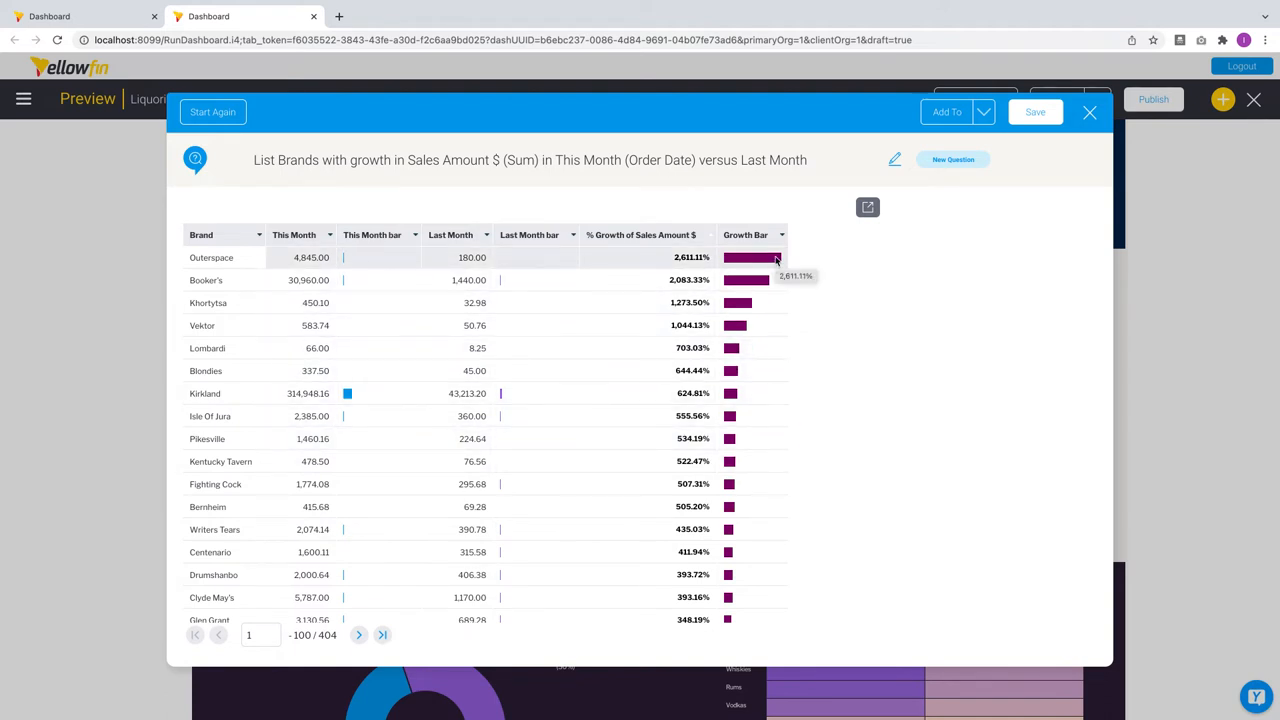
click(952, 159)
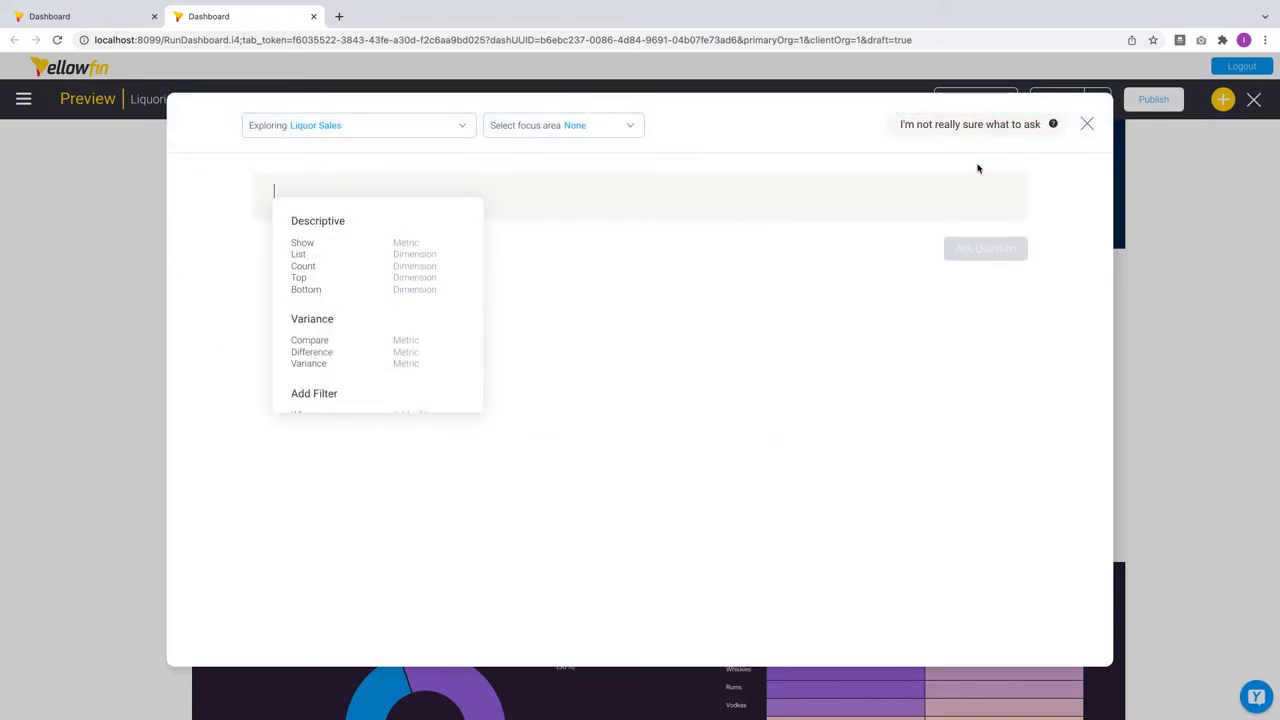
mouse_move(335, 249)
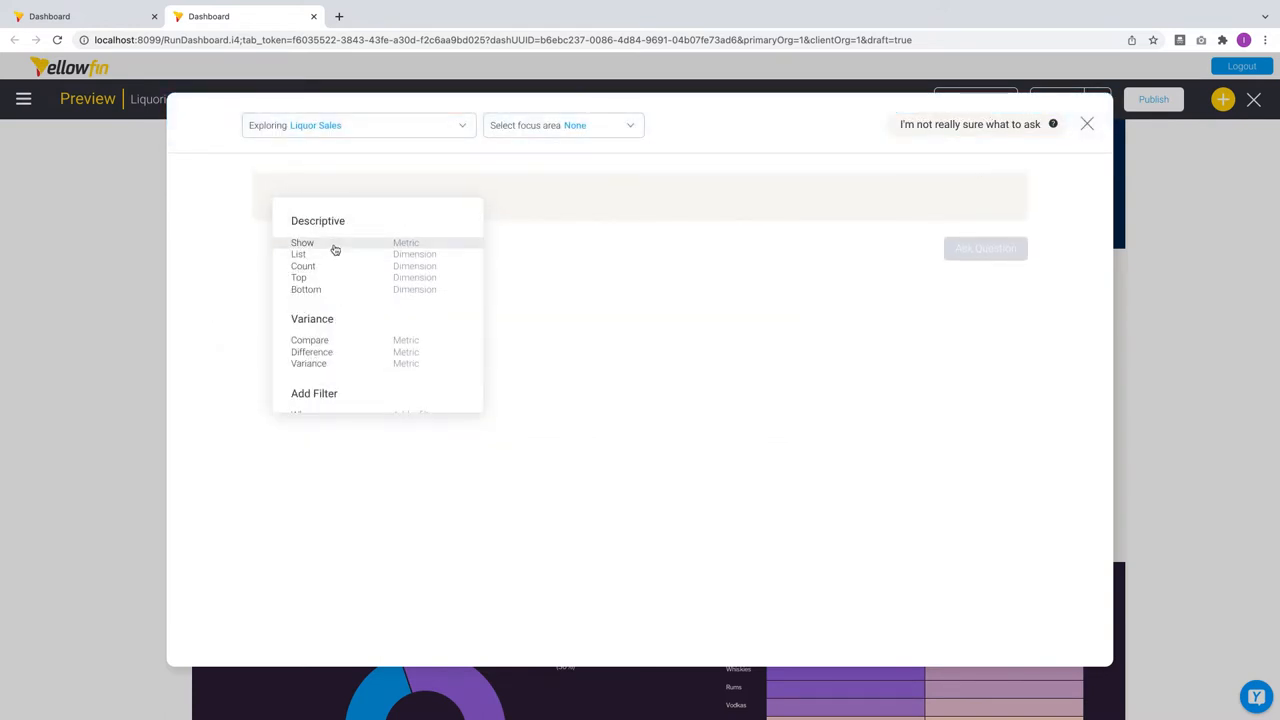
Compose Show Sales Amount $ by Day where Brand is Johnnie Walker for This Year.
click(302, 242)
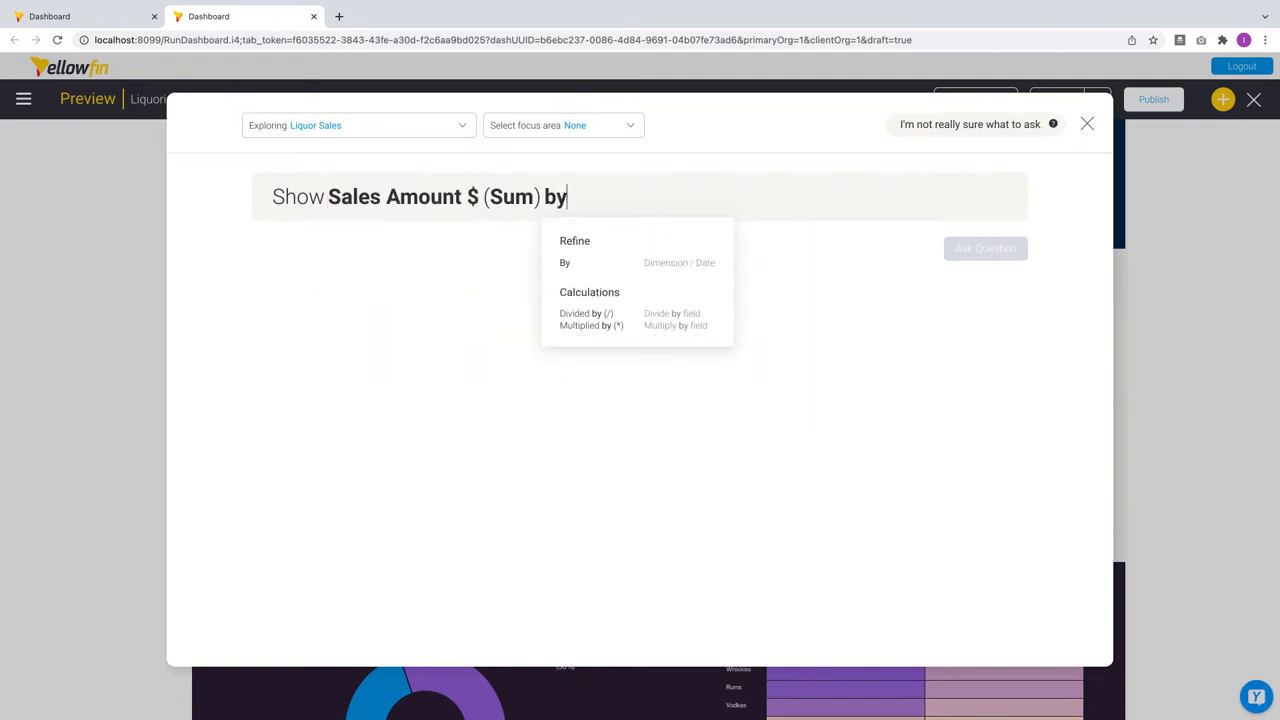
click(679, 262)
text( Day (Order Date) Where Brand)
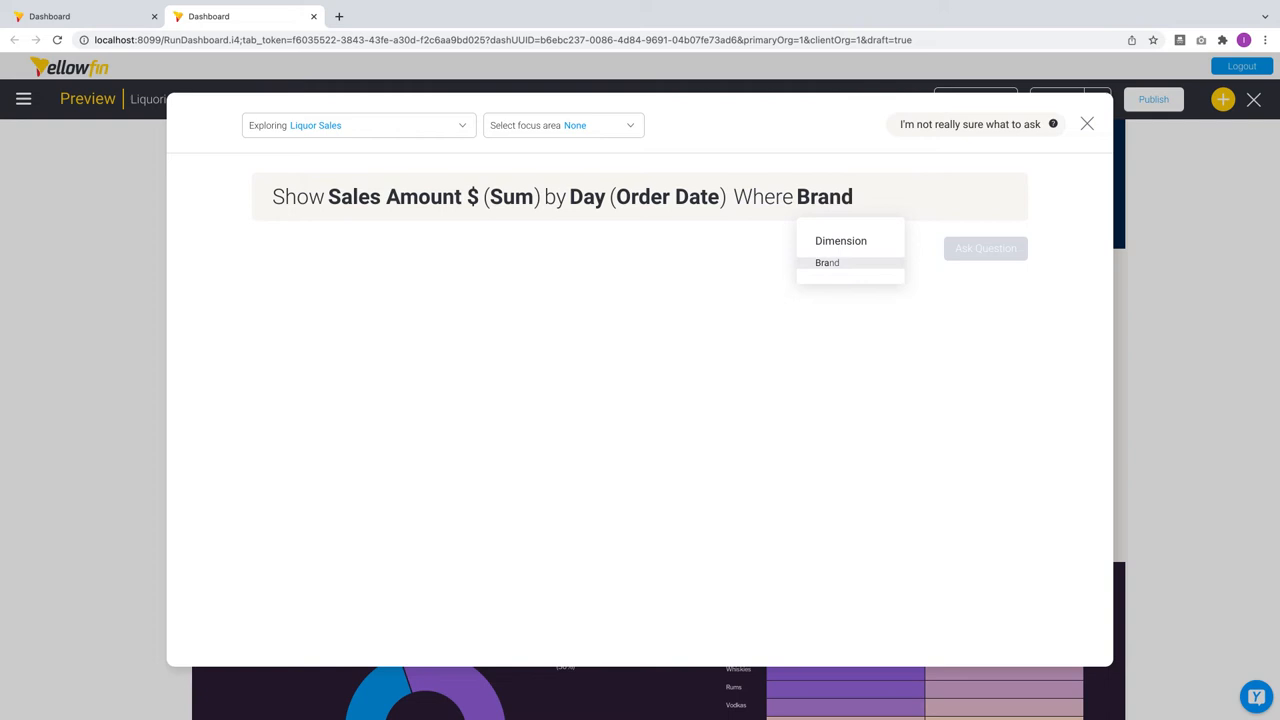
click(827, 262)
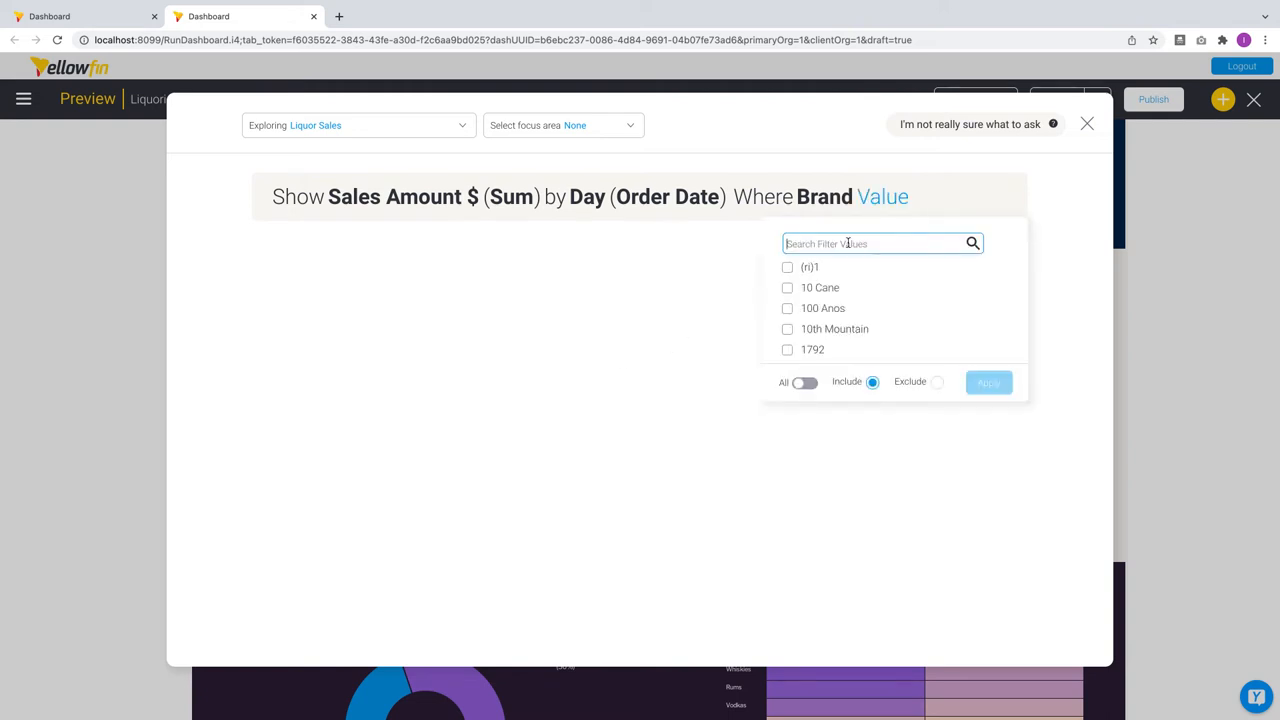
text(Johnnie Walker fo)
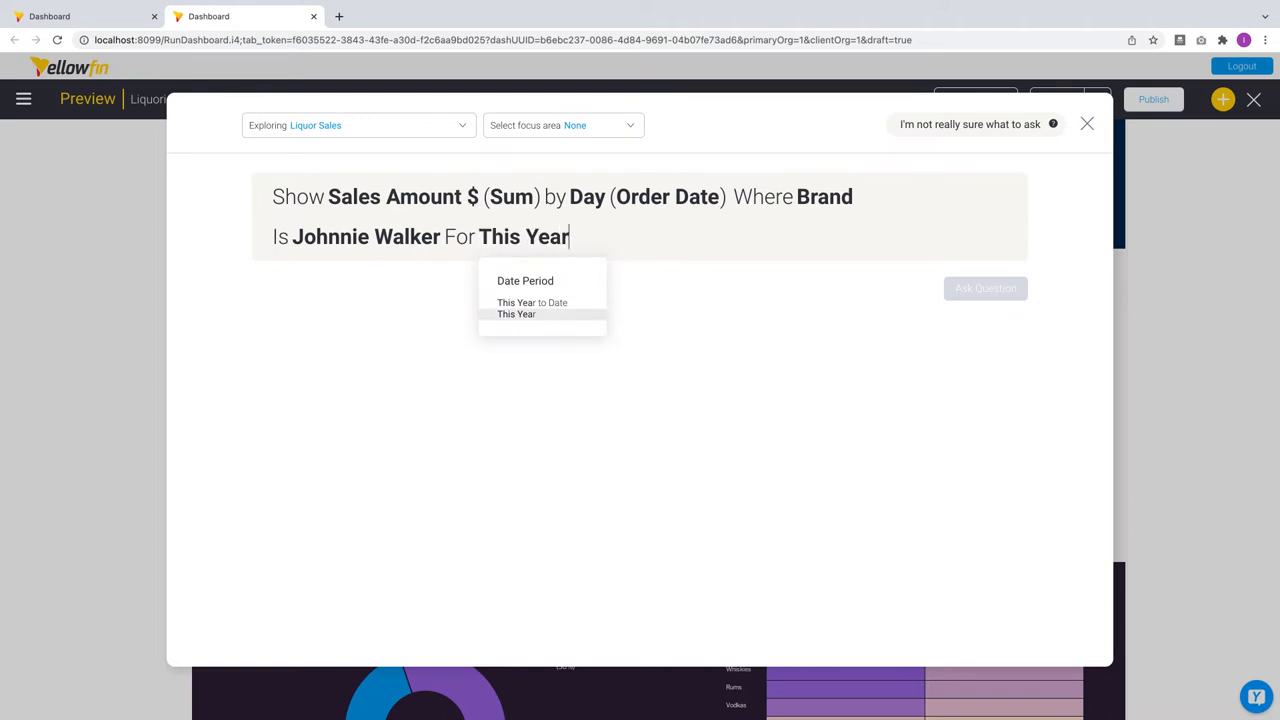
click(516, 314)
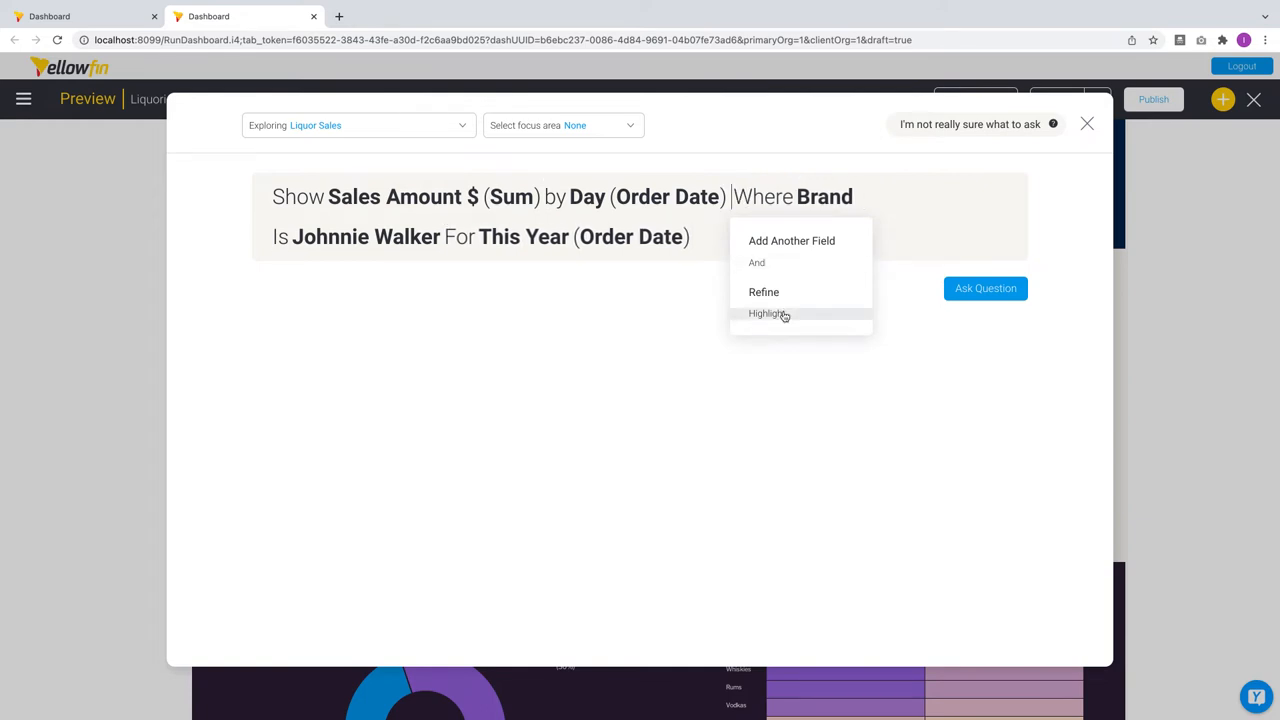
Highlight outliers and stepped averages, then ask the question to chart it.
click(767, 313)
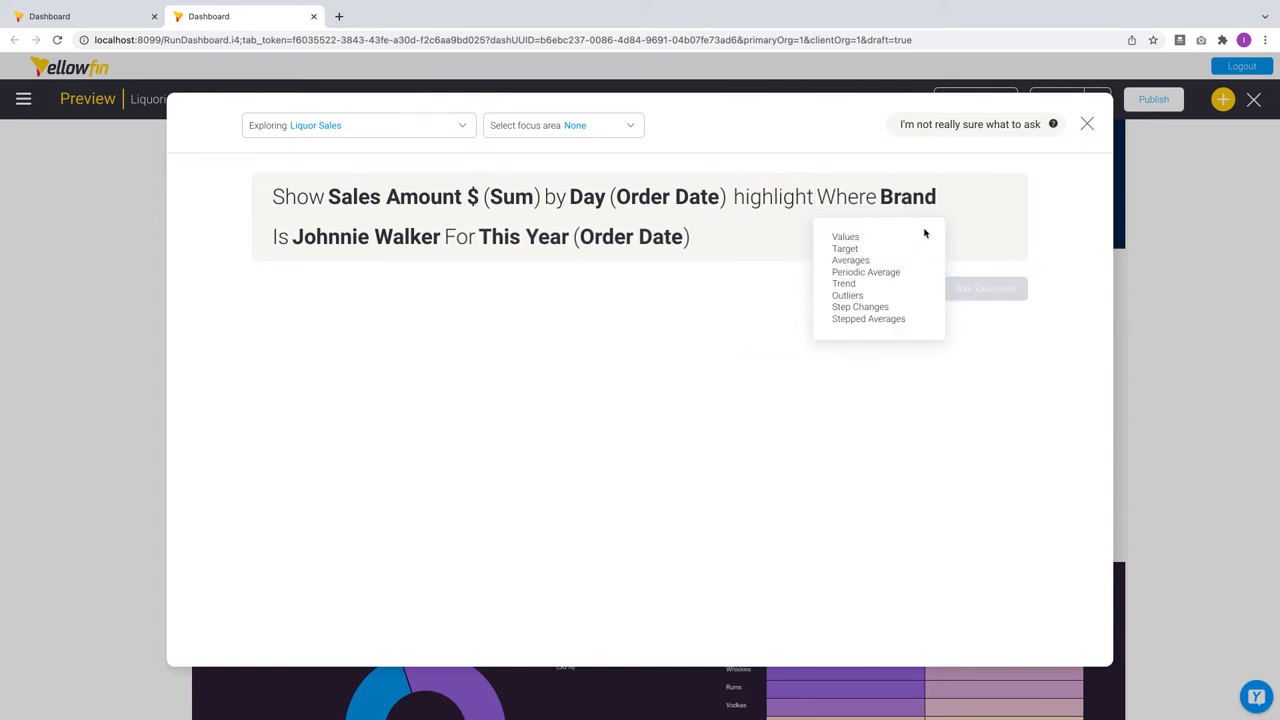
mouse_move(845, 248)
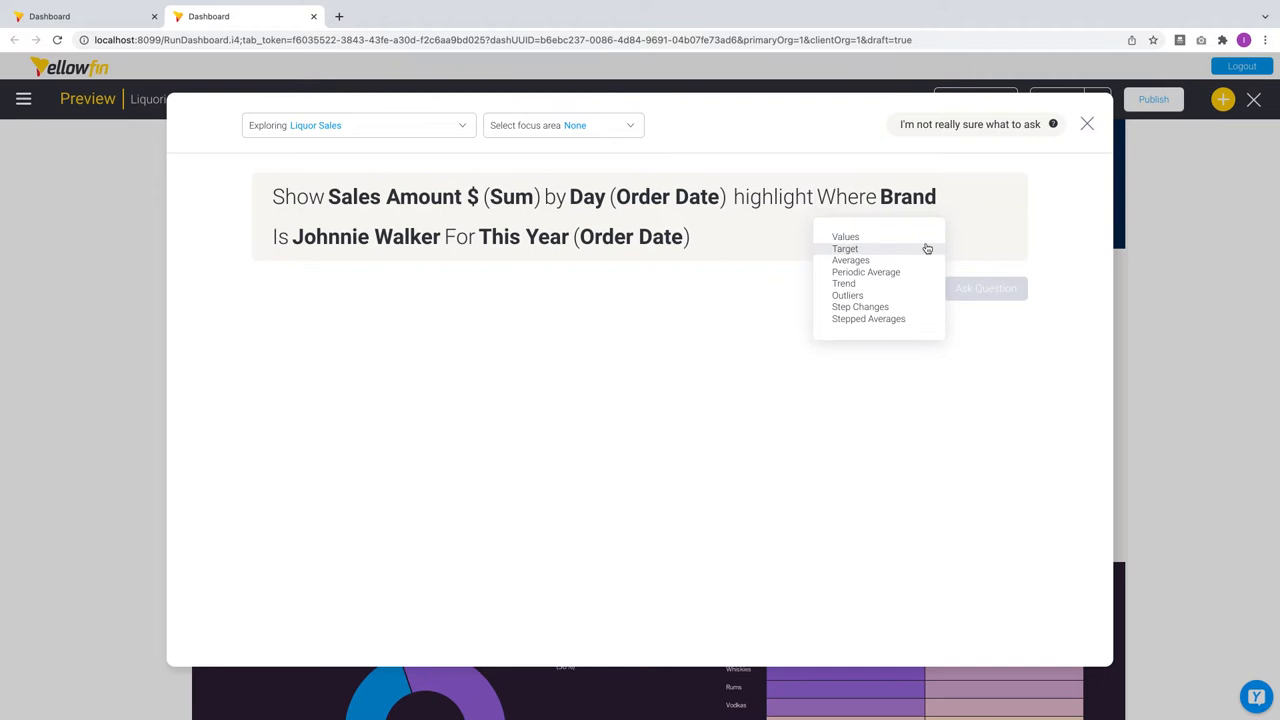
mouse_move(927, 287)
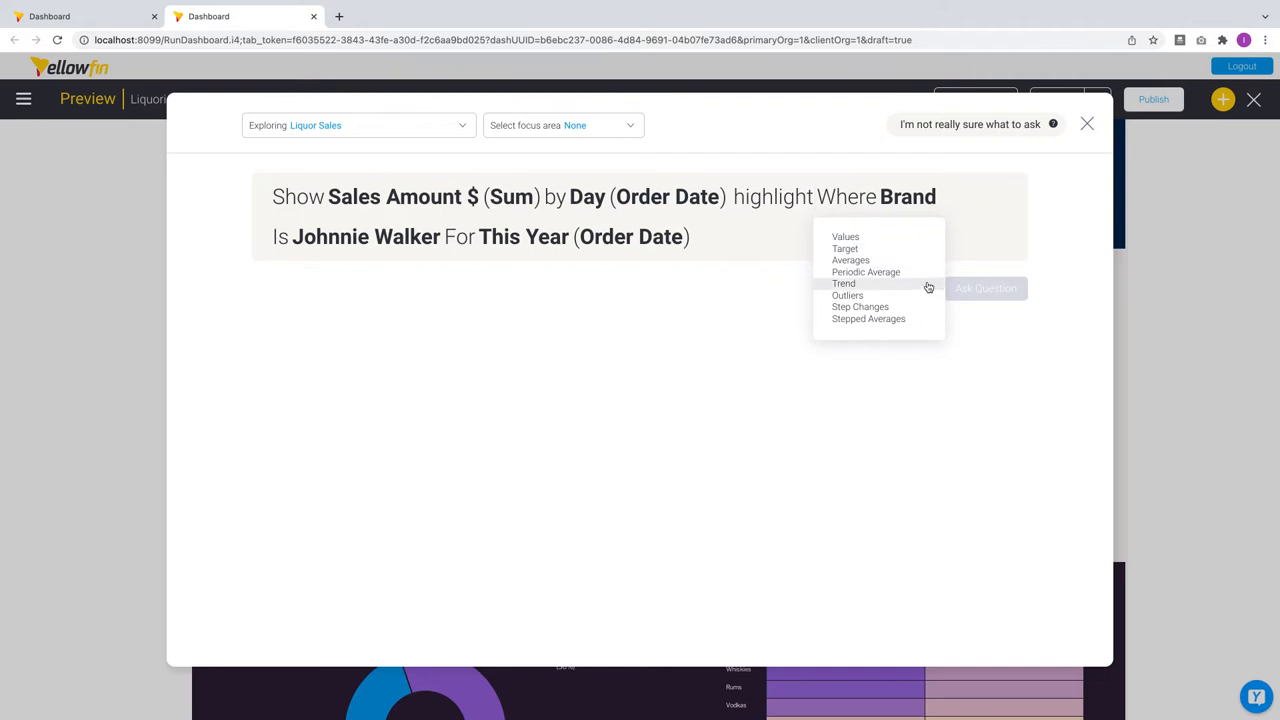
mouse_move(925, 298)
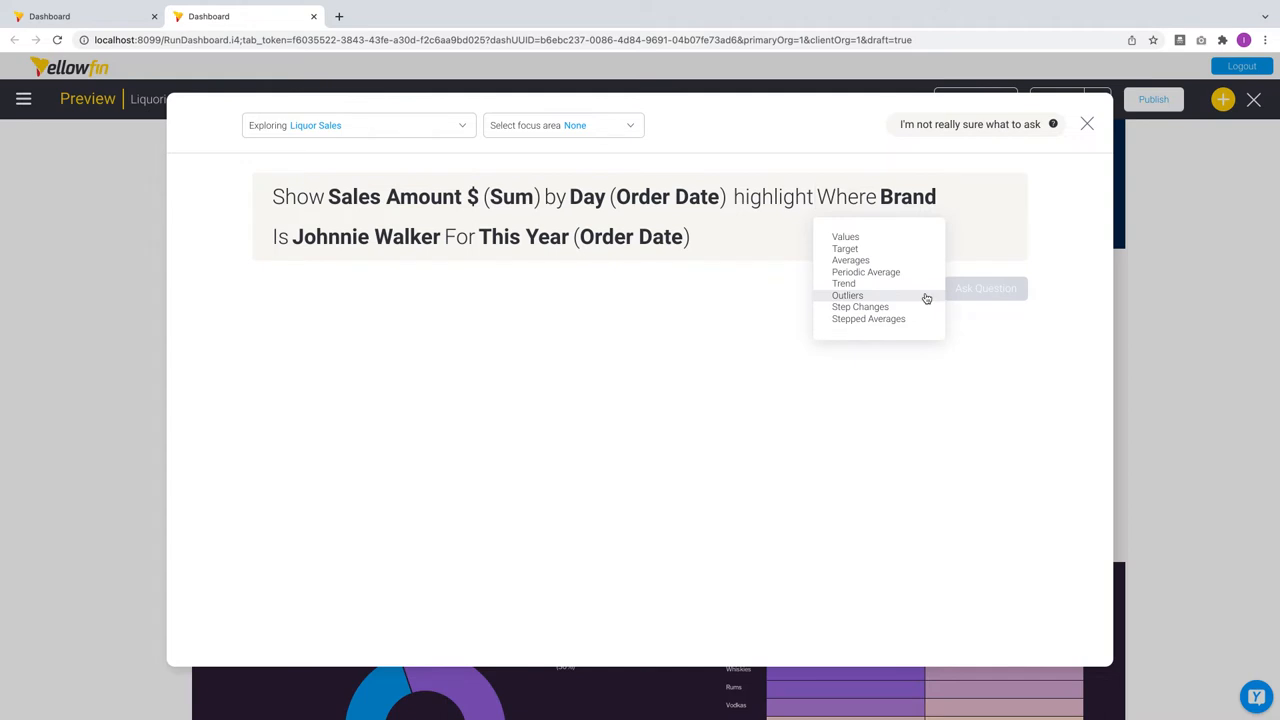
click(848, 295)
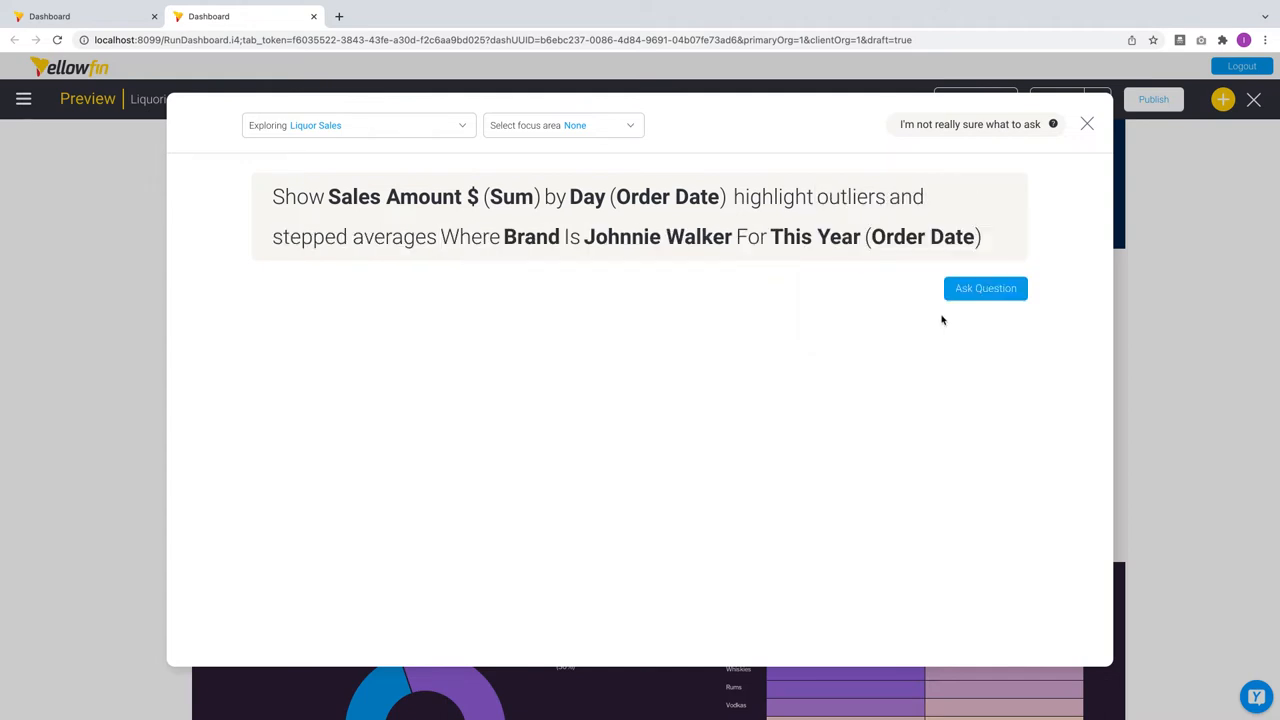
click(985, 288)
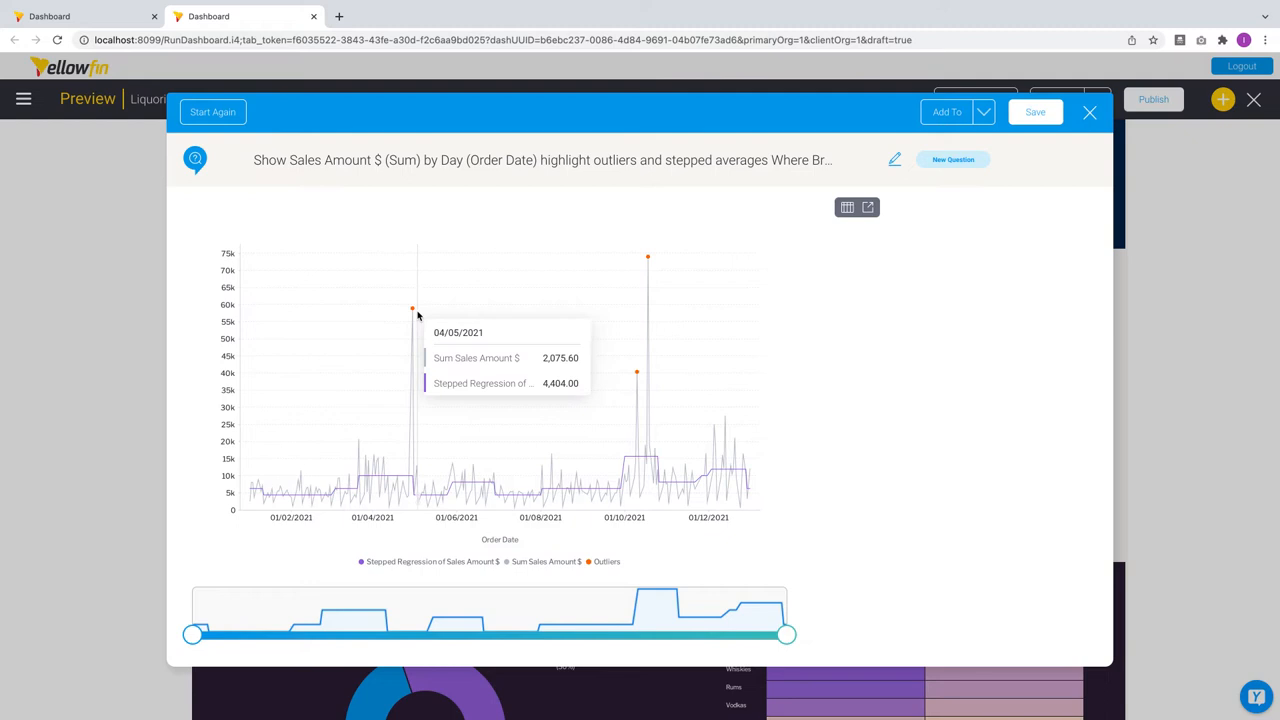
mouse_move(648, 360)
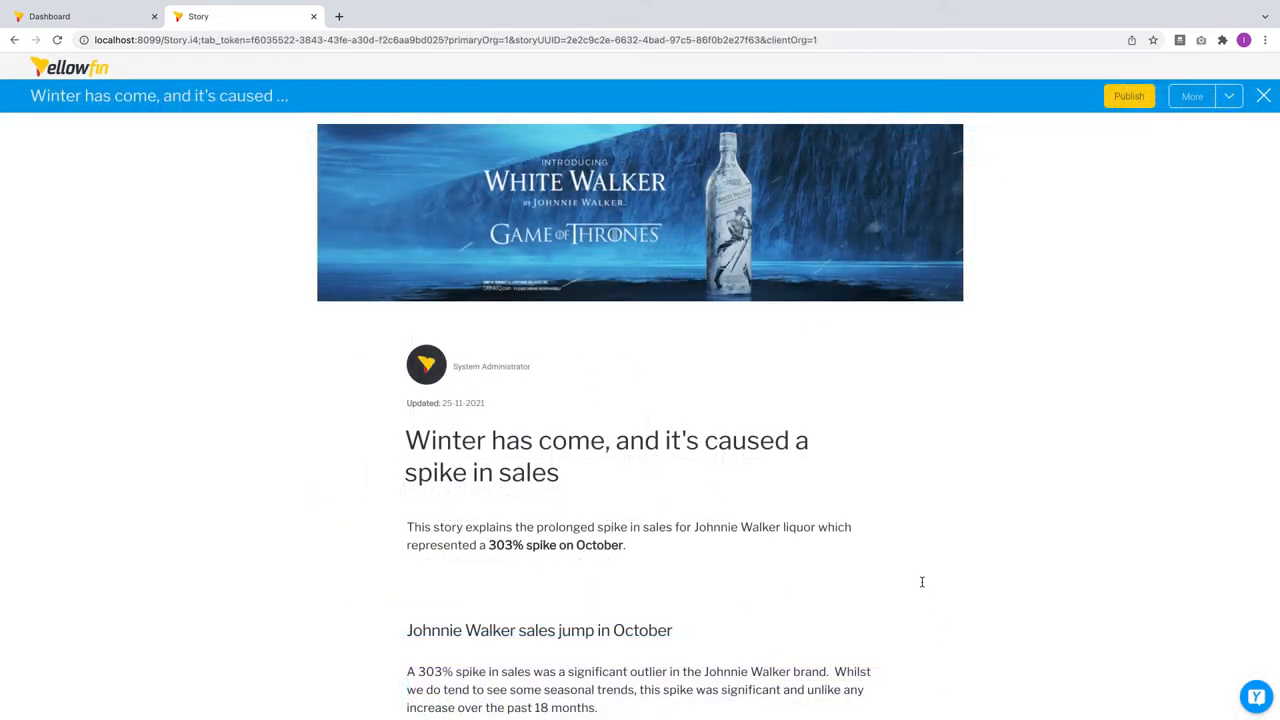
Scroll down the sales spike story past its opening paragraph.
scroll(down, 3)
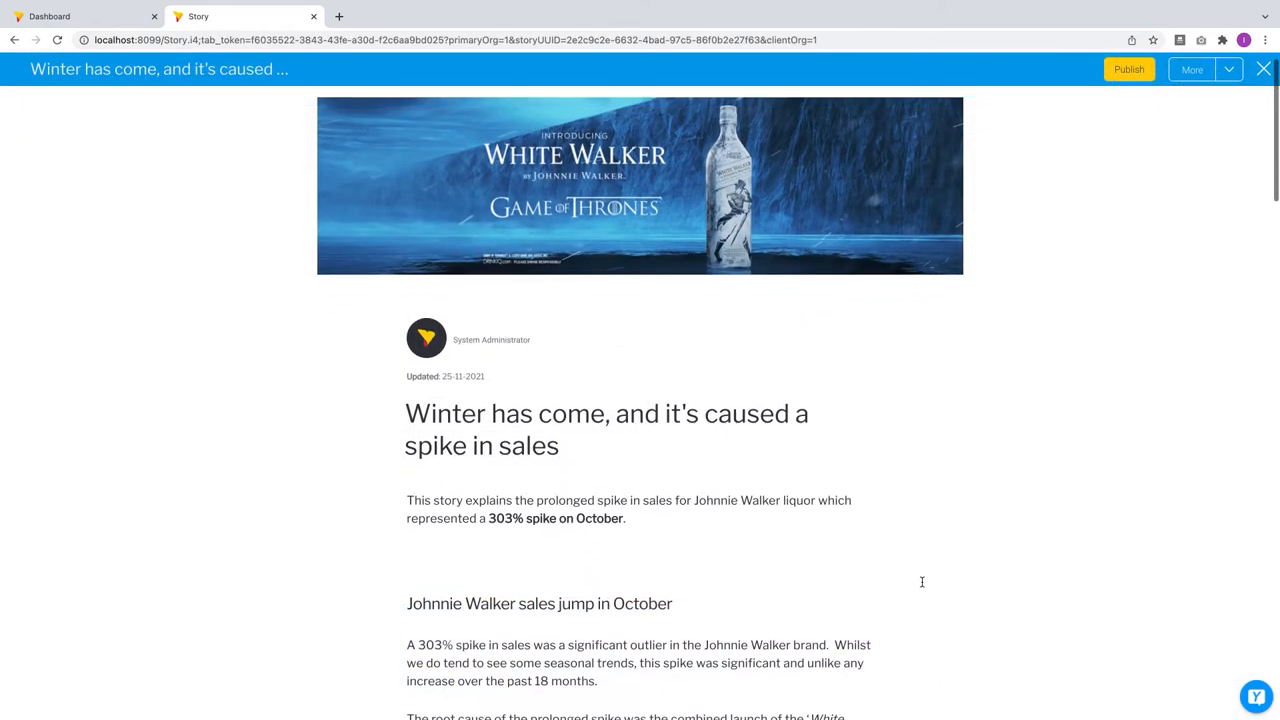
scroll(down, 3)
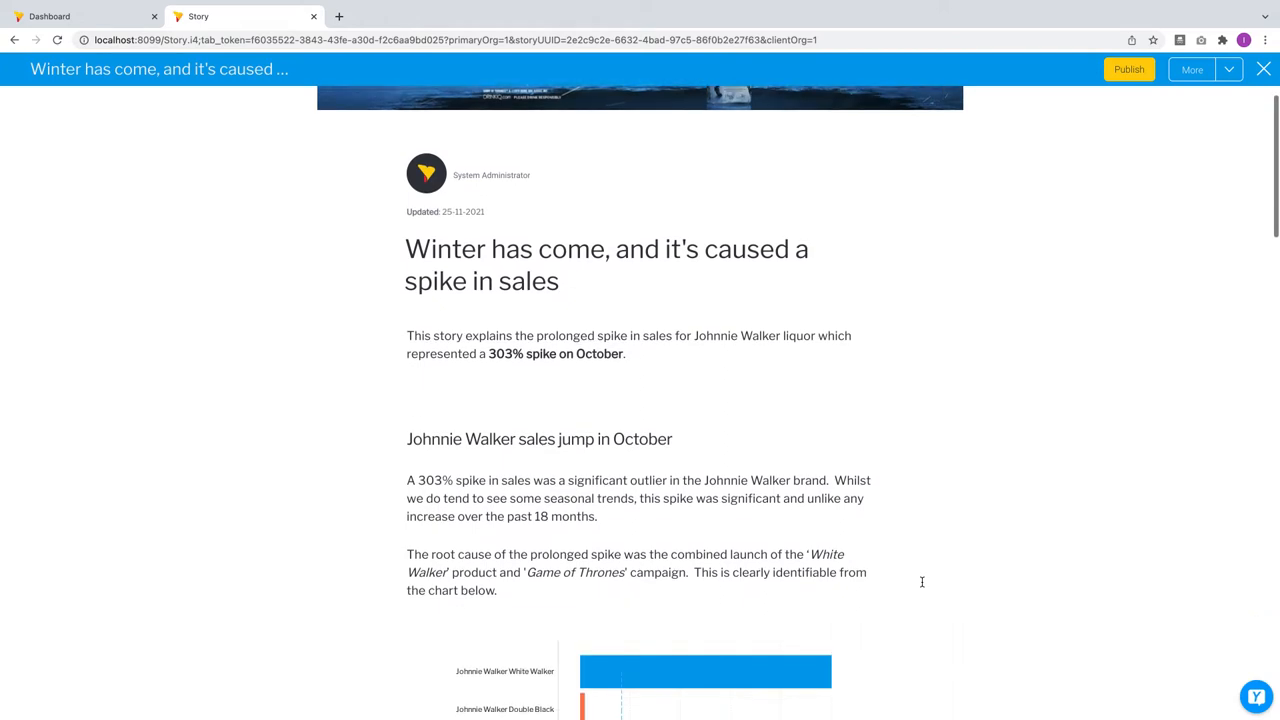
scroll(down, 3)
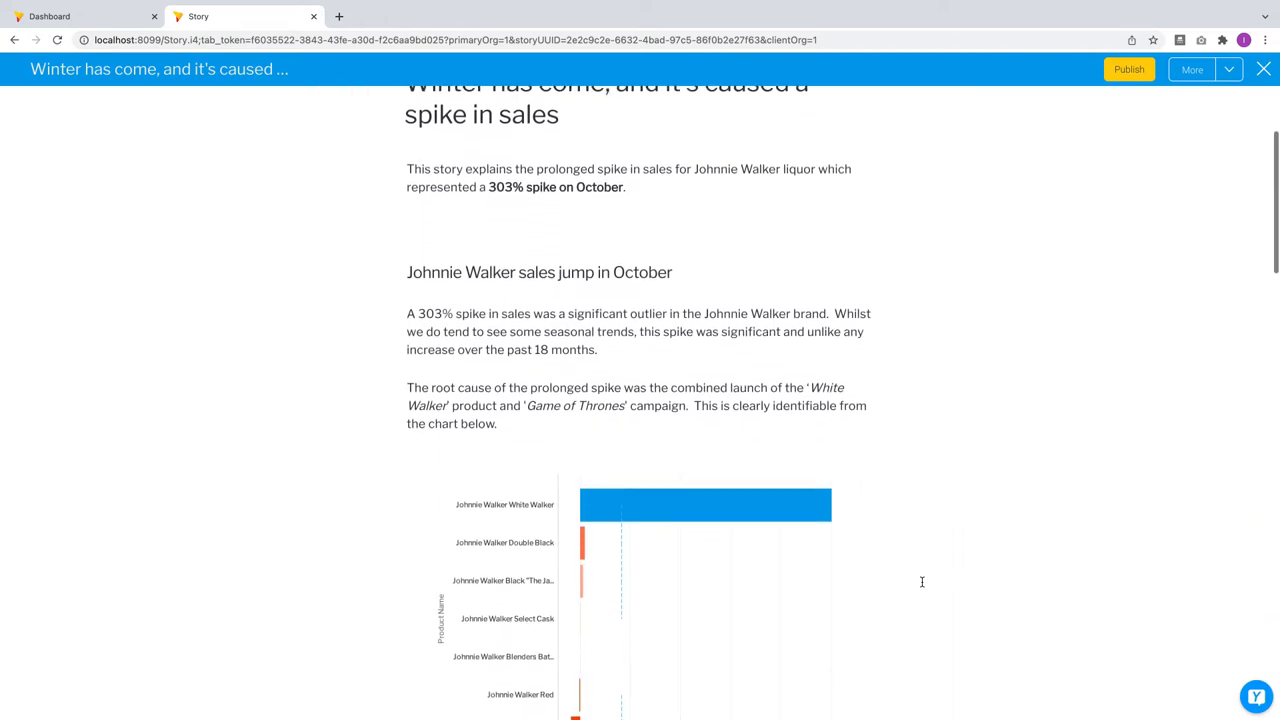
scroll(down, 3)
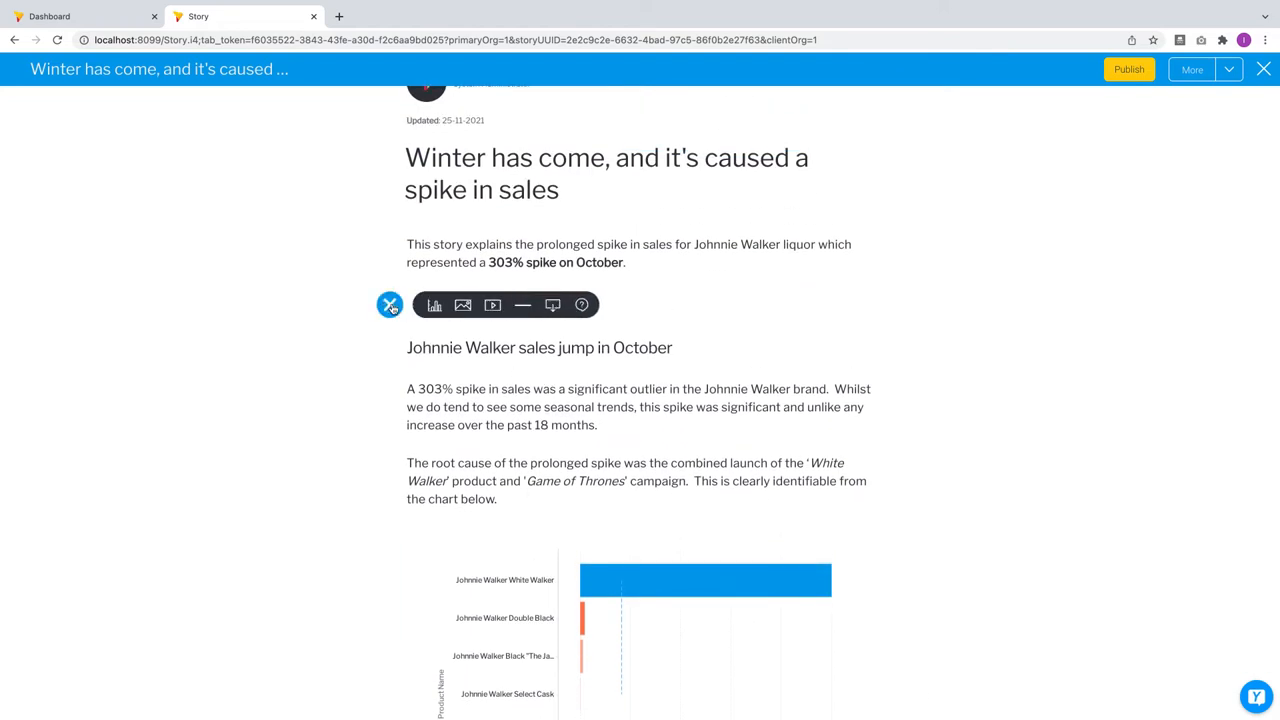
Insert an asked question chart of Sales Amount by Product Category for 2021.
click(434, 305)
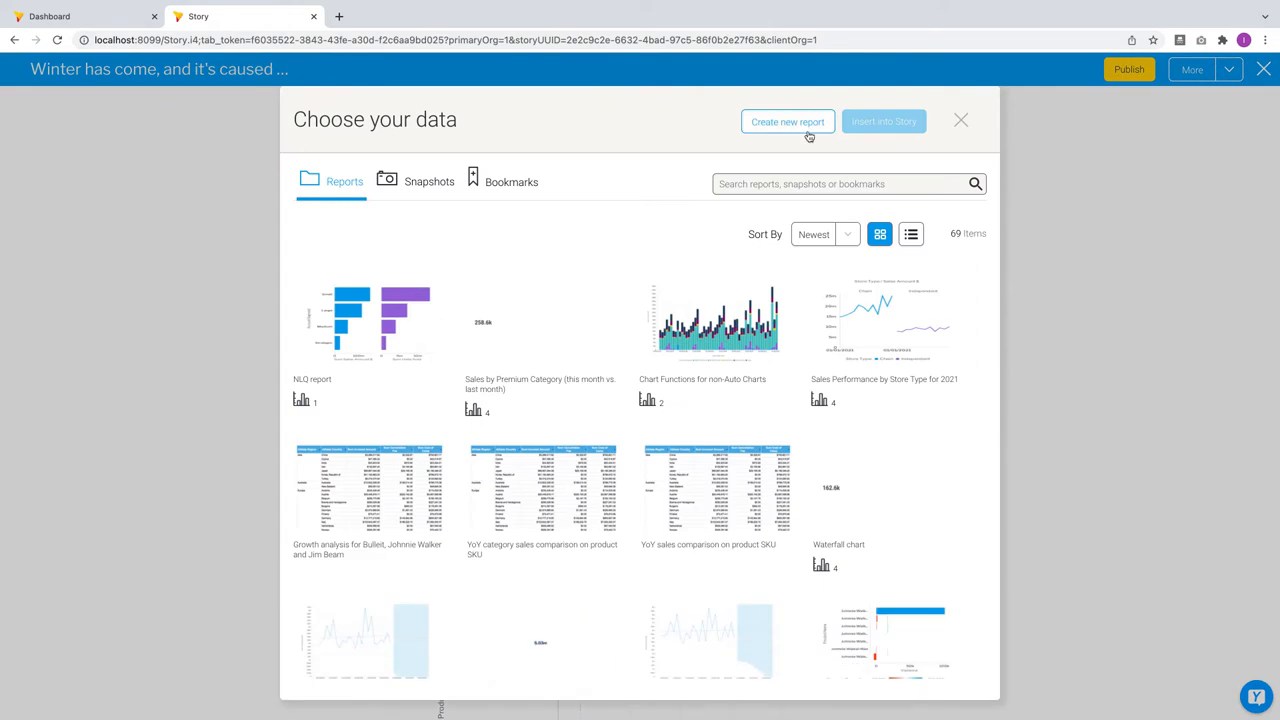
click(960, 120)
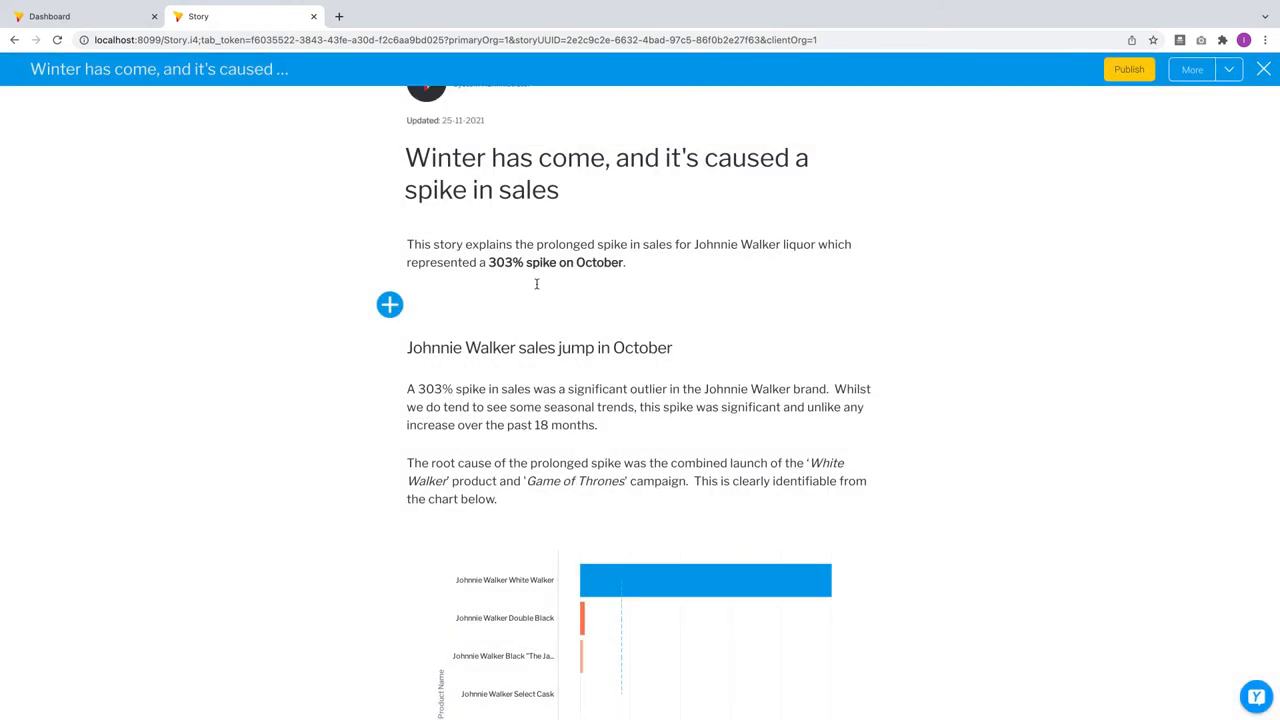
click(389, 304)
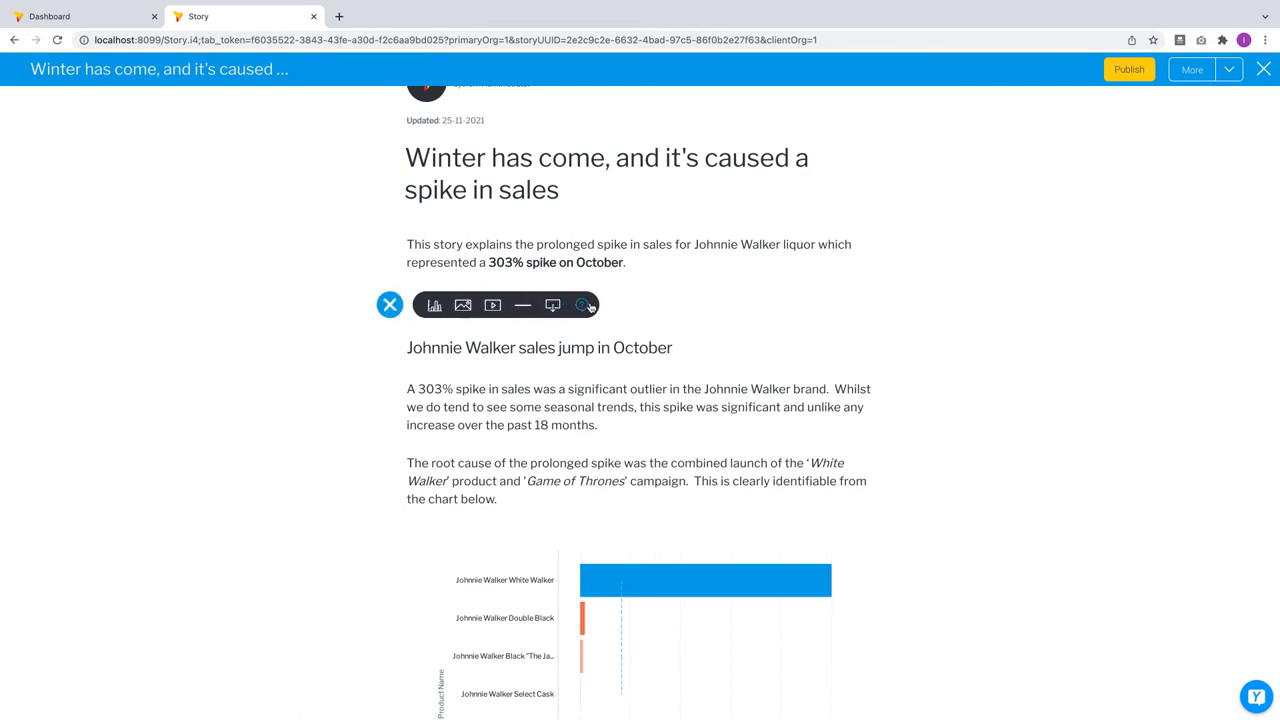
mouse_move(582, 305)
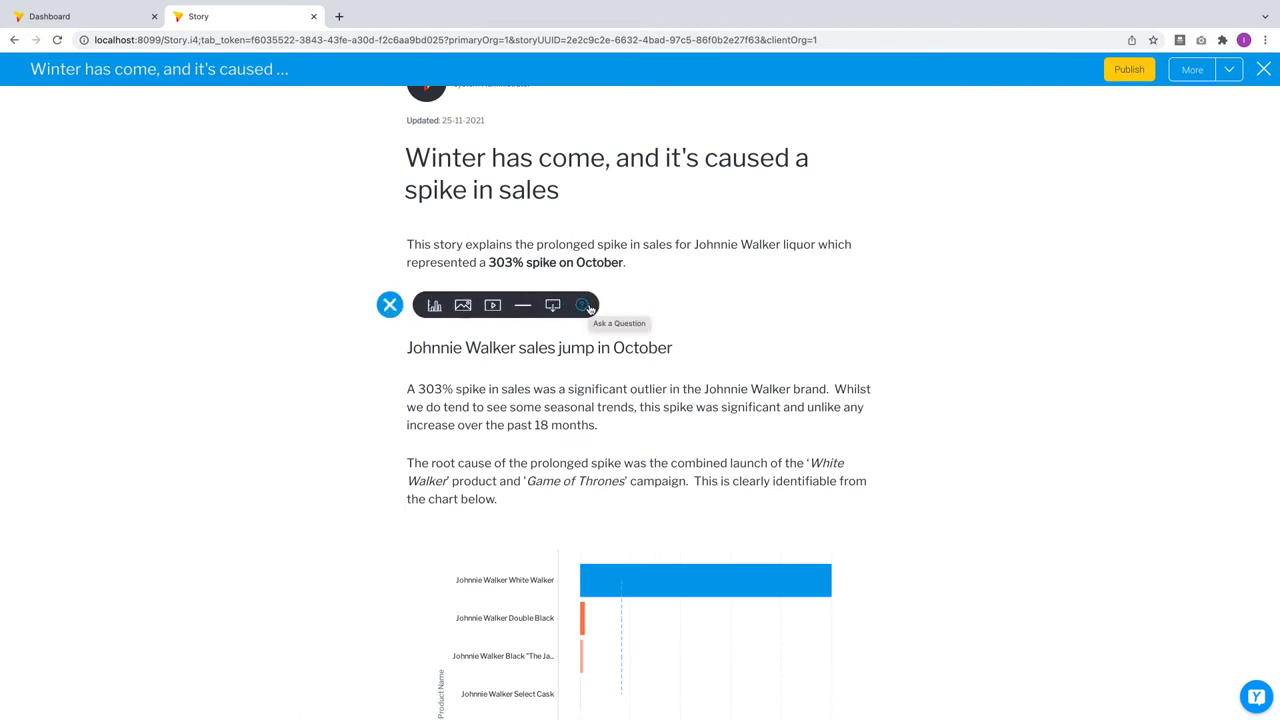
click(581, 305)
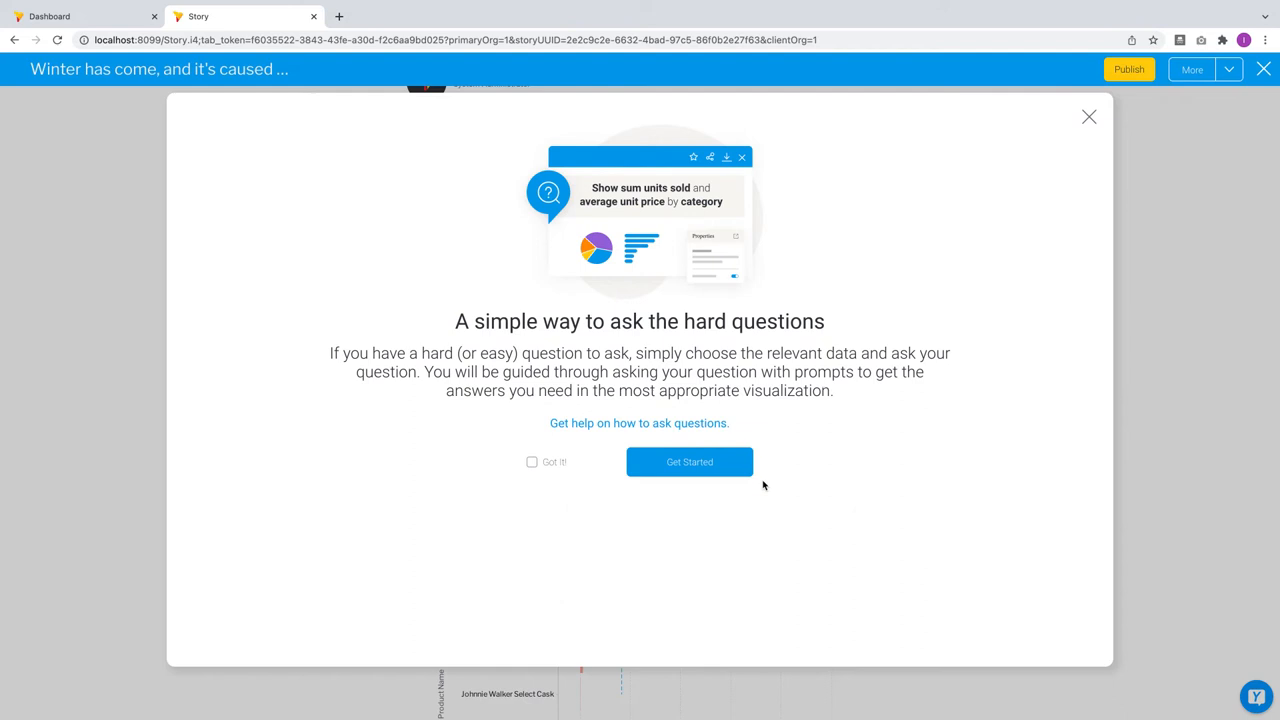
click(689, 461)
text(Show Sales Amount $ (Sum) by Product Category For 2021)
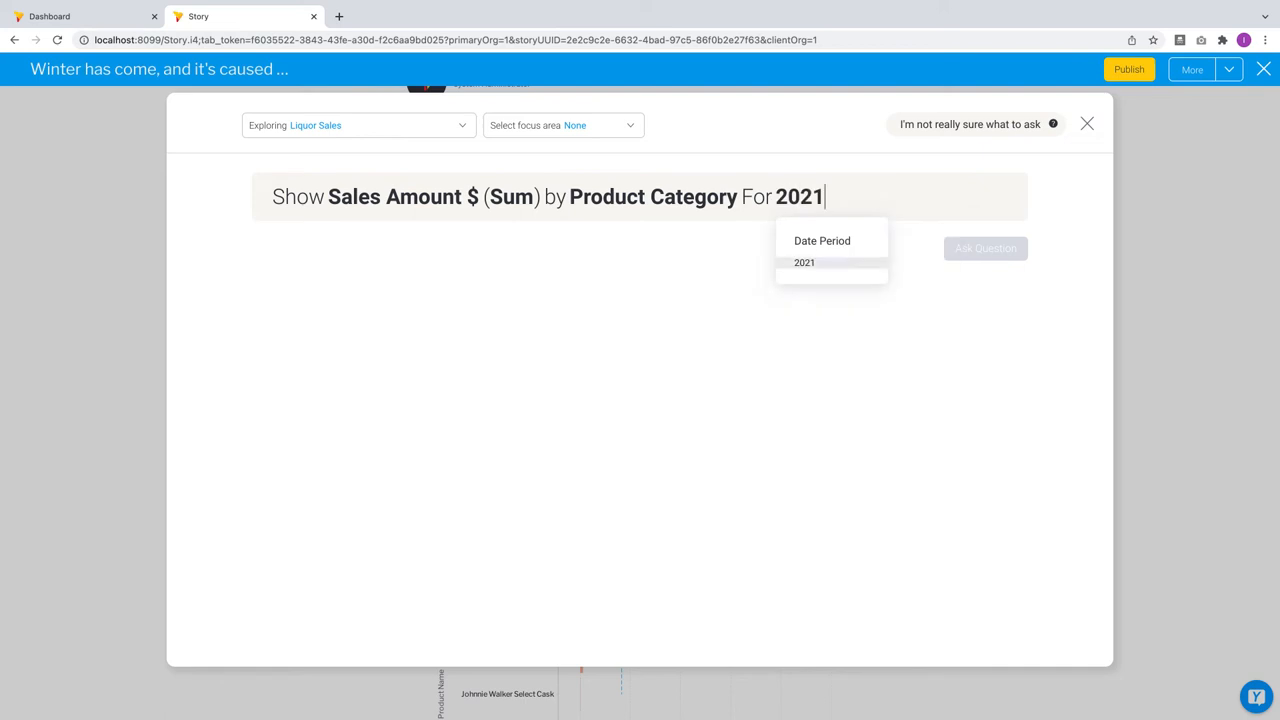
click(984, 248)
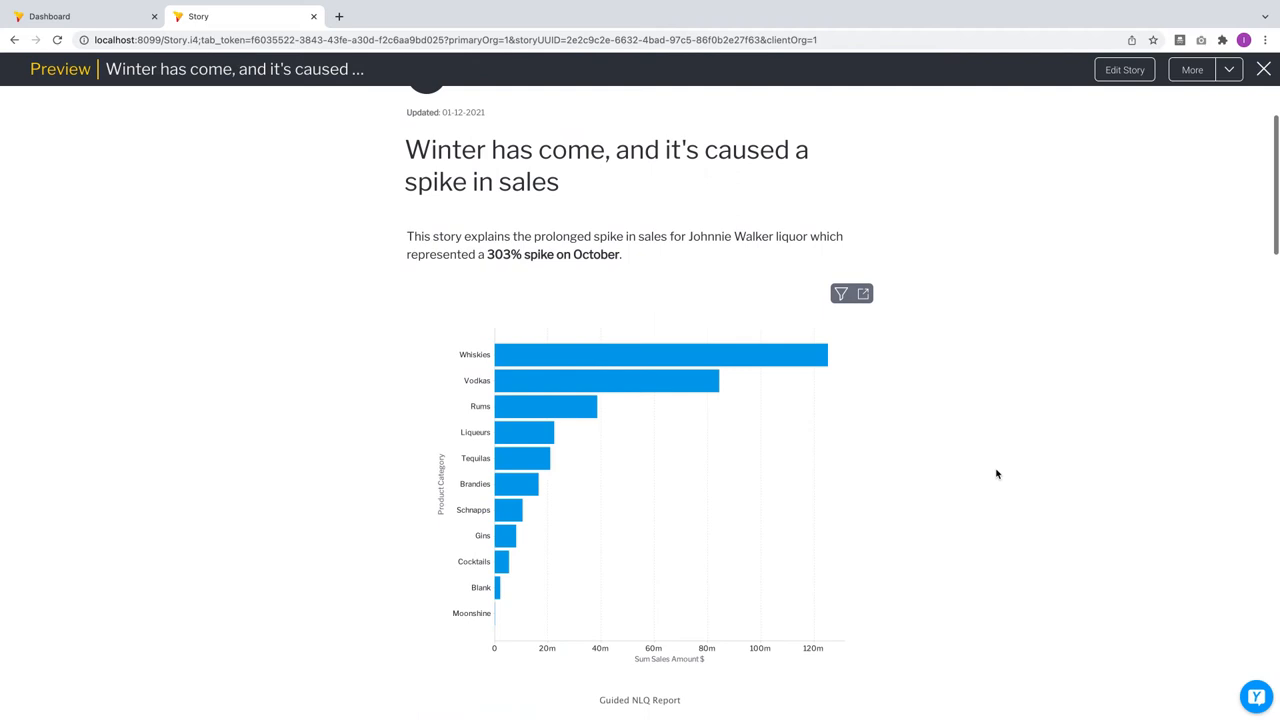
scroll(down, 3)
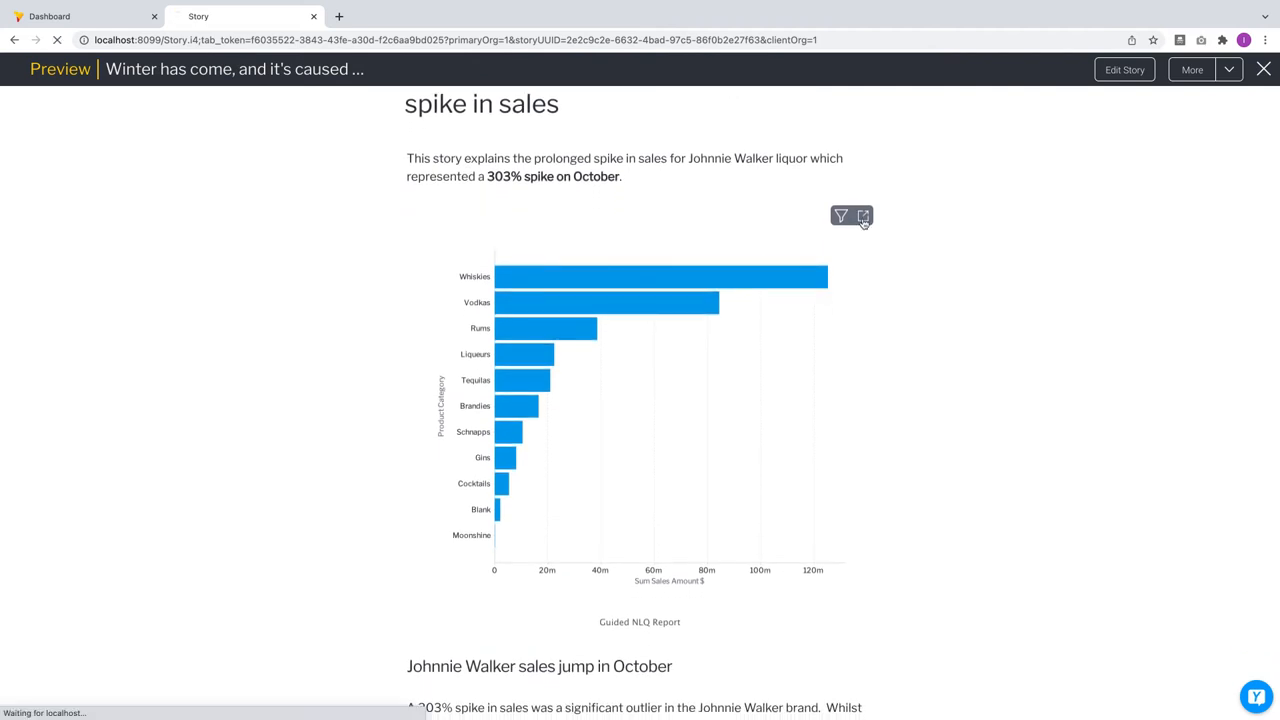
click(862, 216)
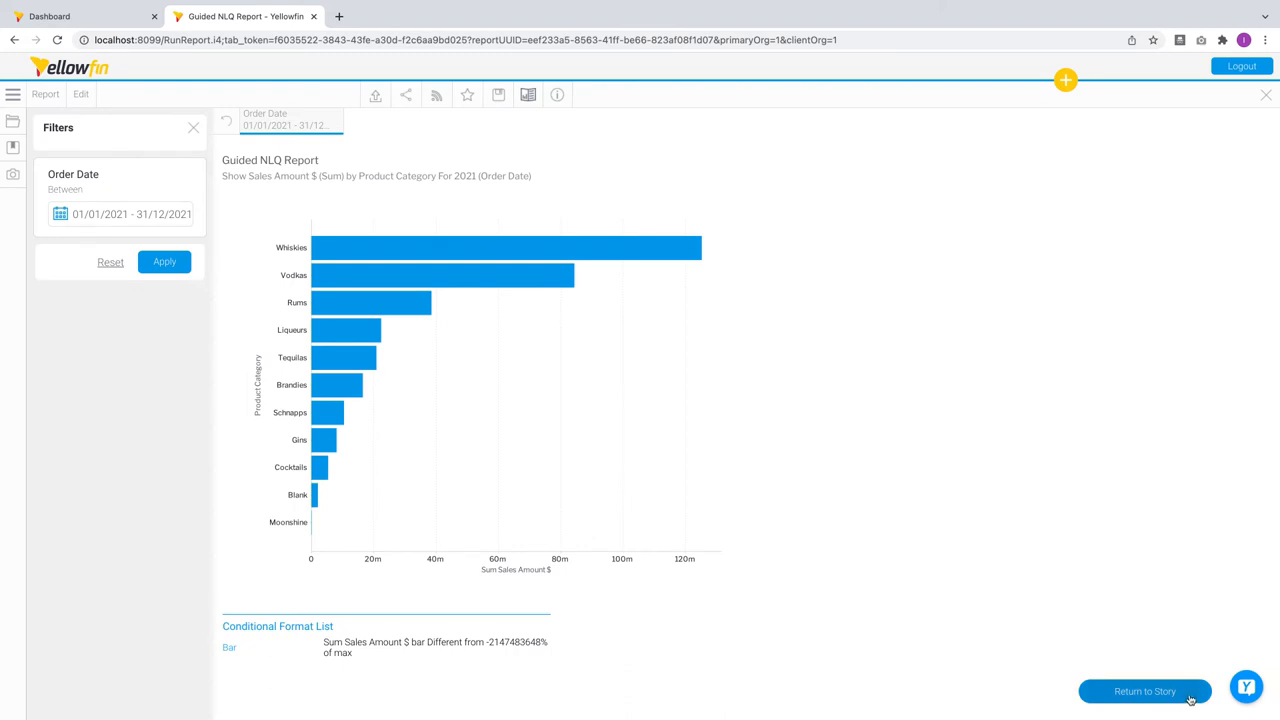
click(1144, 691)
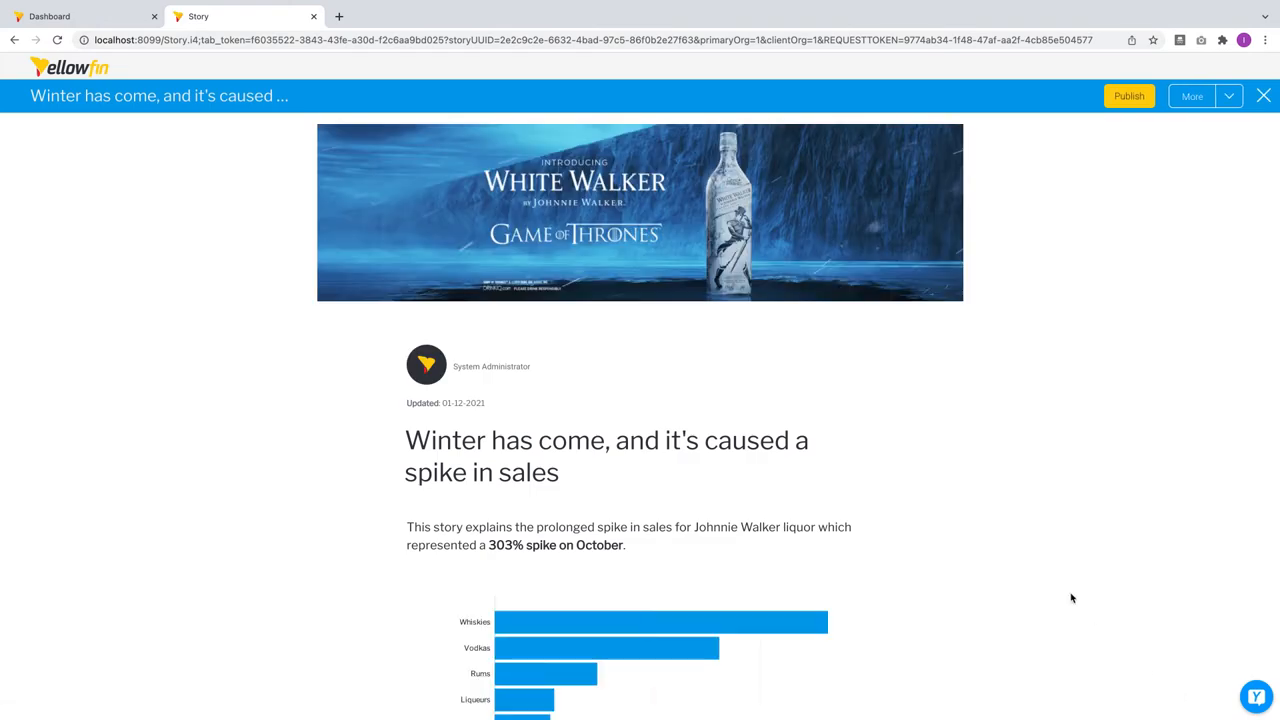
scroll(down, 3)
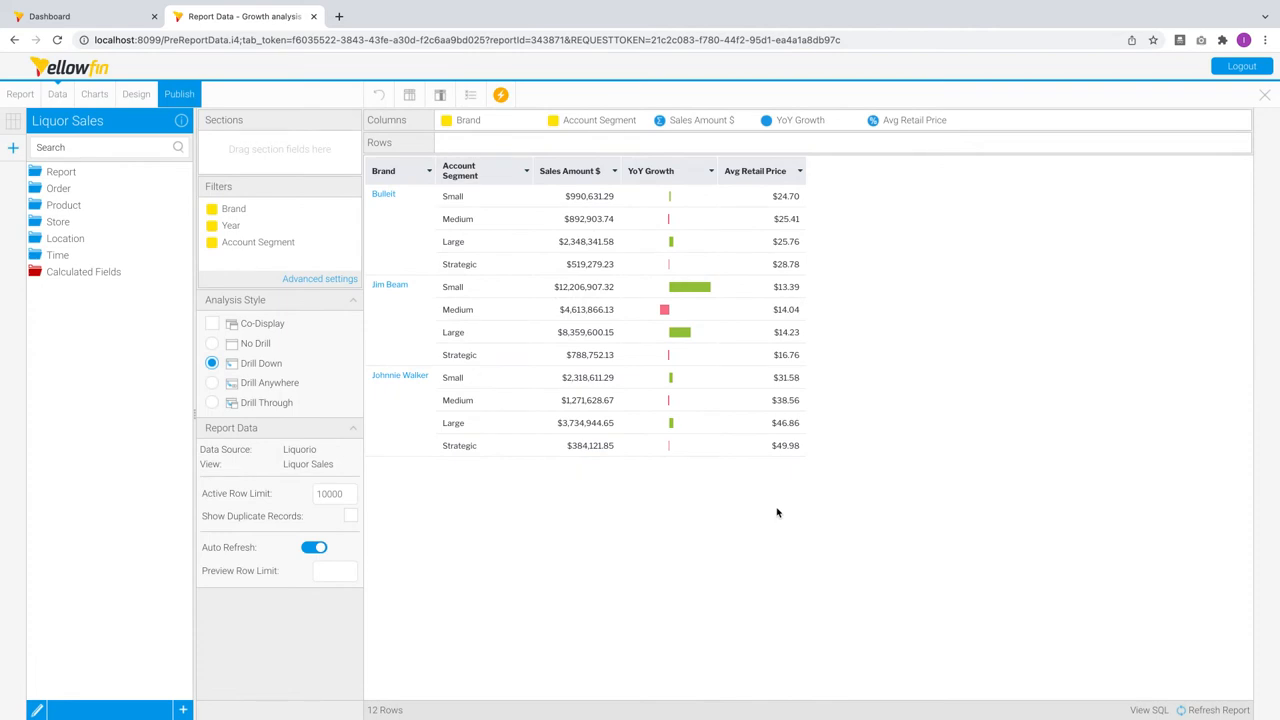
mouse_move(708, 177)
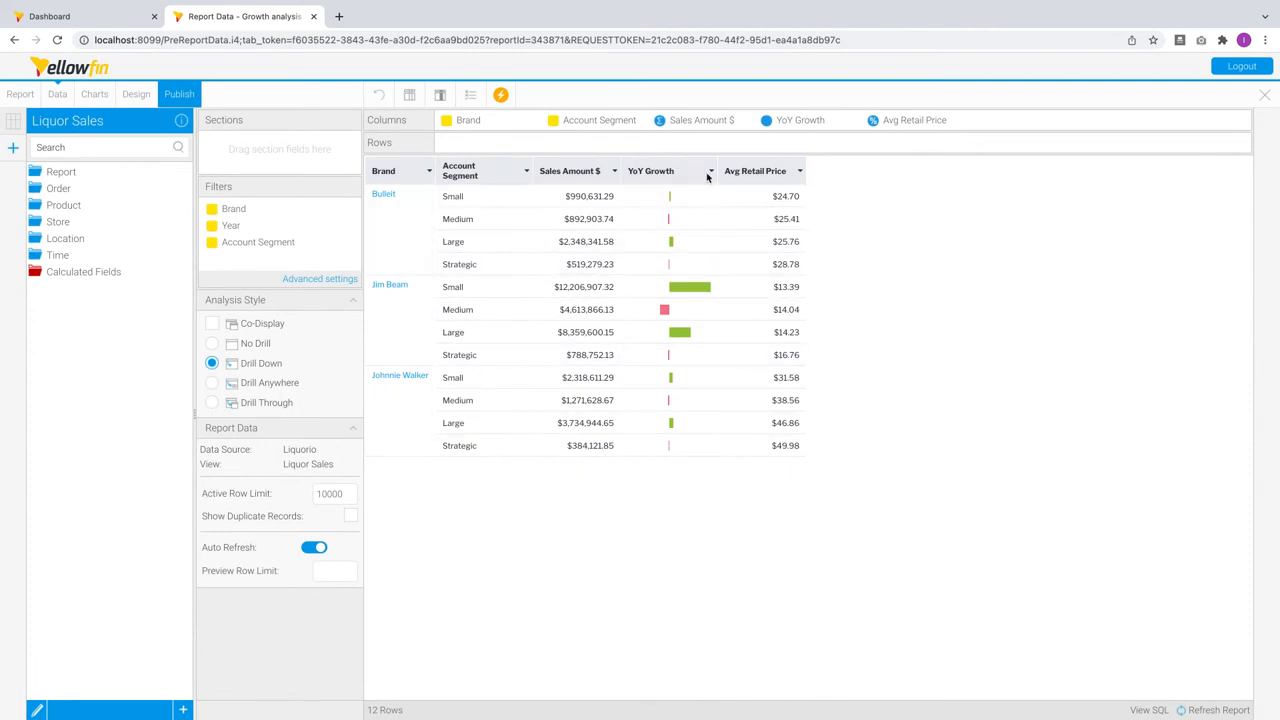
click(710, 170)
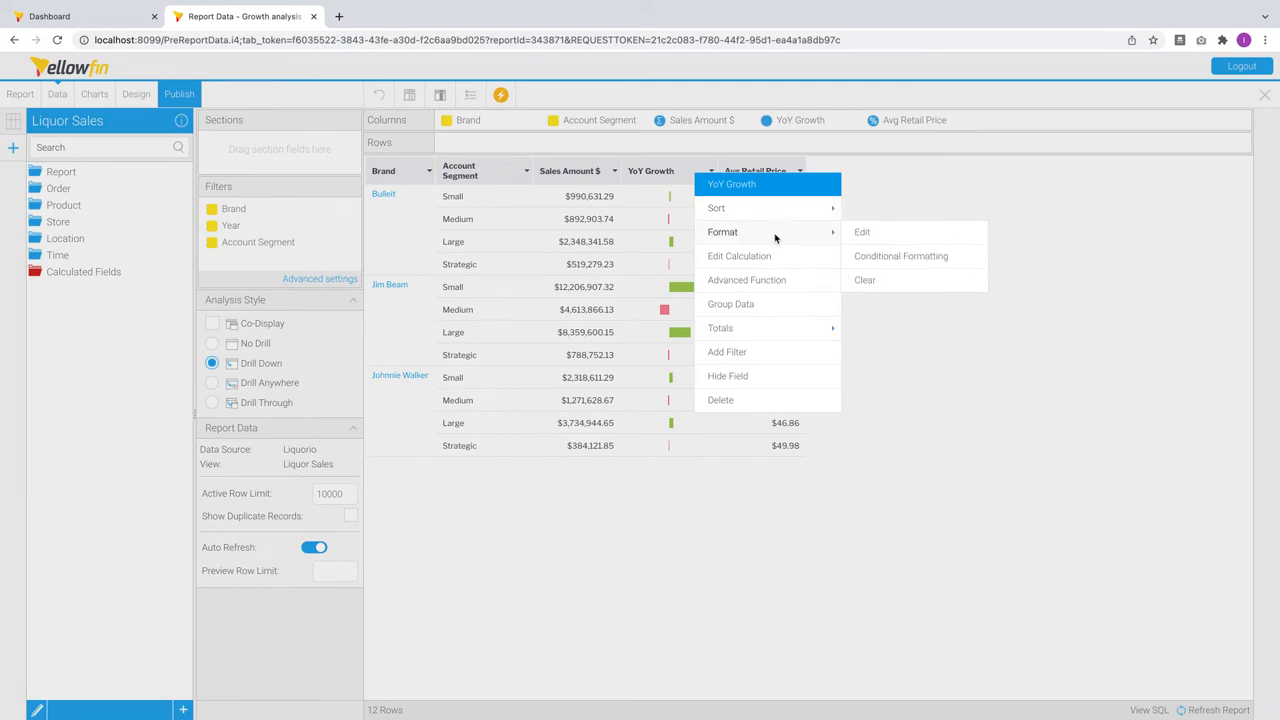
click(900, 256)
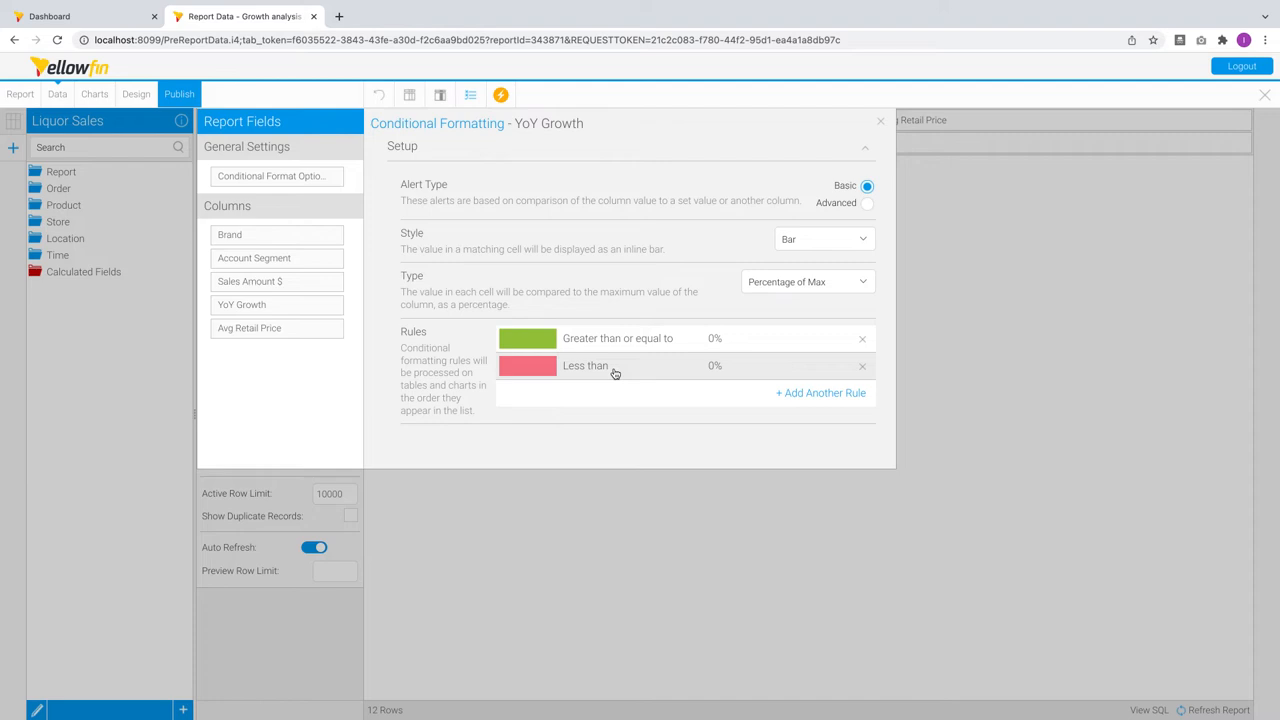
click(585, 365)
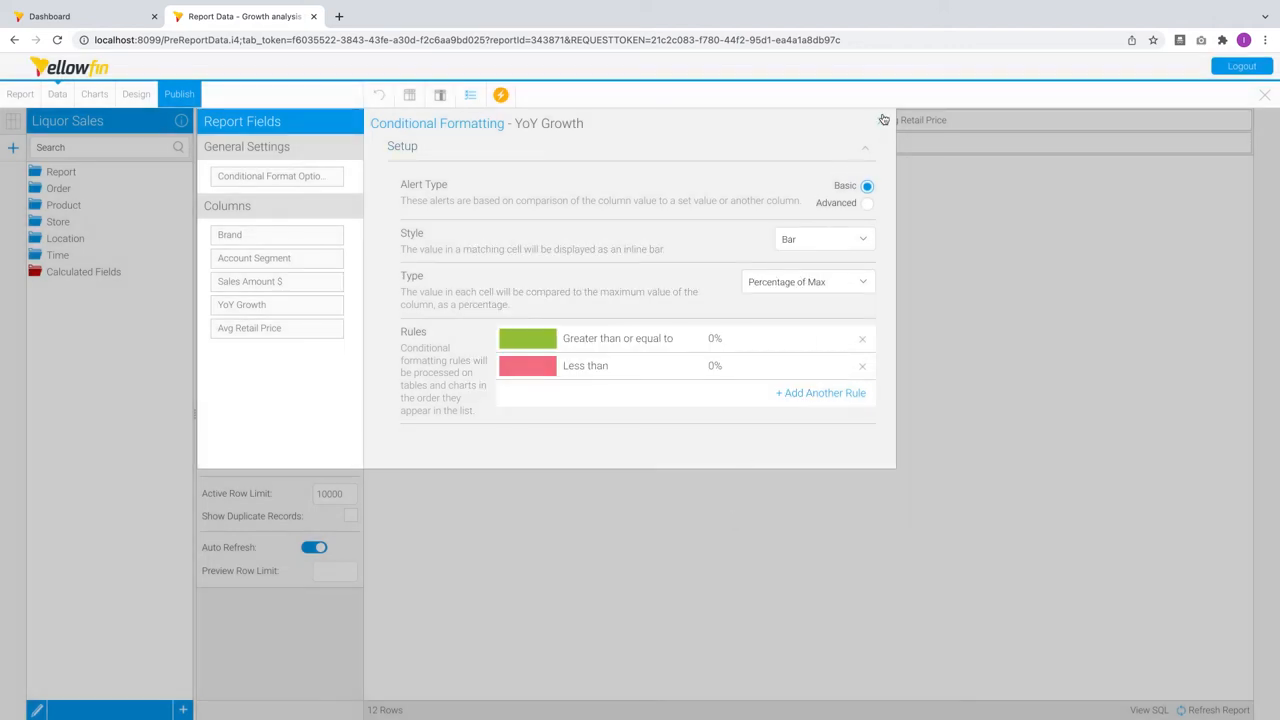
click(883, 119)
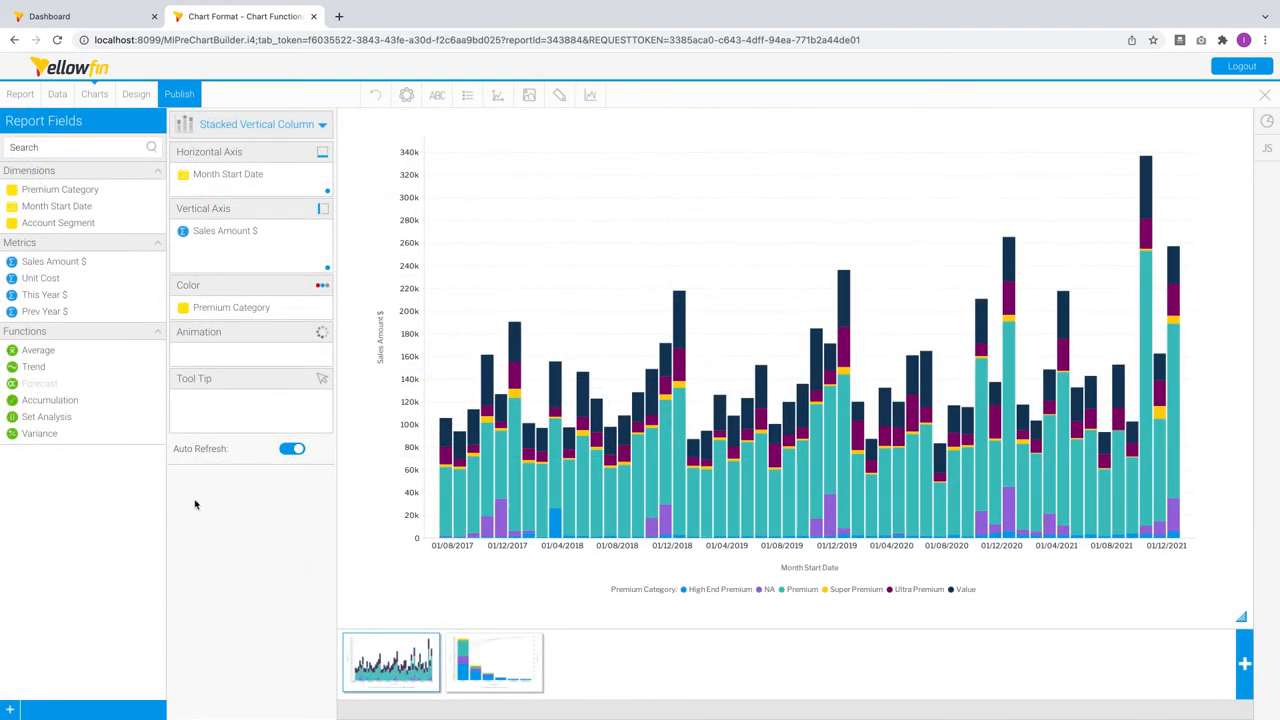
mouse_move(193, 478)
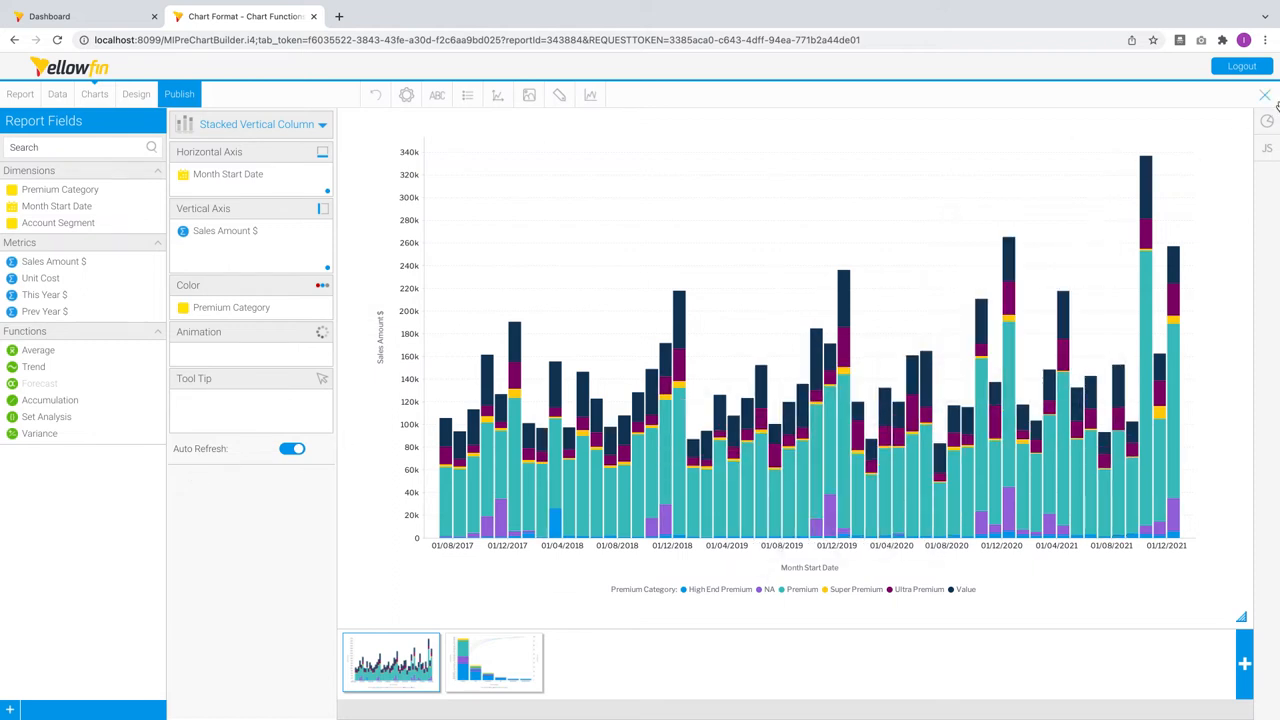
Add an Auto Trend of Sales Amount $ to the vertical axis and open its menu.
click(1267, 121)
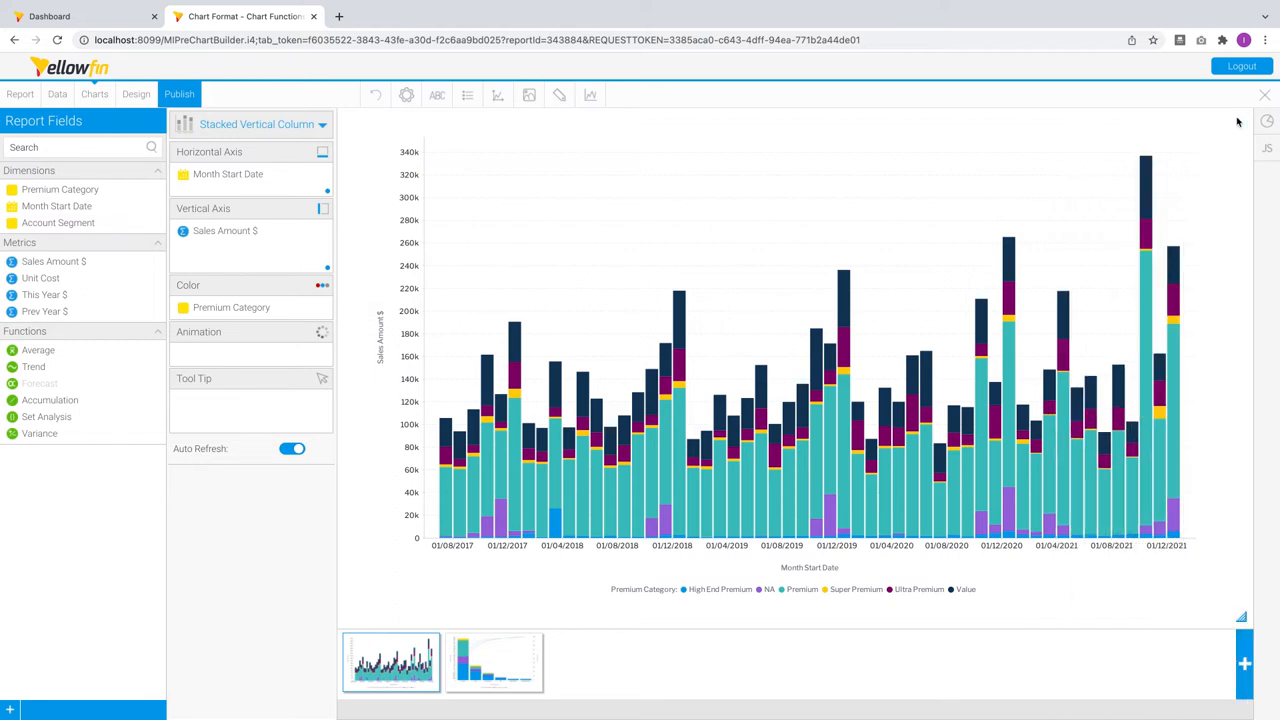
mouse_move(313, 140)
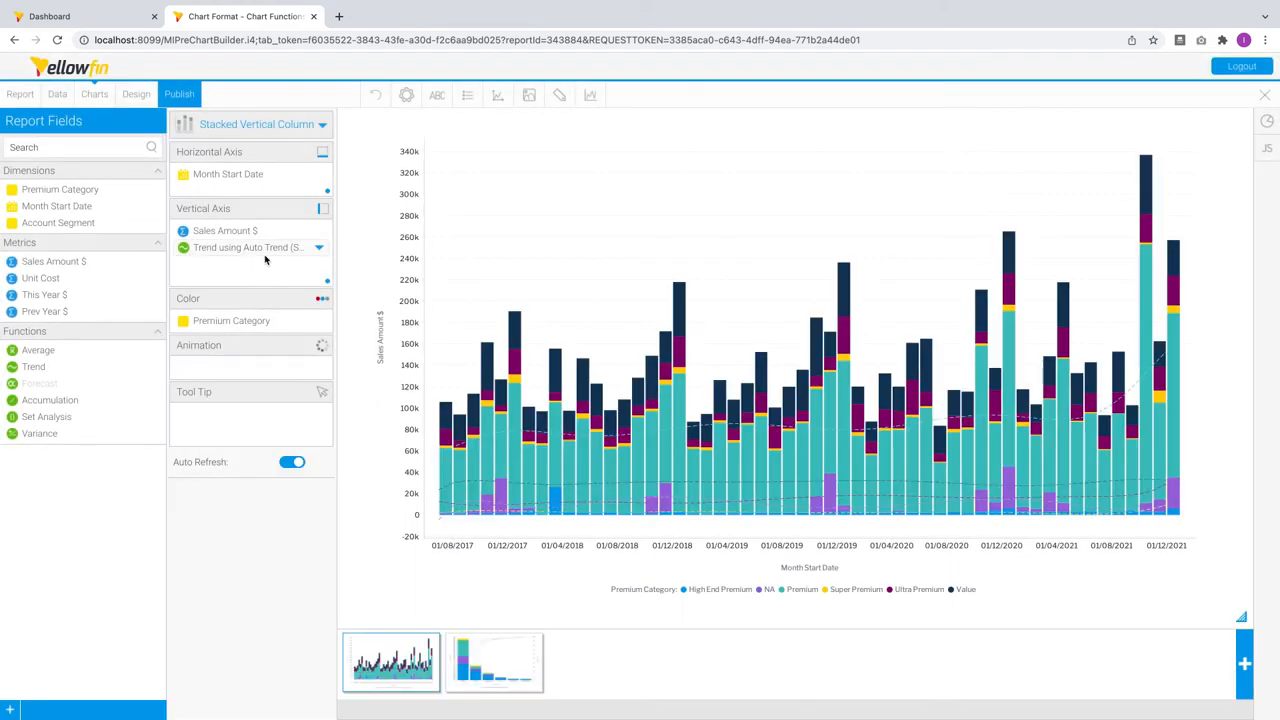
click(248, 247)
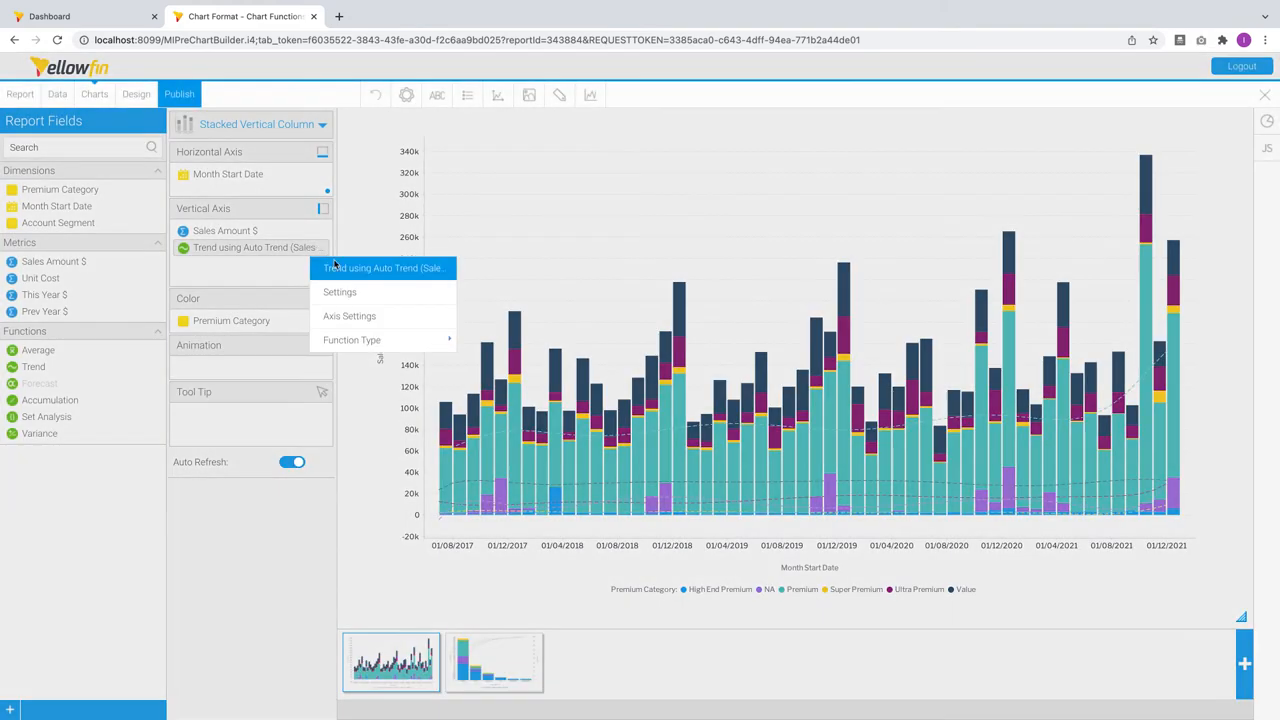
Open the trend field's Settings to review the dashed Line Style in Series Settings.
click(340, 291)
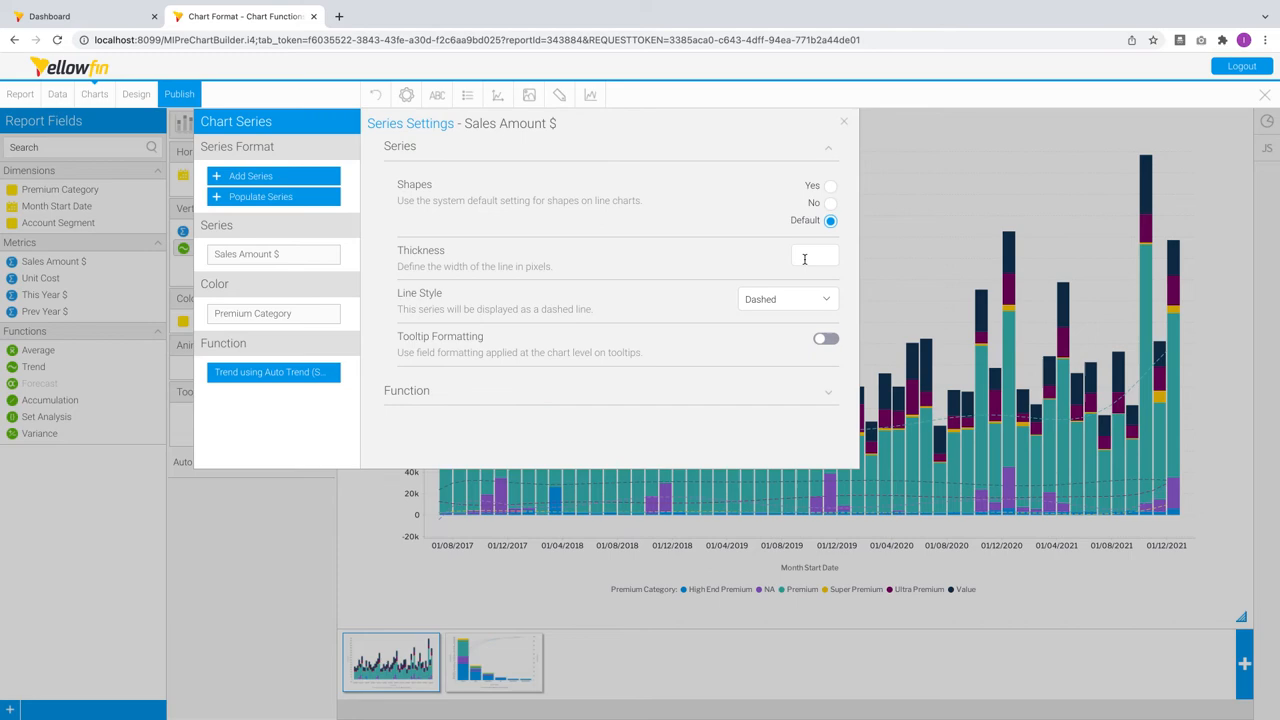
click(787, 298)
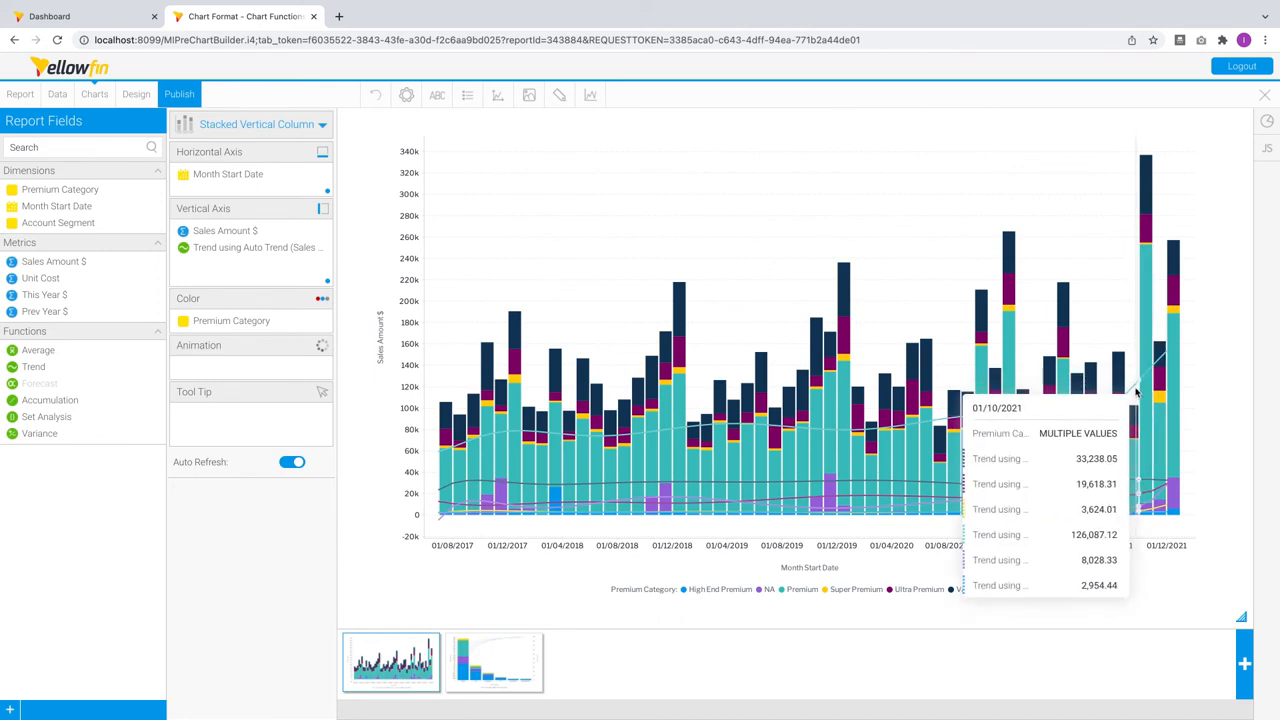
mouse_move(1130, 395)
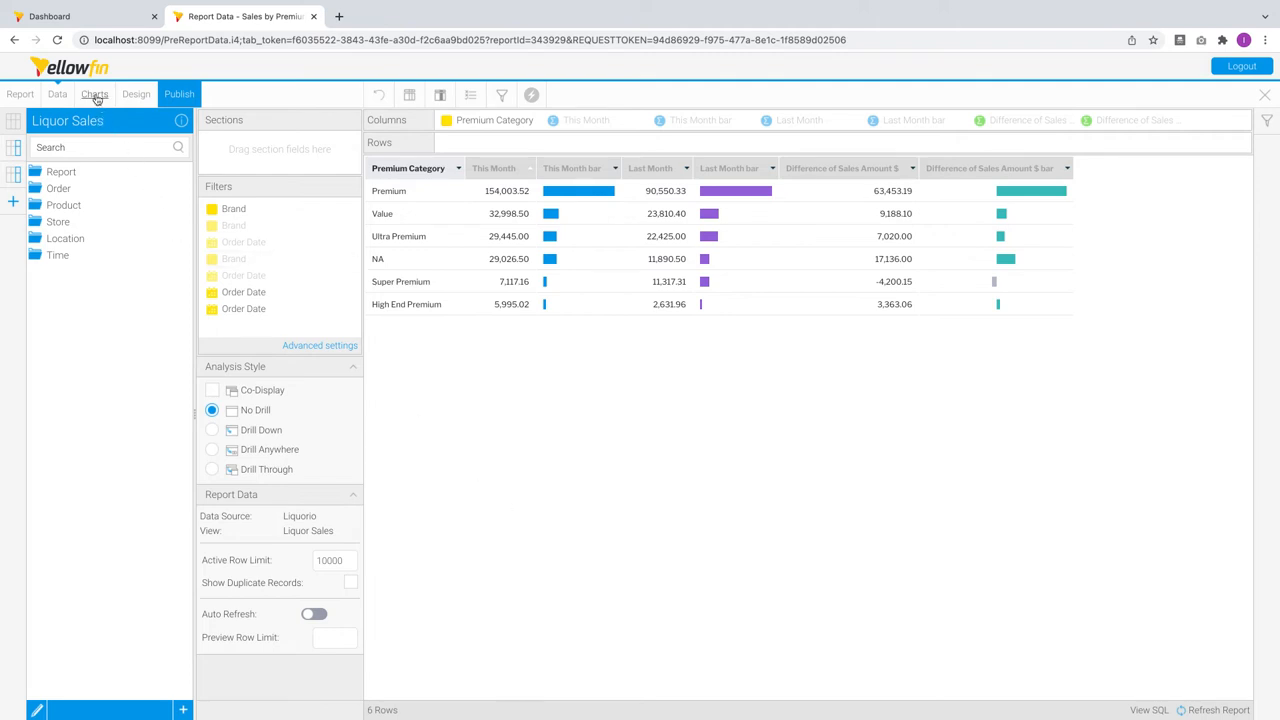
View the Waterfall chart of Sales Amount $ difference by Premium Category from Last Month.
click(94, 94)
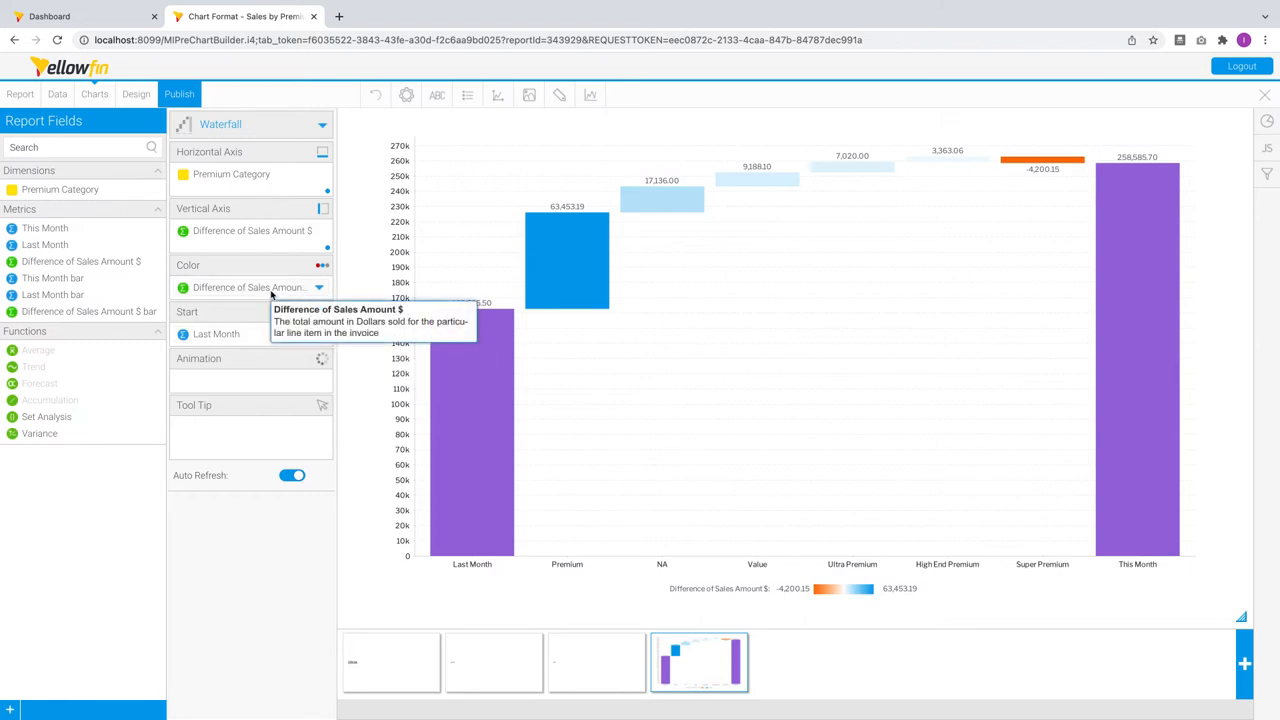
mouse_move(446, 216)
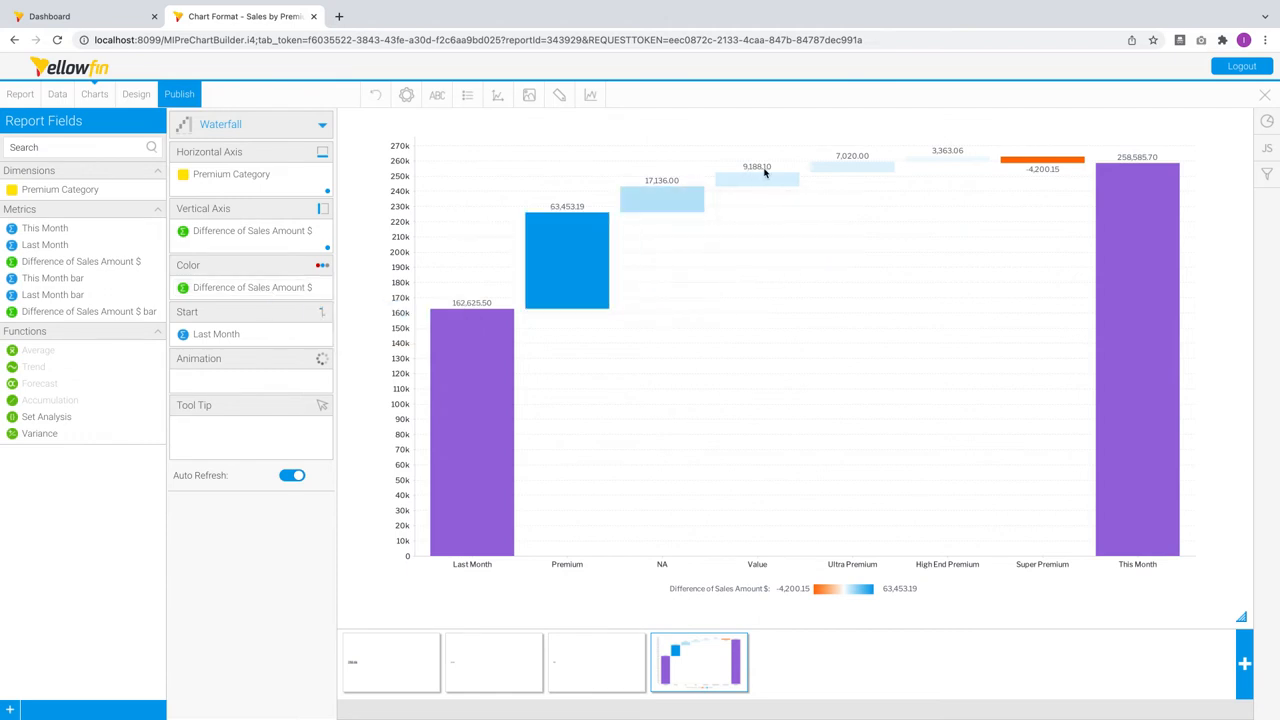
mouse_move(1028, 161)
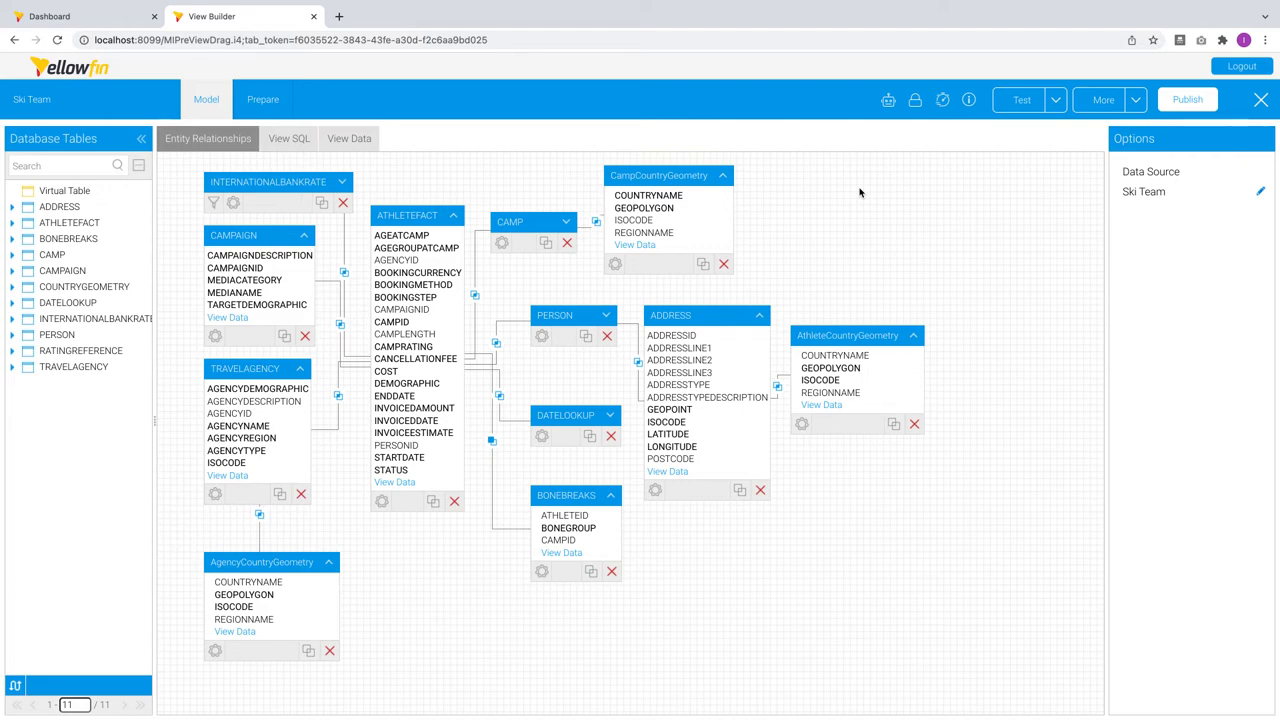
Inspect Company Name's field settings and details under Prepare, then return to the Model.
click(262, 99)
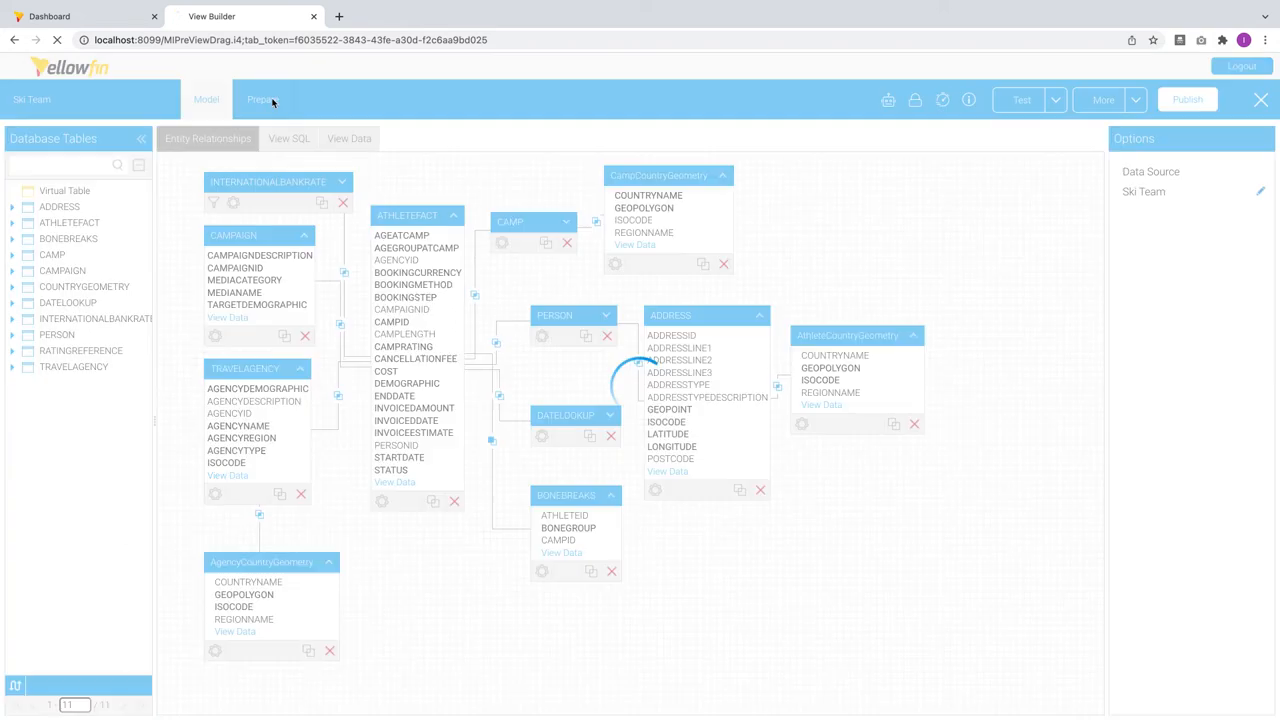
click(262, 99)
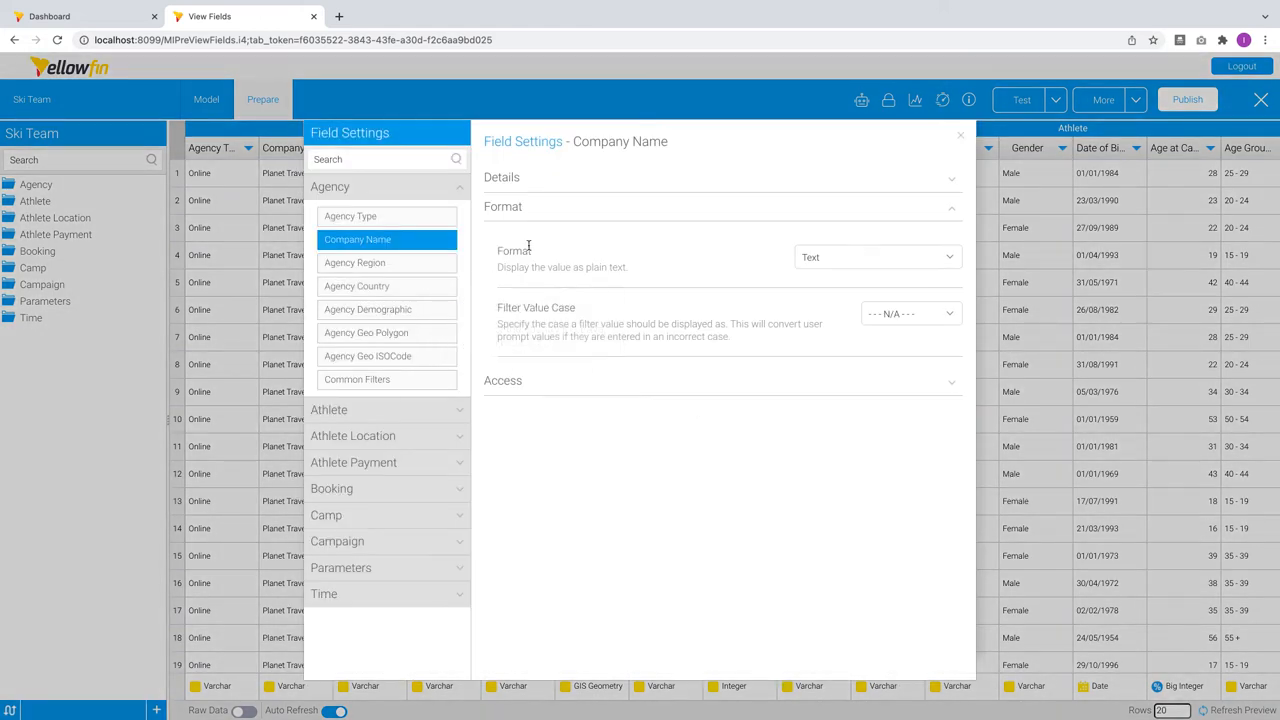
click(501, 177)
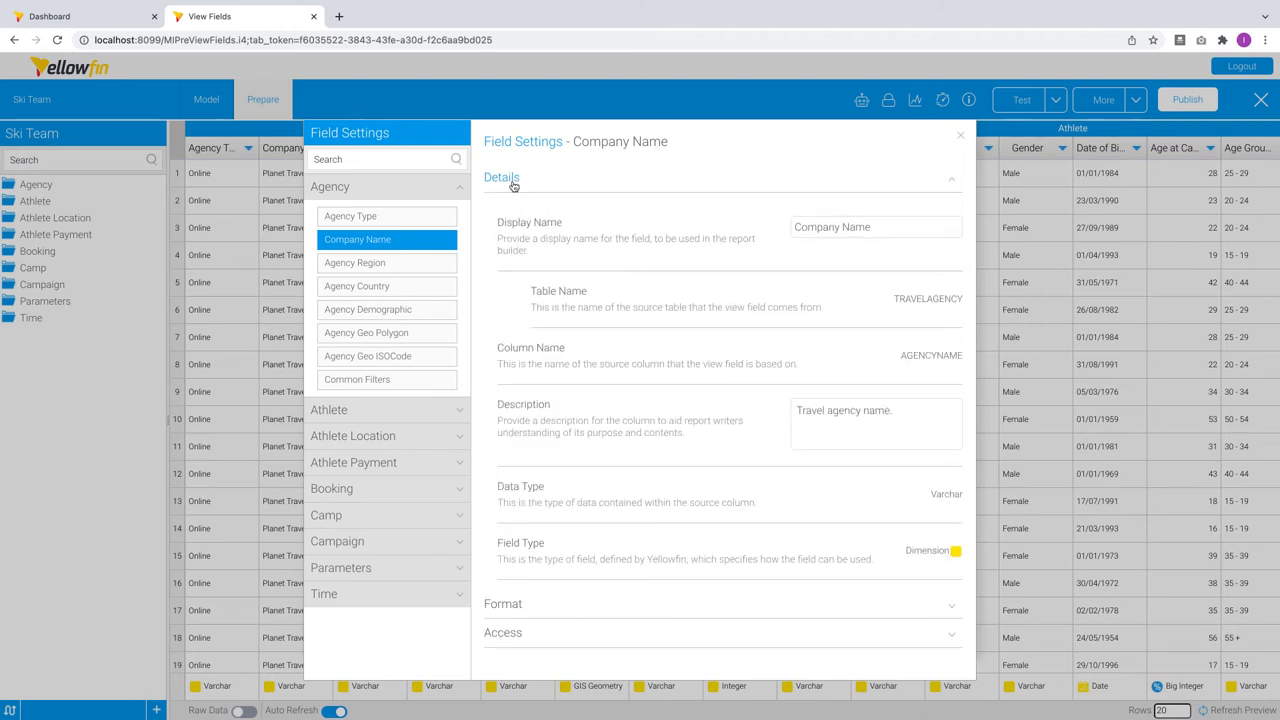
click(355, 262)
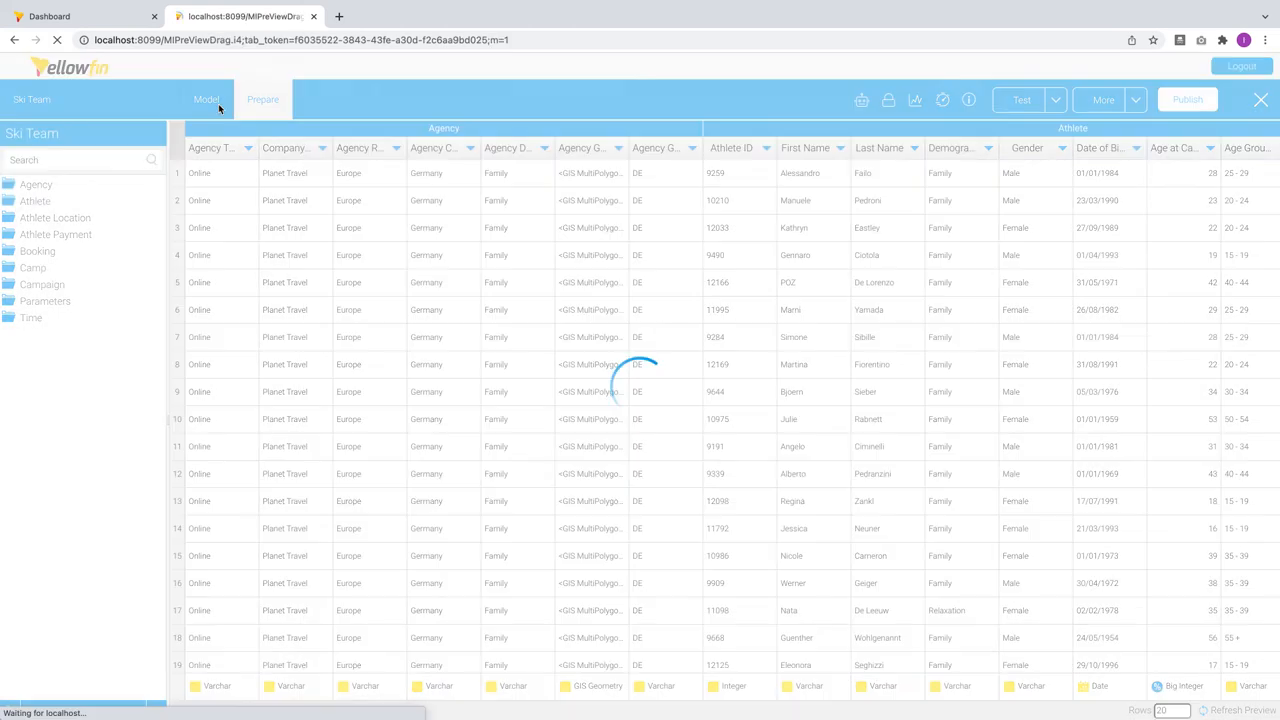
click(206, 99)
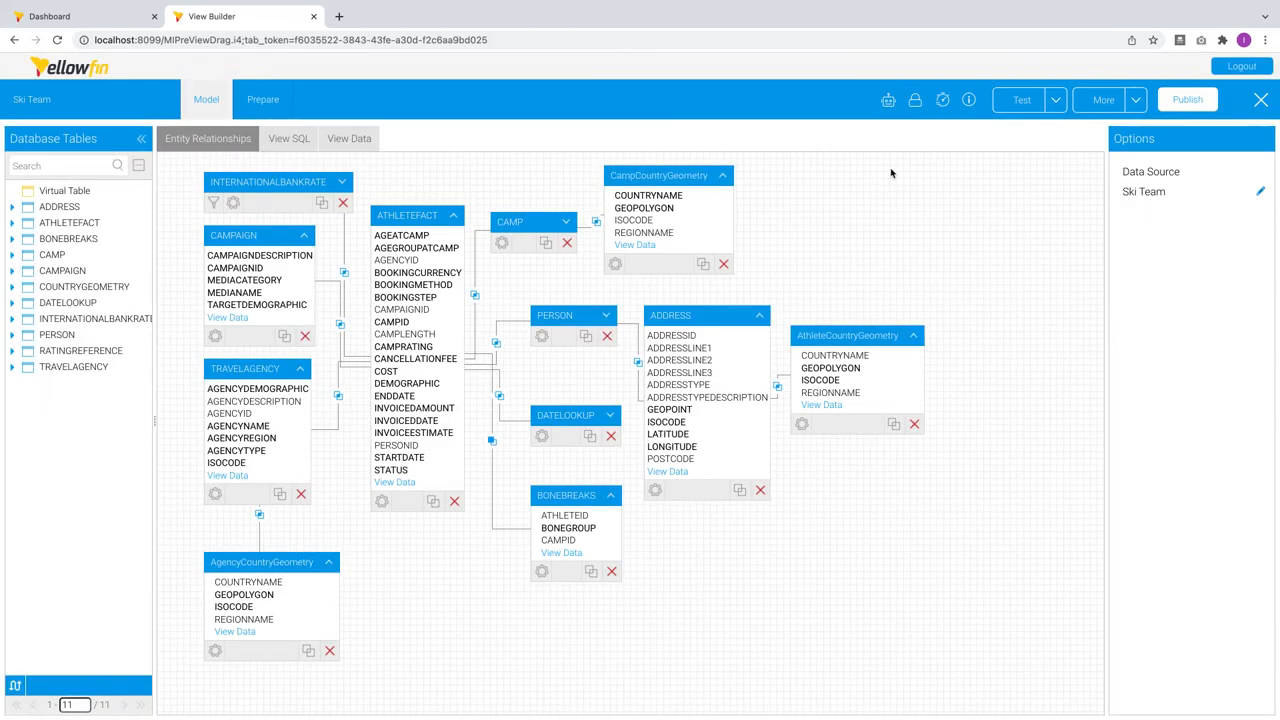
mouse_move(901, 200)
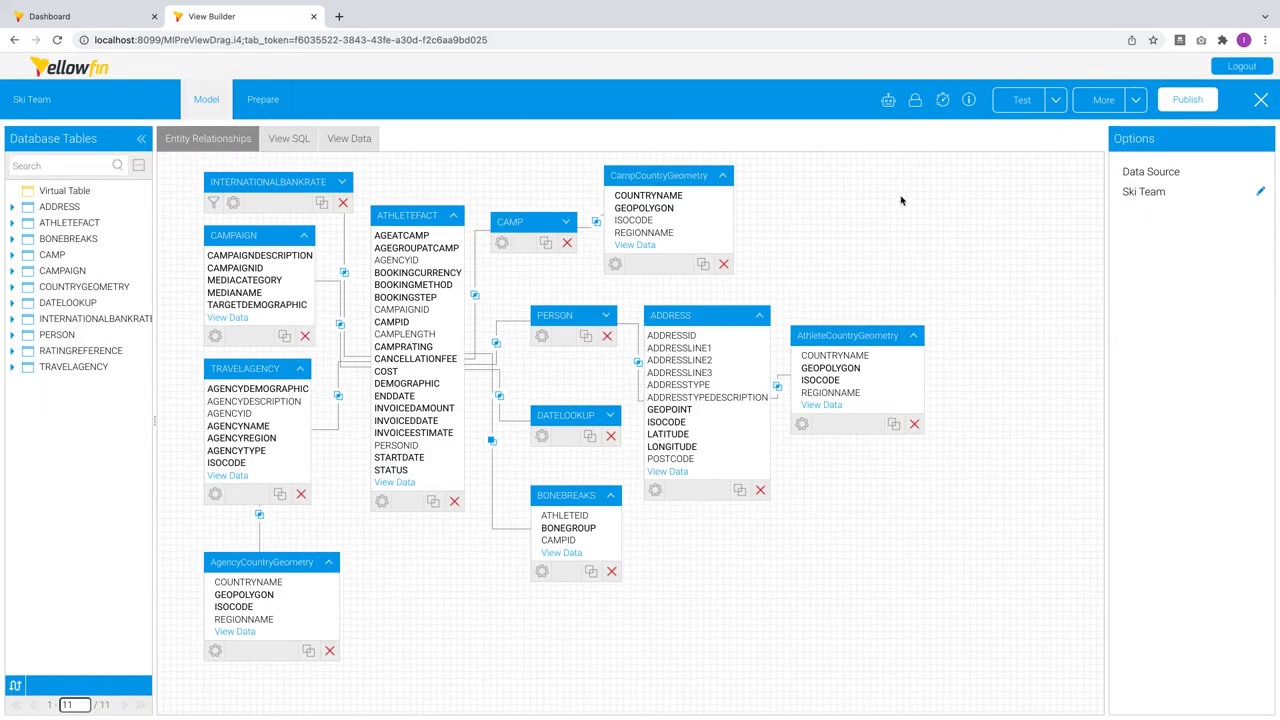
mouse_move(888, 100)
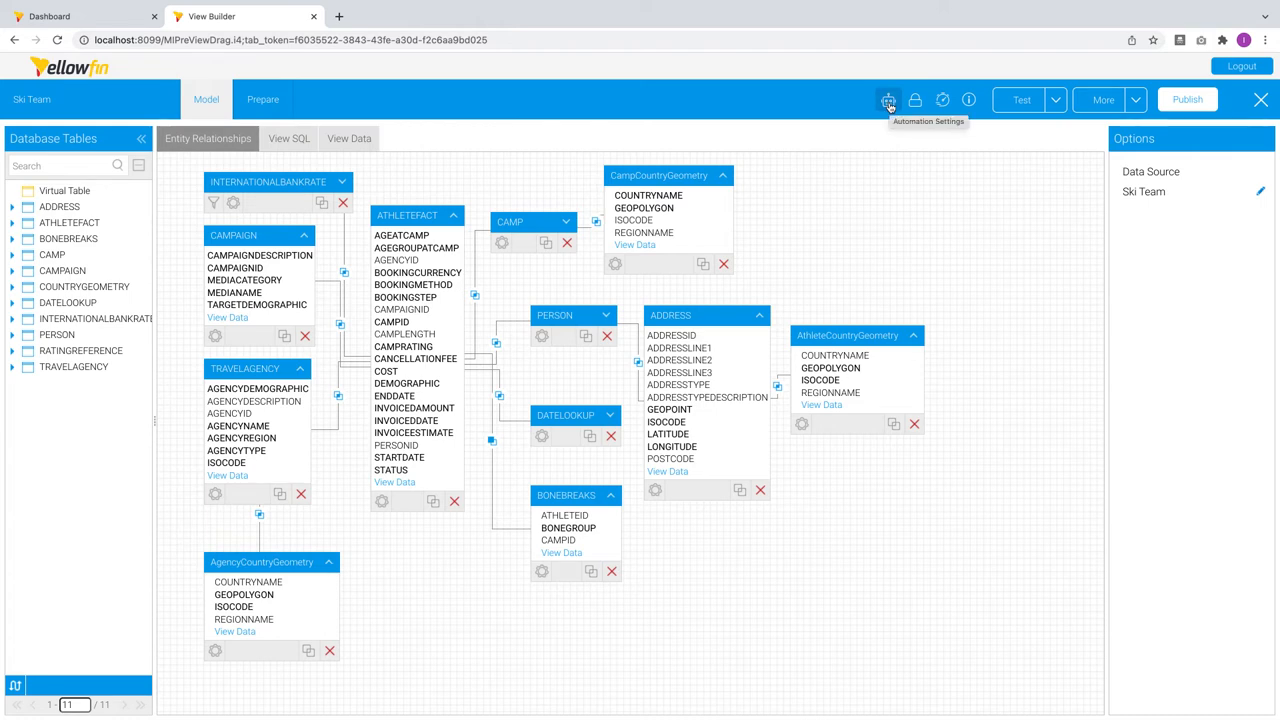
Enable Guided NLQ and set a number format for Cost of Camp in Key Variables.
click(888, 100)
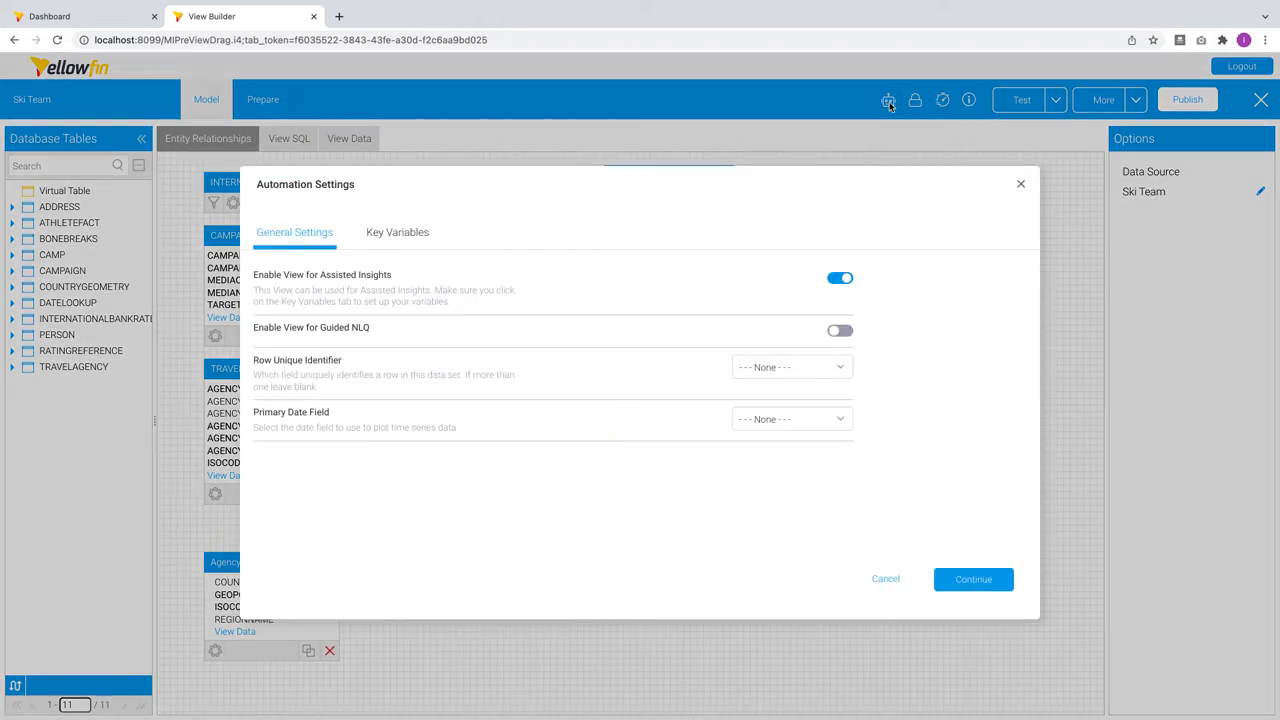
click(839, 330)
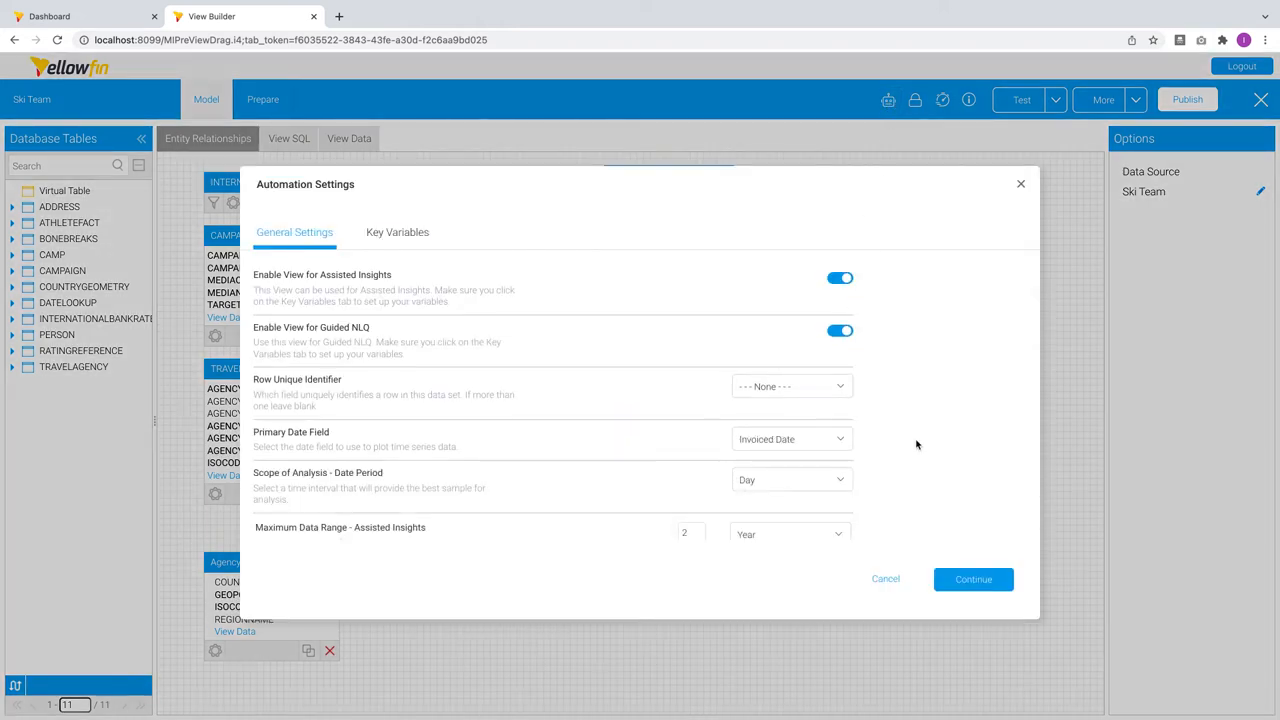
click(397, 232)
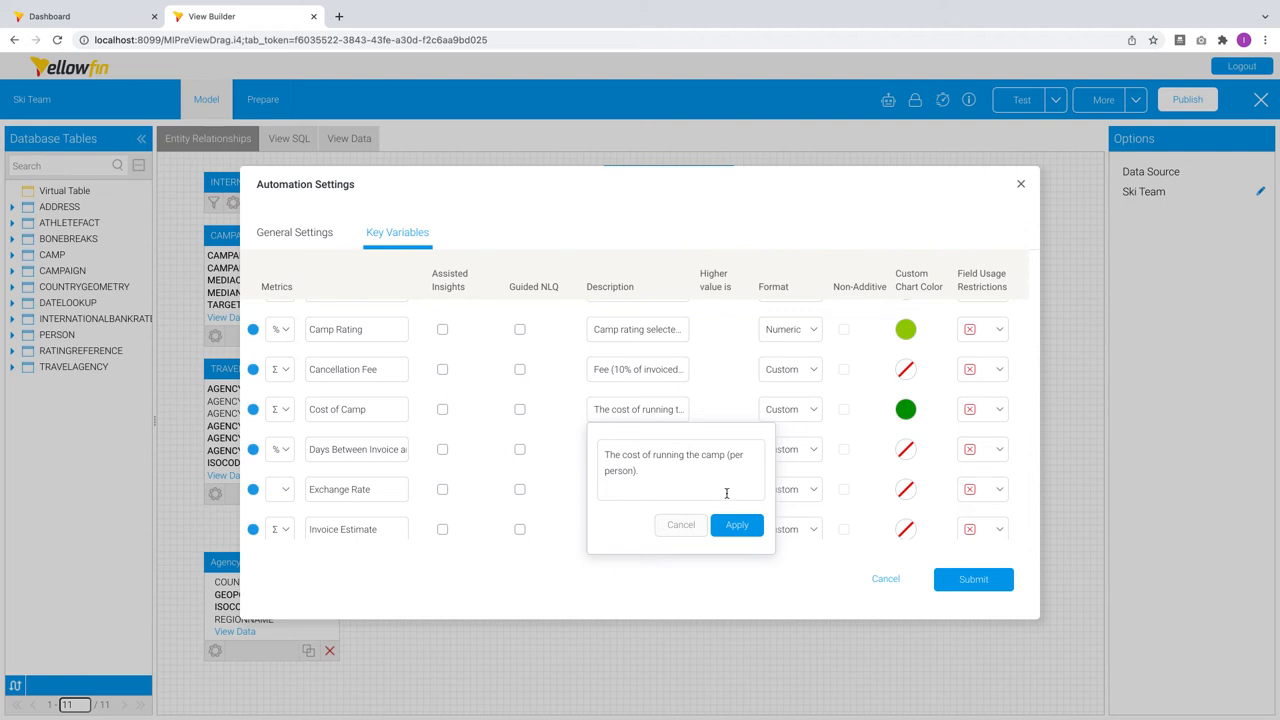
click(737, 525)
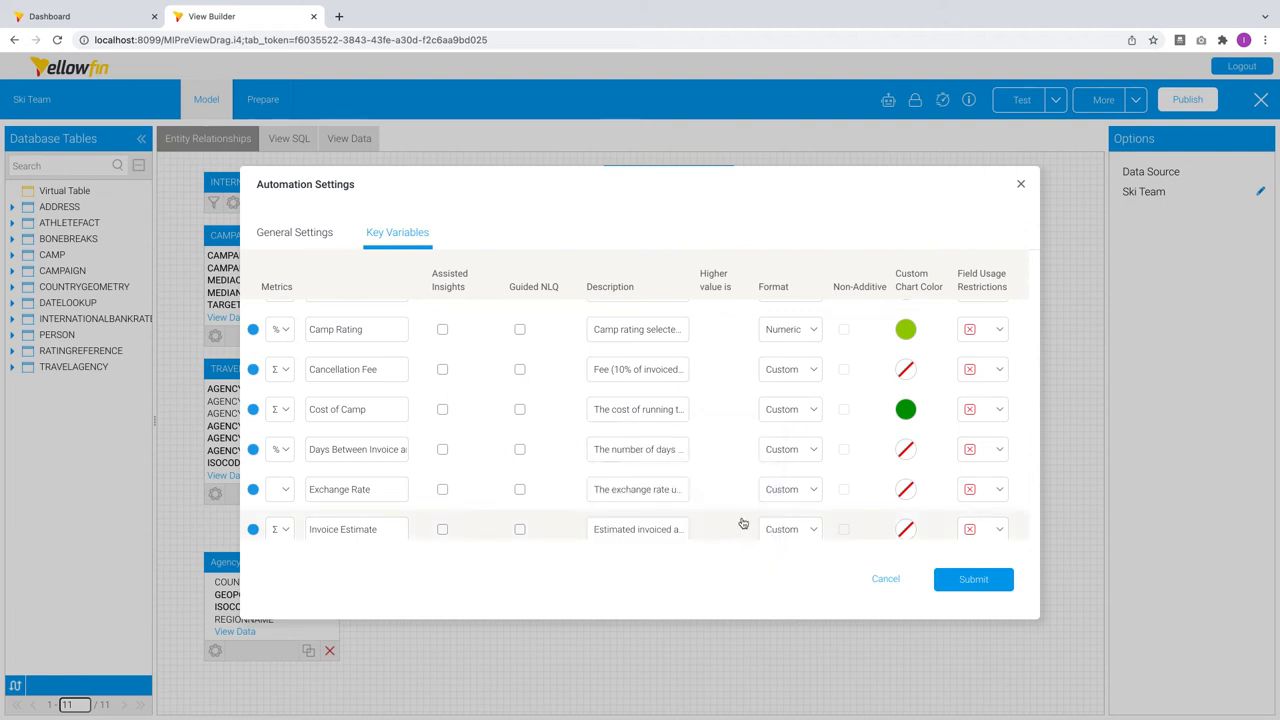
click(790, 409)
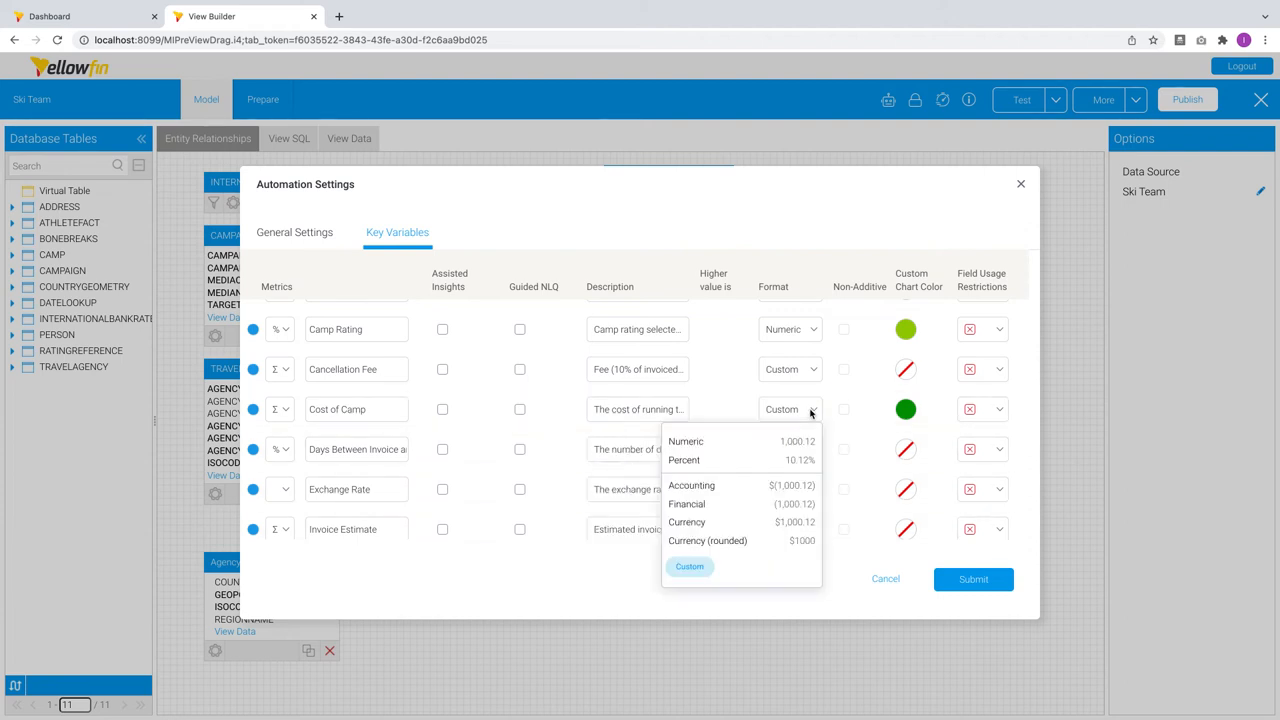
mouse_move(686, 441)
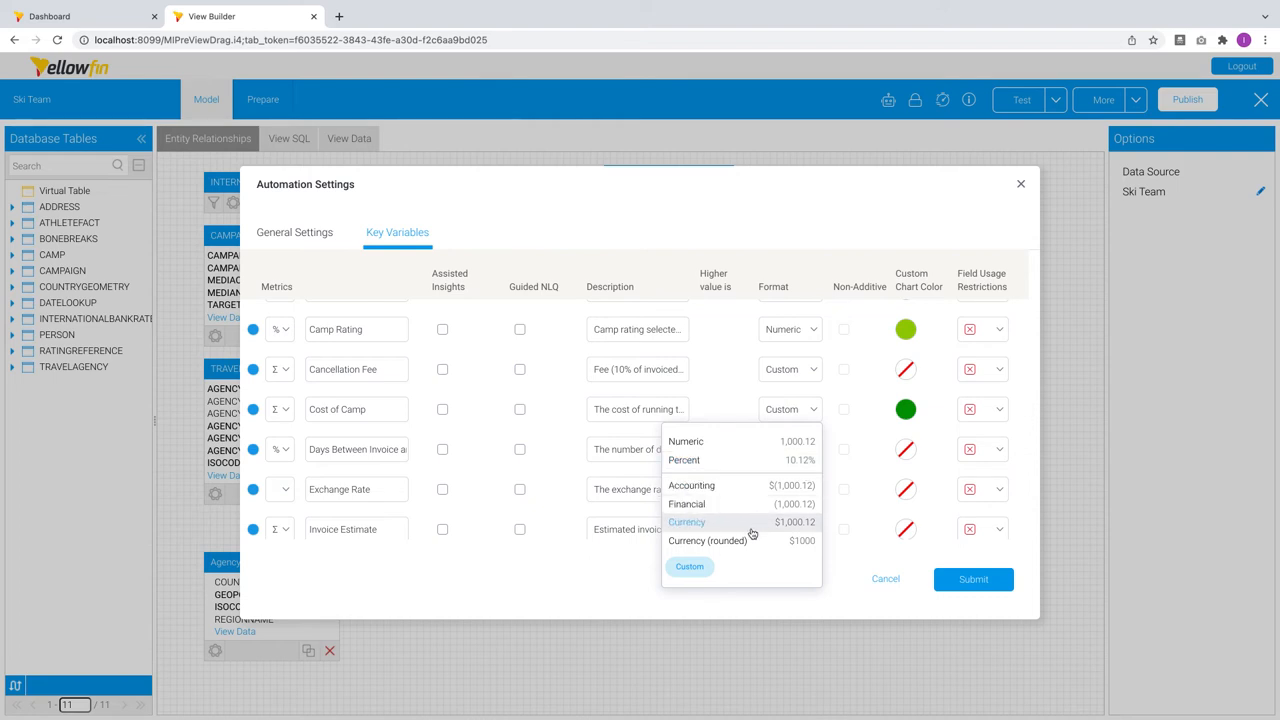
click(689, 566)
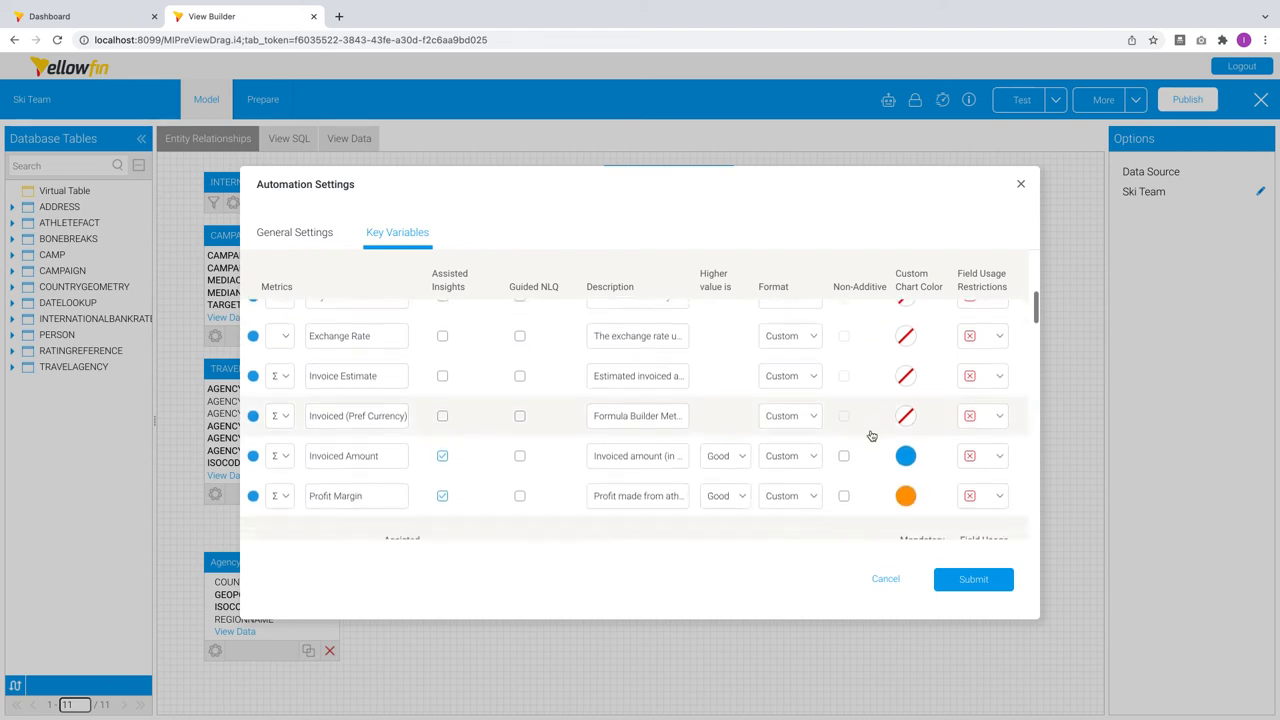
scroll(down, 3)
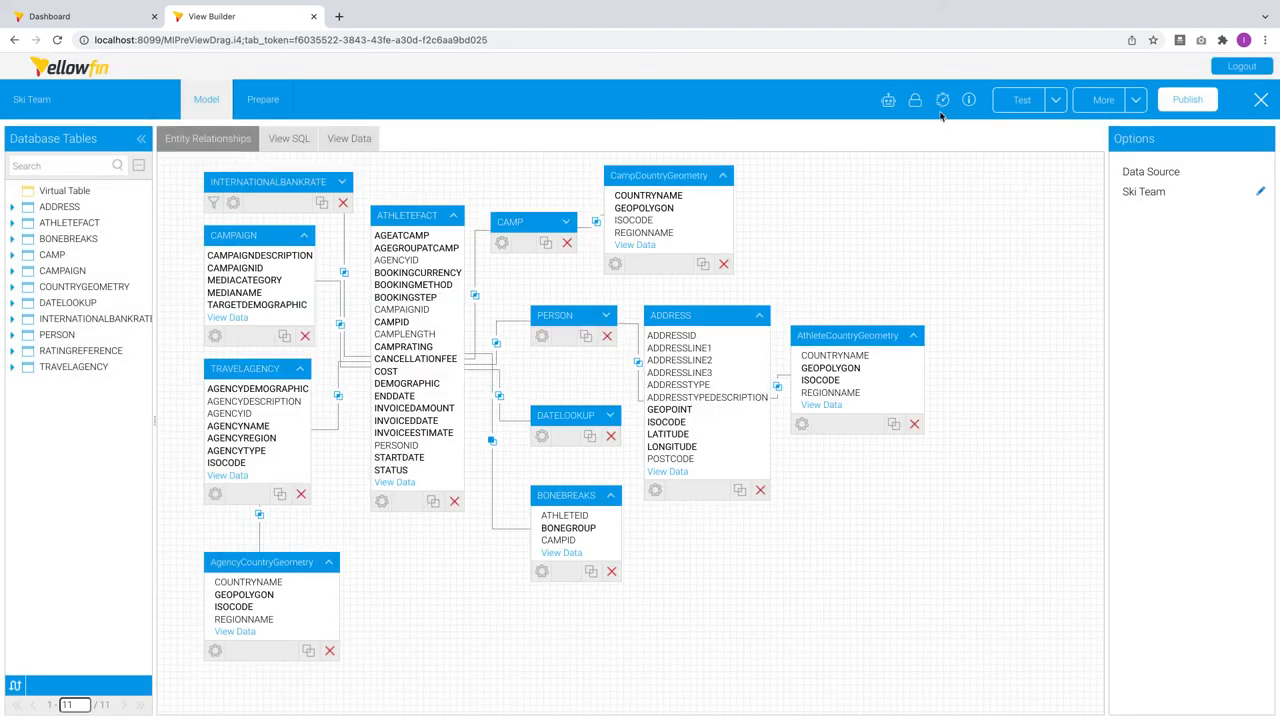
click(915, 100)
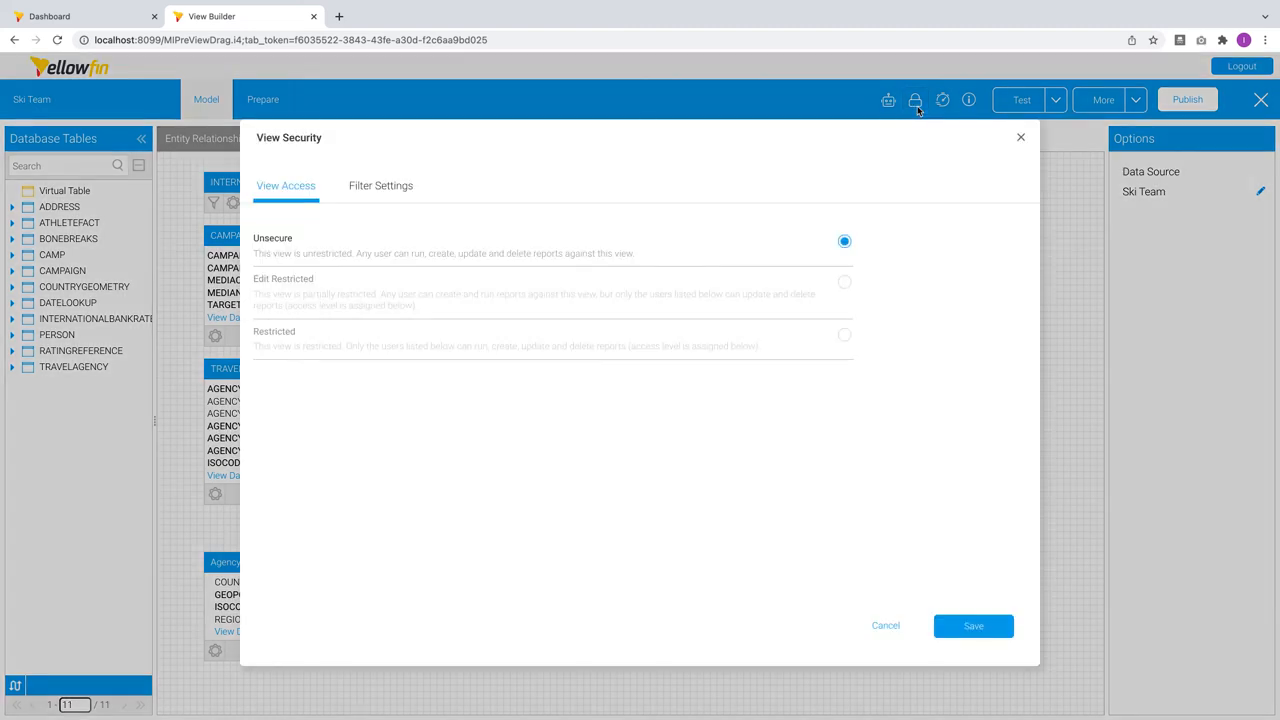
click(844, 335)
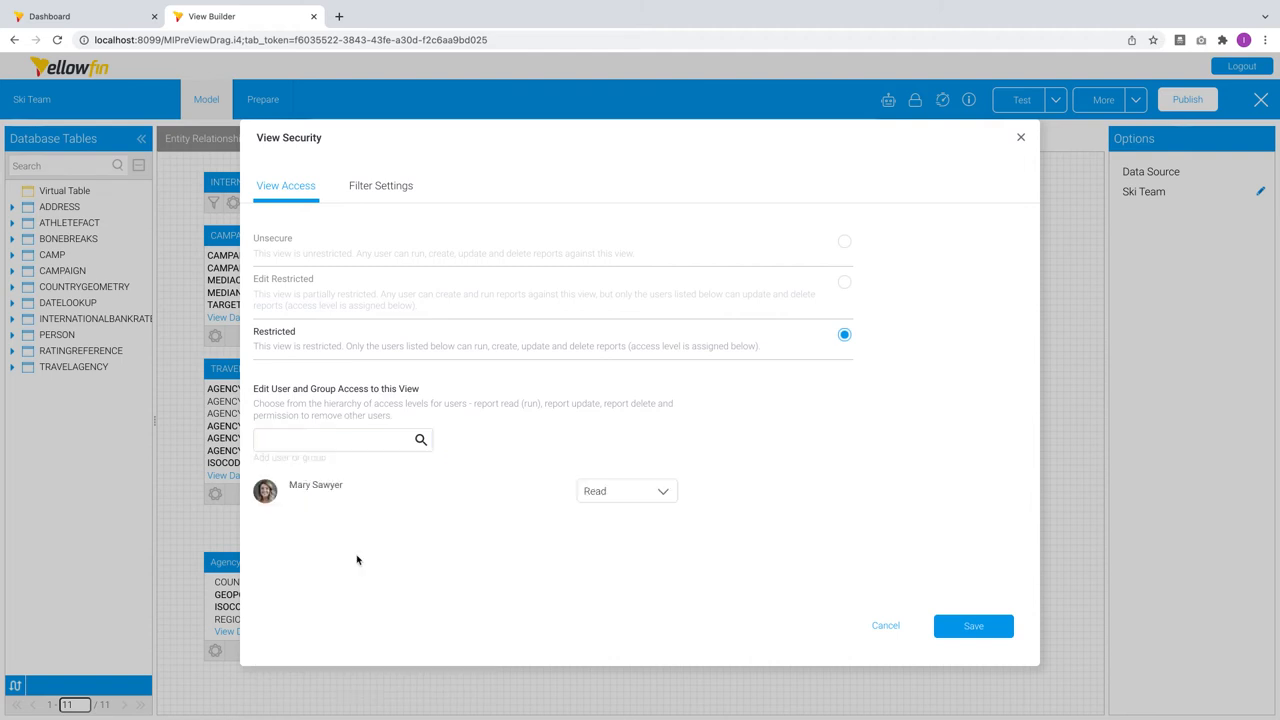
click(340, 440)
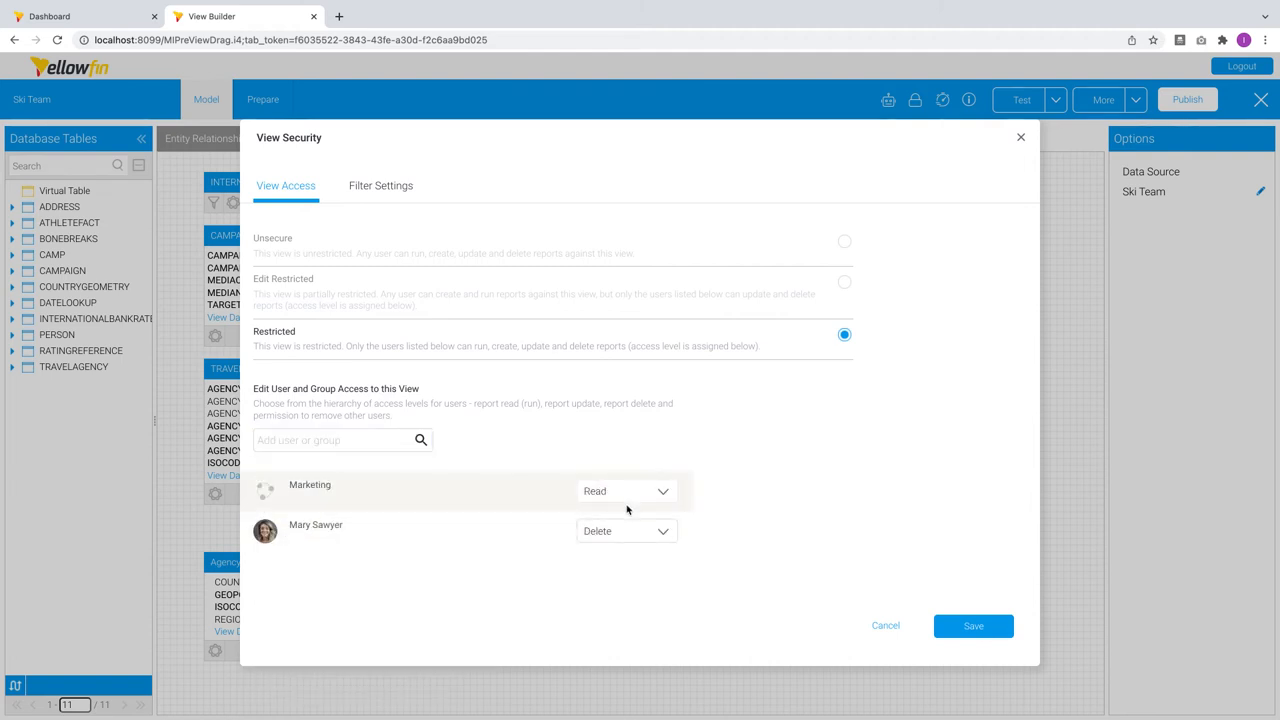
click(380, 185)
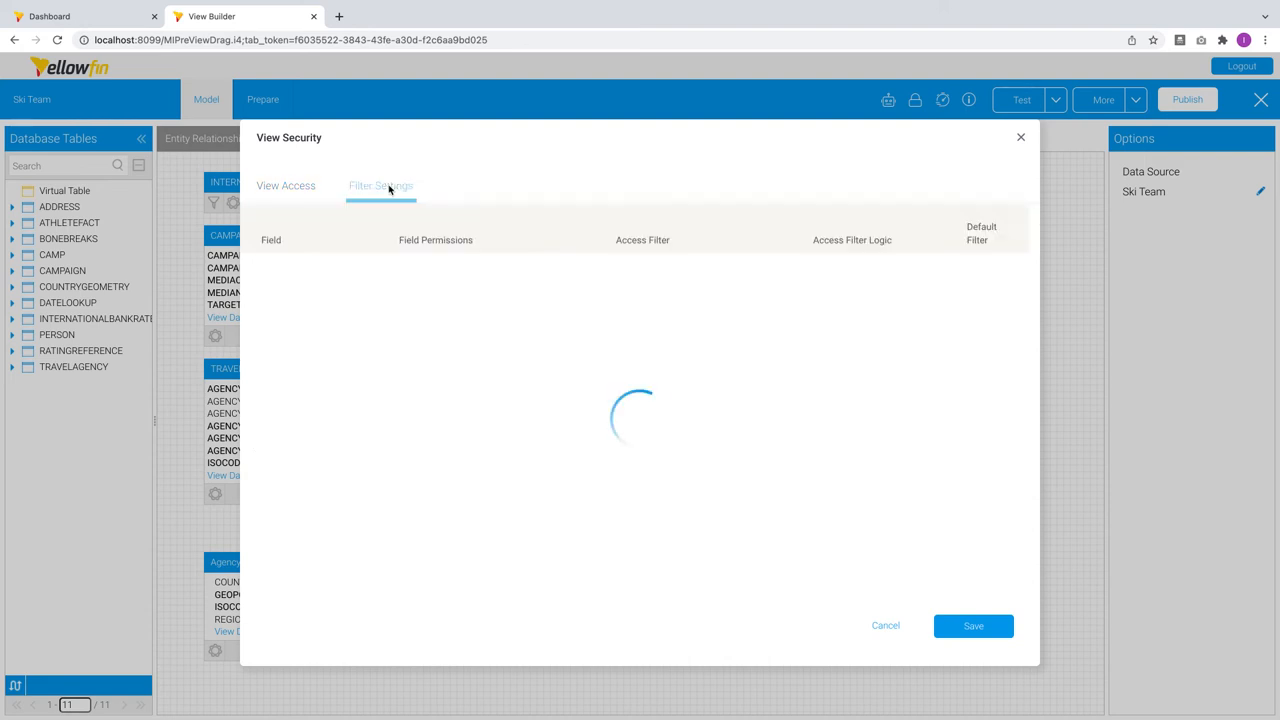
click(380, 185)
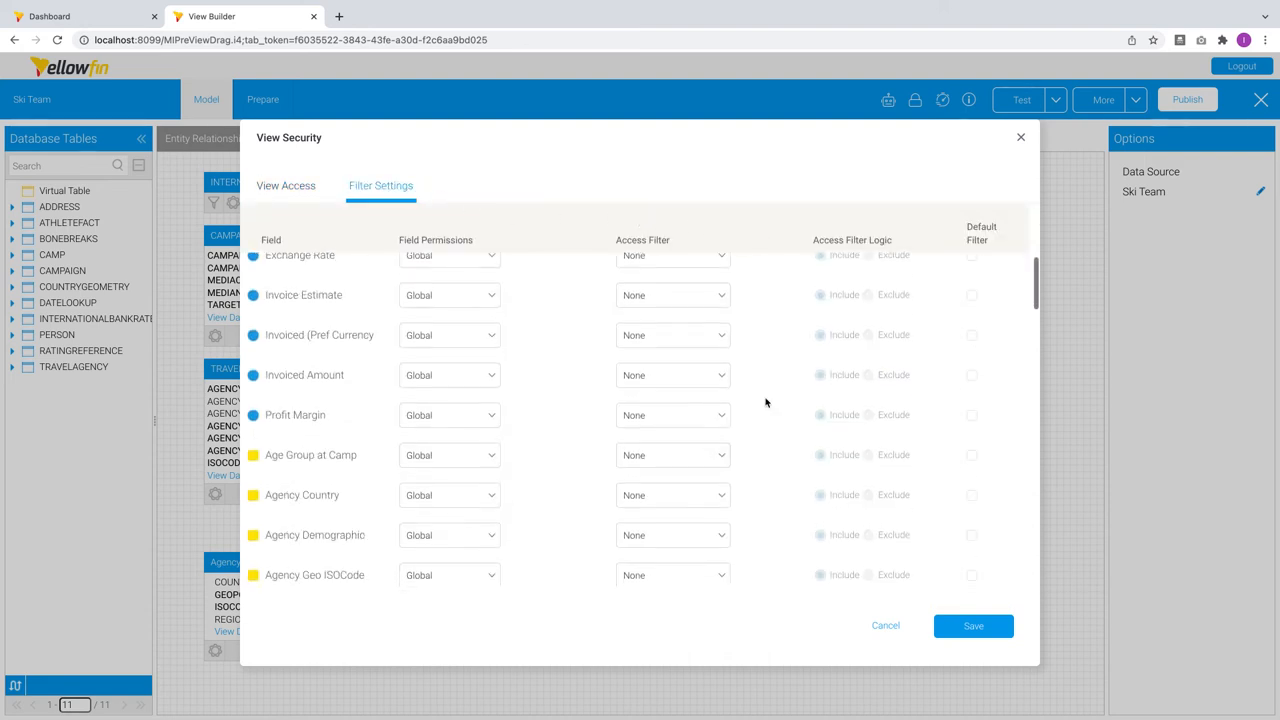
scroll(down, 3)
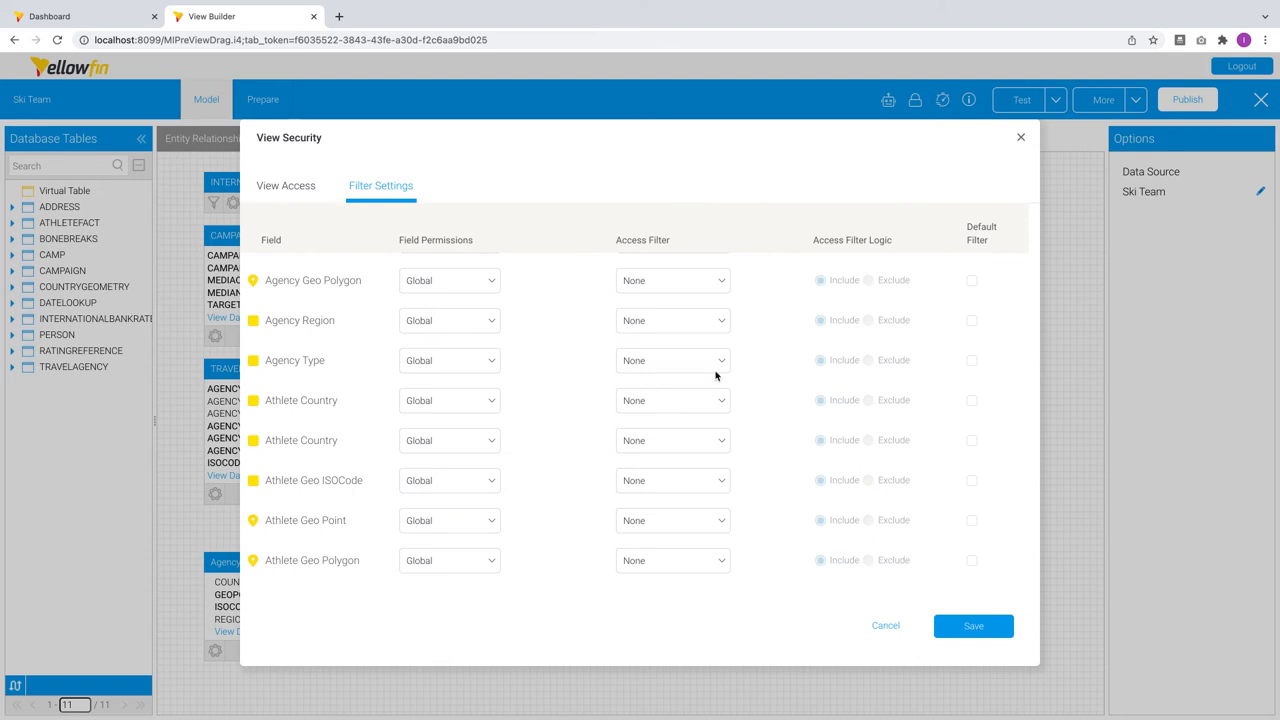
click(673, 360)
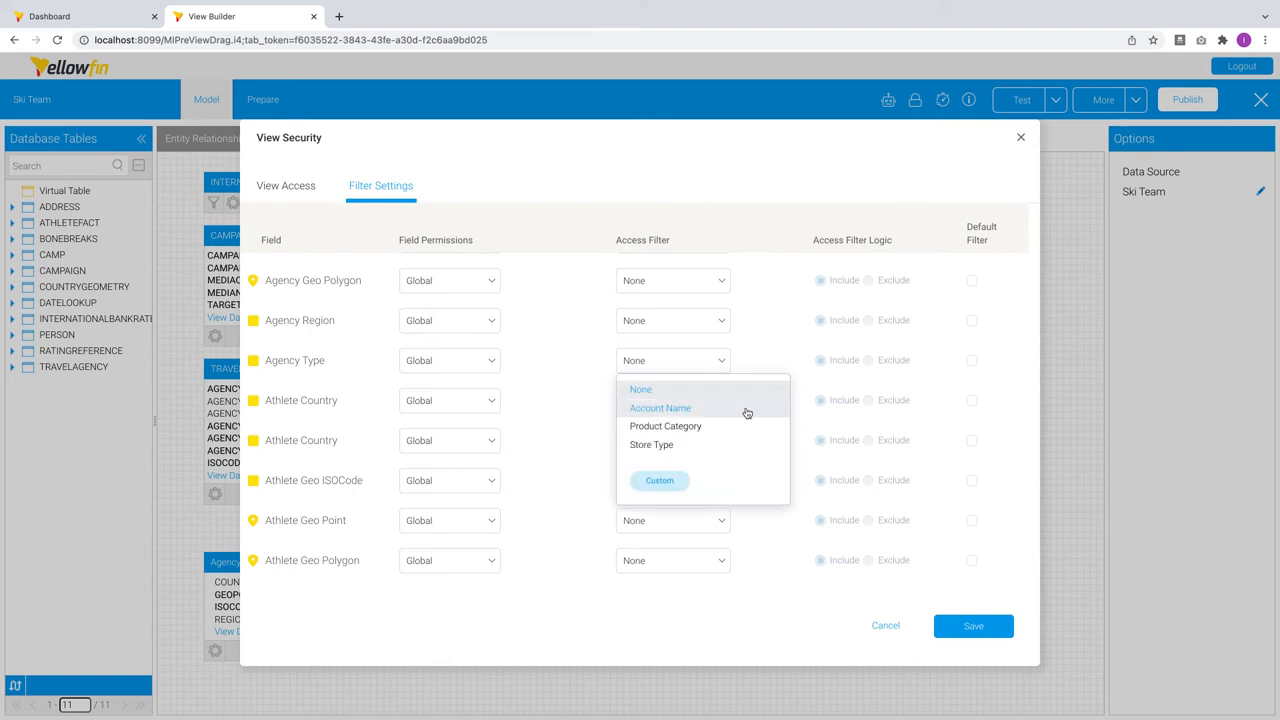
click(659, 408)
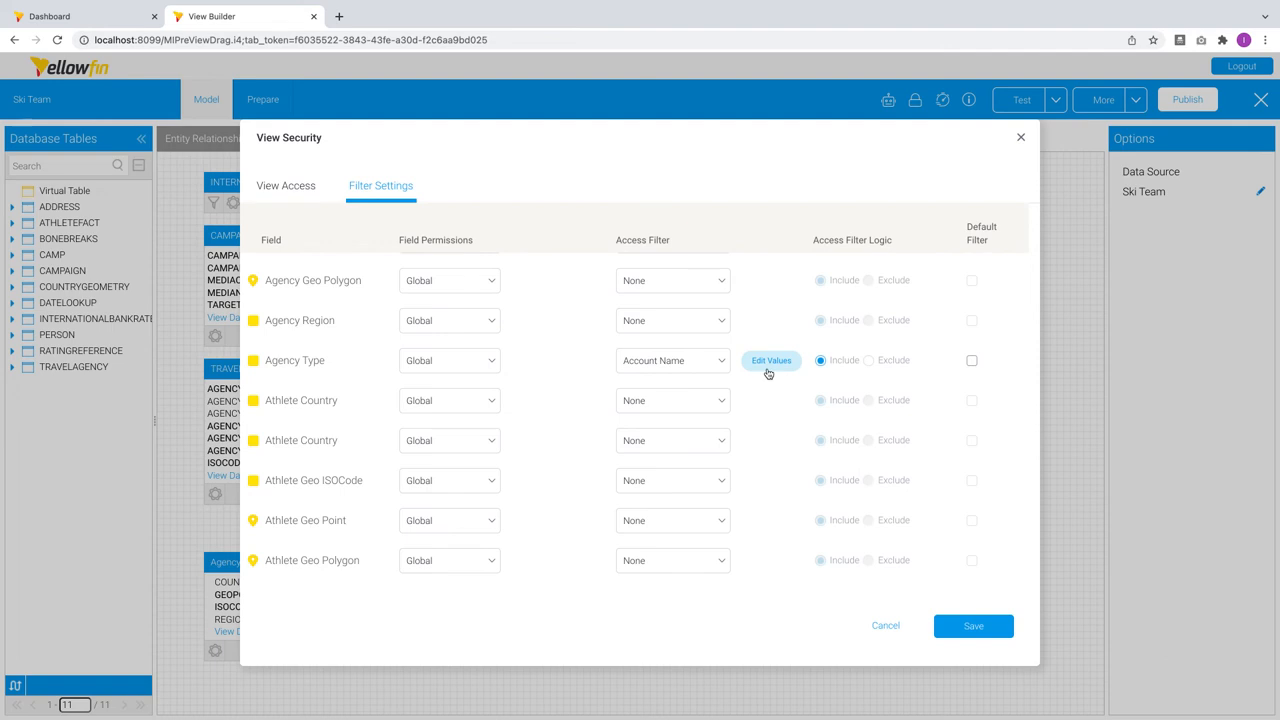
click(771, 360)
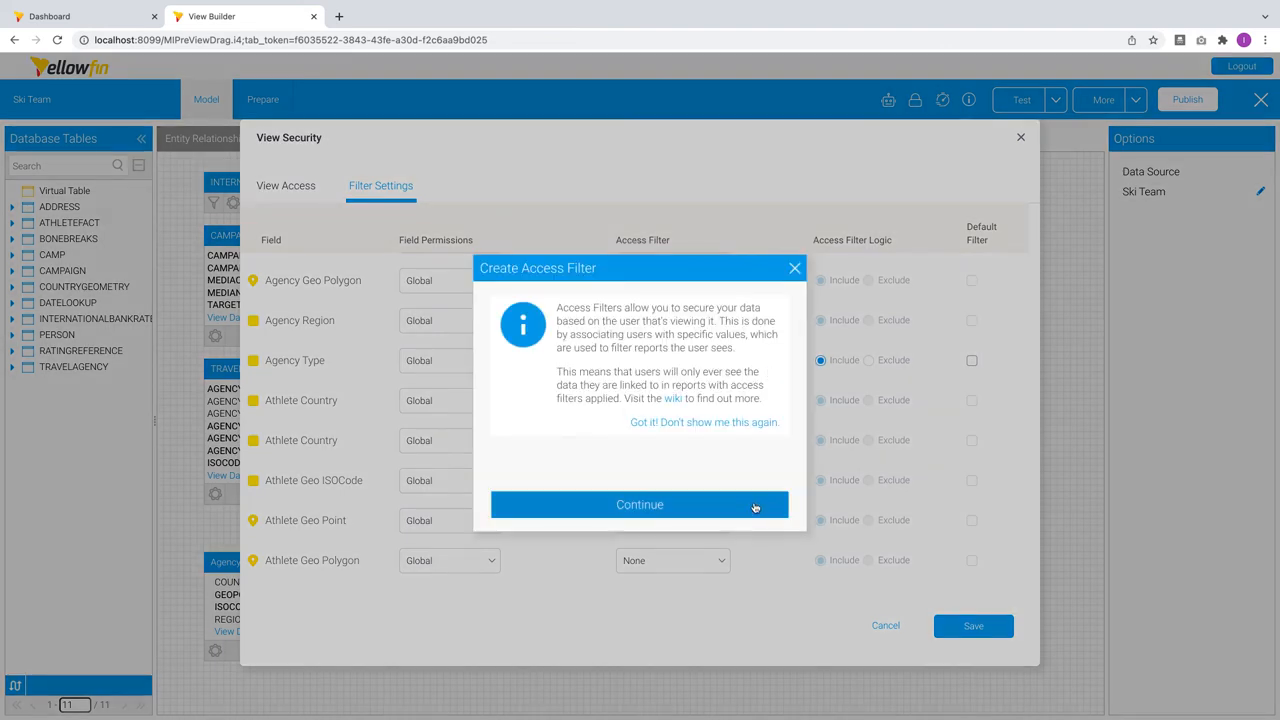
click(639, 504)
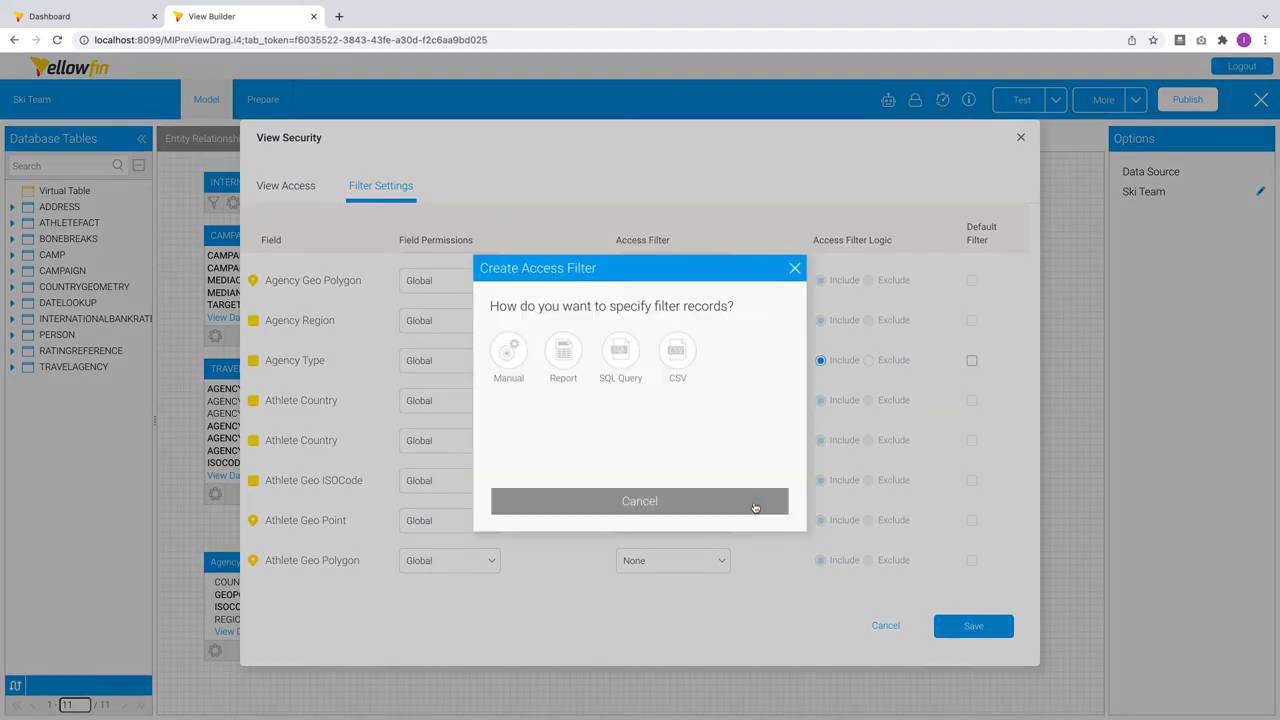
click(639, 501)
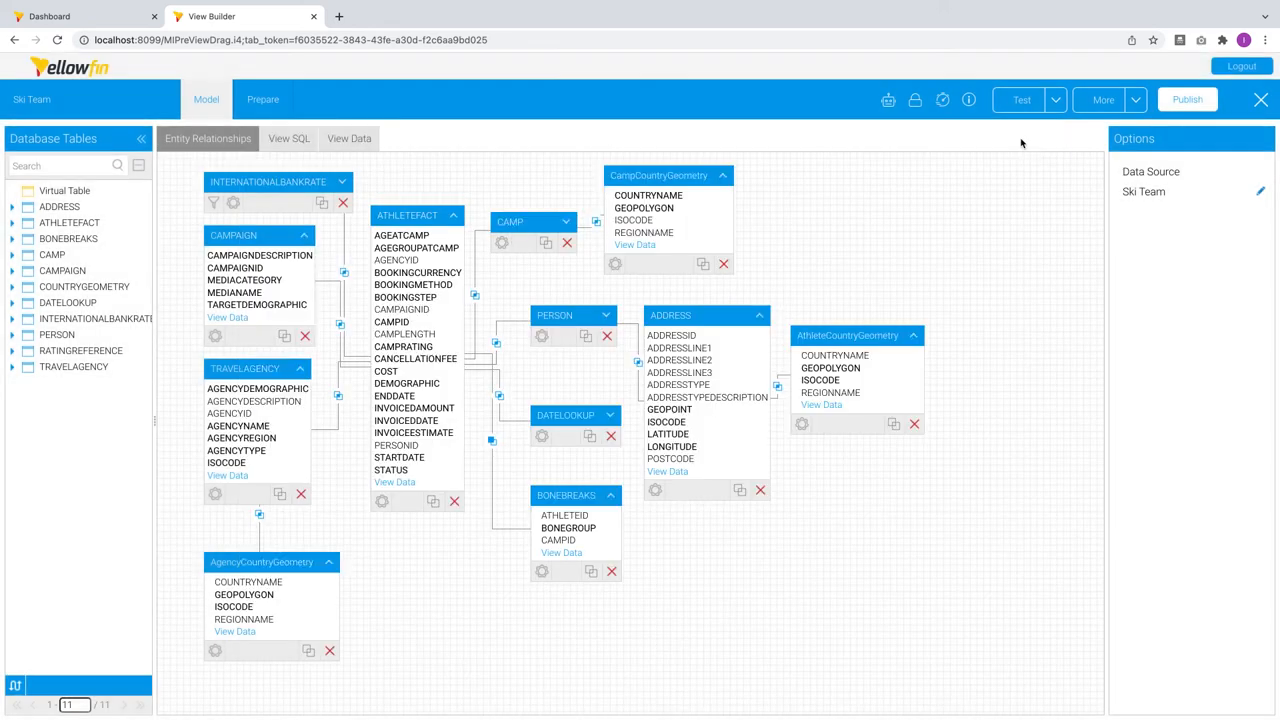
Check Performance Settings, then the View Summary's Fields, SQL and Reports tabs.
click(942, 100)
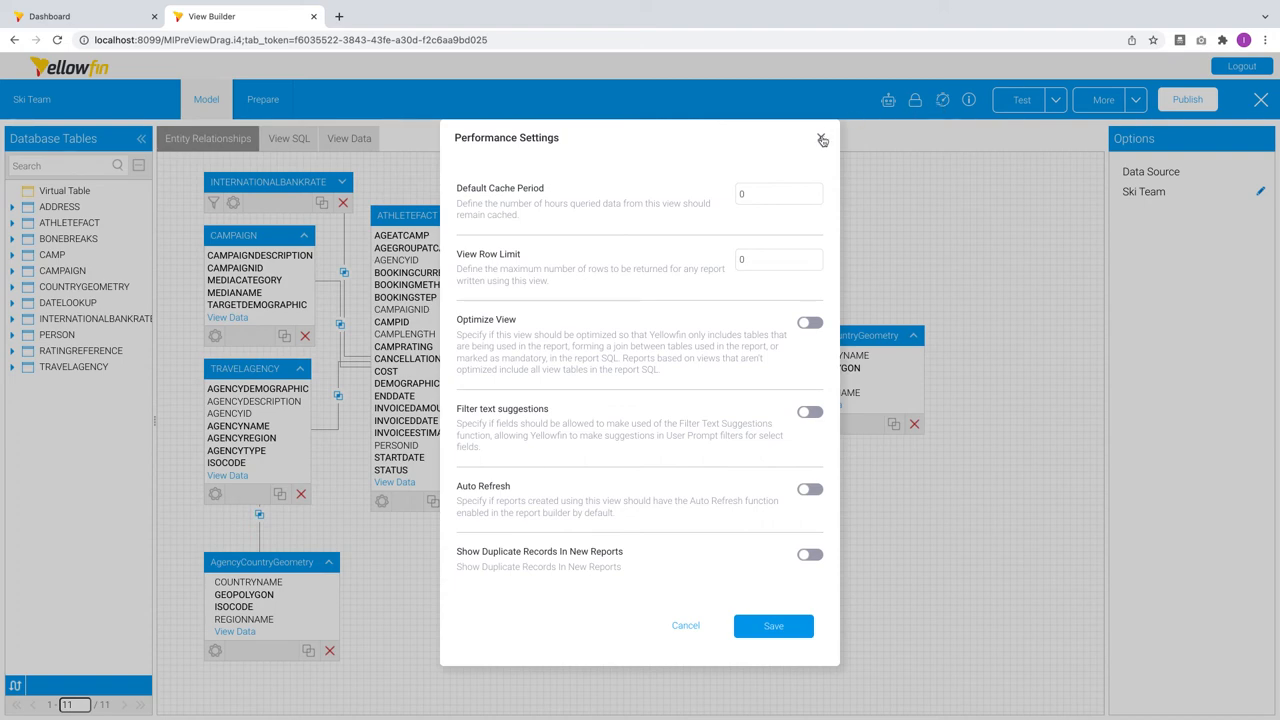
click(968, 99)
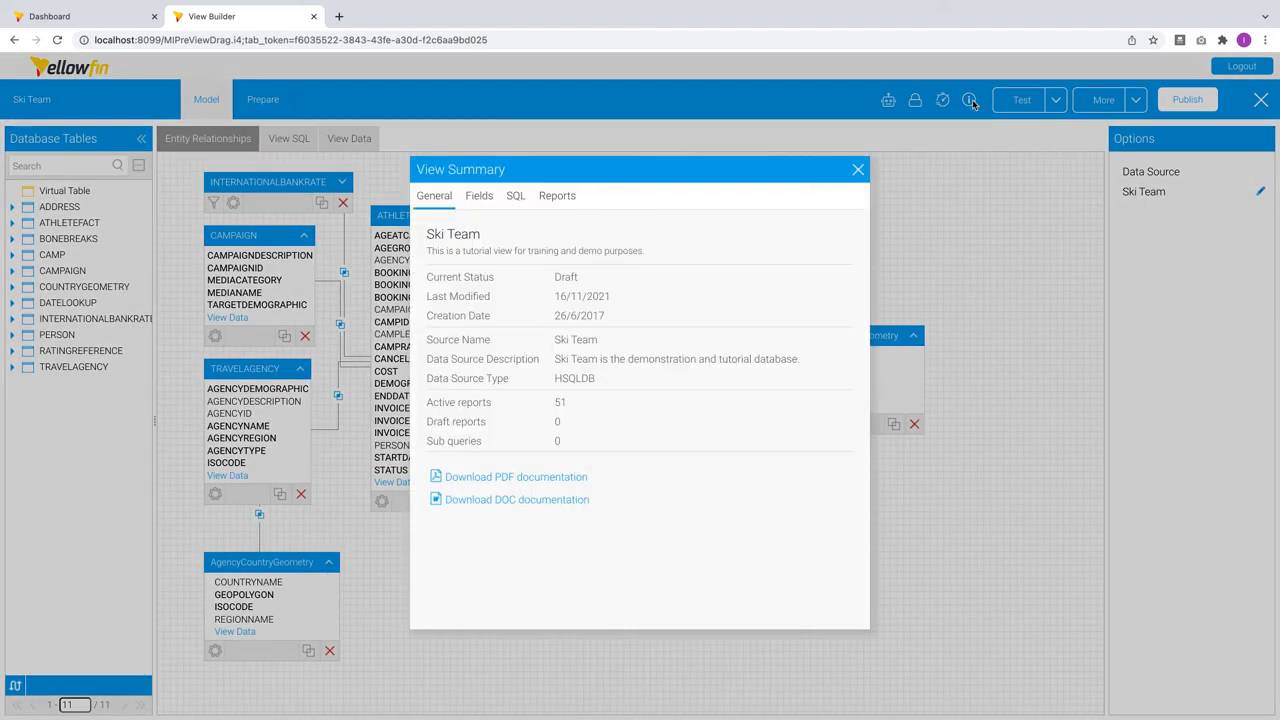
click(478, 195)
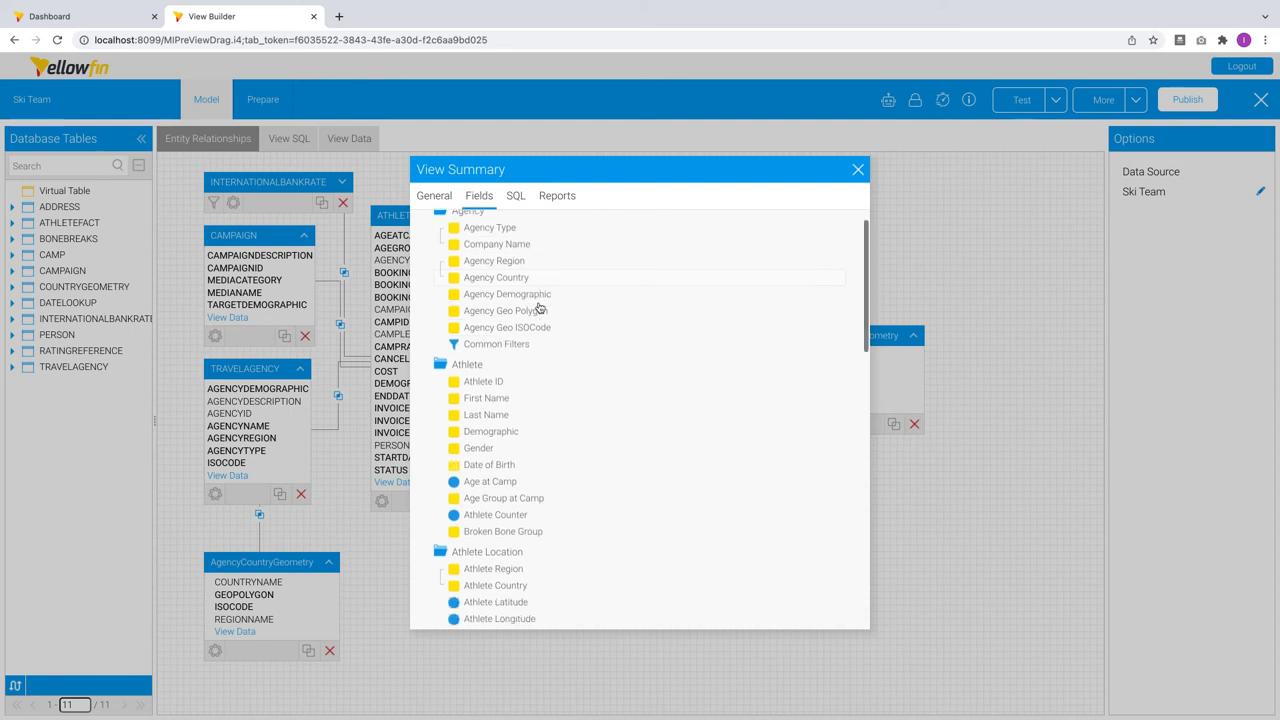
click(516, 195)
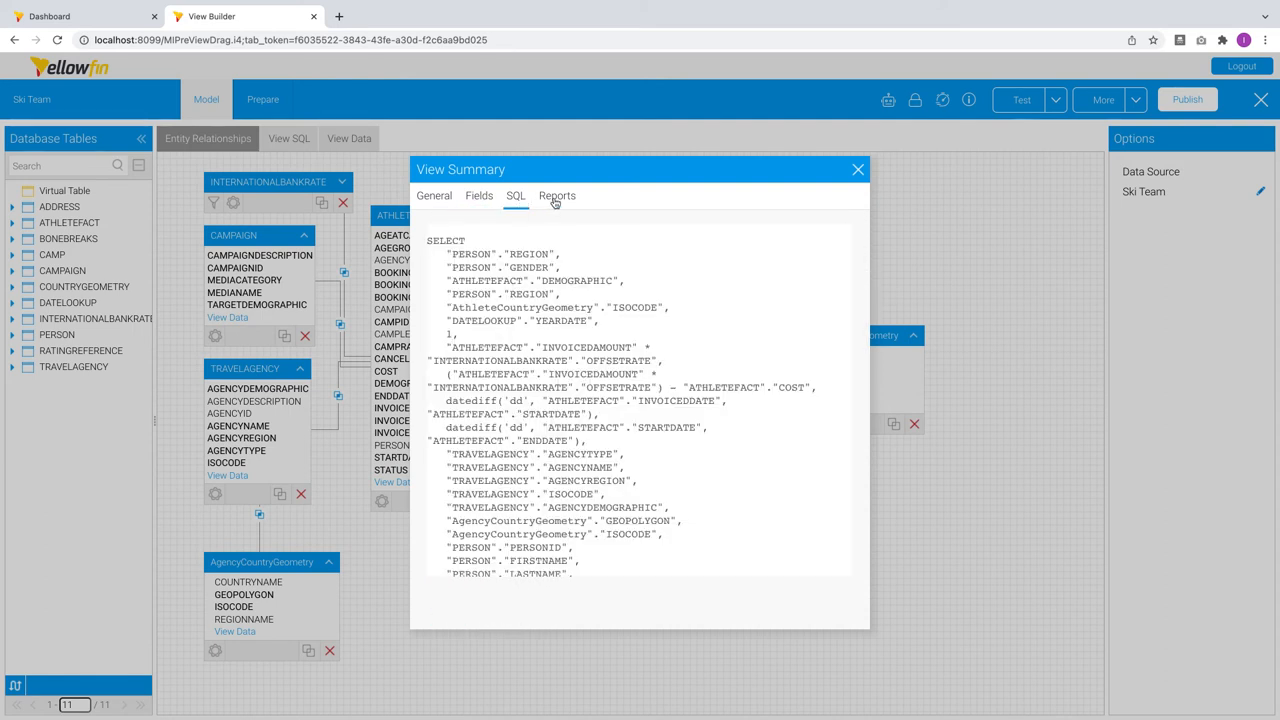
click(557, 195)
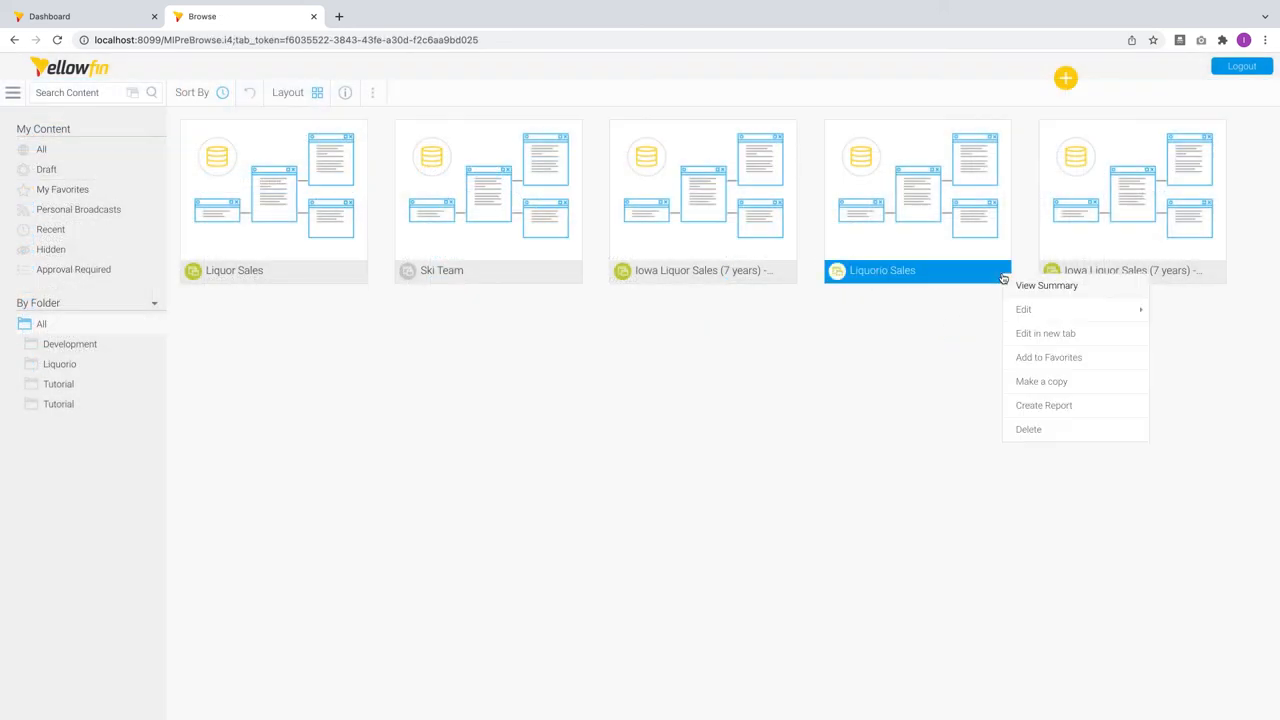
mouse_move(1024, 309)
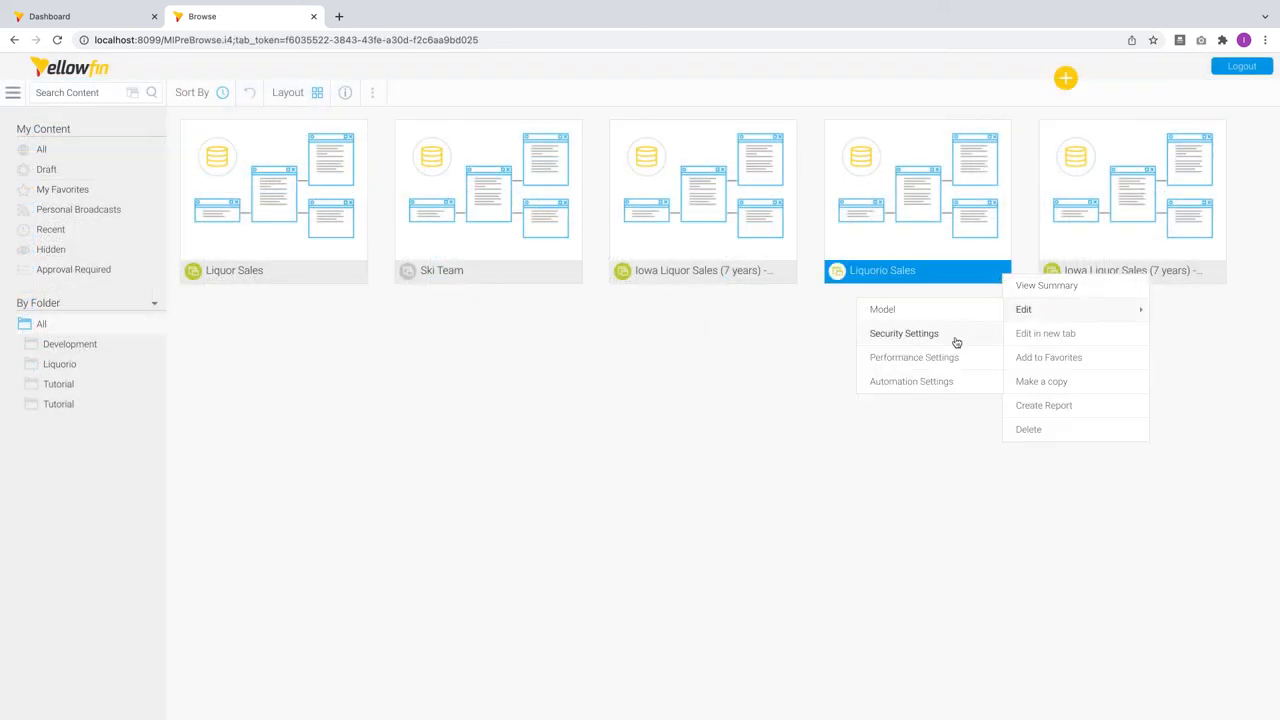
mouse_move(947, 381)
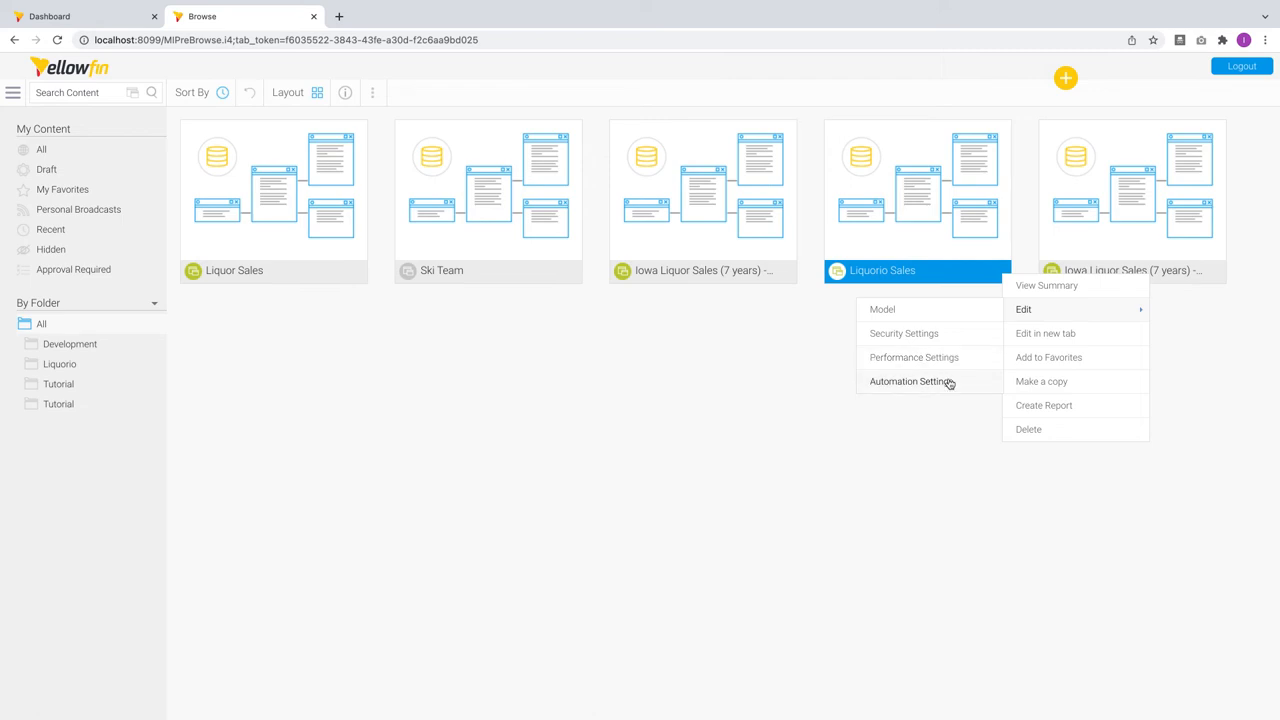
Open the Liquorio Sales view's Automation Settings and scroll its Key Variables list.
click(950, 383)
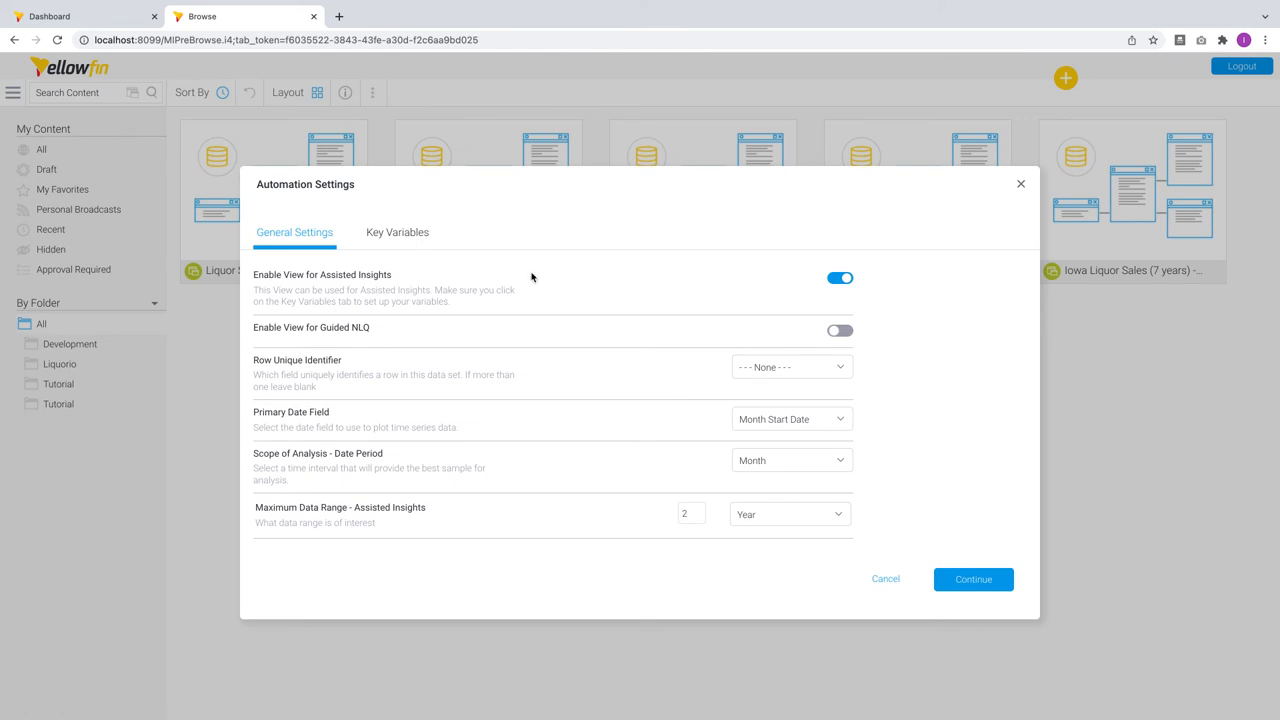
click(397, 232)
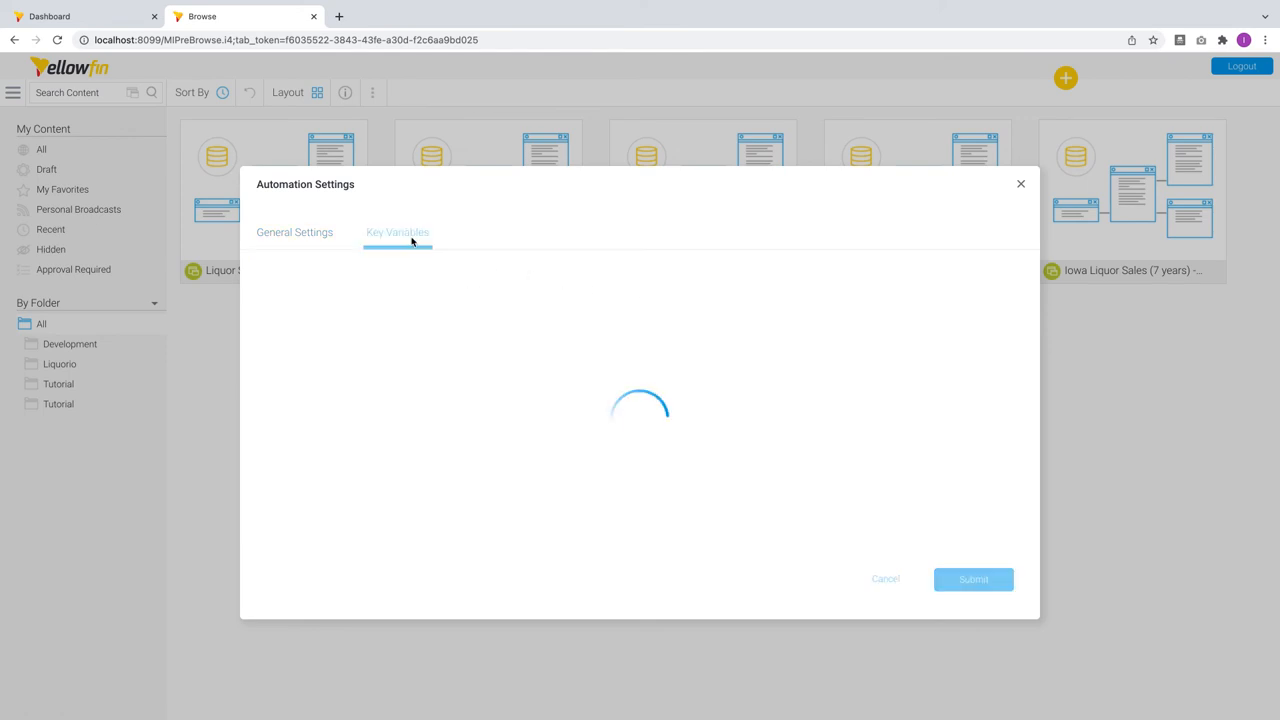
click(397, 232)
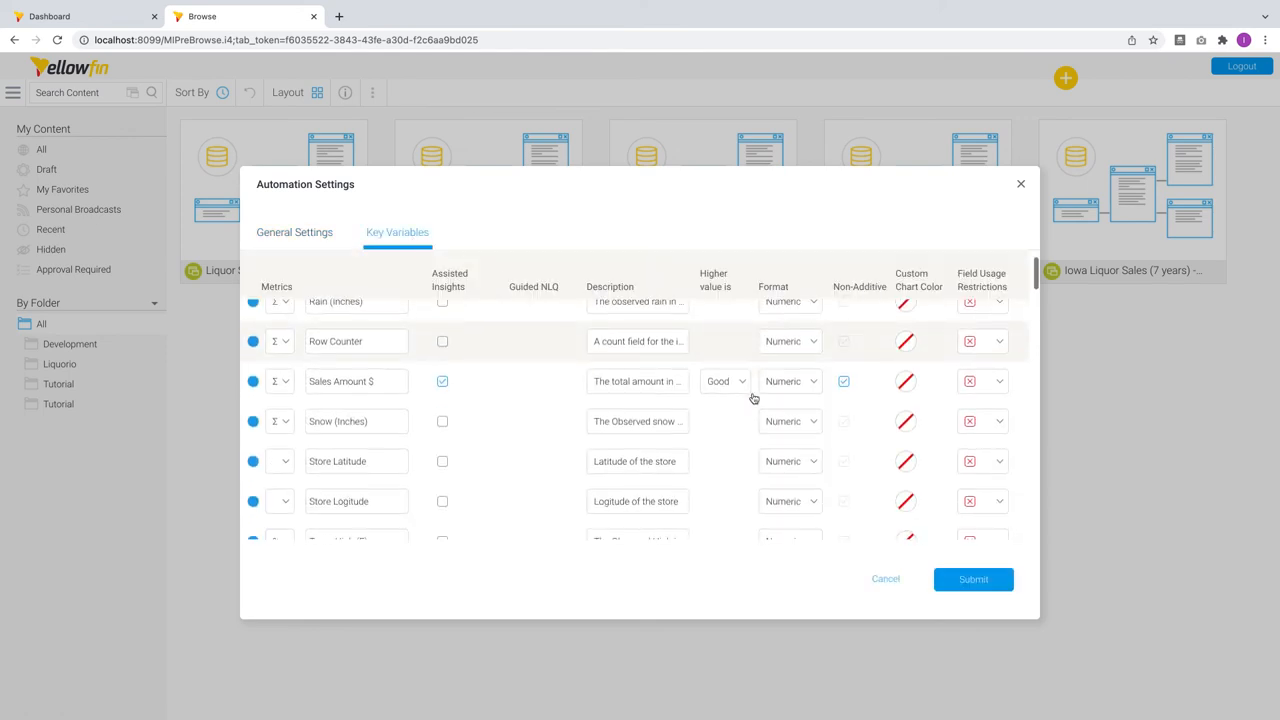
scroll(down, 3)
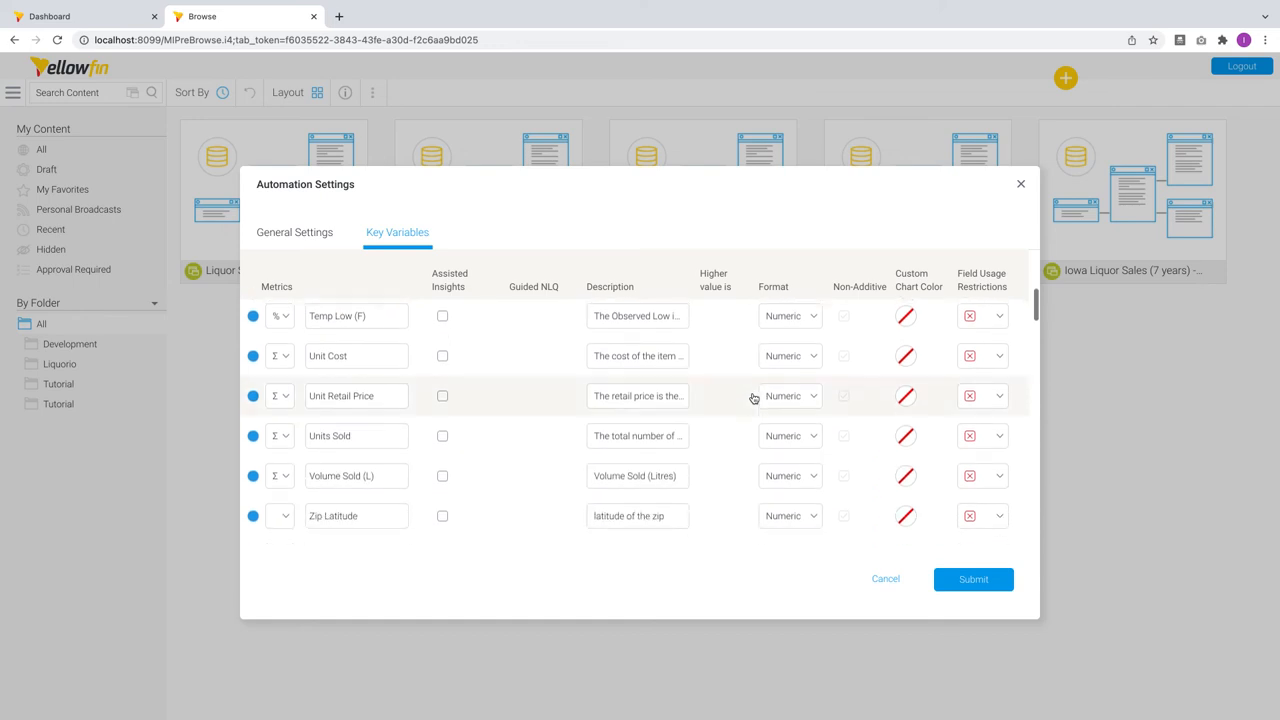
click(973, 579)
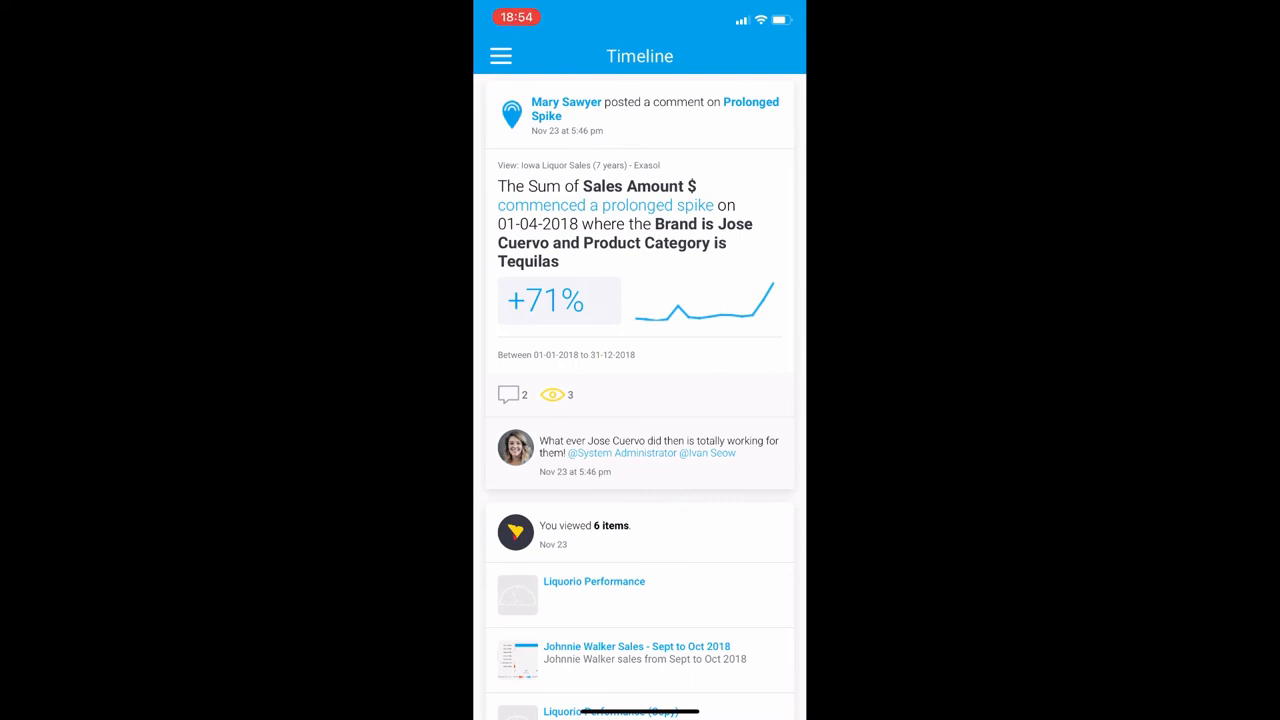
Scroll the Timeline to open the 'Sales Performance by Store Type for 2021' report.
scroll(down, 3)
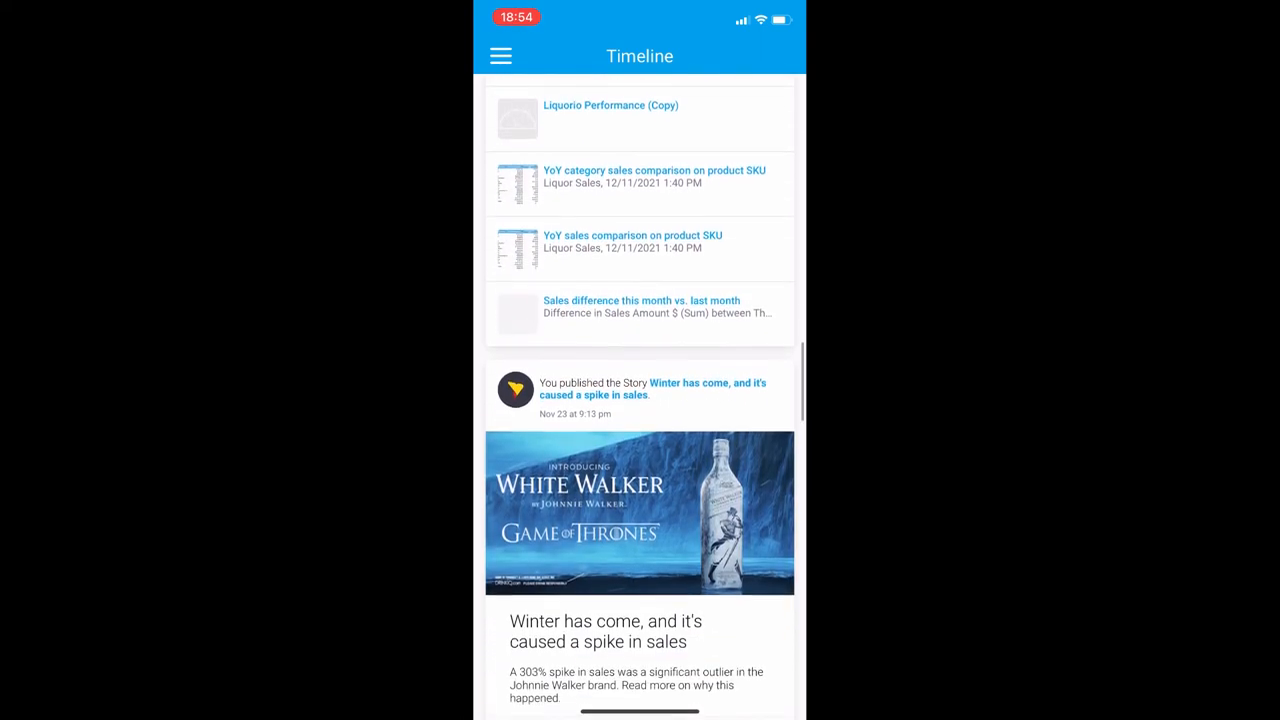
scroll(down, 3)
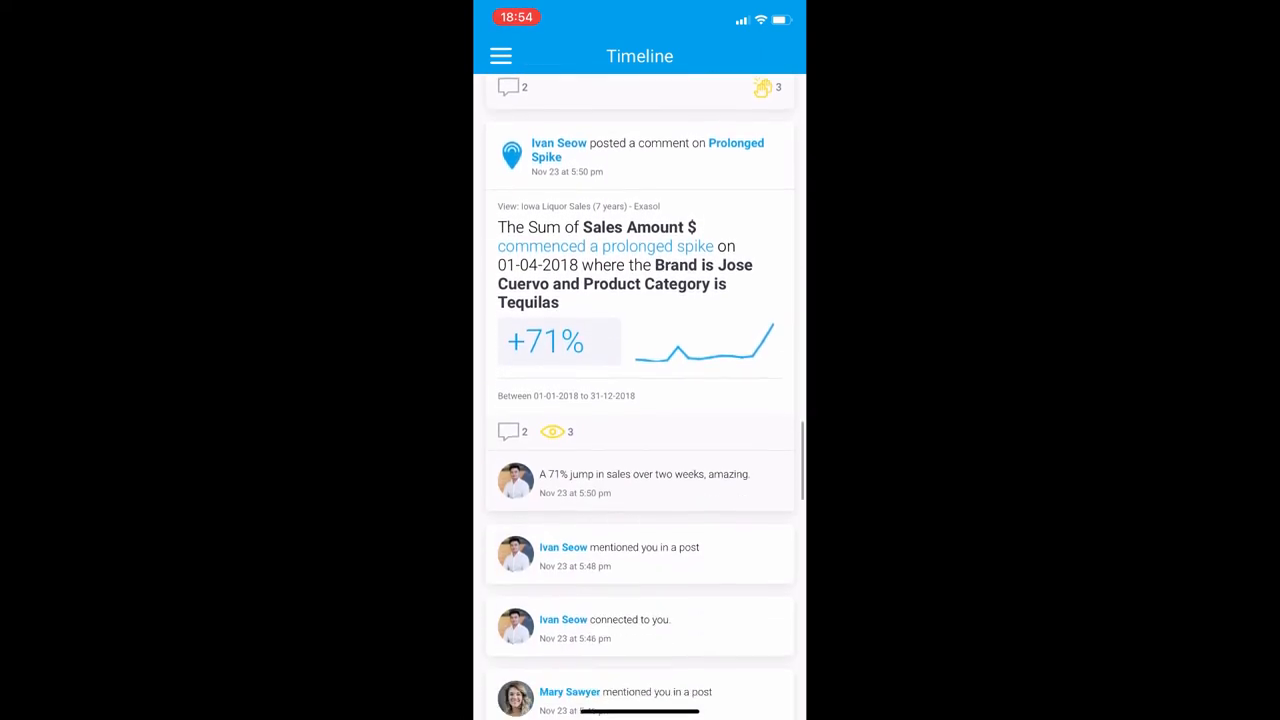
scroll(down, 3)
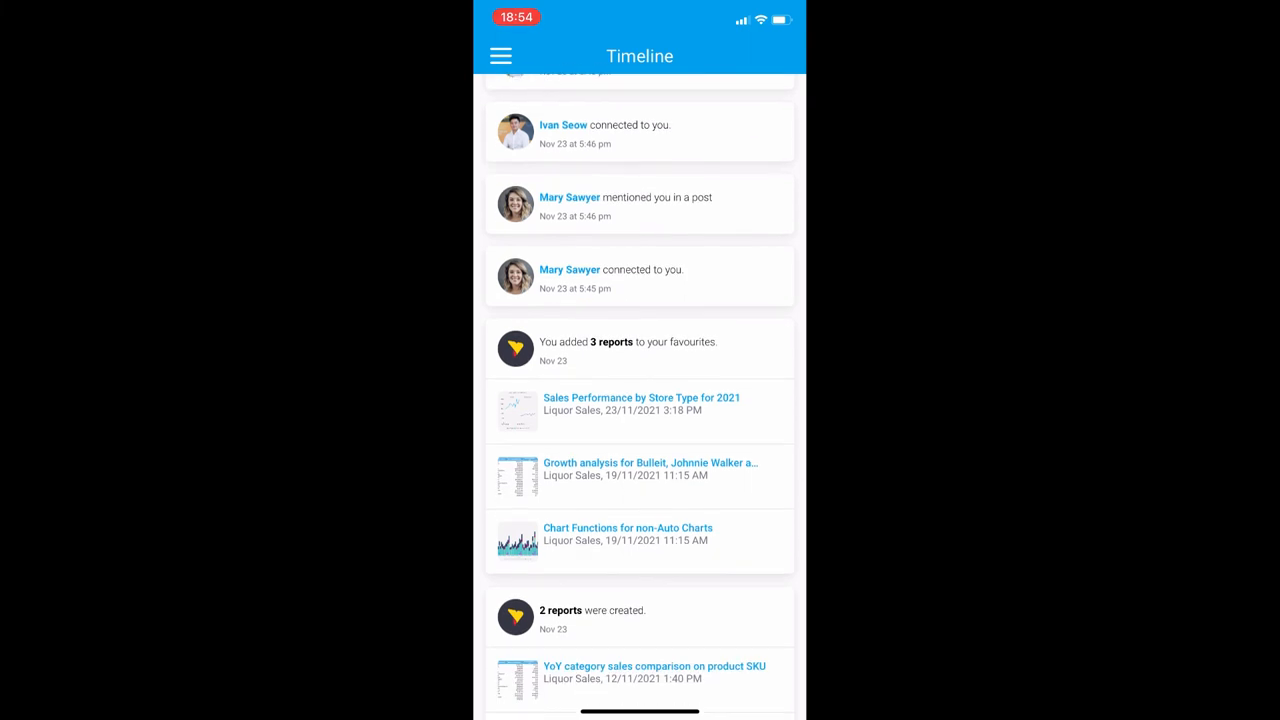
click(641, 397)
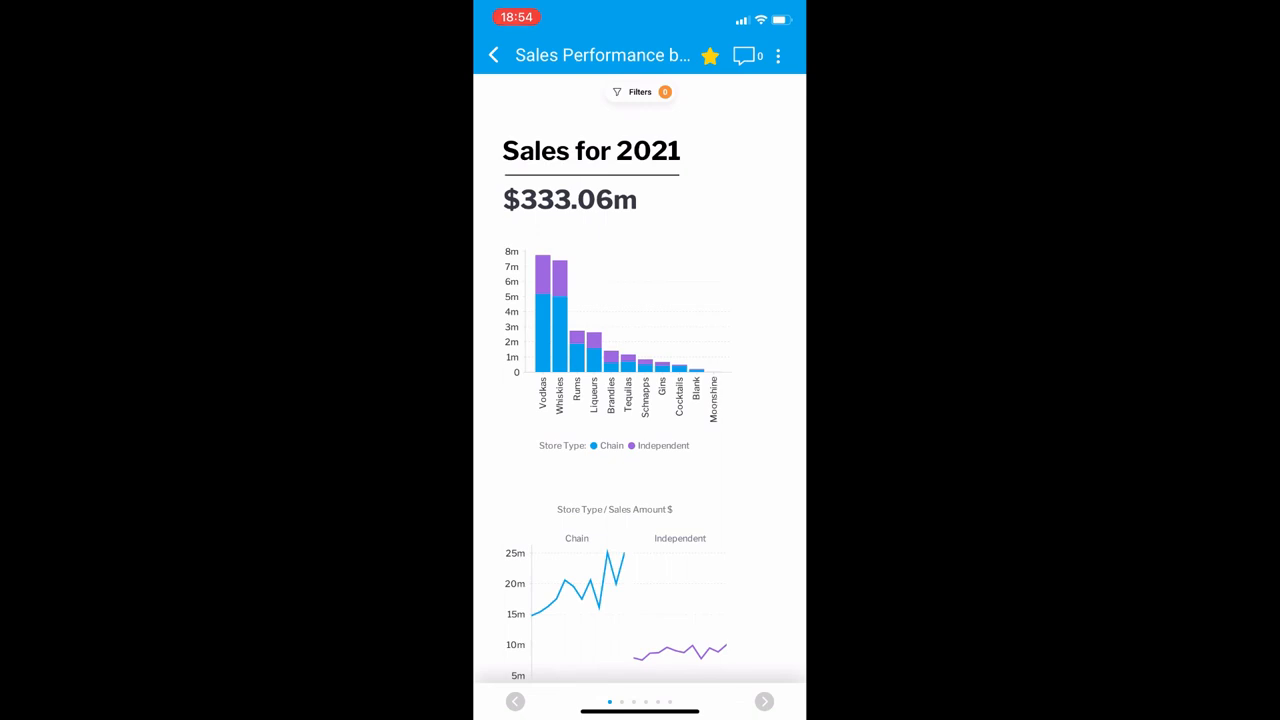
scroll(down, 3)
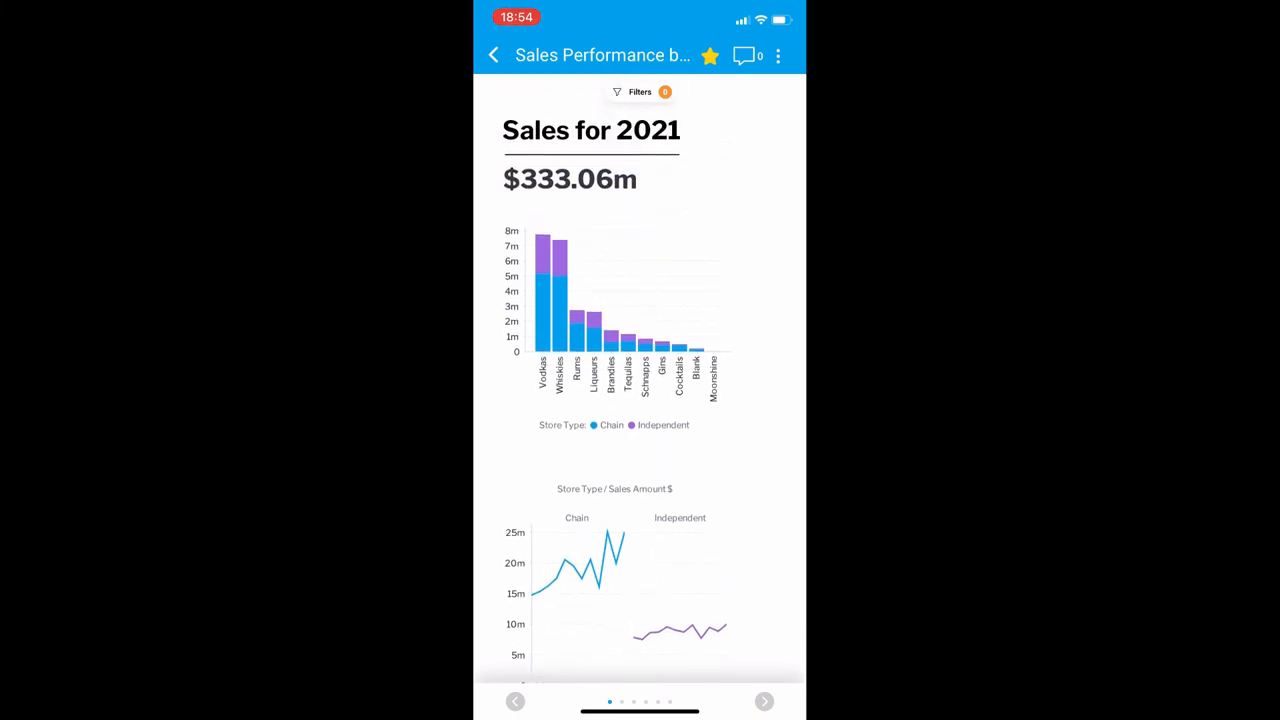
Apply filters for Premium under Premium Category and Standard under Bottle Size.
click(639, 91)
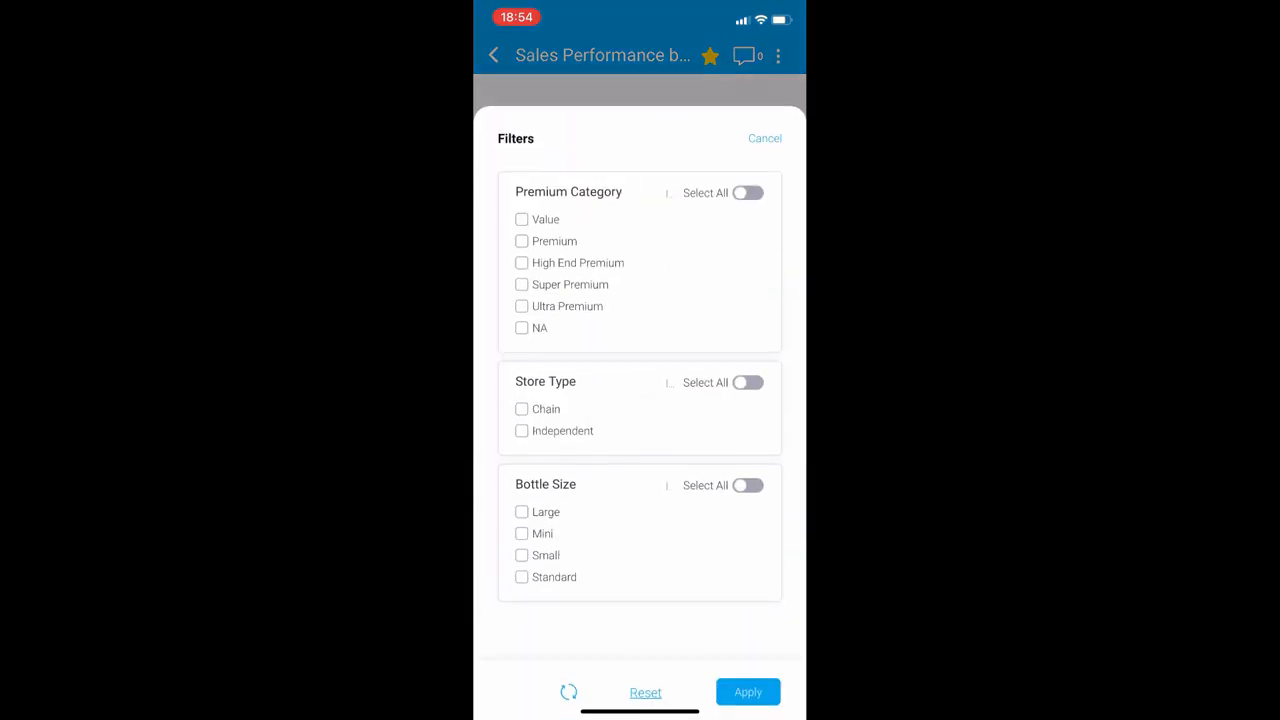
click(521, 241)
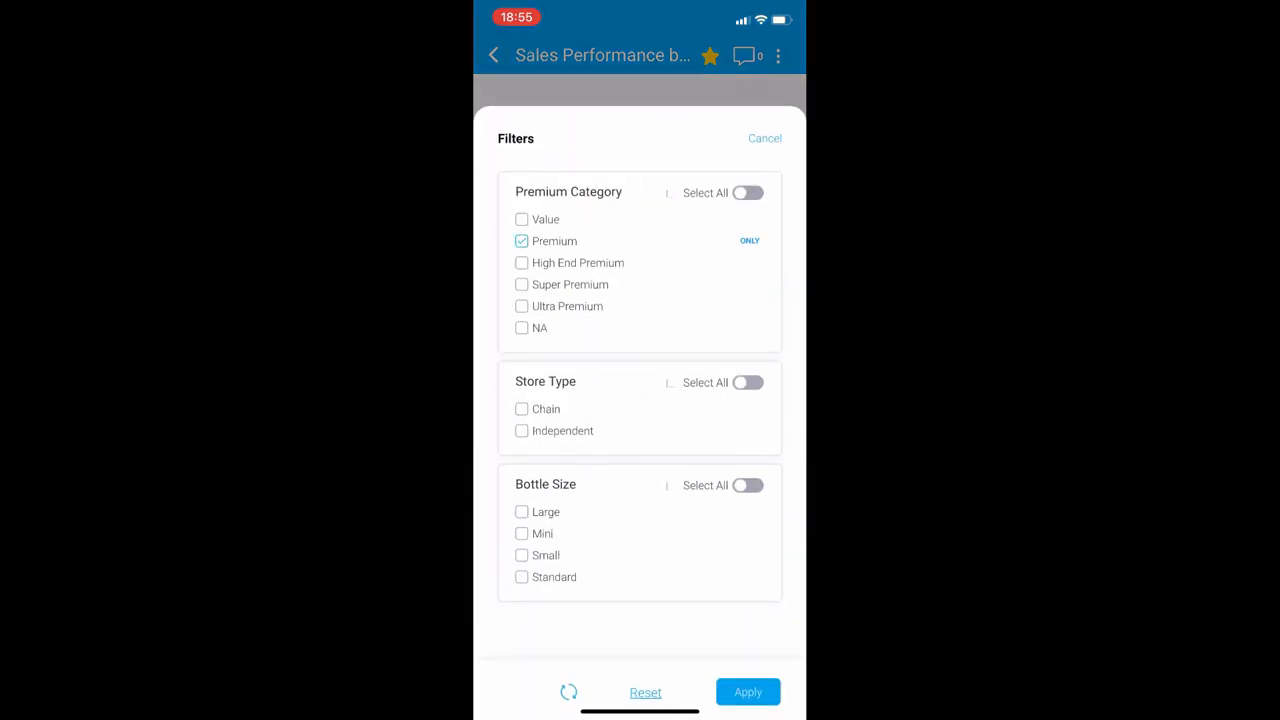
click(521, 577)
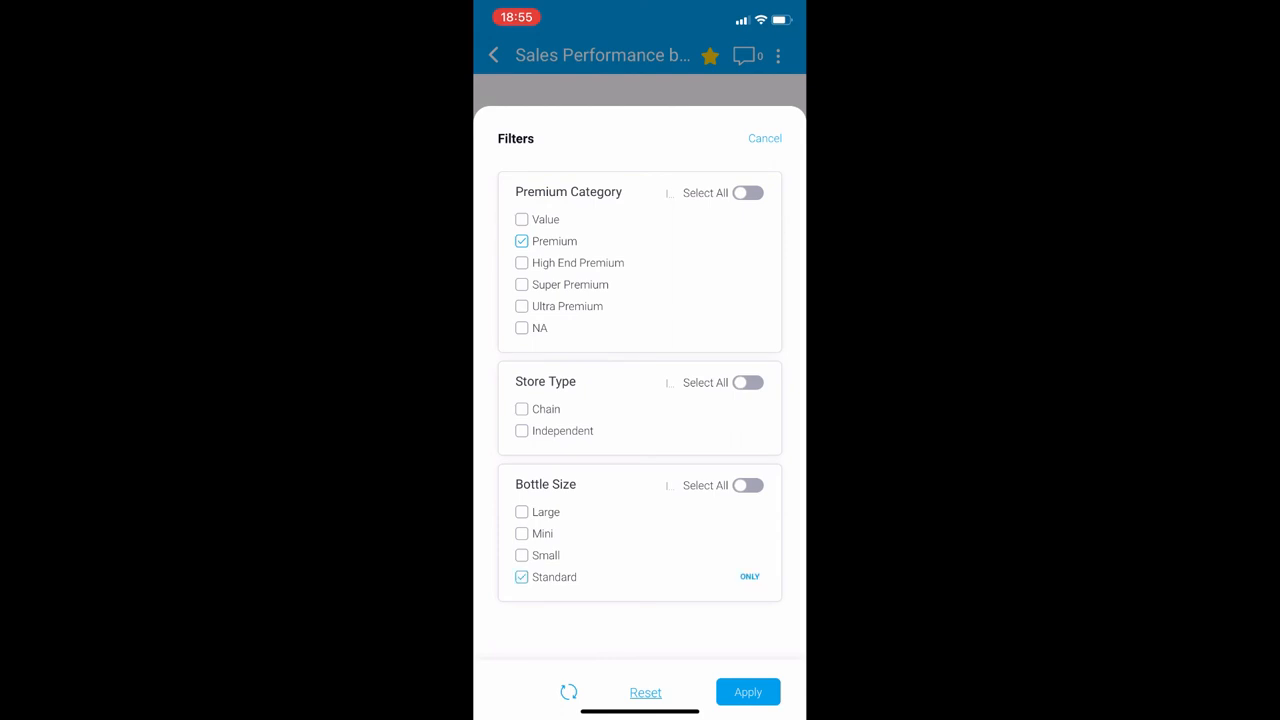
click(747, 692)
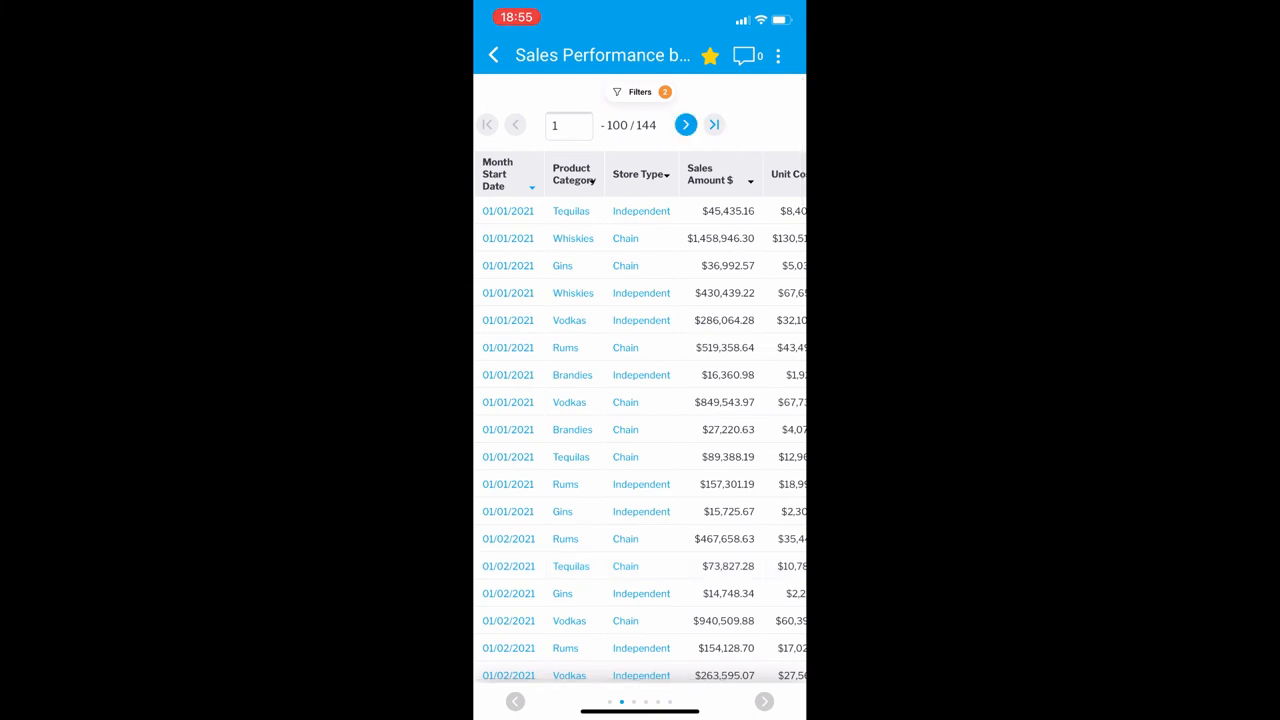
Page the sales table, drill to Tequilas at Chain Wal-Mart, and review Drill Down Settings.
click(686, 124)
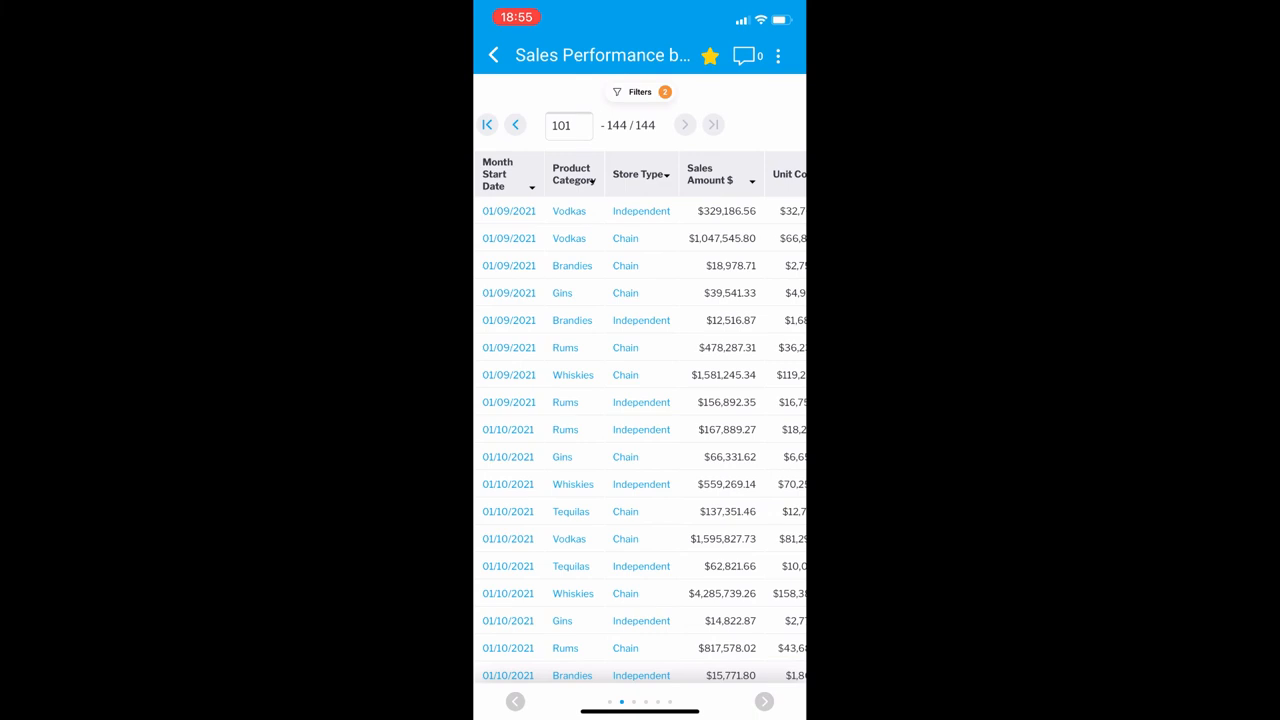
click(488, 124)
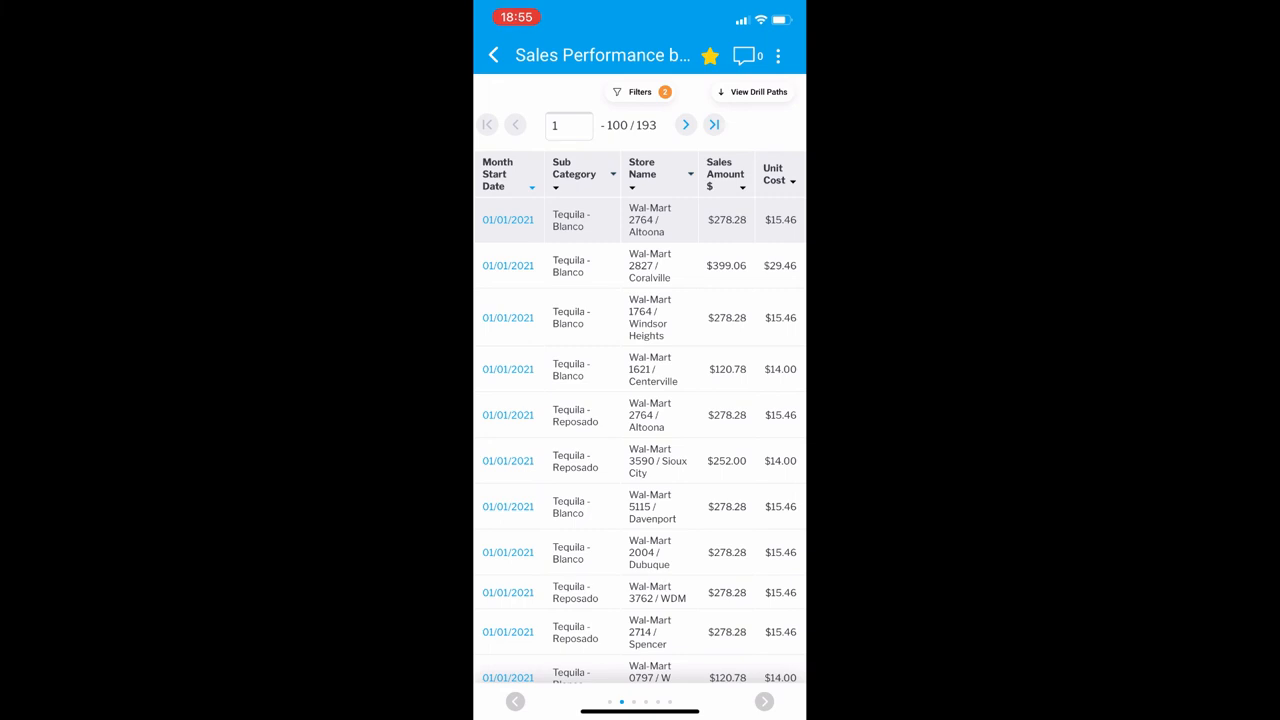
click(751, 91)
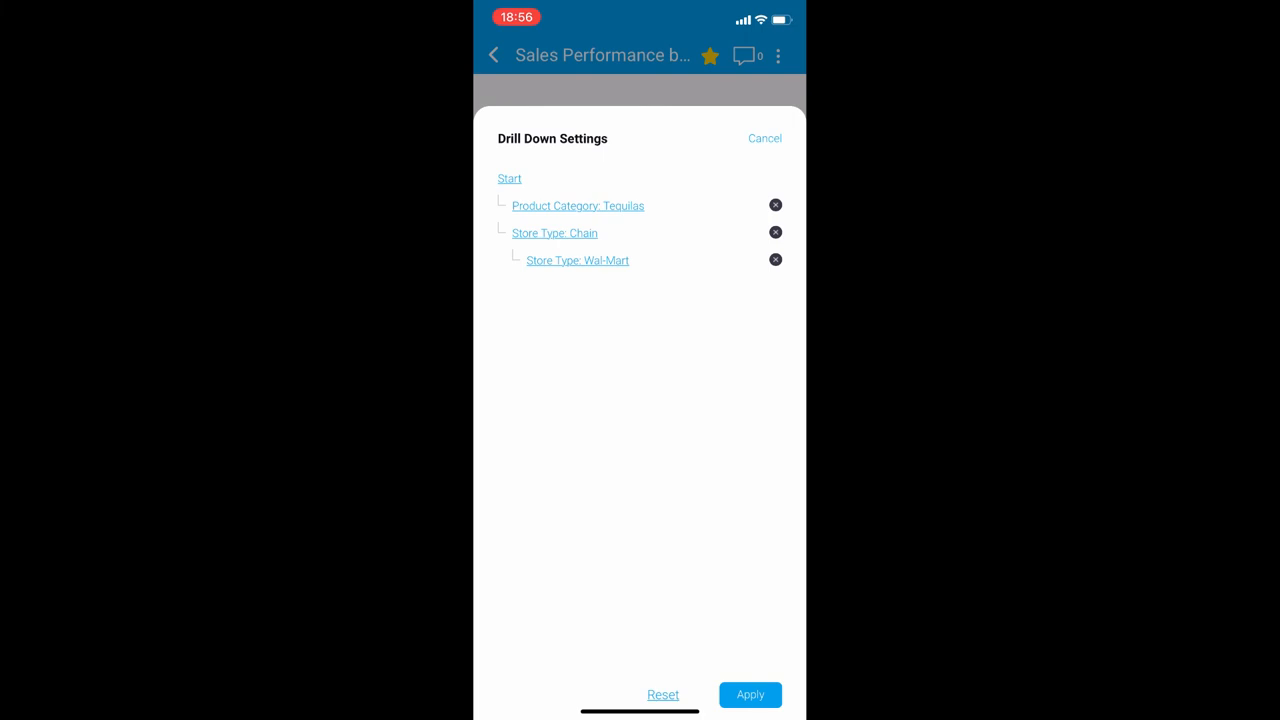
click(750, 694)
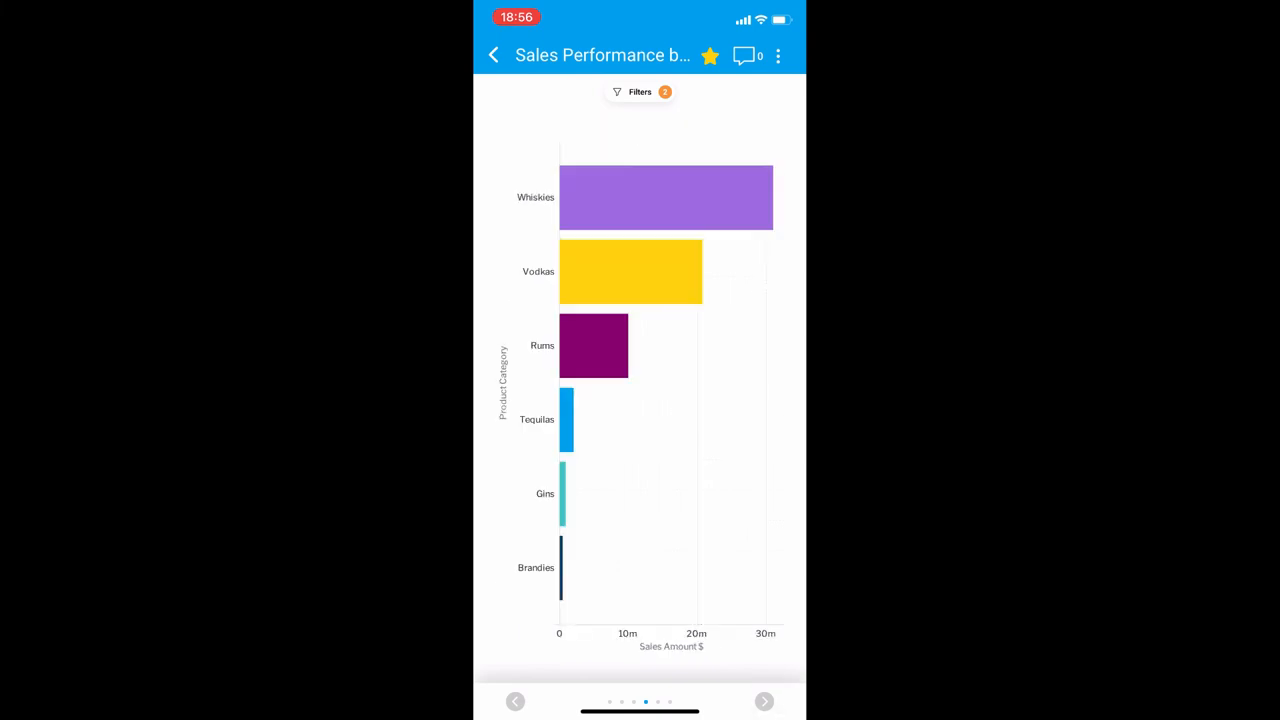
Drill the Whiskies bar into sub-categories, dismiss the options menu, and return to Timeline.
click(665, 197)
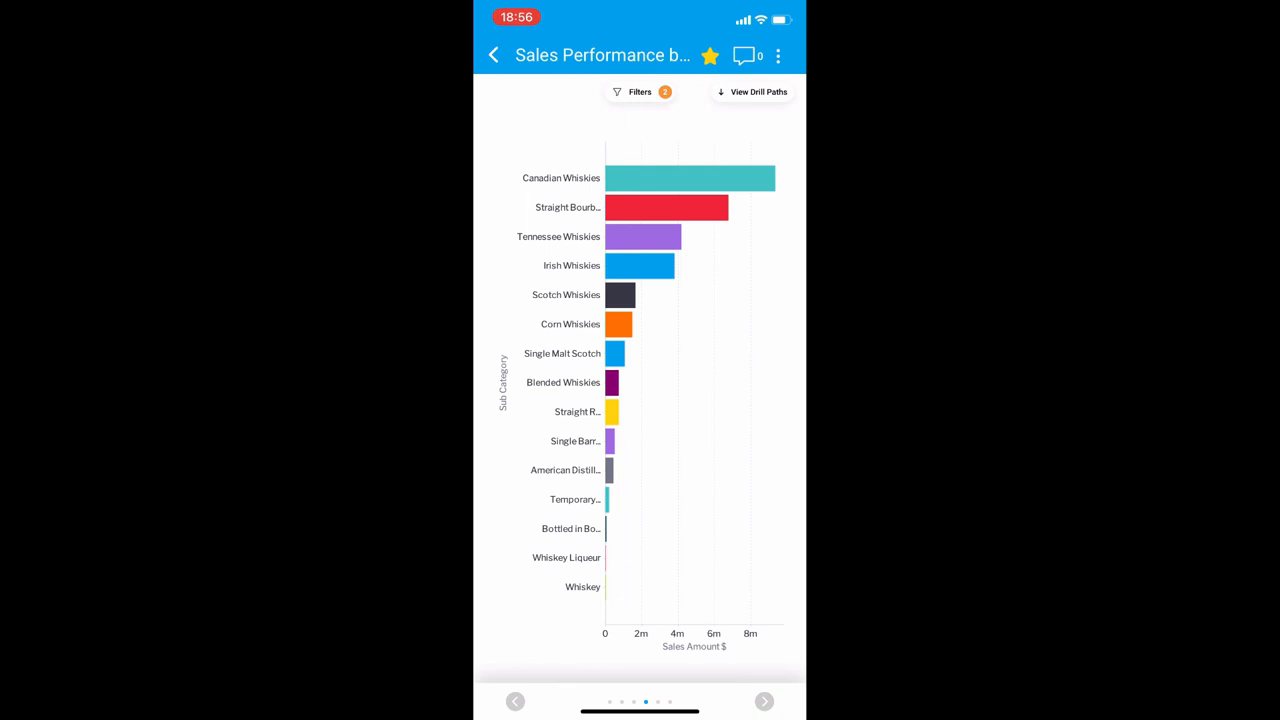
click(778, 55)
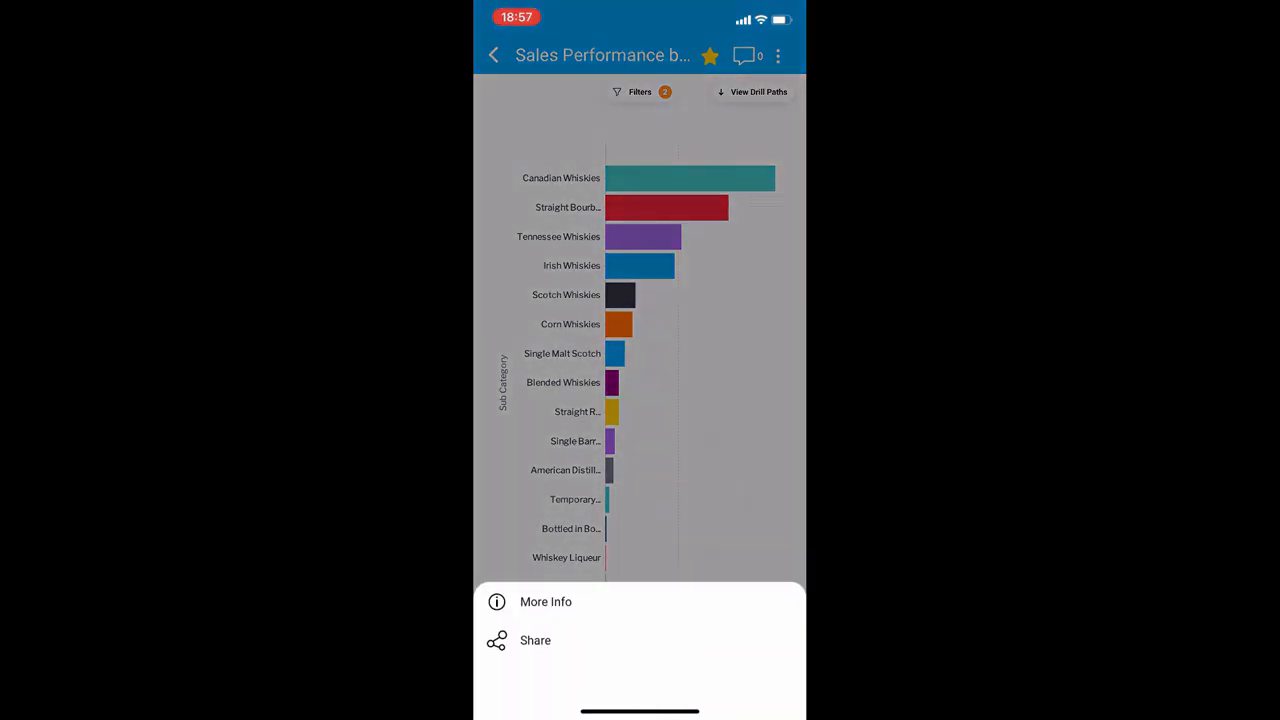
click(535, 640)
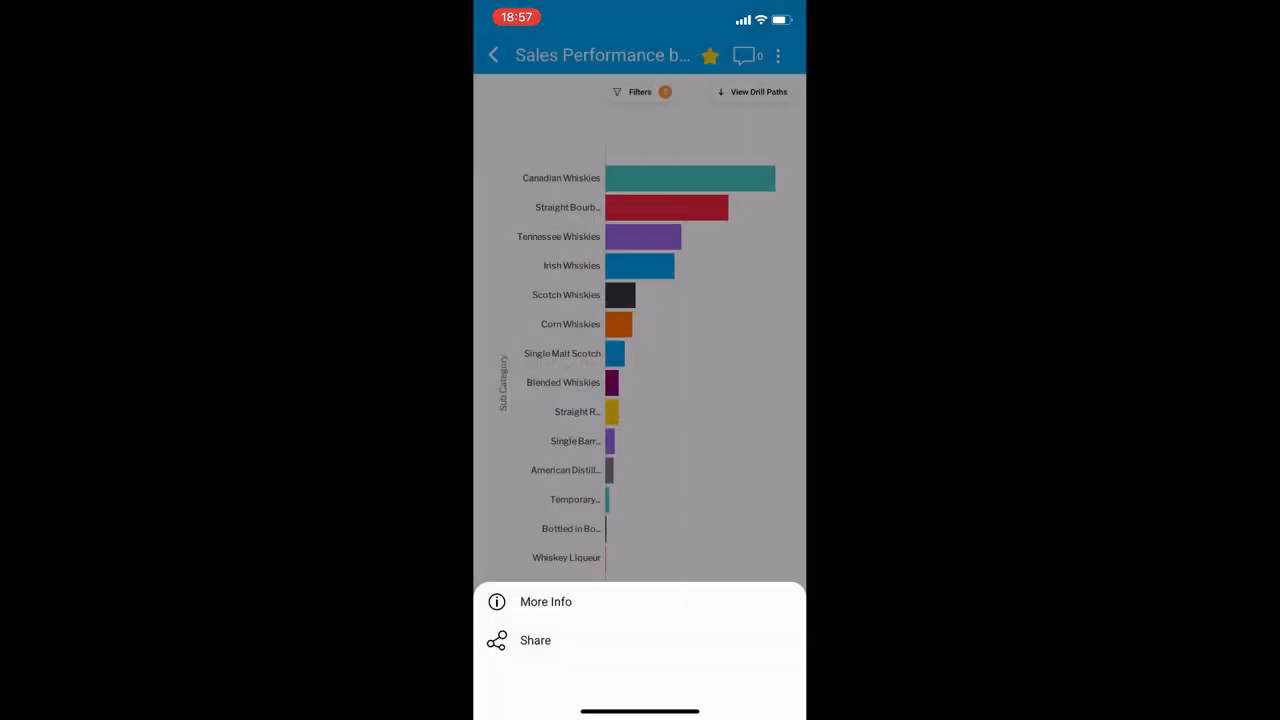
click(545, 601)
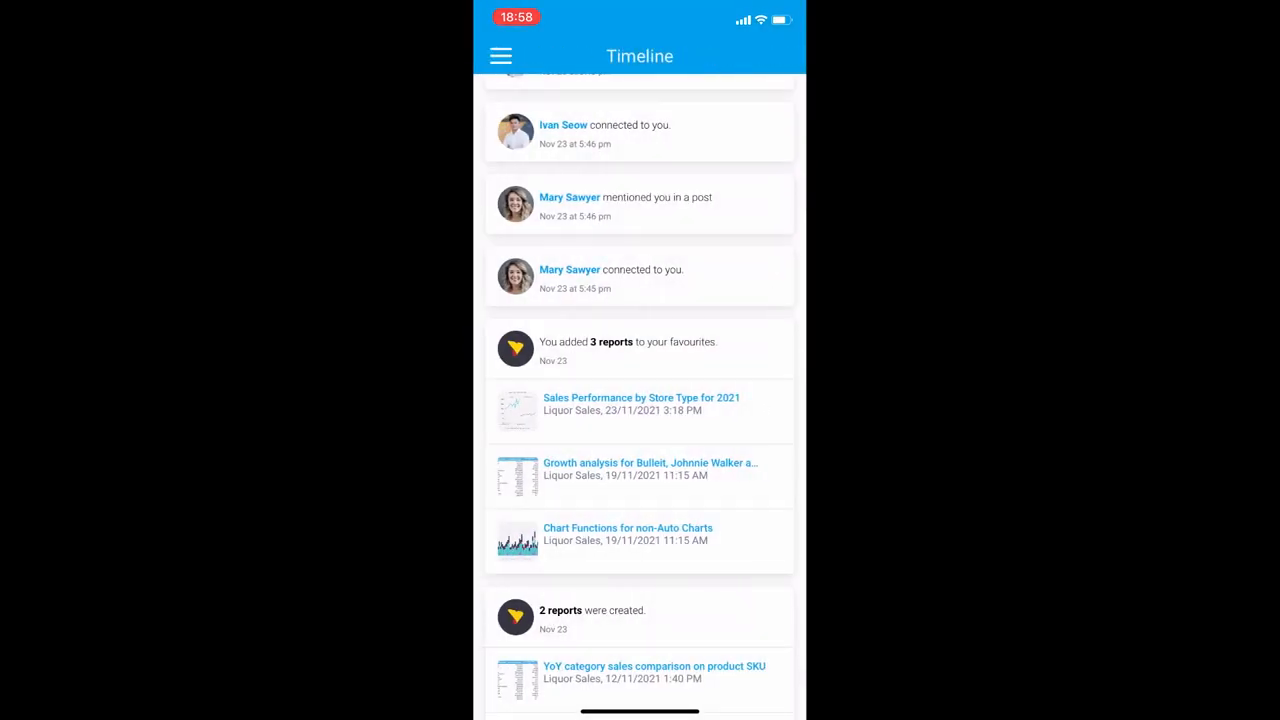
Go to the Reports collection from the main menu and scroll through it.
click(500, 56)
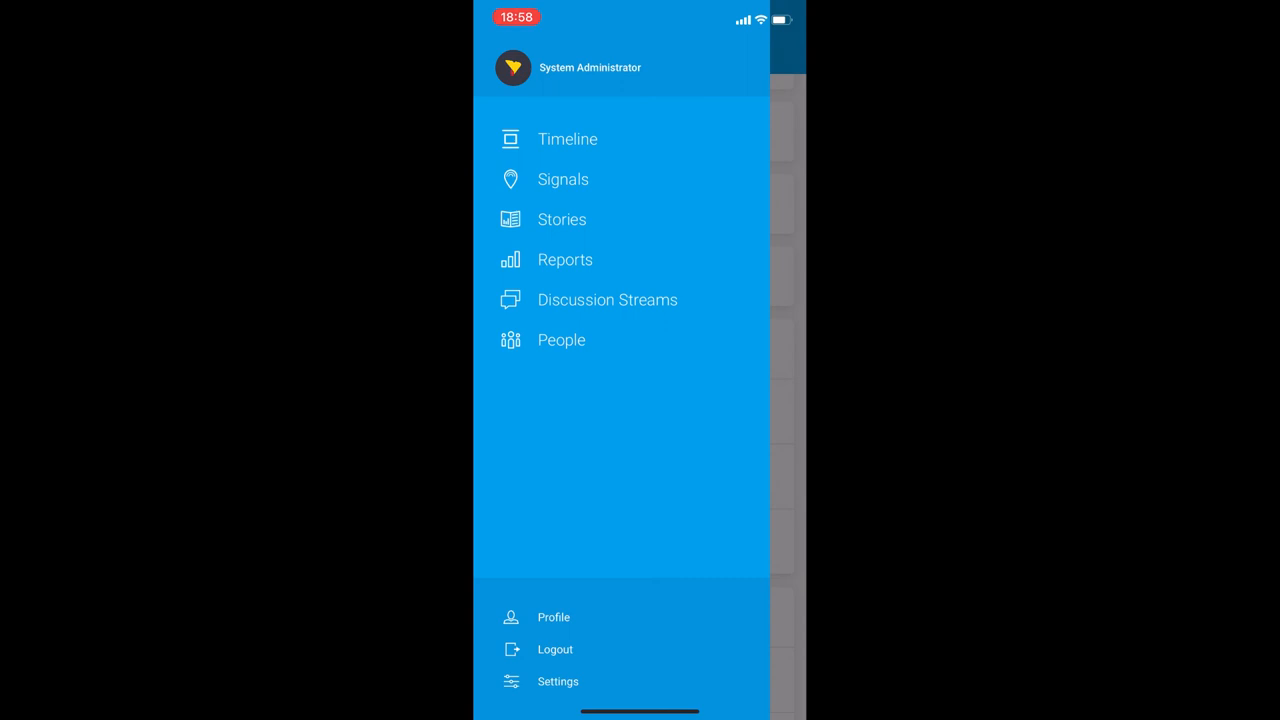
click(565, 259)
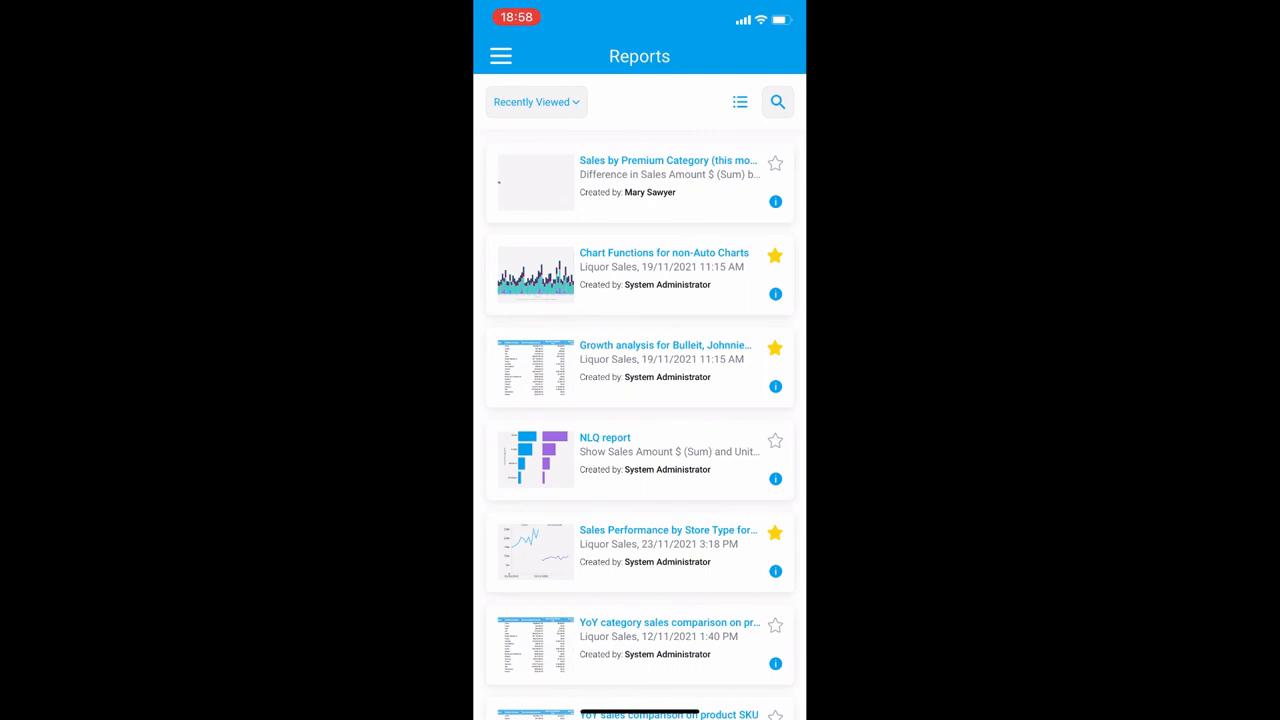
scroll(down, 3)
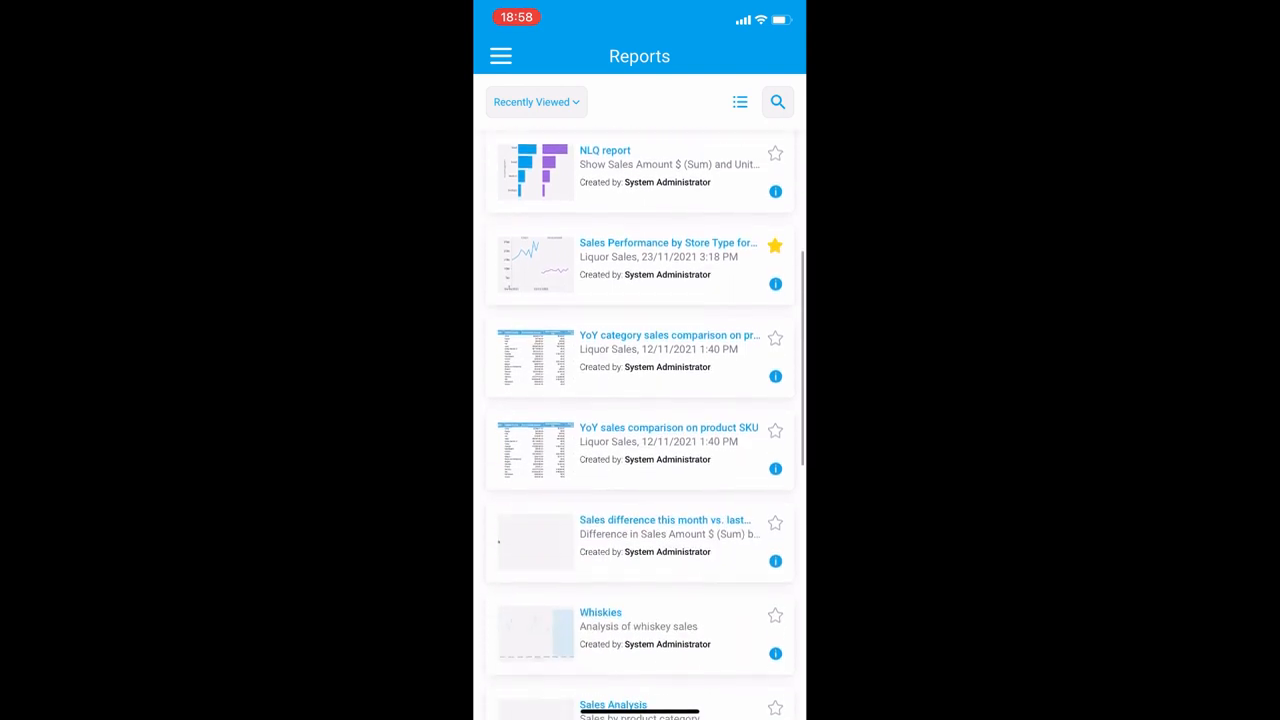
scroll(down, 3)
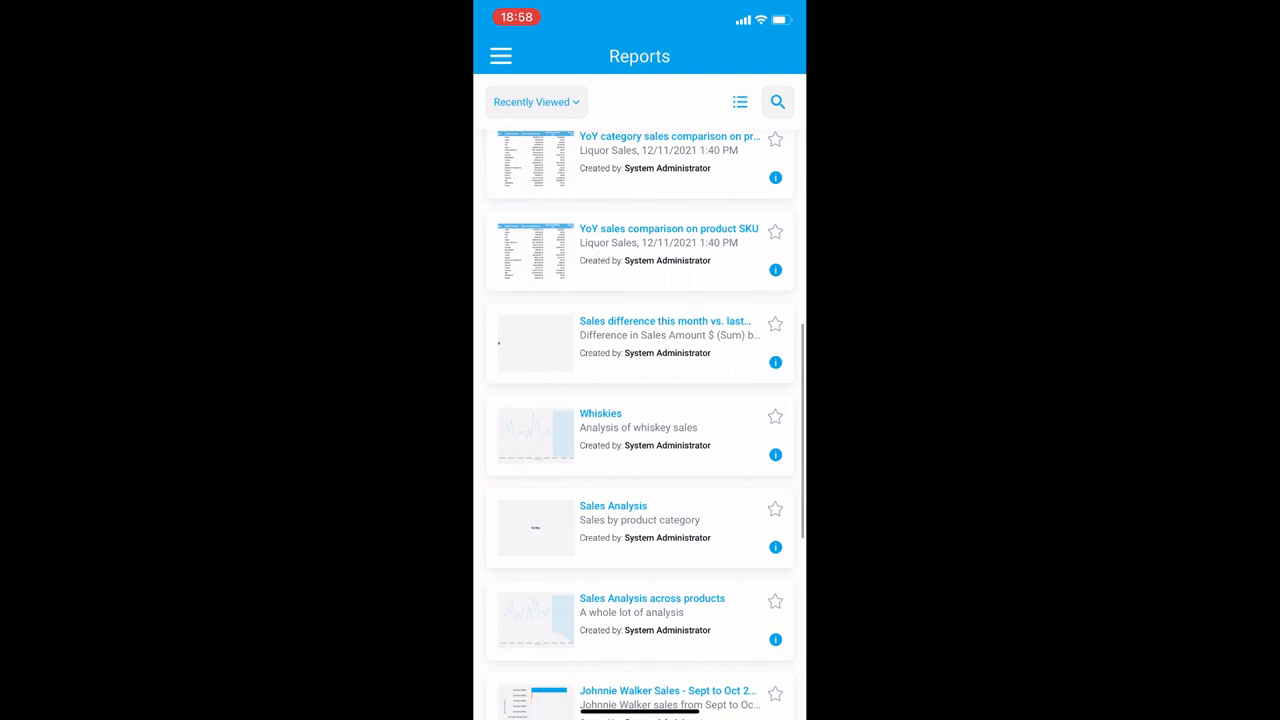
Switch reports between list and grid views, then search the reports for 'NLQ'.
click(536, 101)
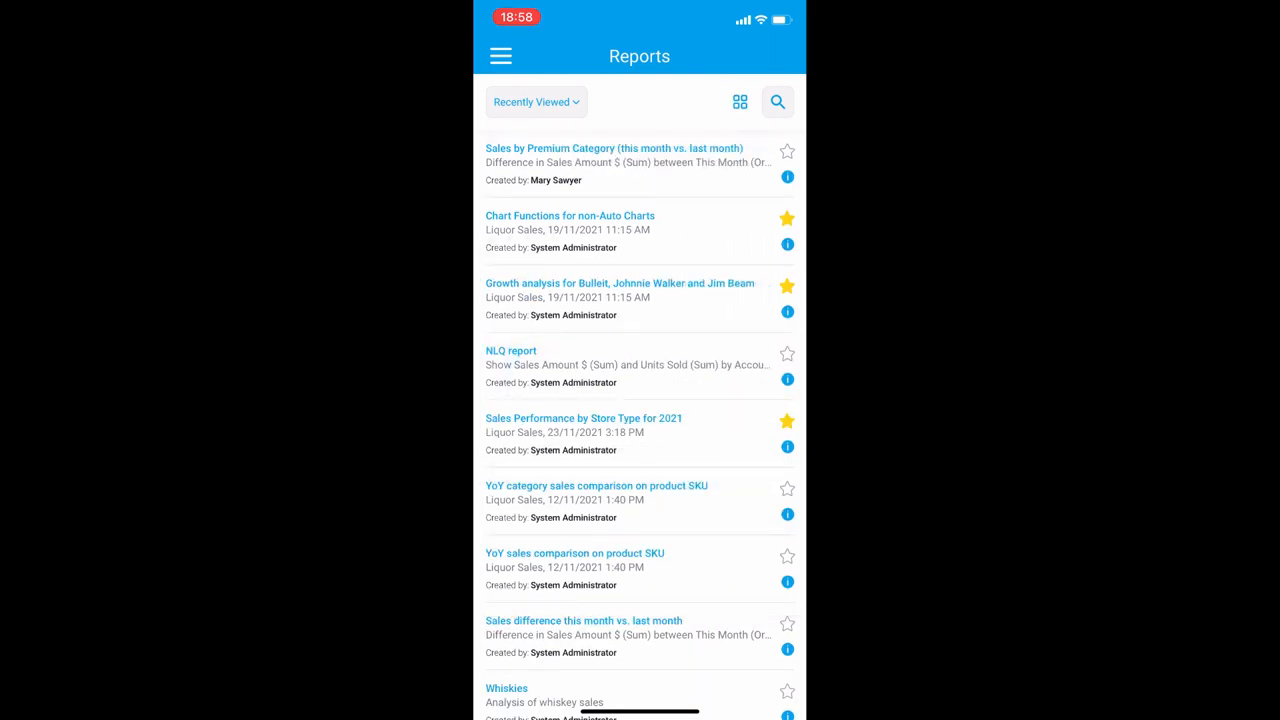
scroll(down, 3)
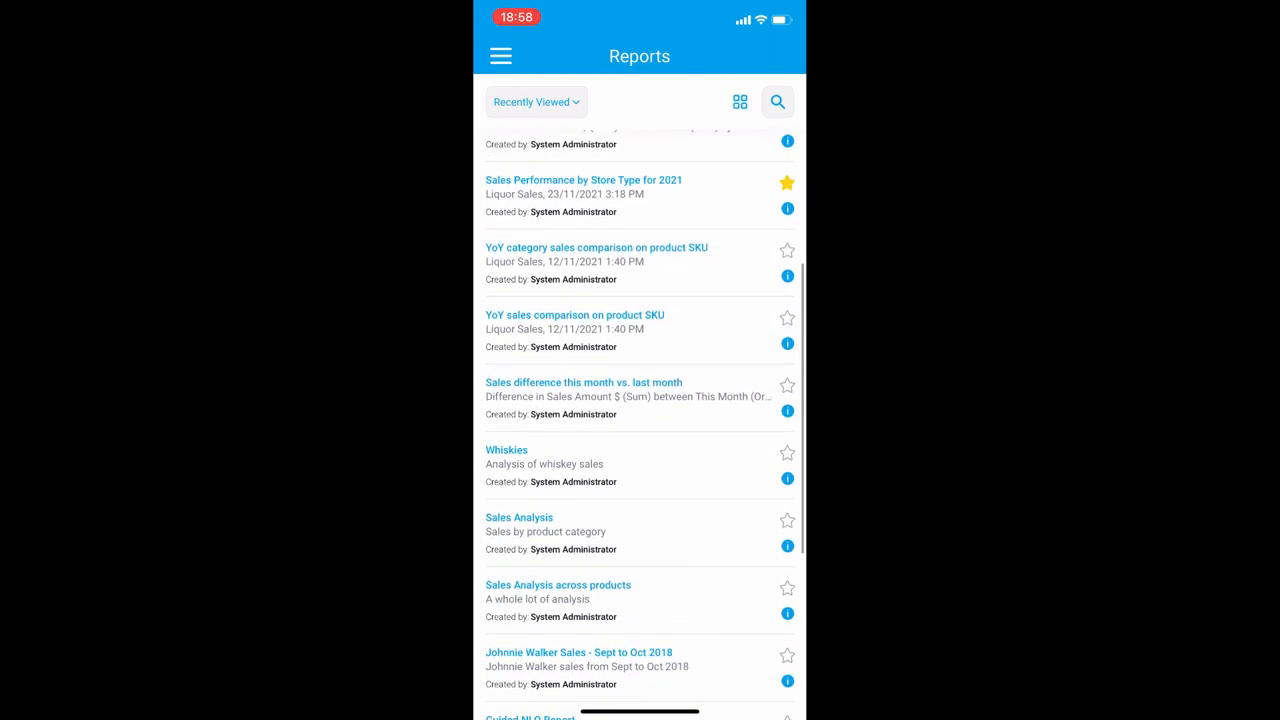
click(739, 101)
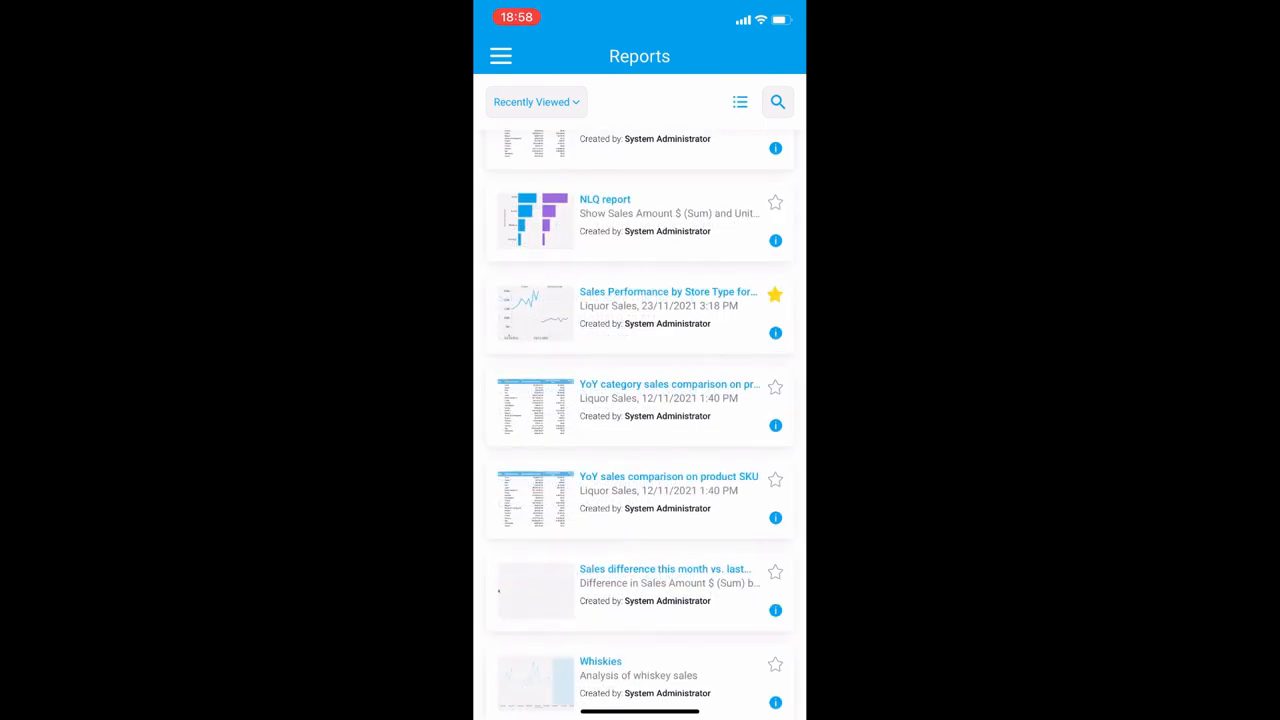
click(777, 101)
text(NLQ)
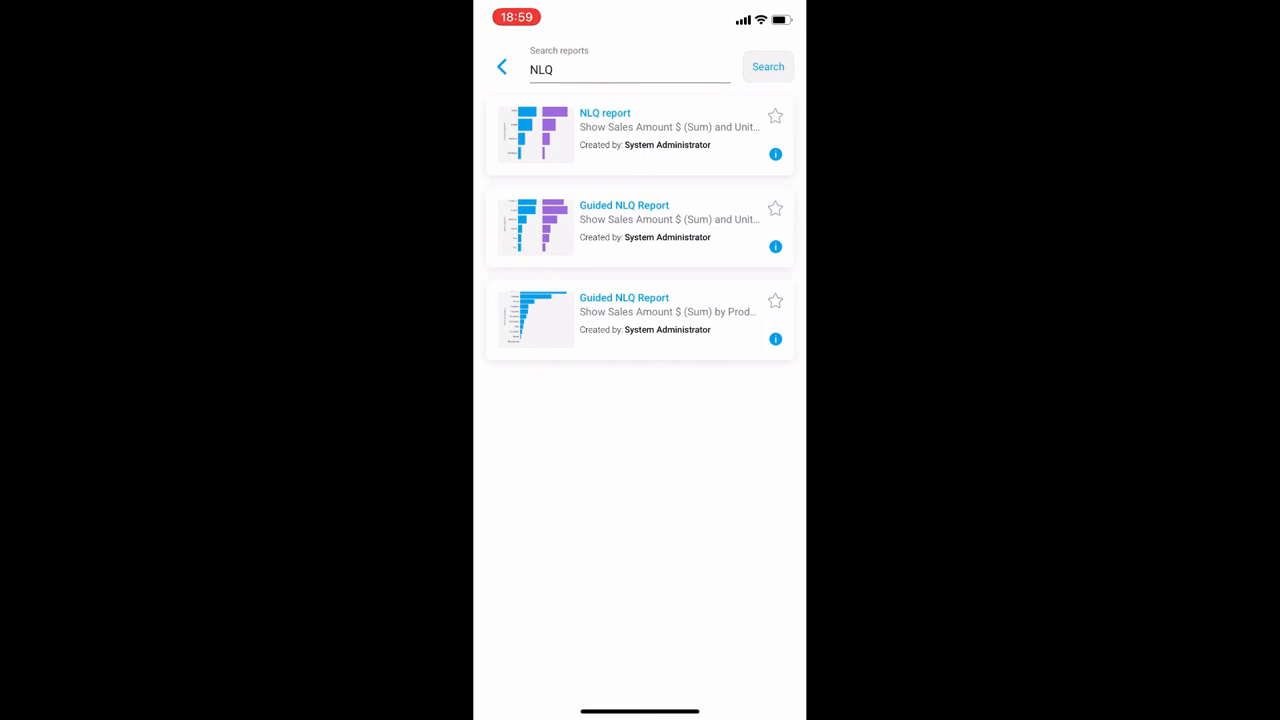
Go from the Yellowfin Community site to the Yellowfin Wiki Home.
click(623, 205)
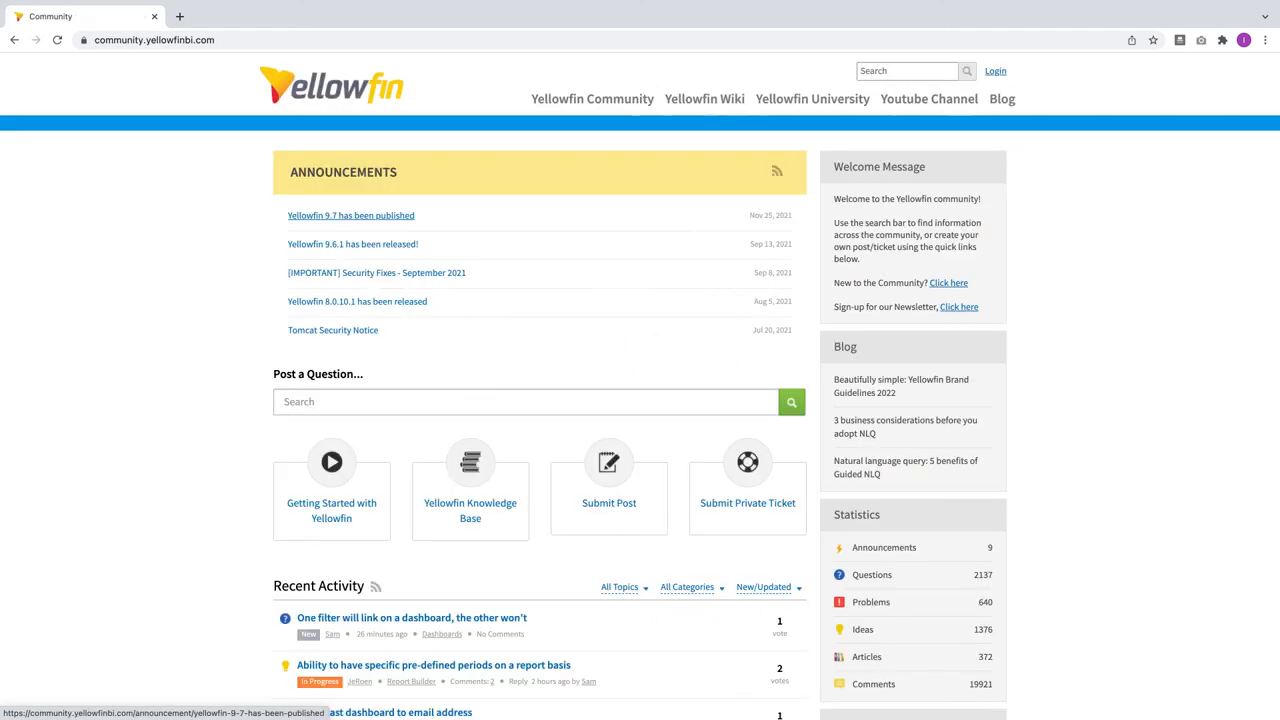
click(704, 99)
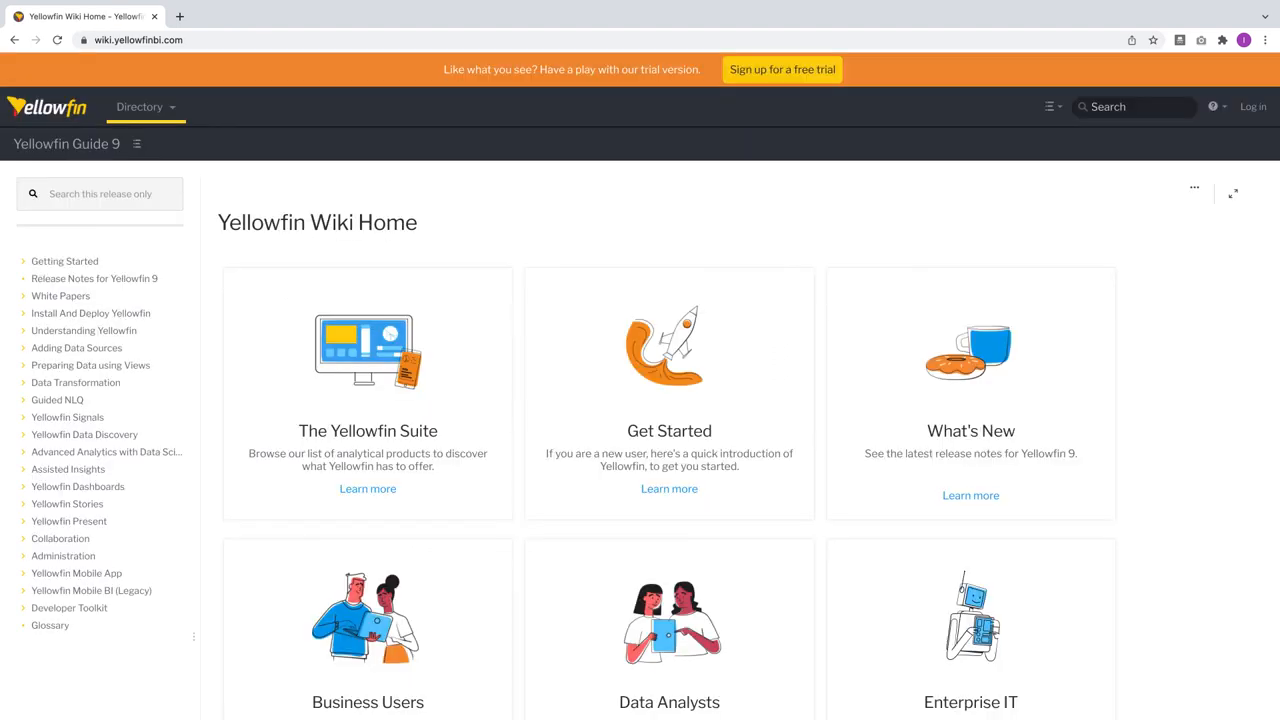